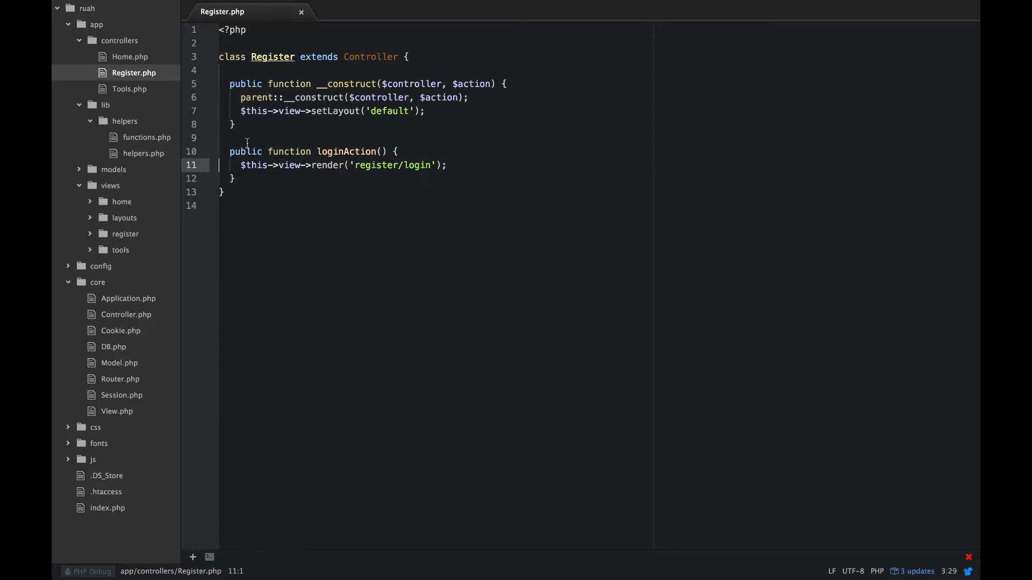
Step: Create the new file app/models/Users.php from the models folder's context menu
click(113, 169)
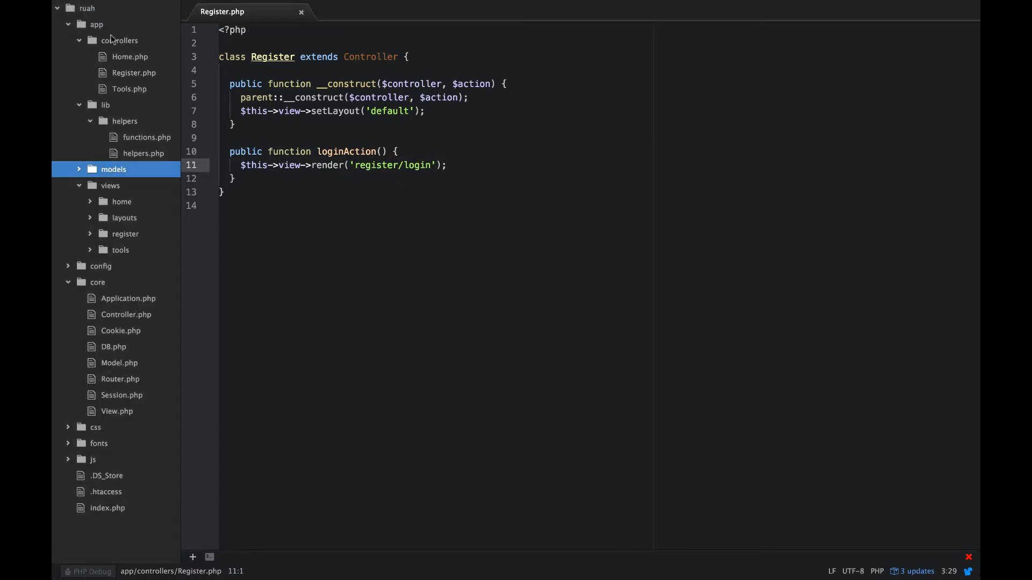
right_click(114, 169)
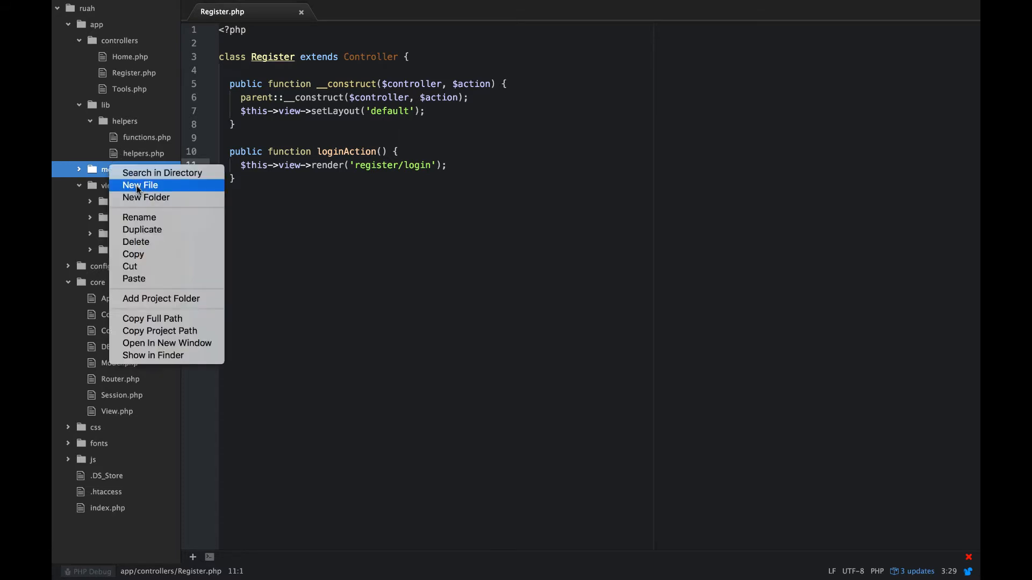
click(140, 185)
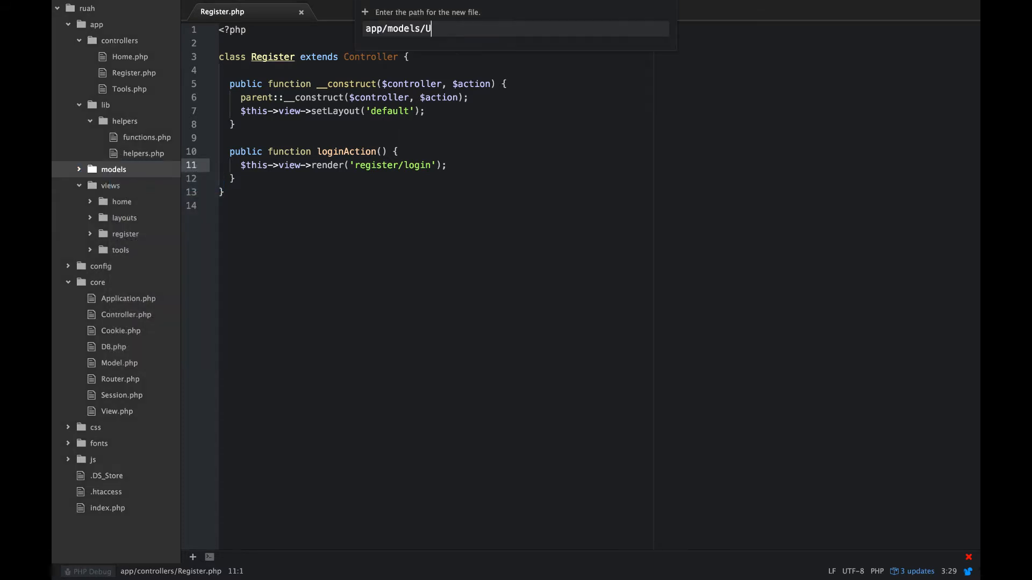
text(sers.php)
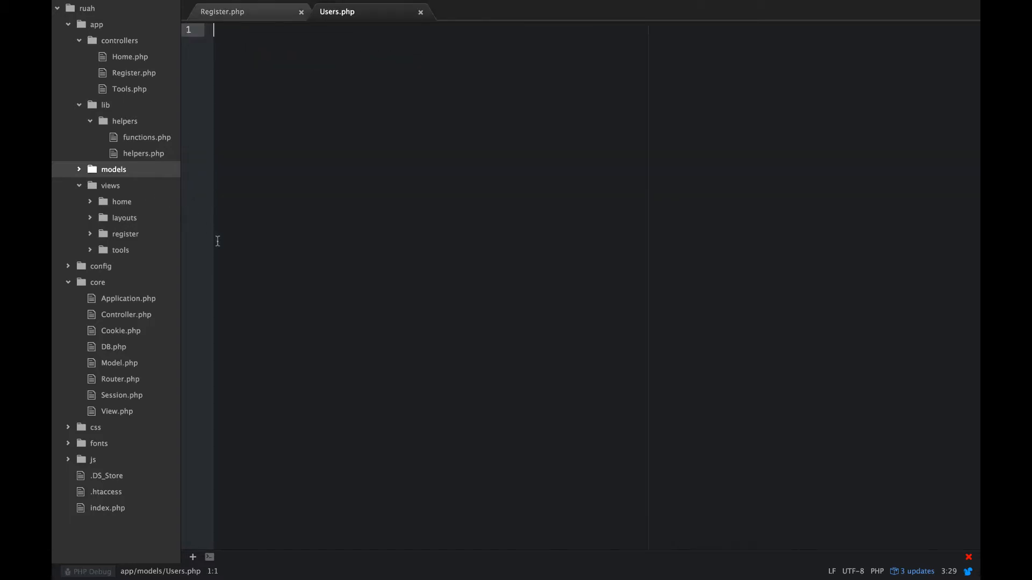
Step: Add the <?php tag and declare class Users extends Model with an opening brace
text(<?php)
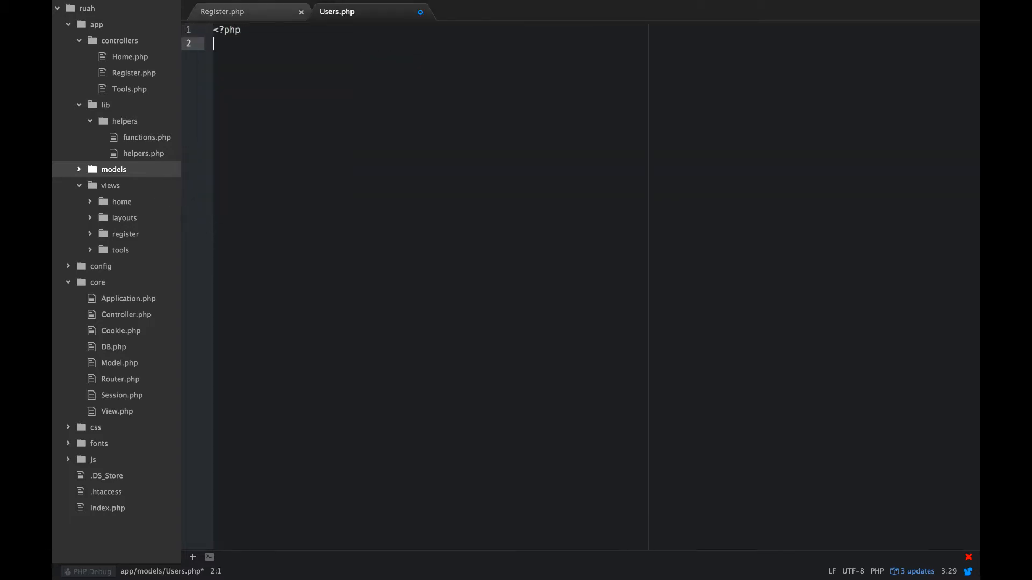
text(class)
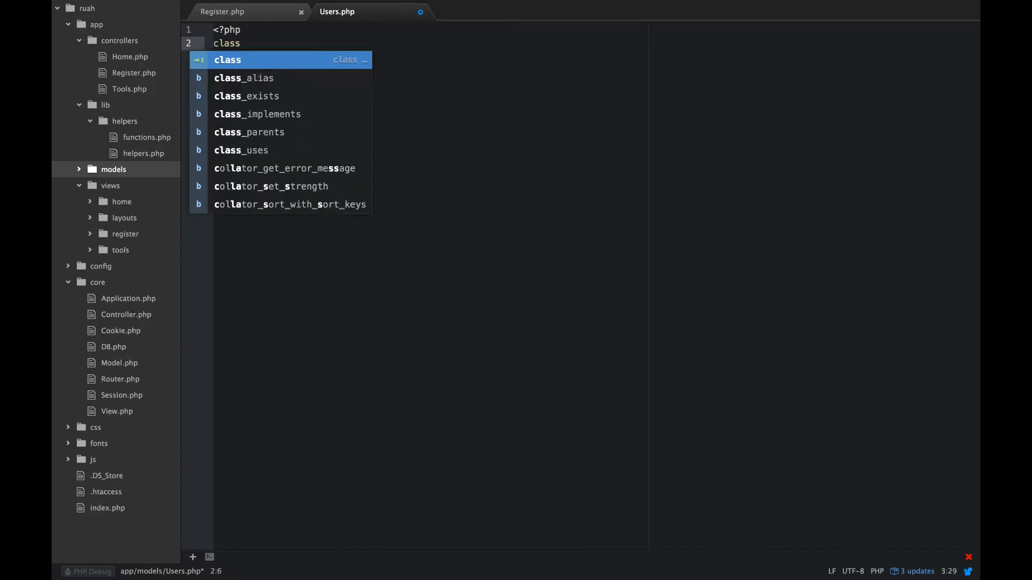
text(Users extends Model)
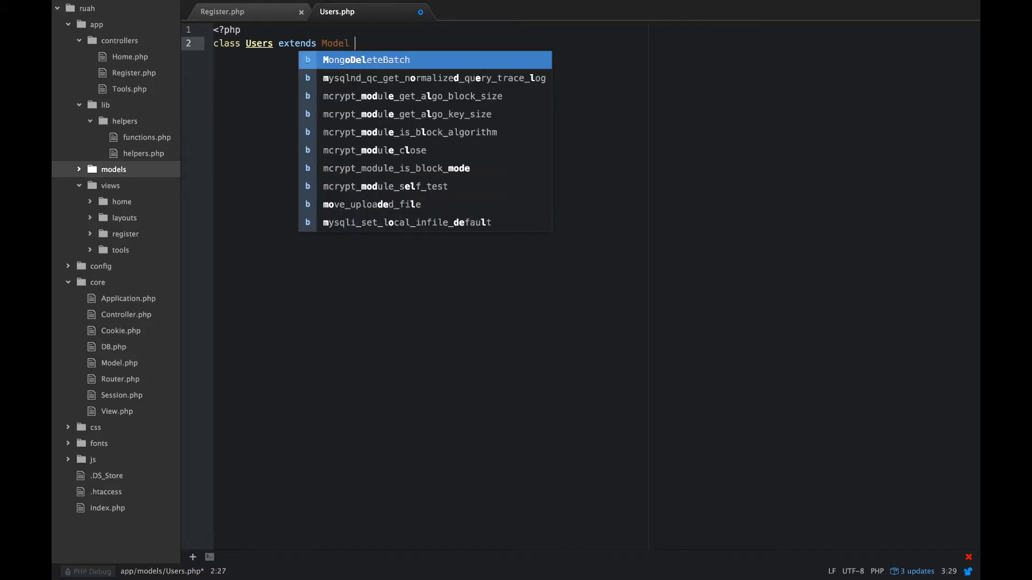
text({)
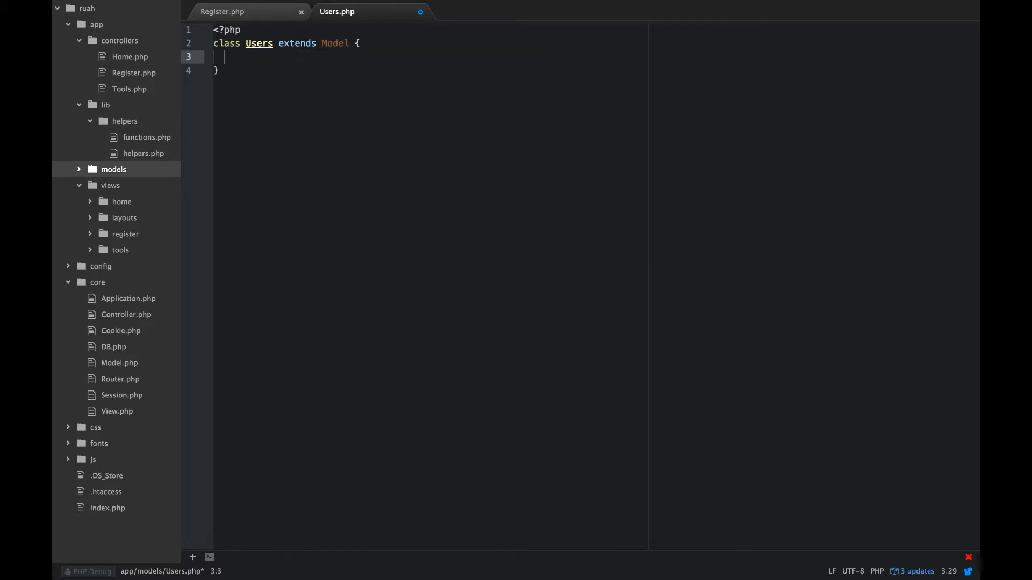
Step: Declare private properties $_isLoggedIn, $_sessionName and $_cookieName
text(privat)
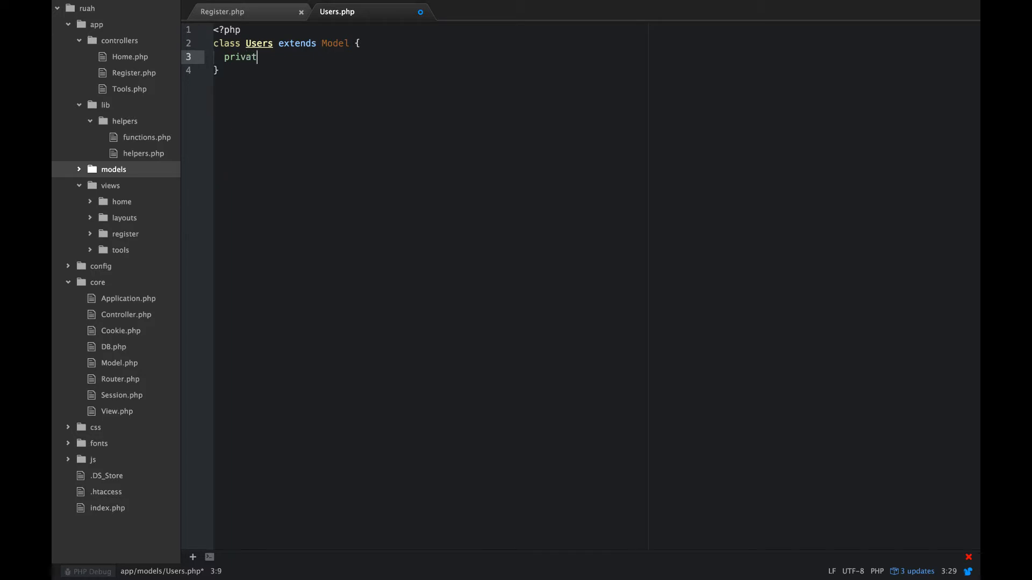
text(e)
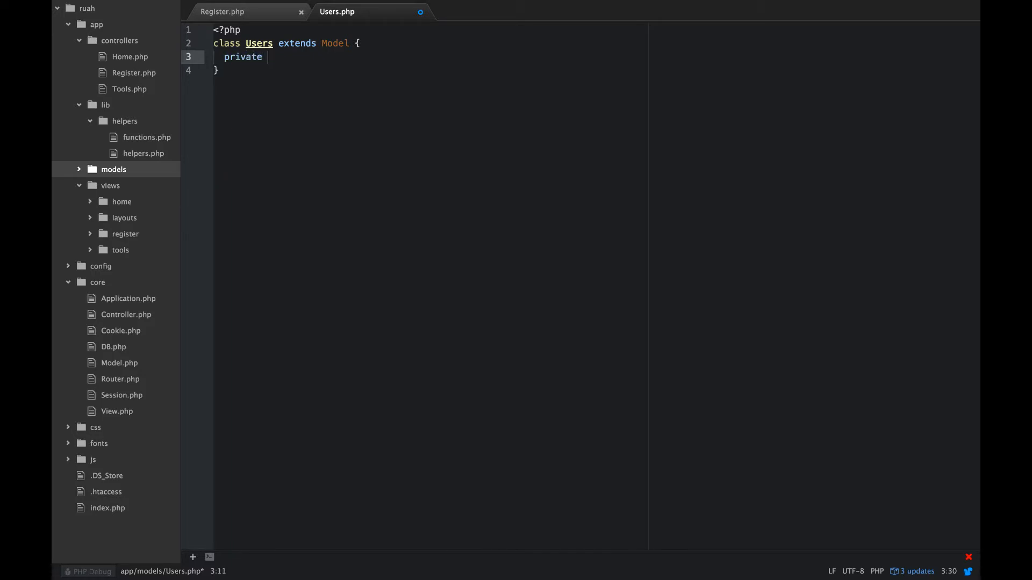
text($_)
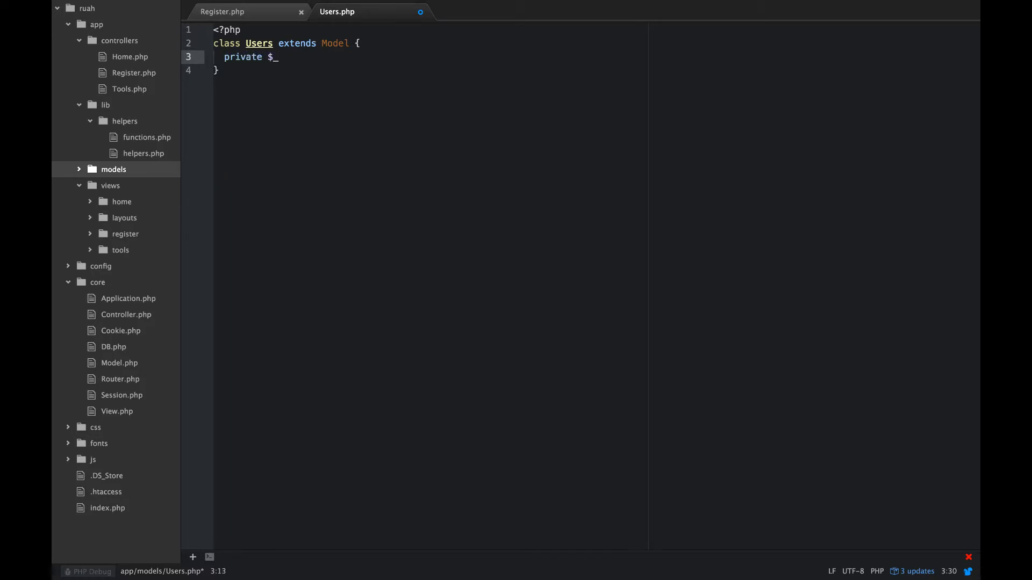
text(isLogge)
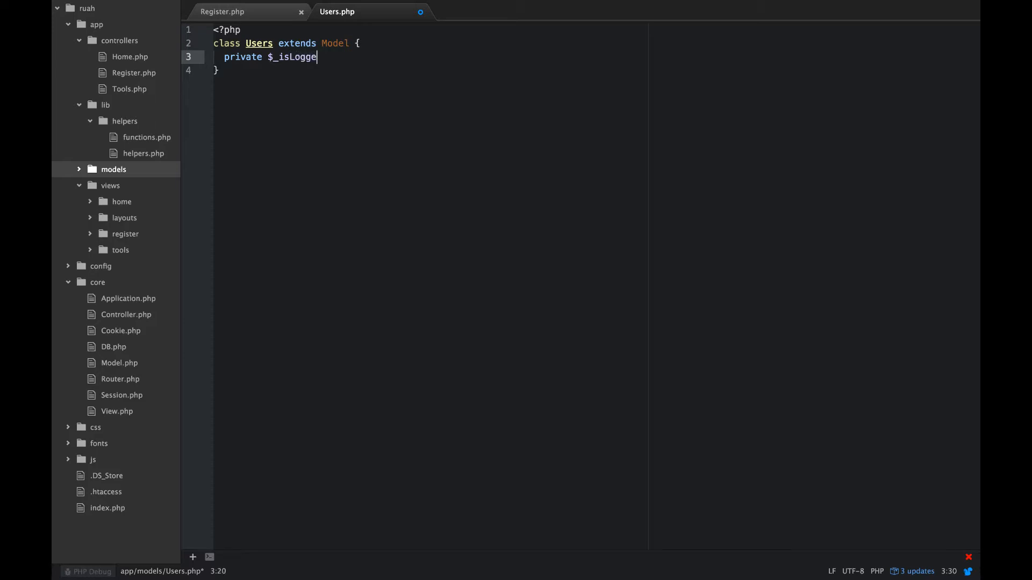
text(dIn)
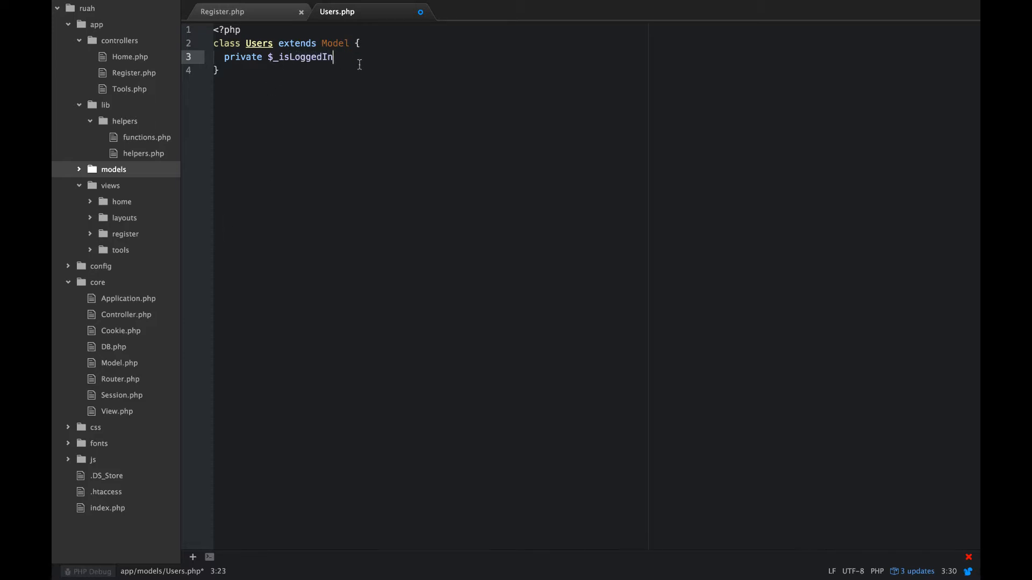
text(, $_)
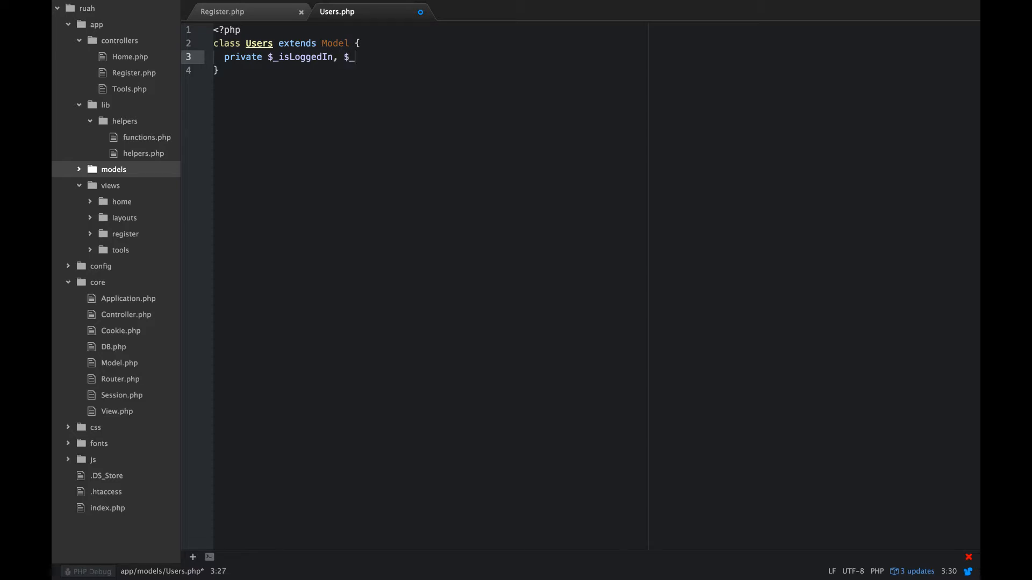
text(see)
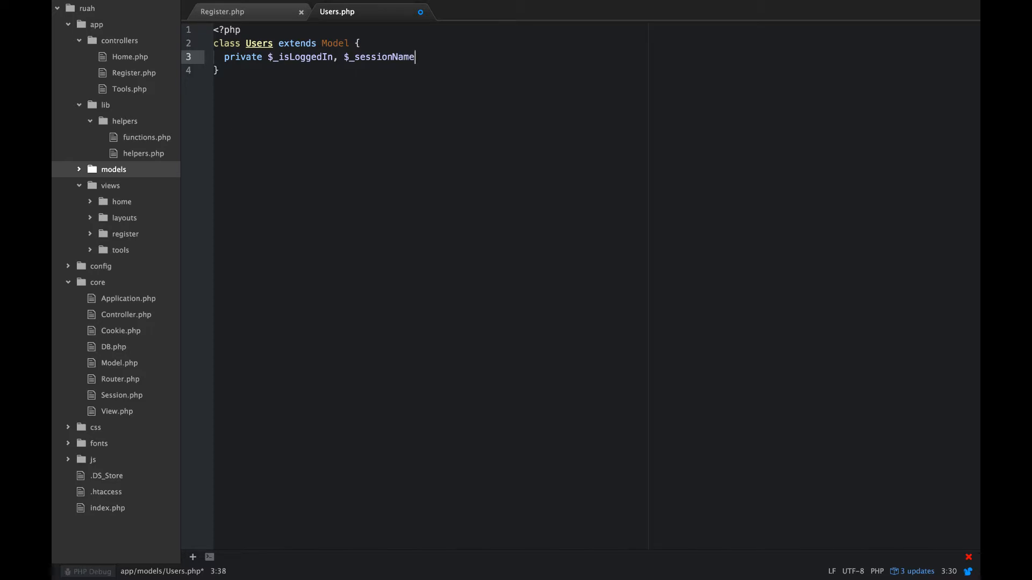
text(,)
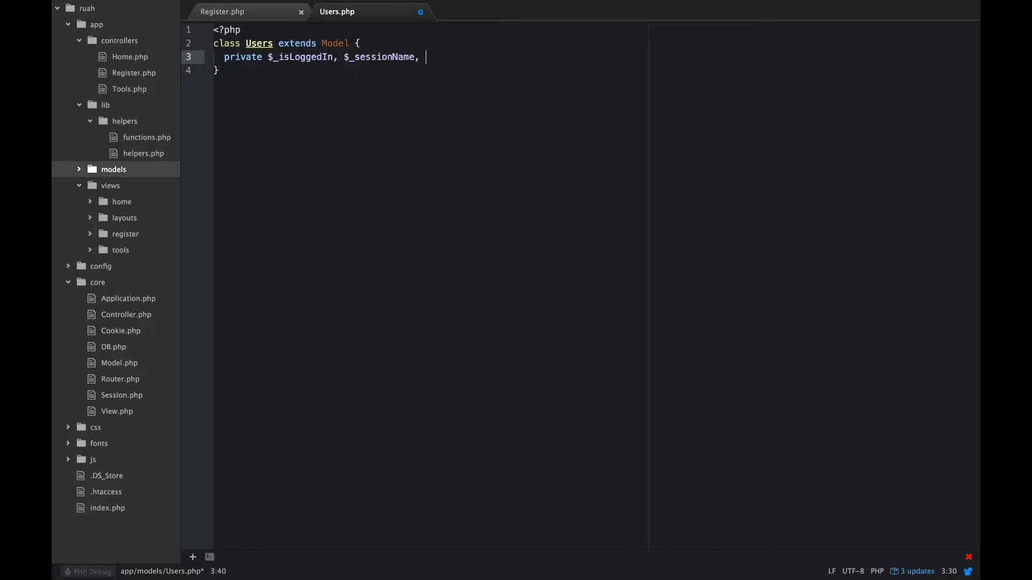
text($_)
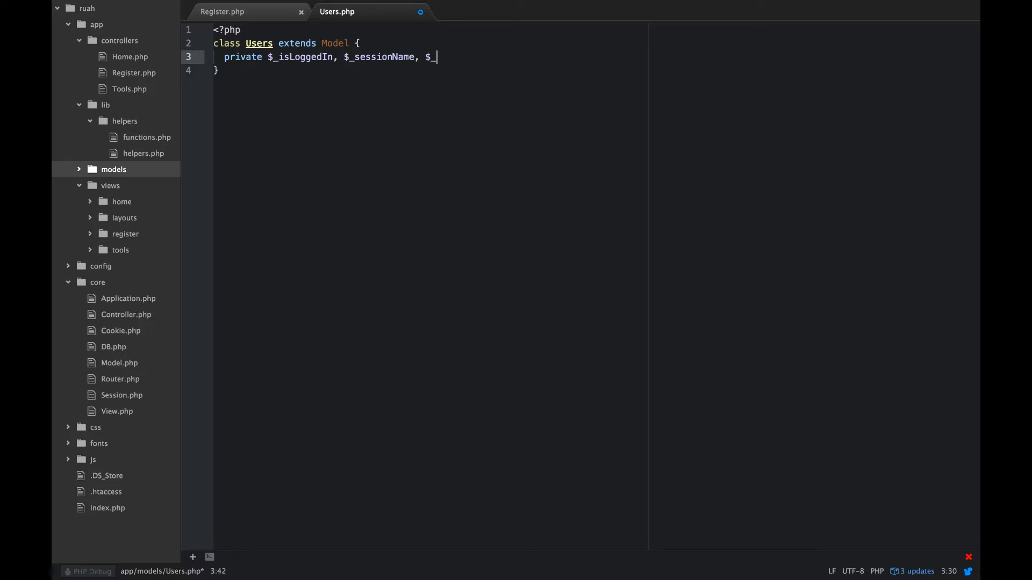
text(cookie)
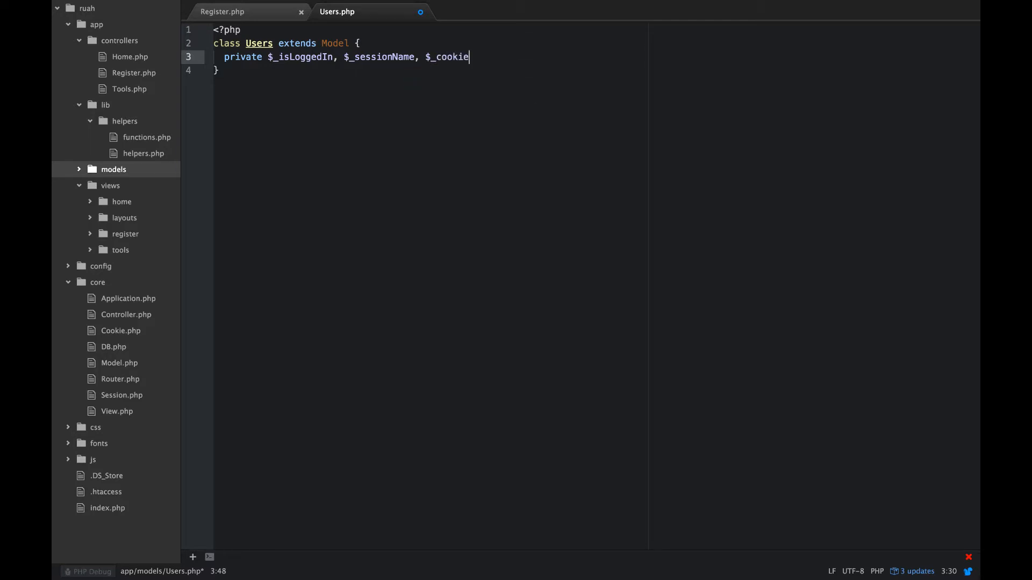
text(Name)
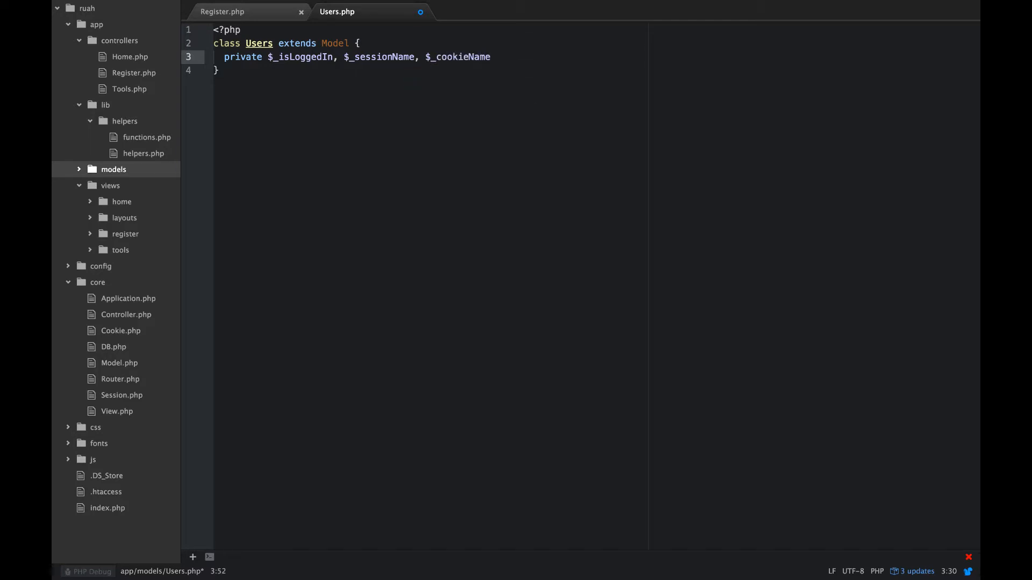
text(publick static)
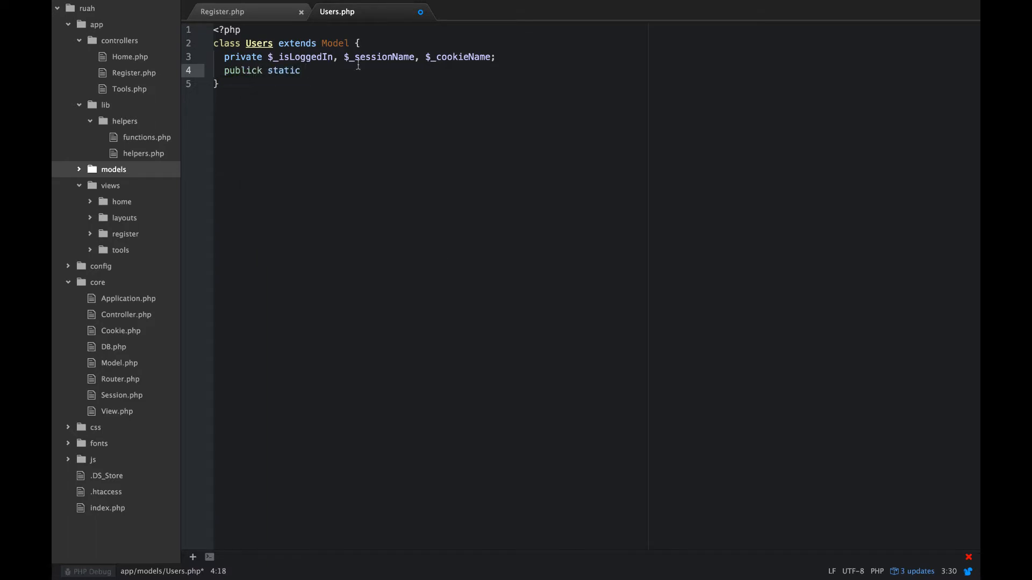
Step: Fix the 'publick' typo and declare public static $currentLoggedInUser = null
click(267, 70)
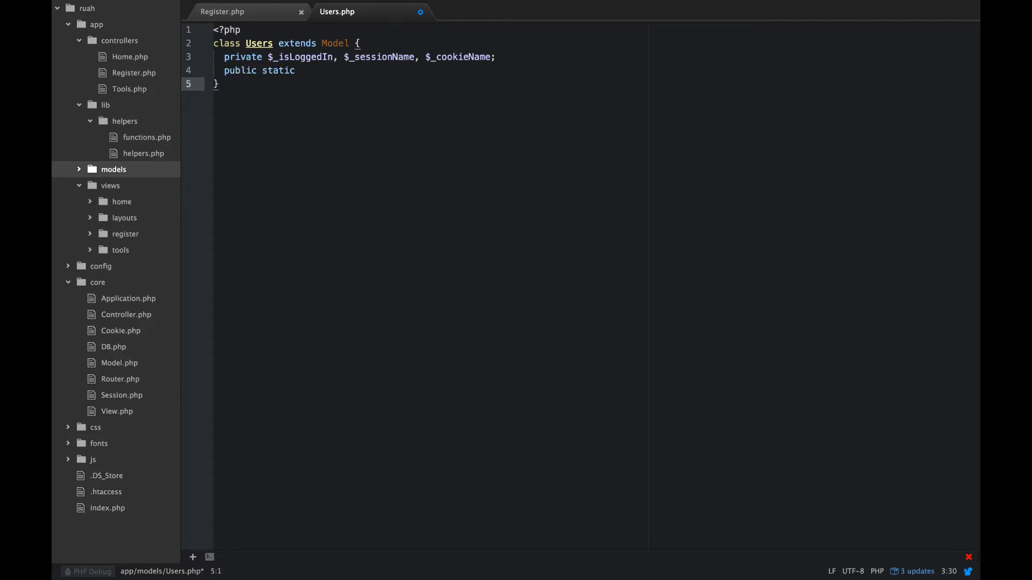
text($)
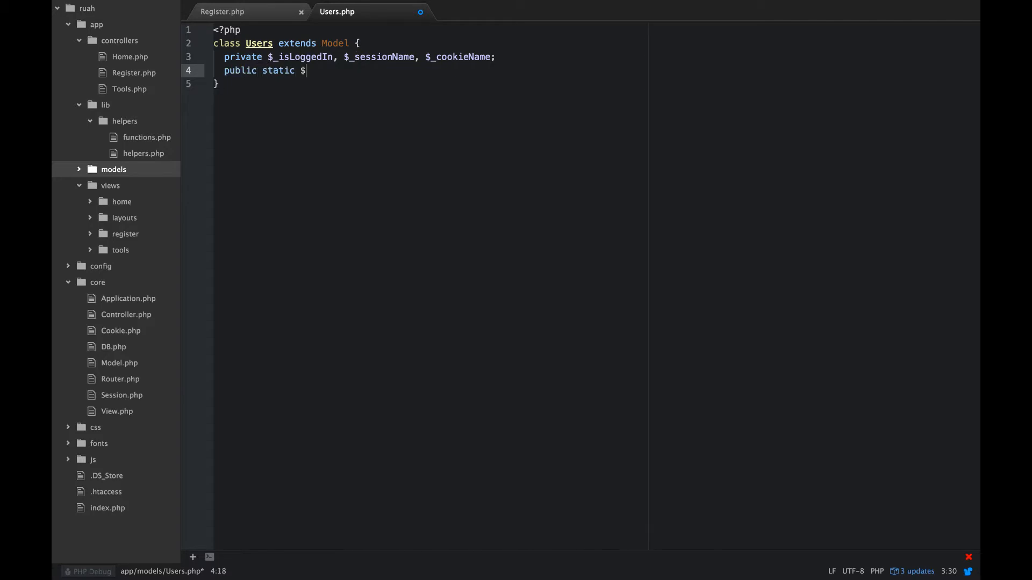
text(current)
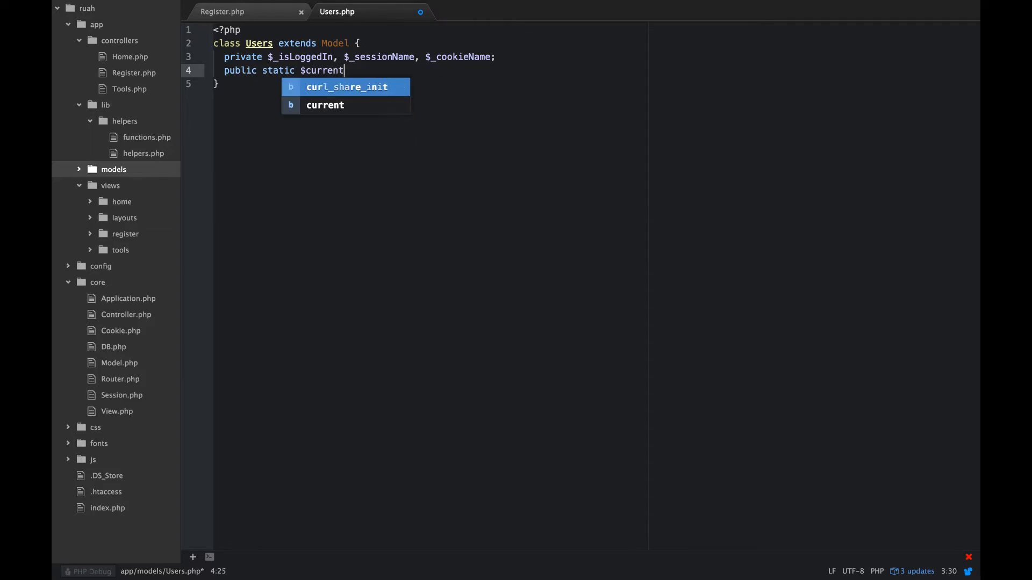
text(LoggedI)
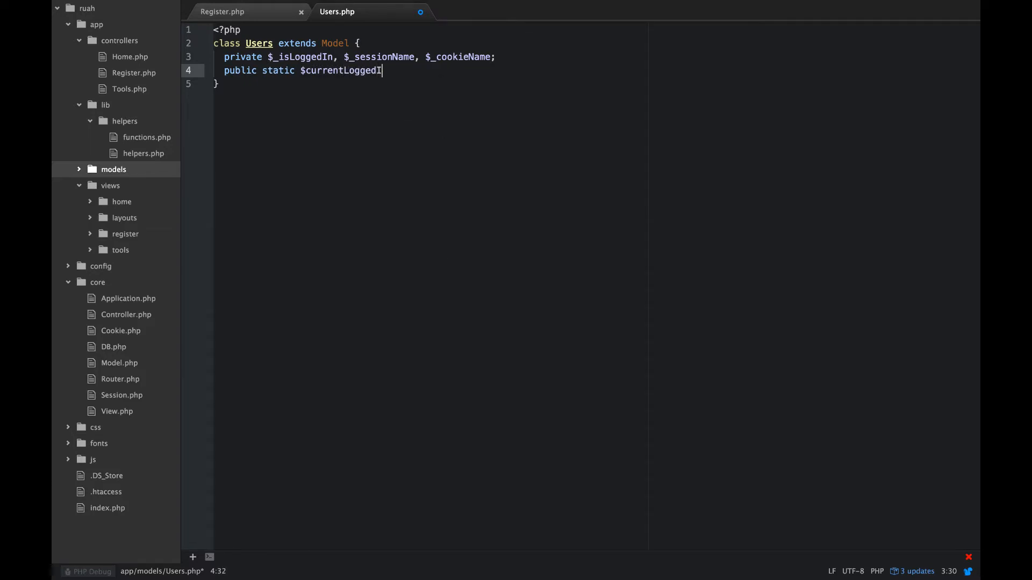
text(User =)
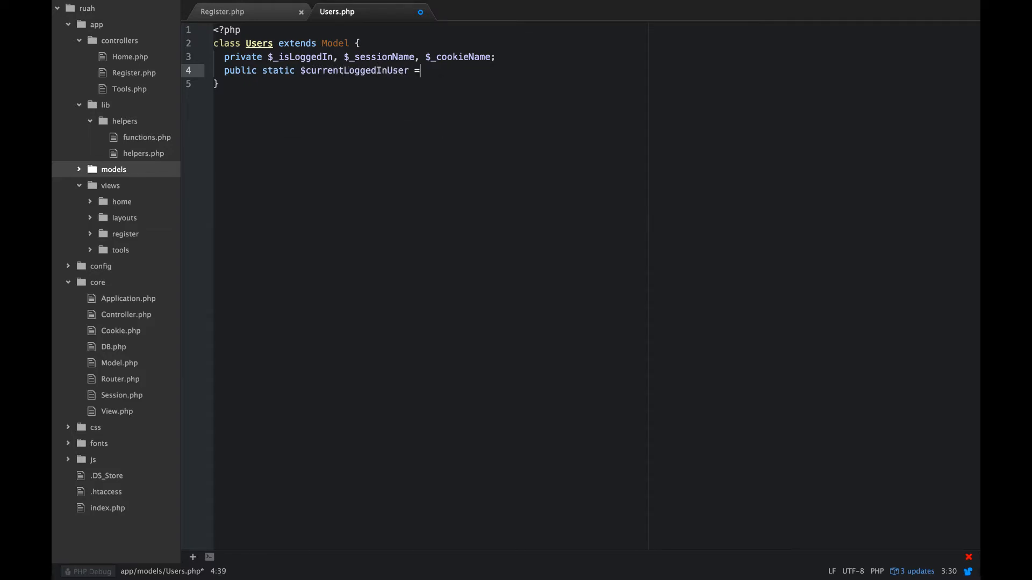
text(null)
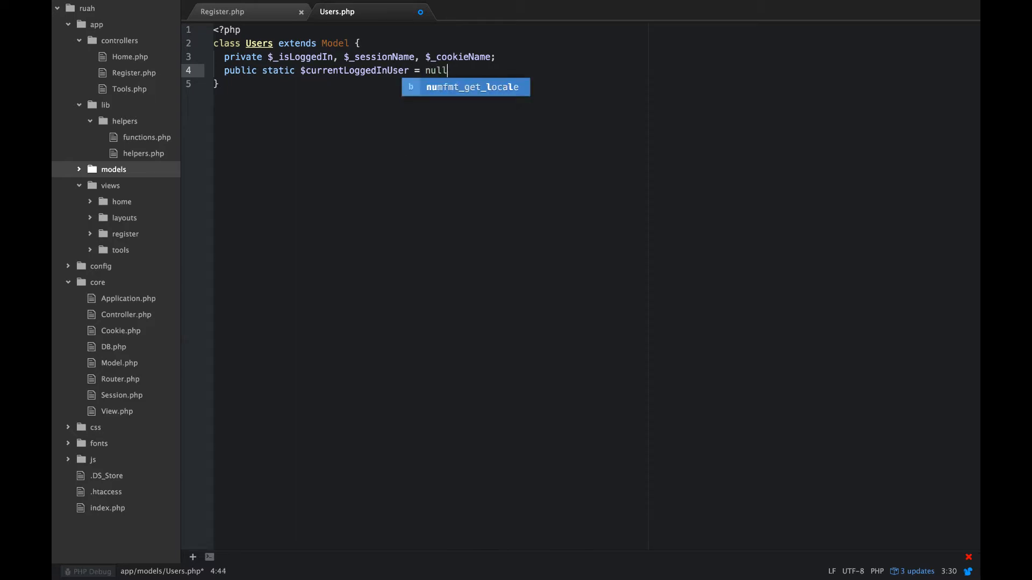
text(;)
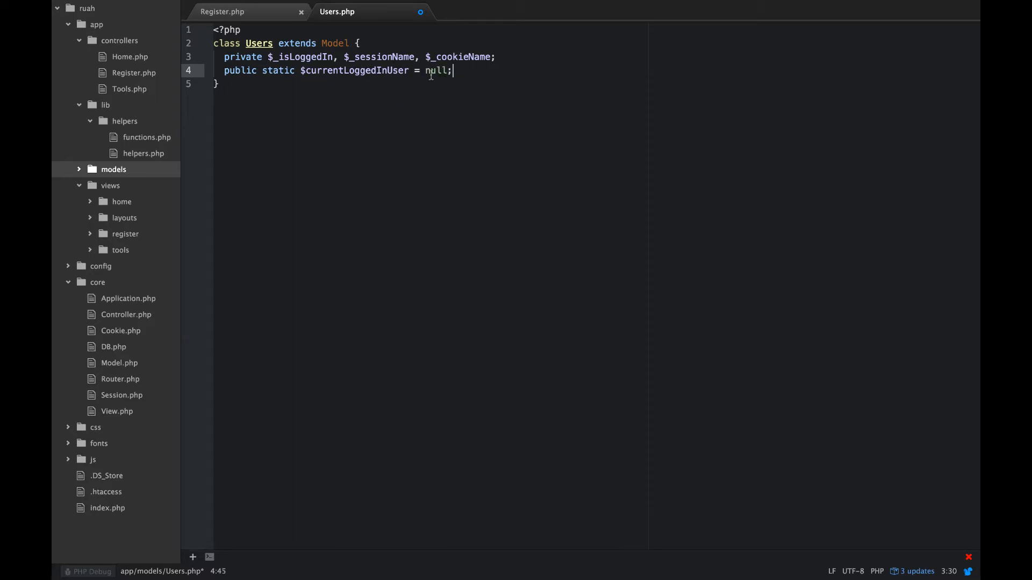
key(enter)
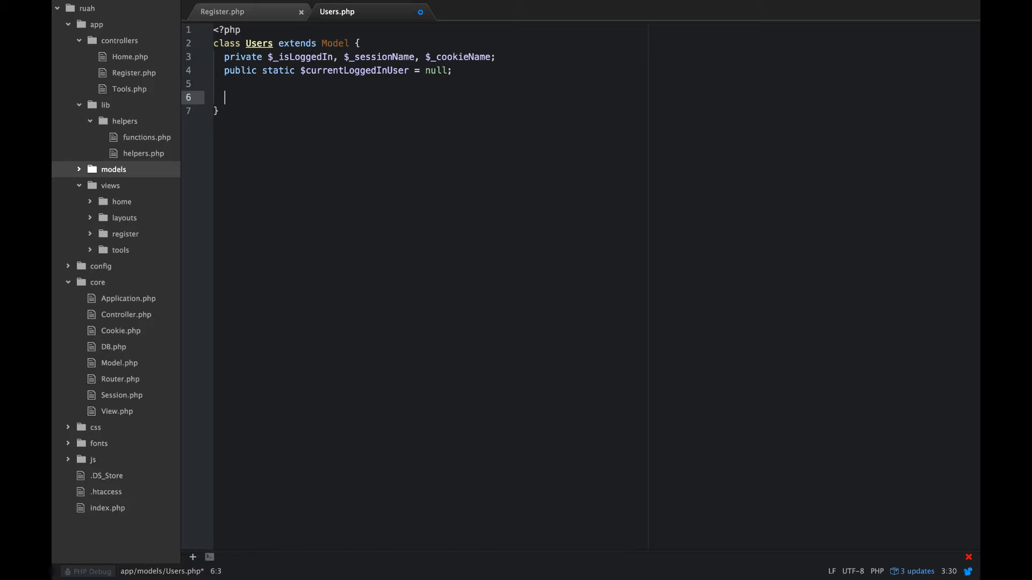
Step: Start the constructor with $user='', setting $table = 'users' and calling parent::__construct($table)
text(publci)
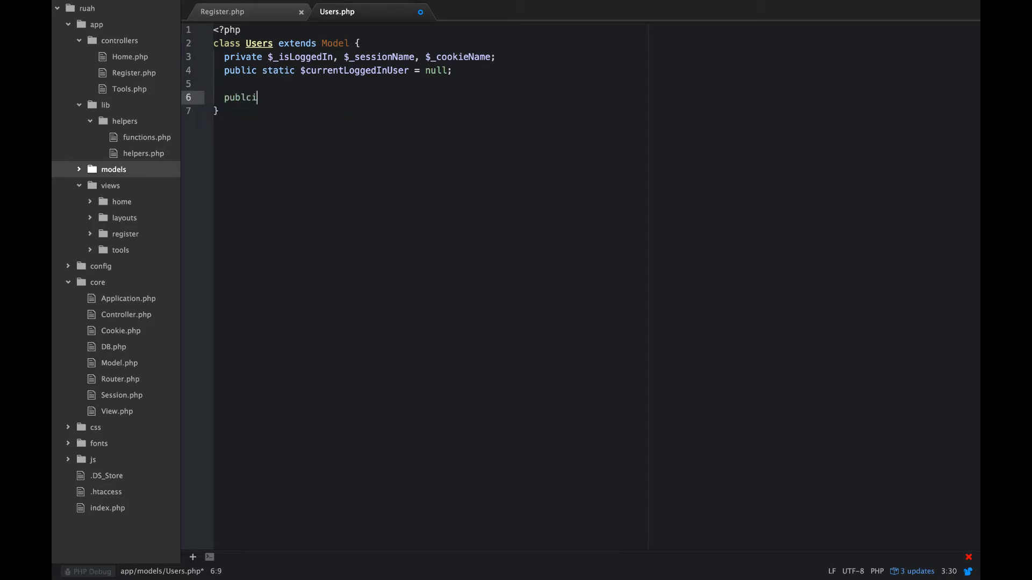
text(public)
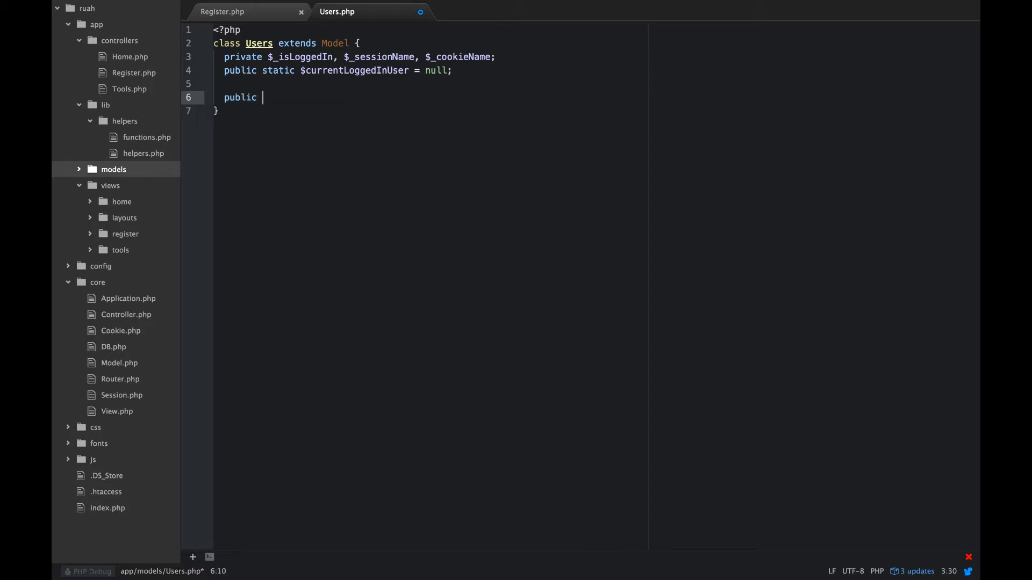
text(fucnti)
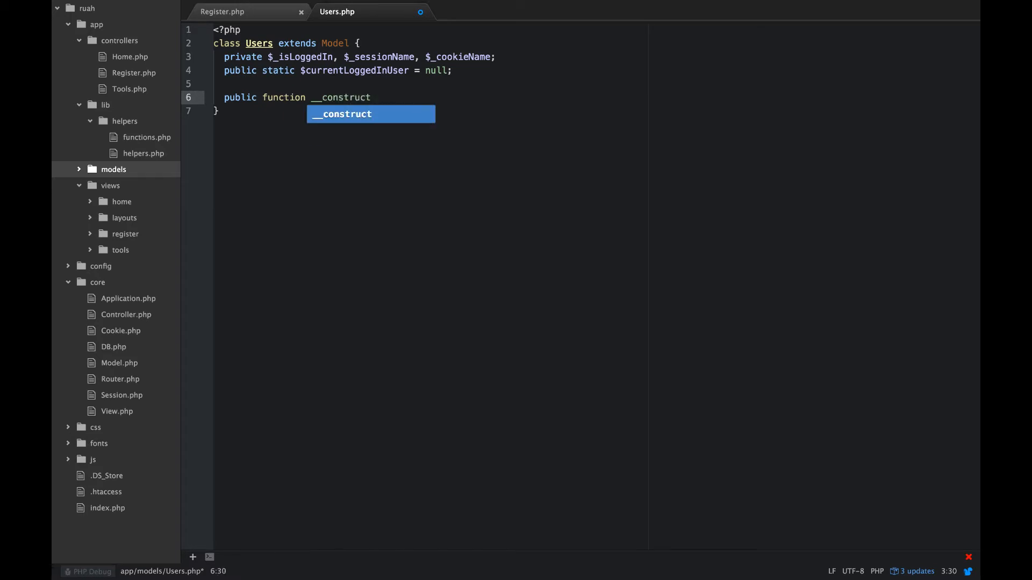
text(())
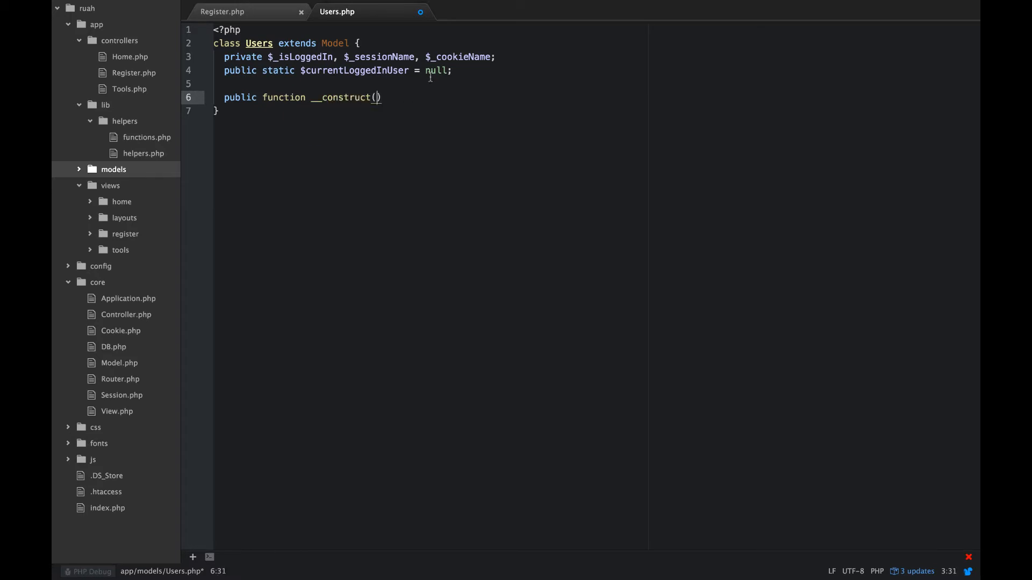
text($user)
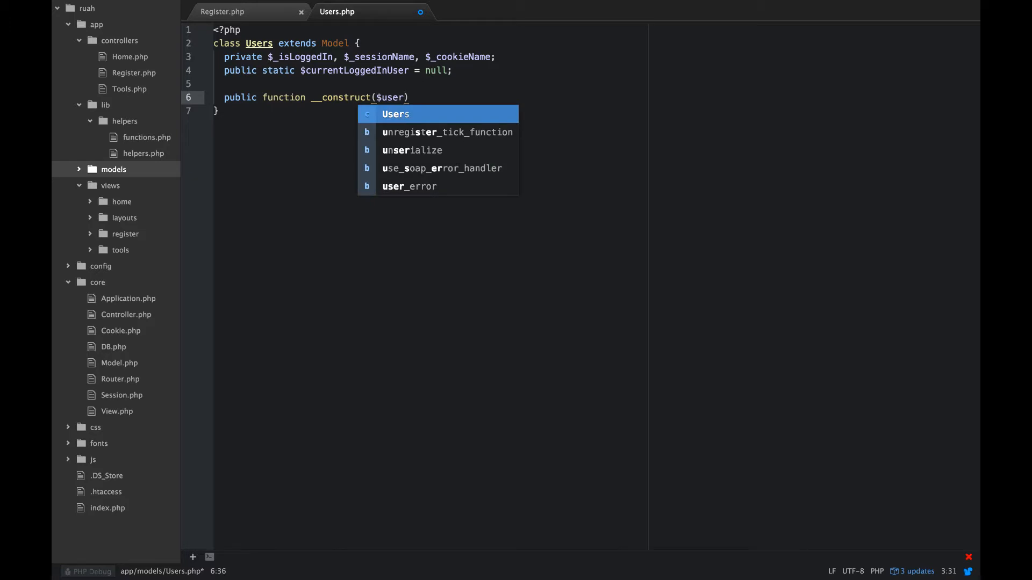
text(=''))
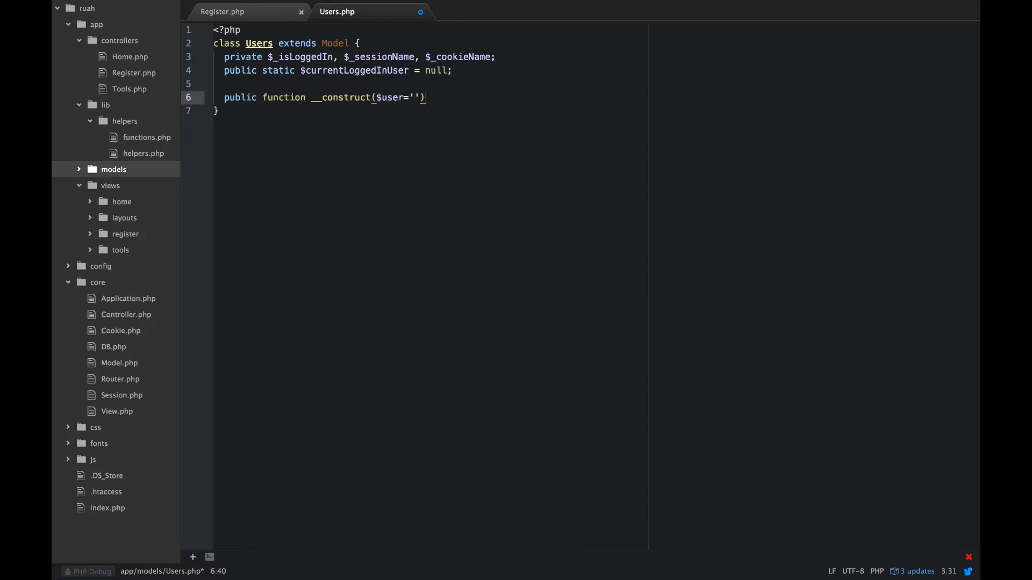
text({)
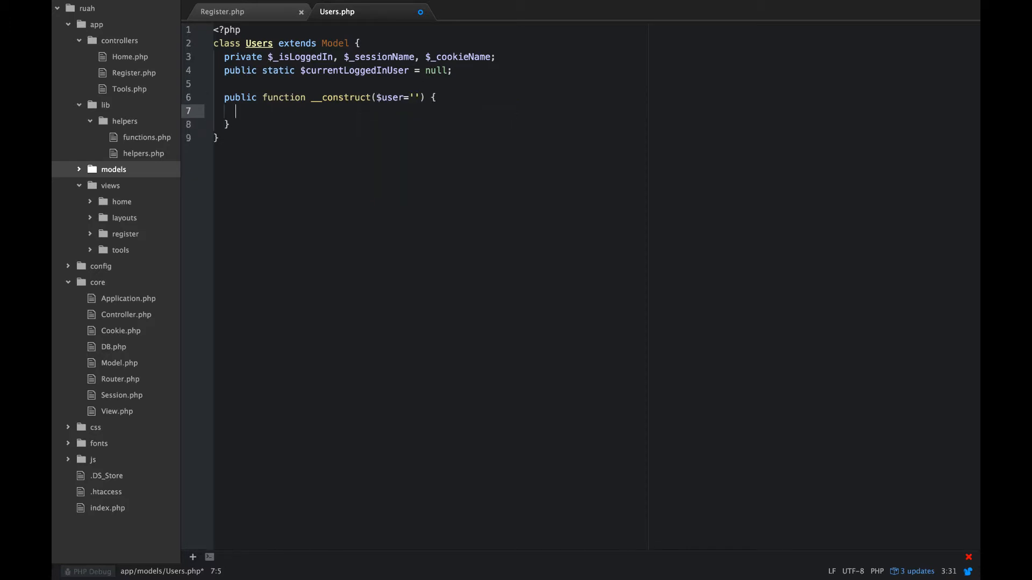
text($table)
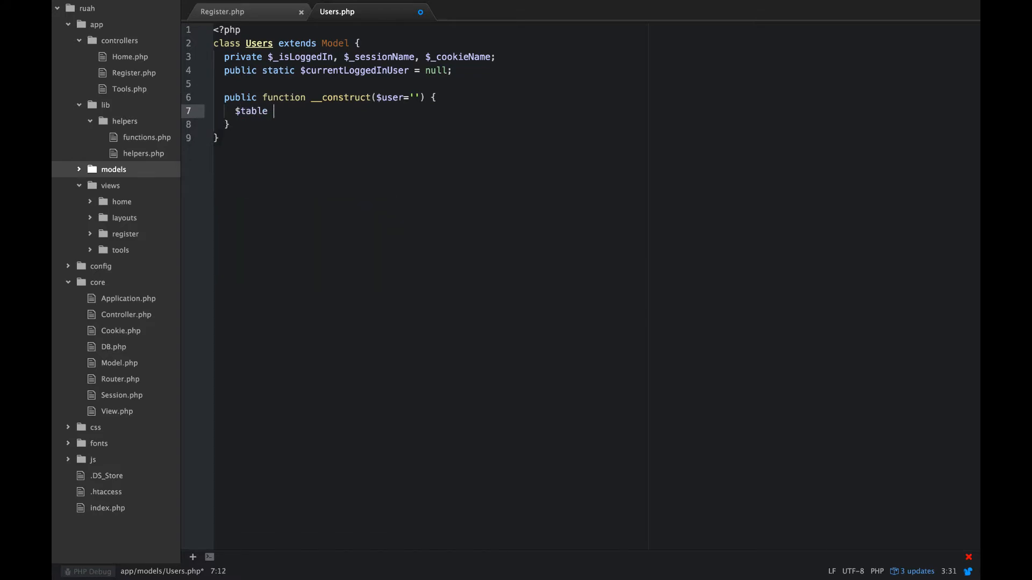
text(= 'users')
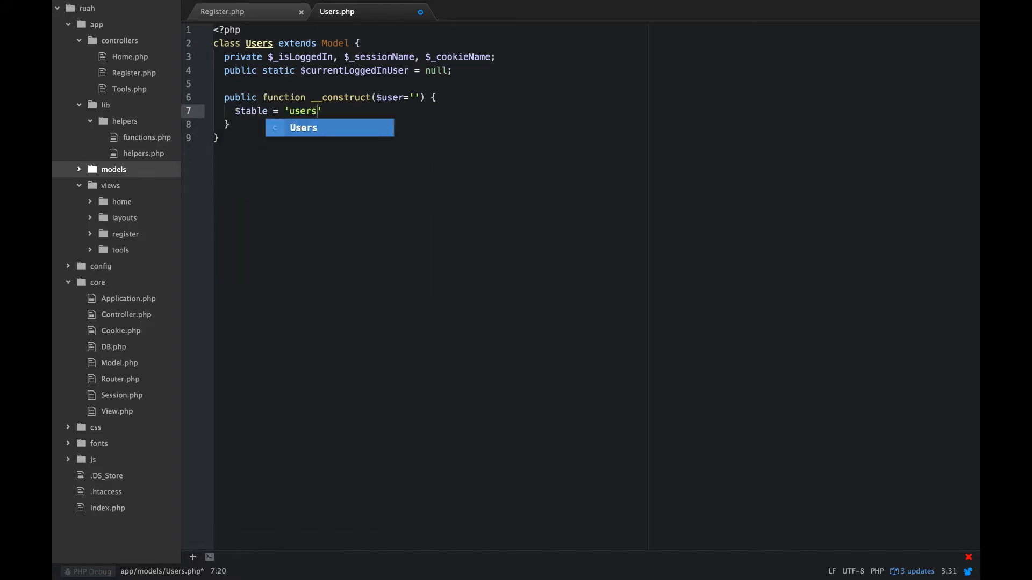
text(;)
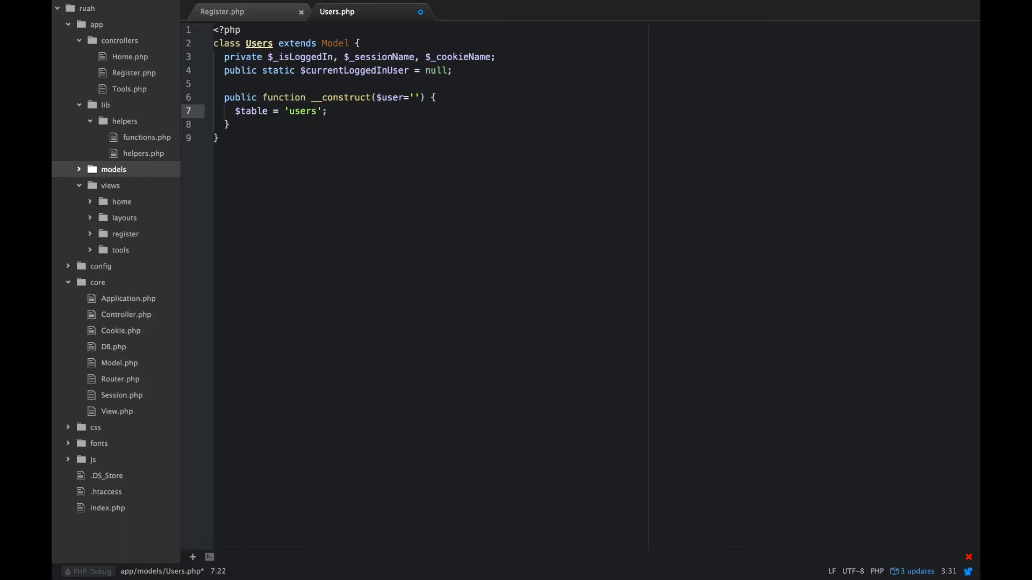
text(parent)
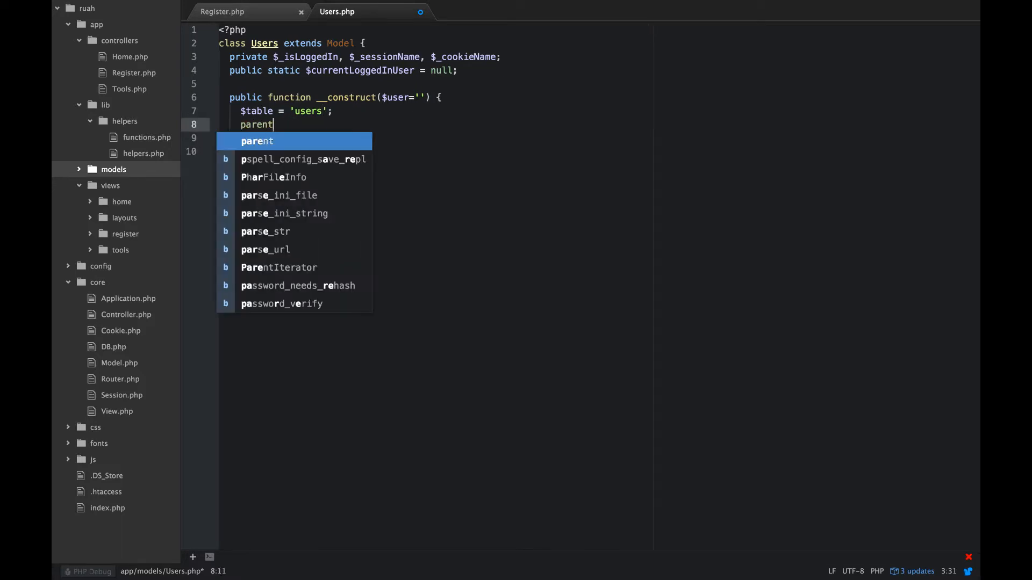
text(::)
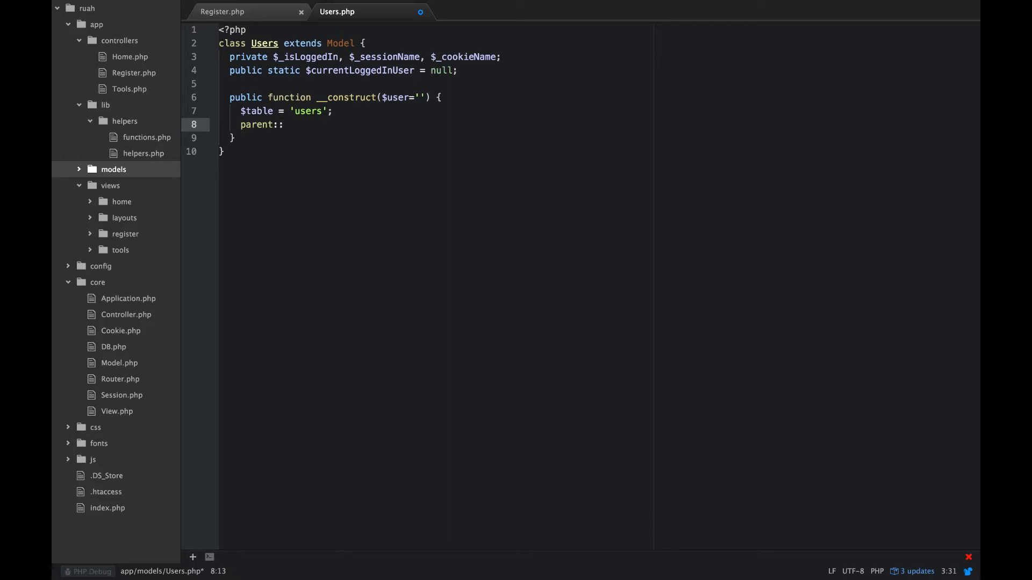
text(__c)
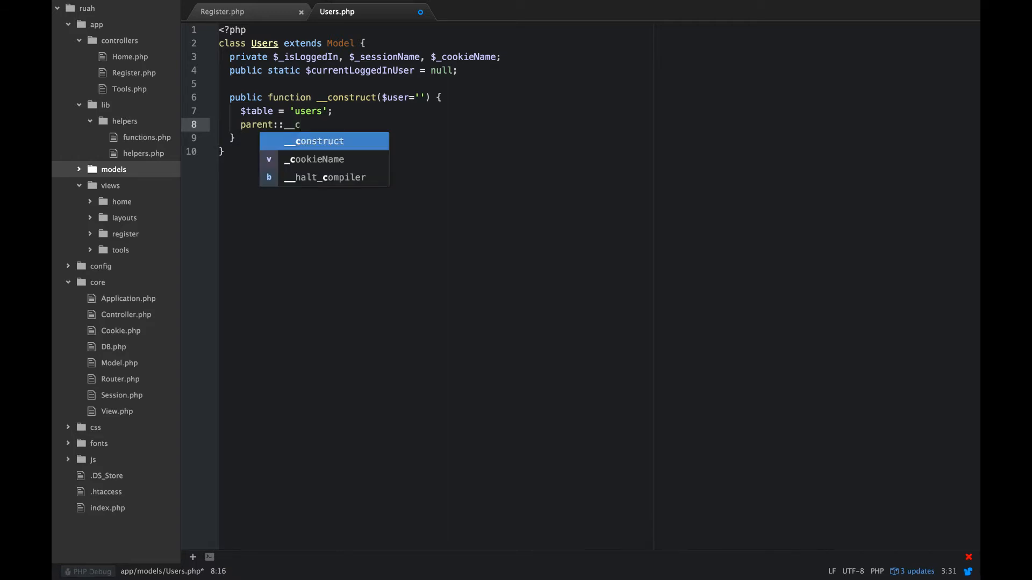
text(onstruct)
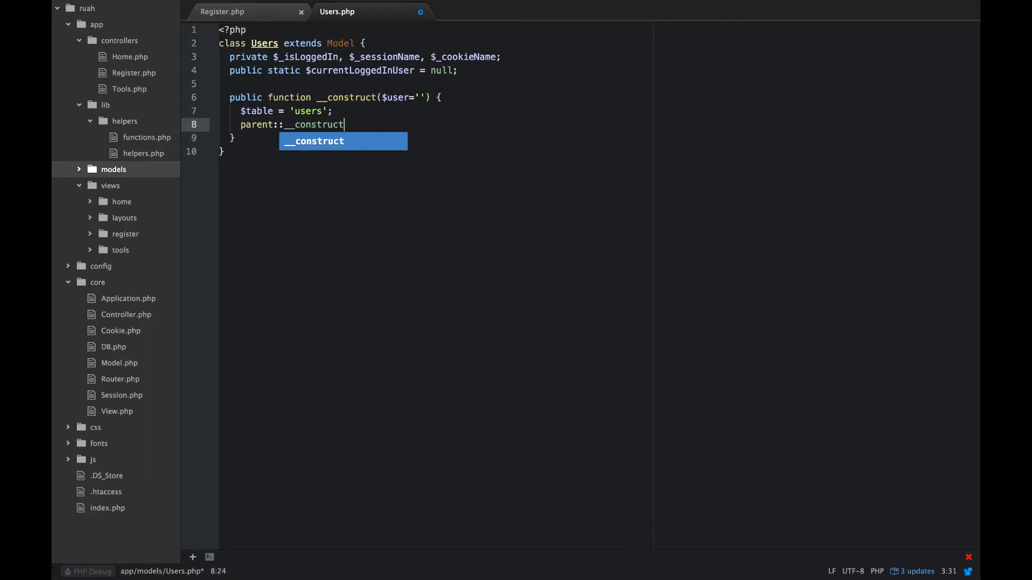
text(($t))
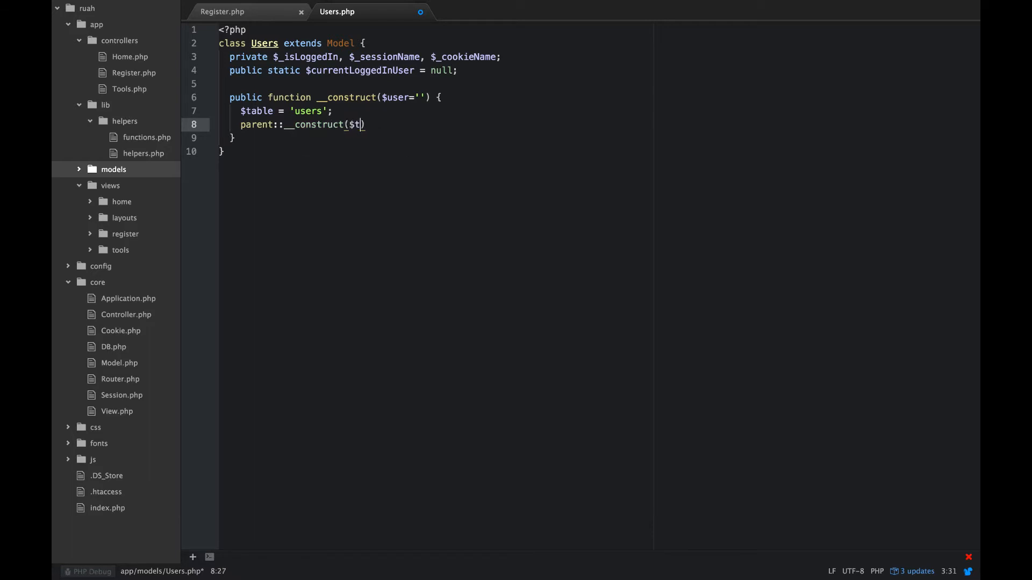
text(able);)
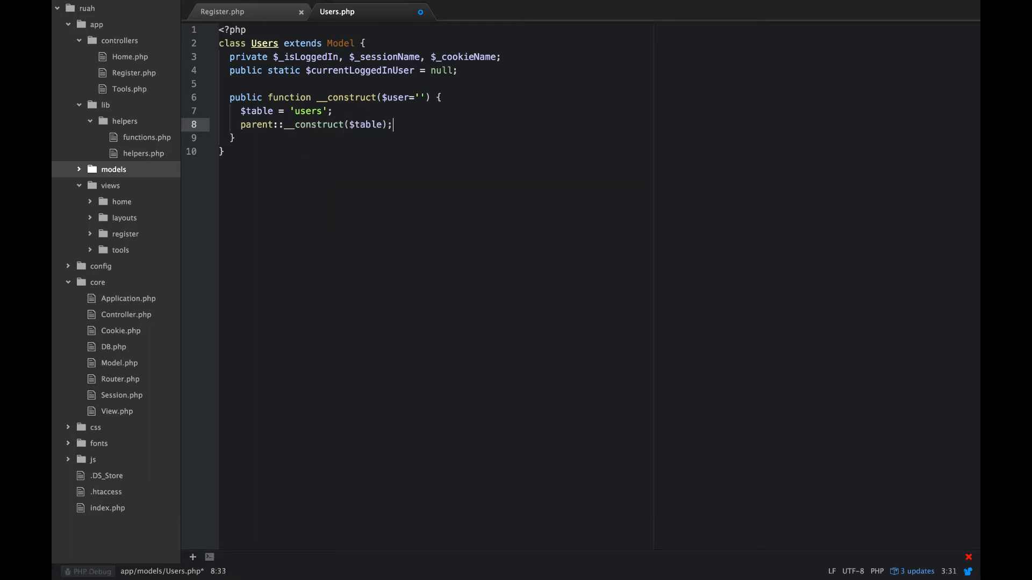
key(enter)
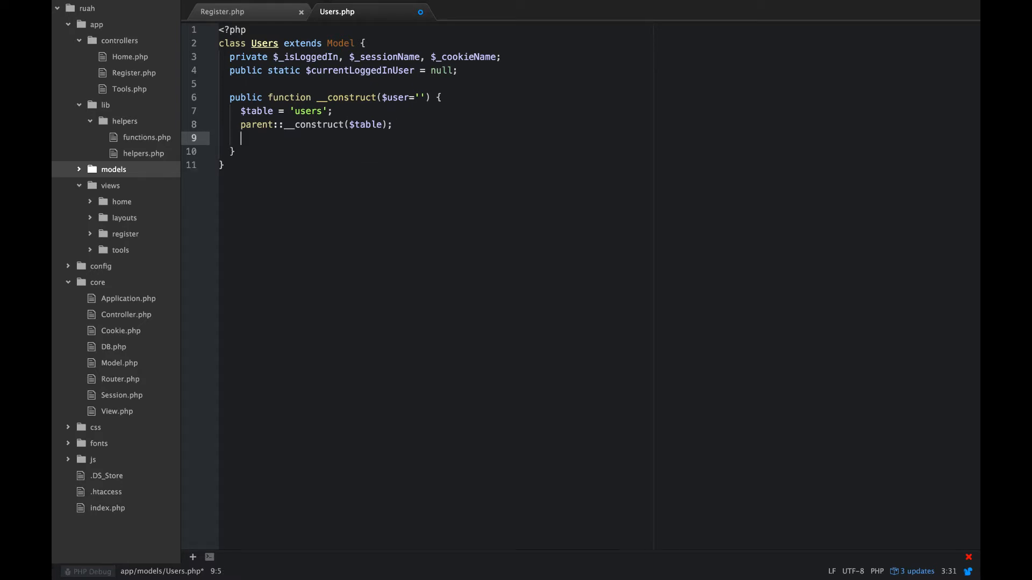
Step: Assign _sessionName = CURRENT_USER_SESSION_NAME and _cookieName = REMEMBER_ME_COOKIE_NAME
text($)
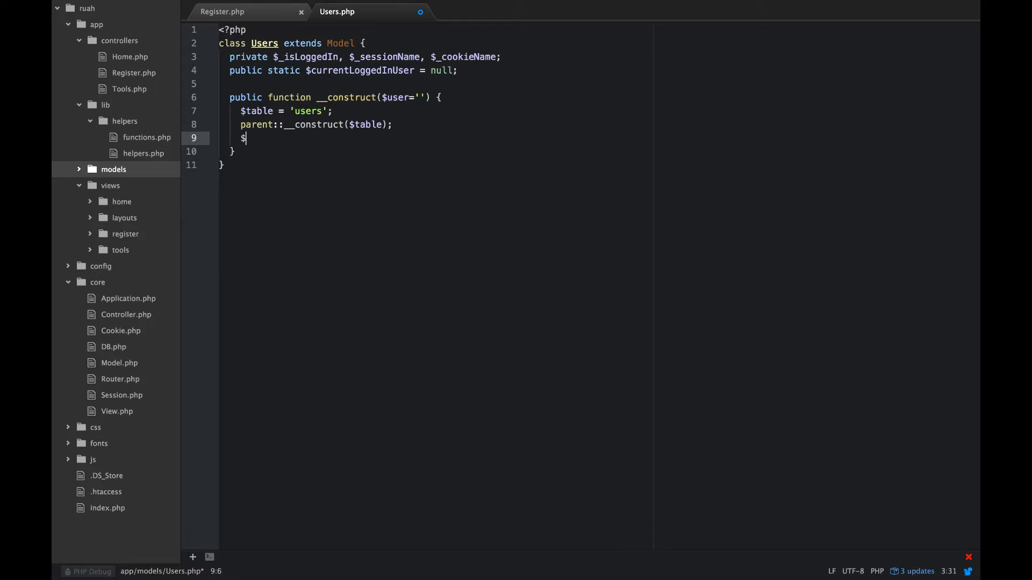
text(this->)
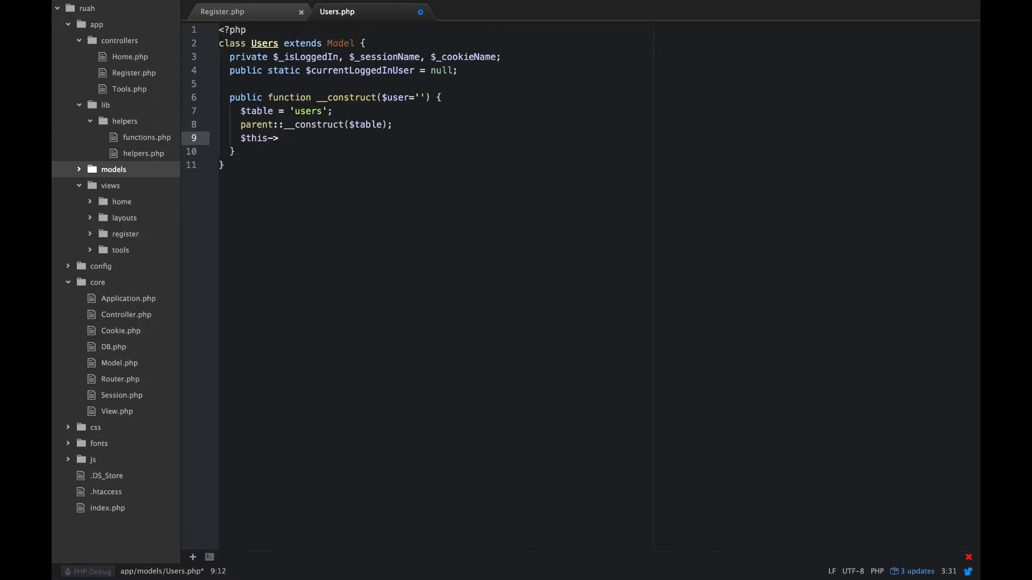
text(_sessionName)
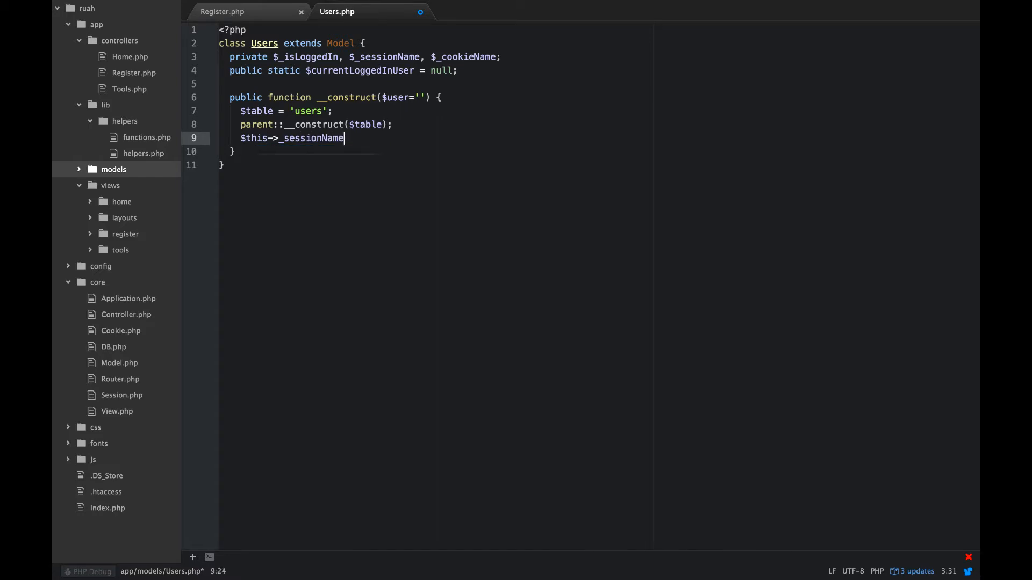
text(=)
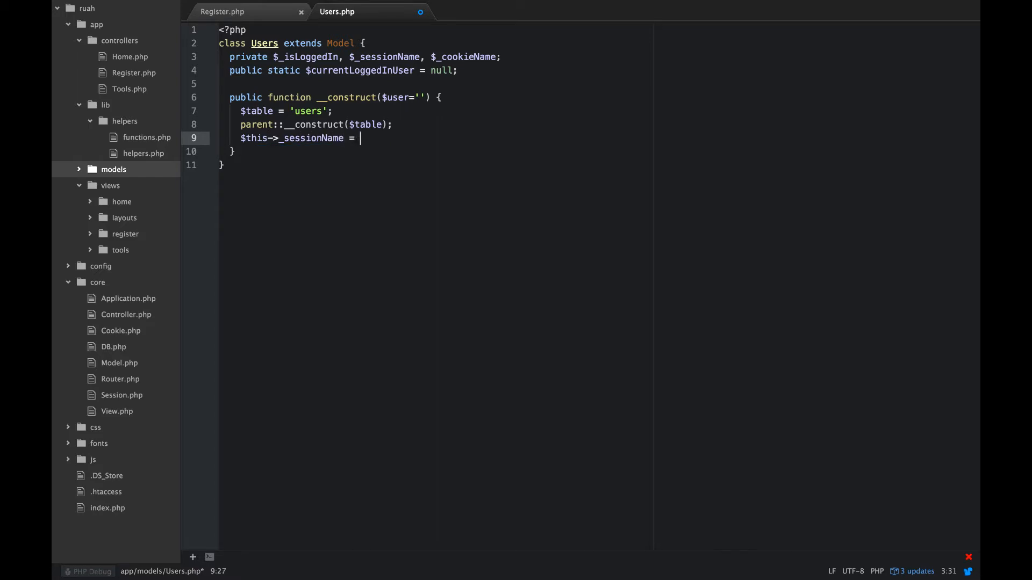
text(CURRENT)
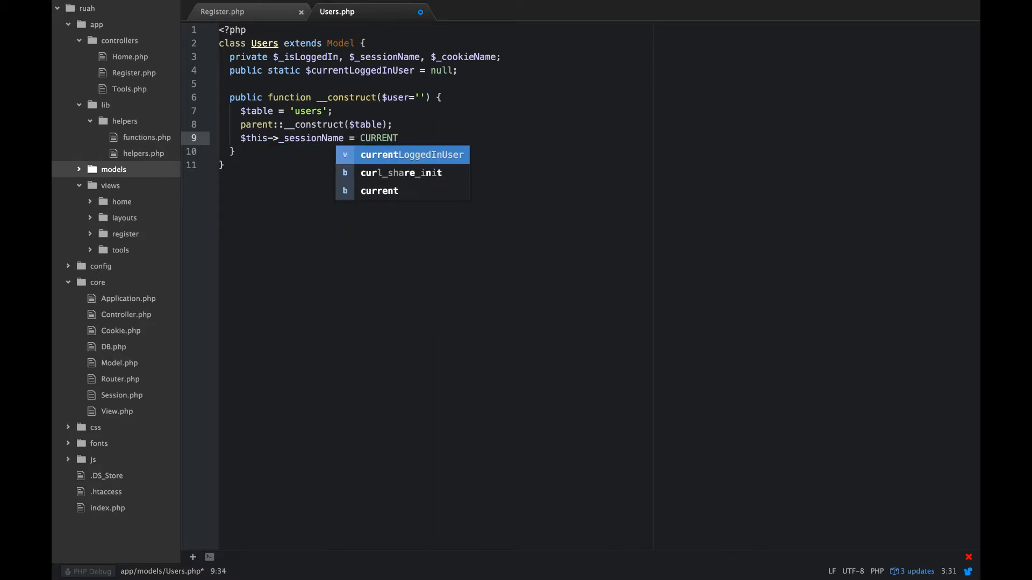
text(_USER_)
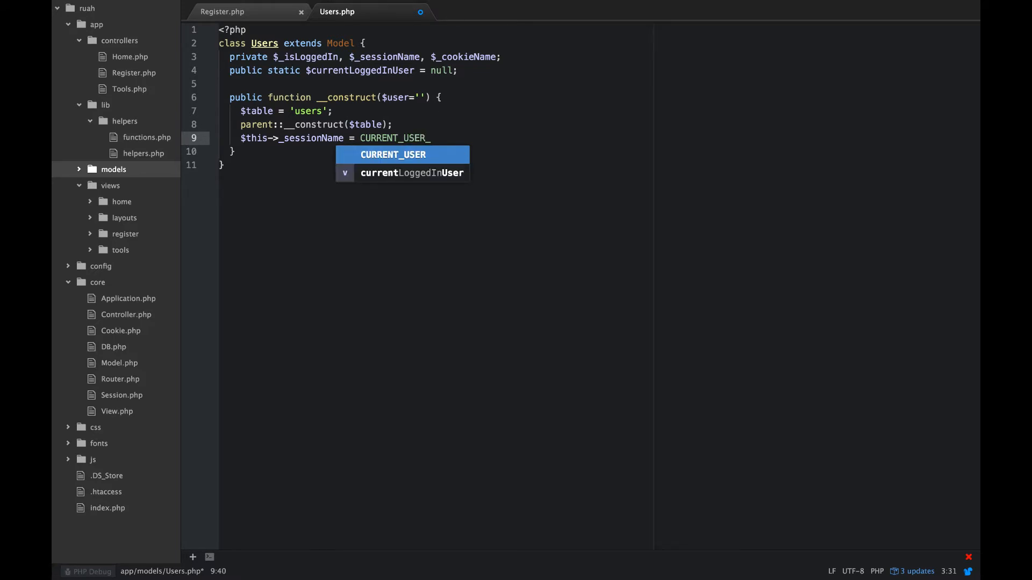
text(SESSION)
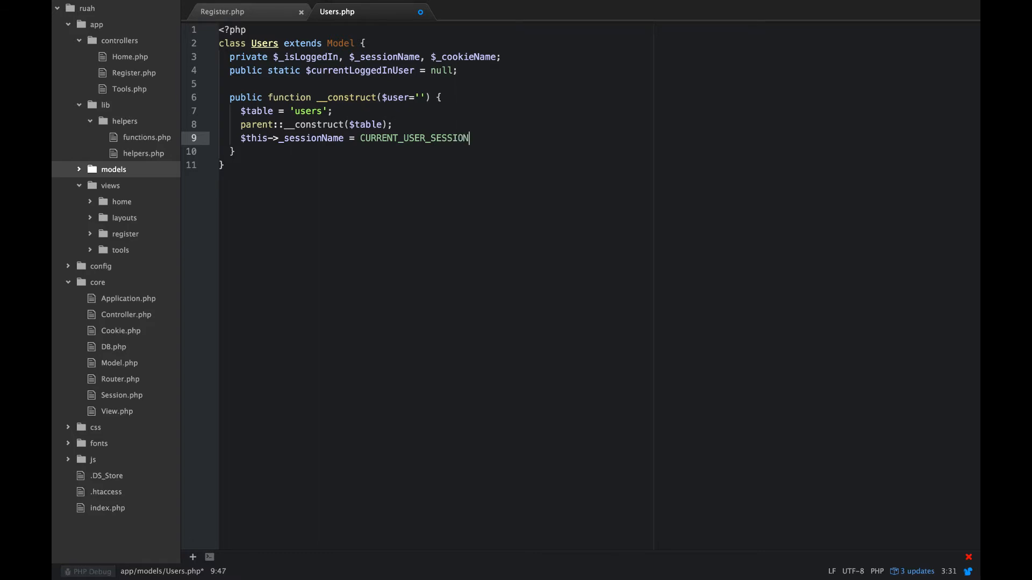
text(_NAME;)
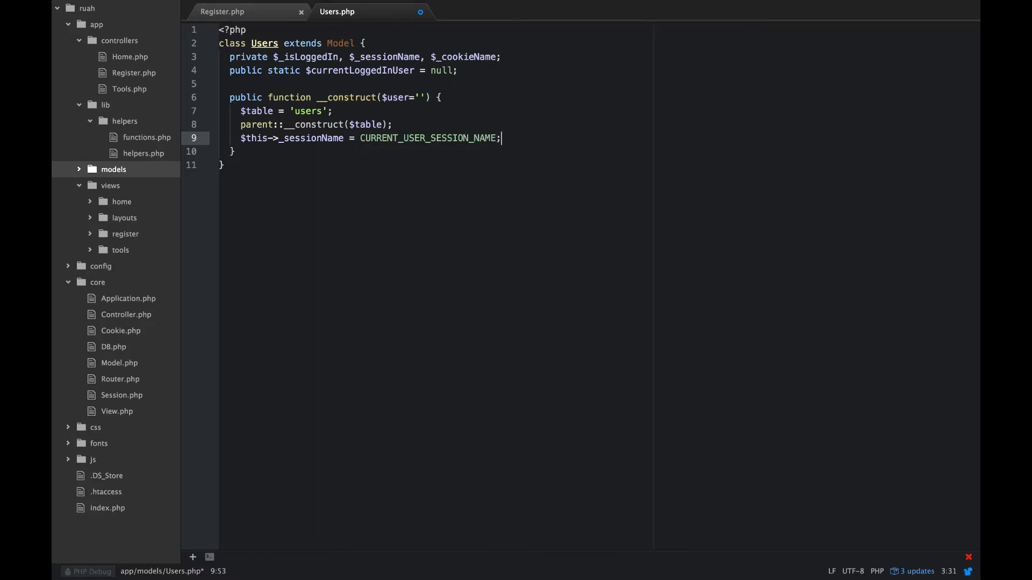
text($this->_cookieName -)
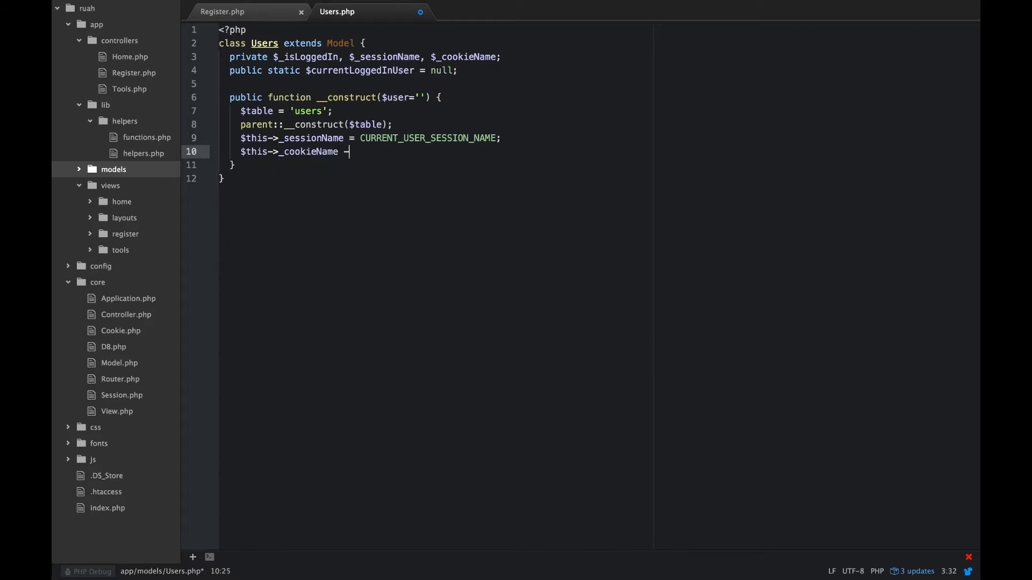
text(=)
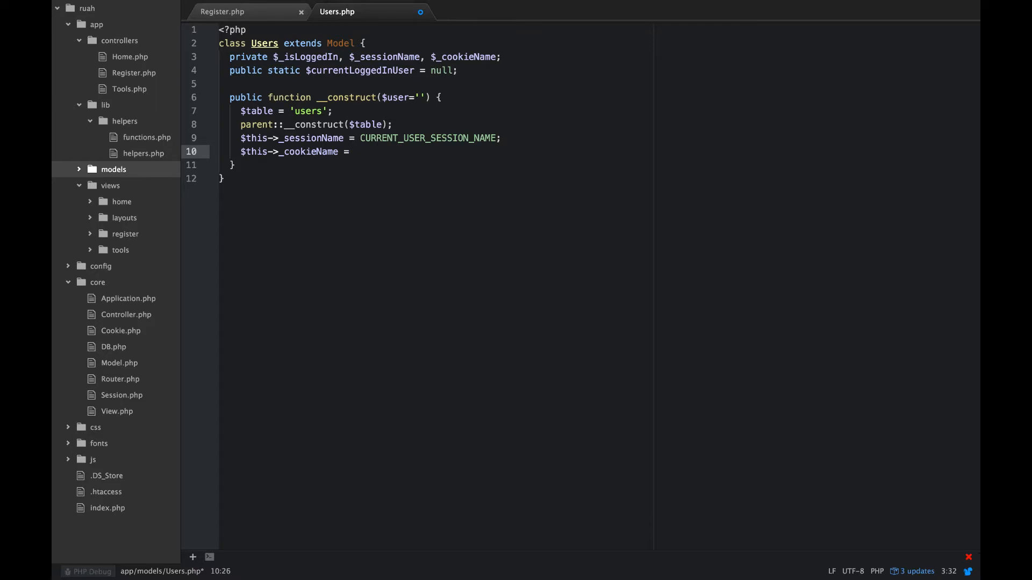
text(REMEMBER)
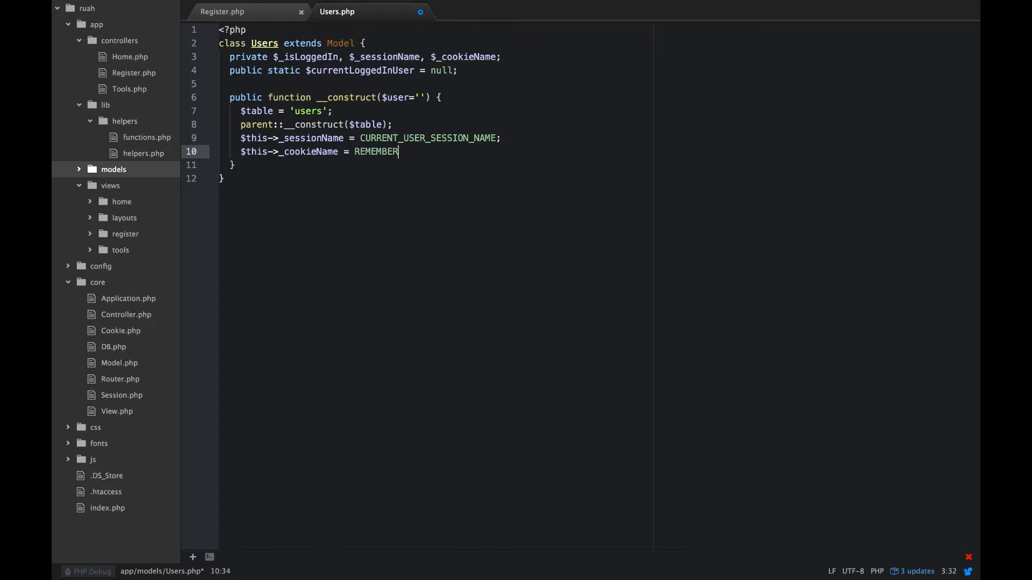
text(_ME)
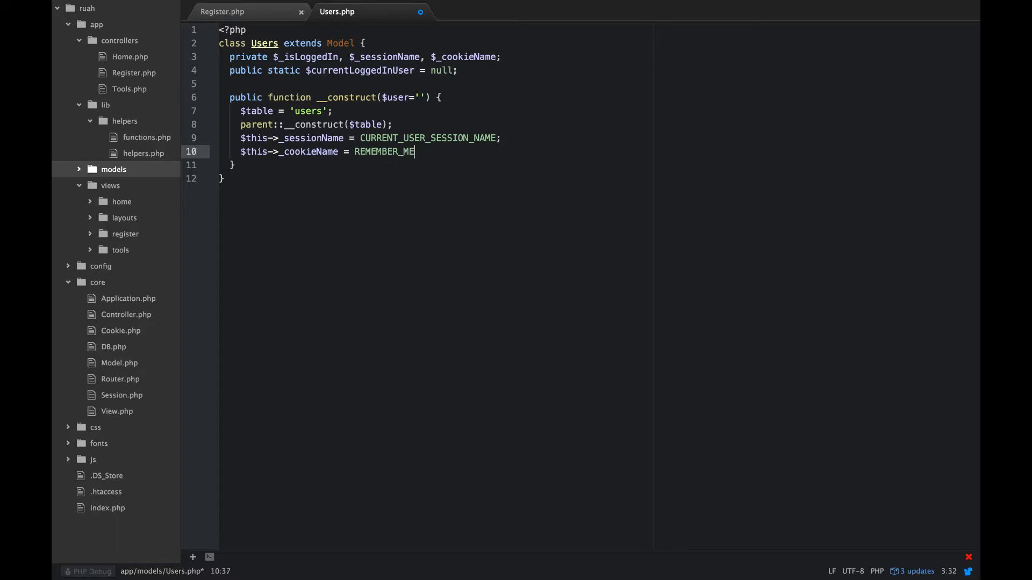
text(_COOKIE)
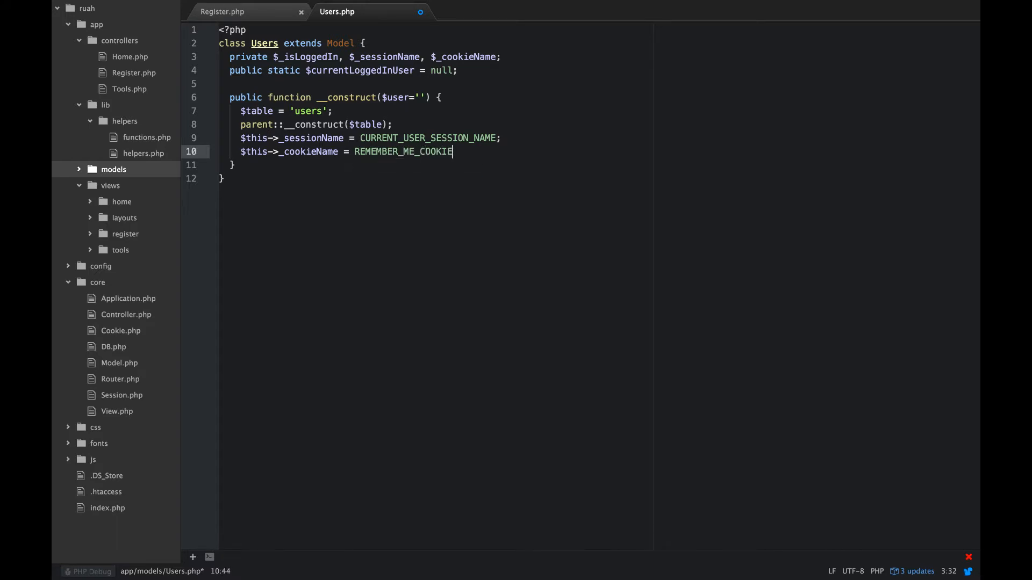
text(_NAME;)
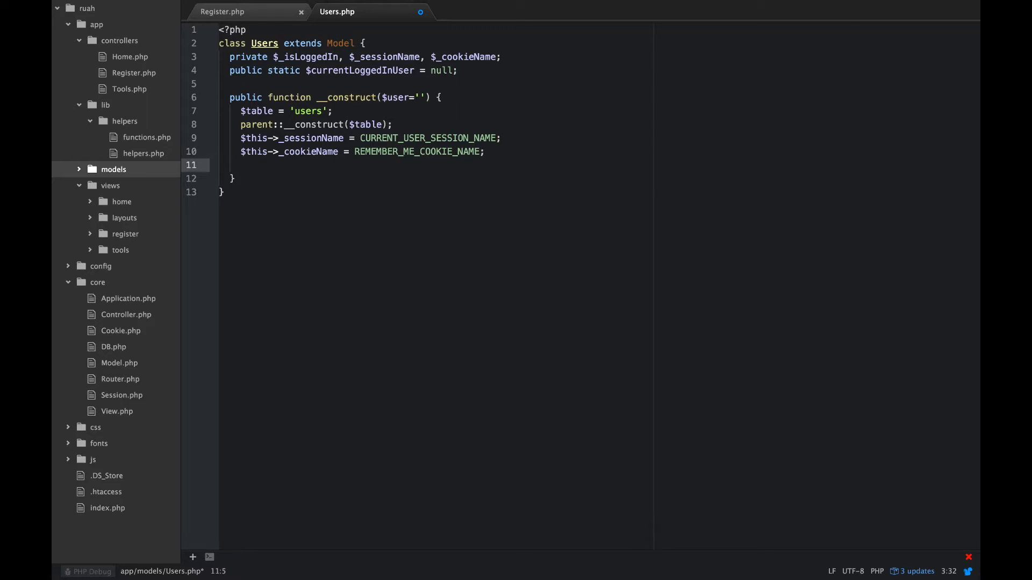
Step: Set $this->_softDelete to true in the constructor
text($this)
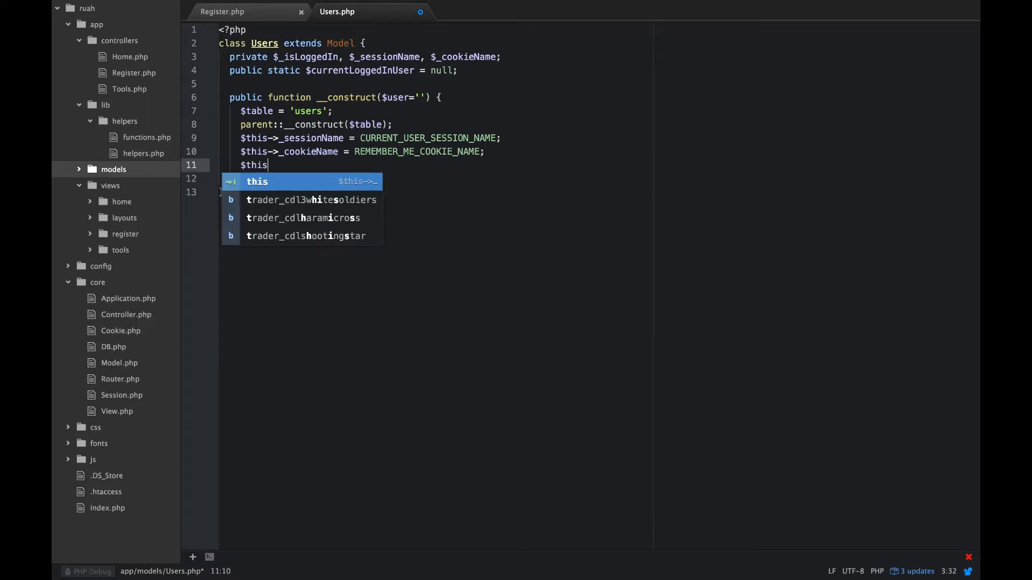
text(->_)
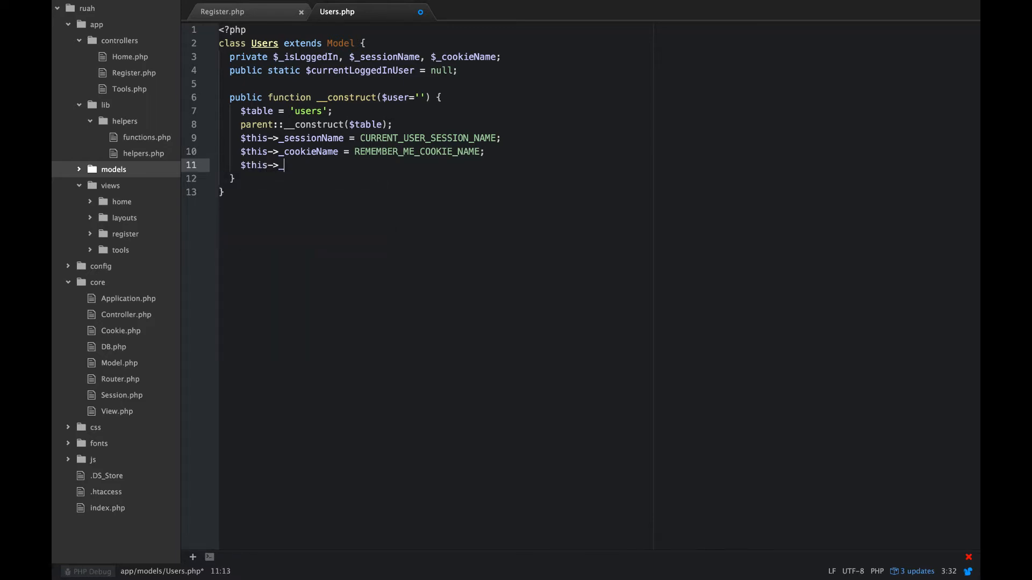
text(soft)
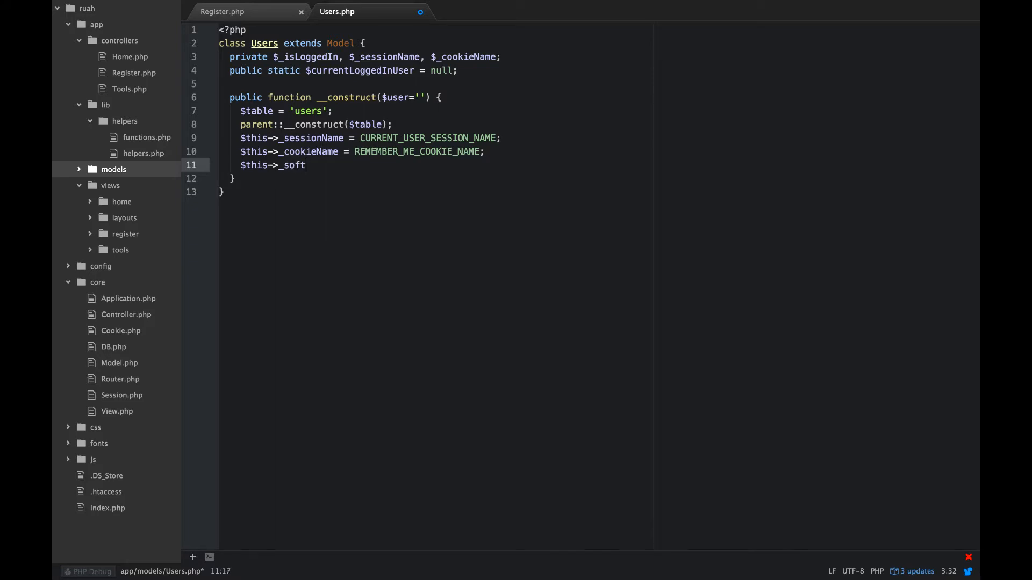
text(Delete)
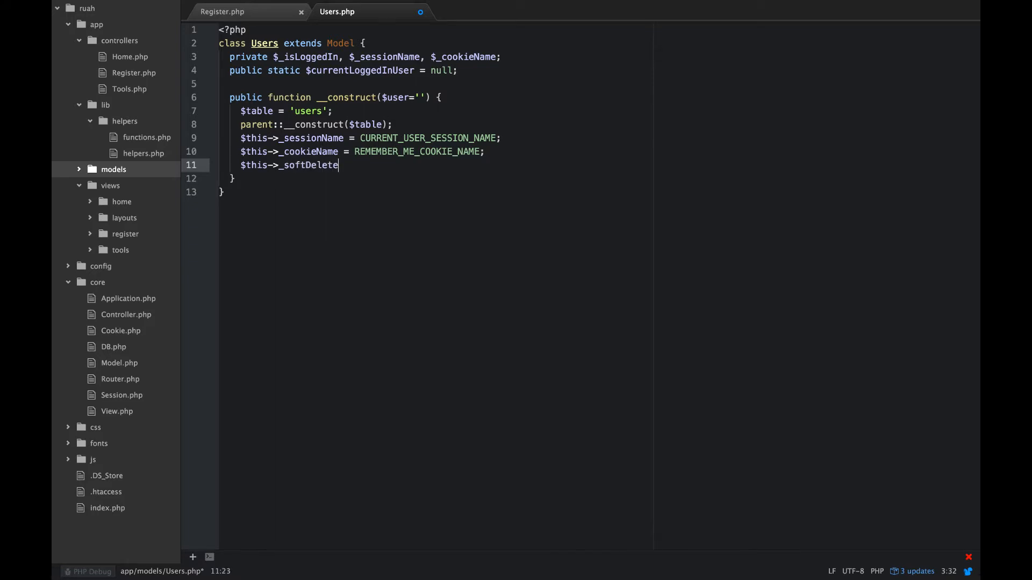
text(= tr)
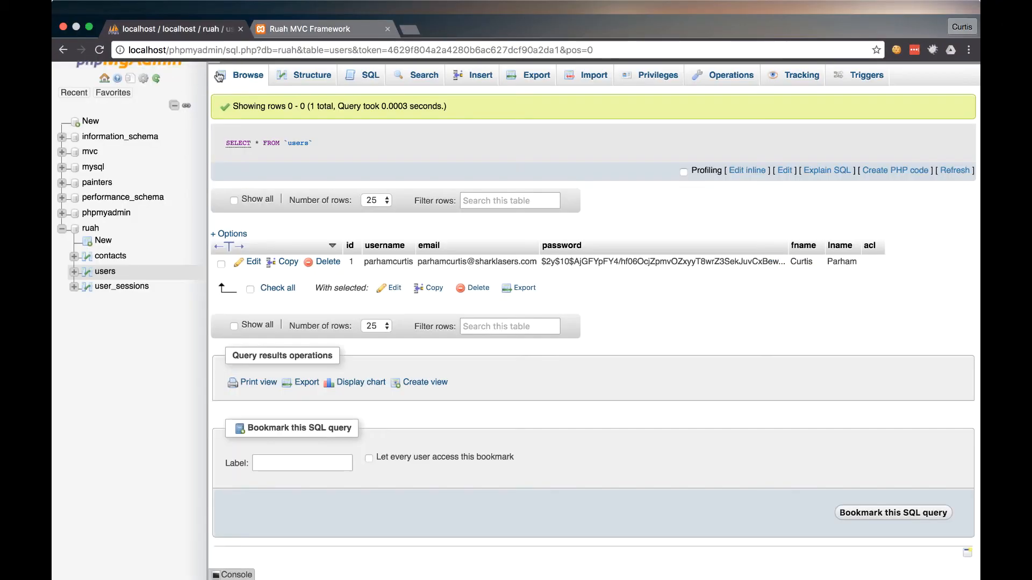
Step: In the users table structure, define a TINYINT column 'deleted' after acl with default 0
click(311, 74)
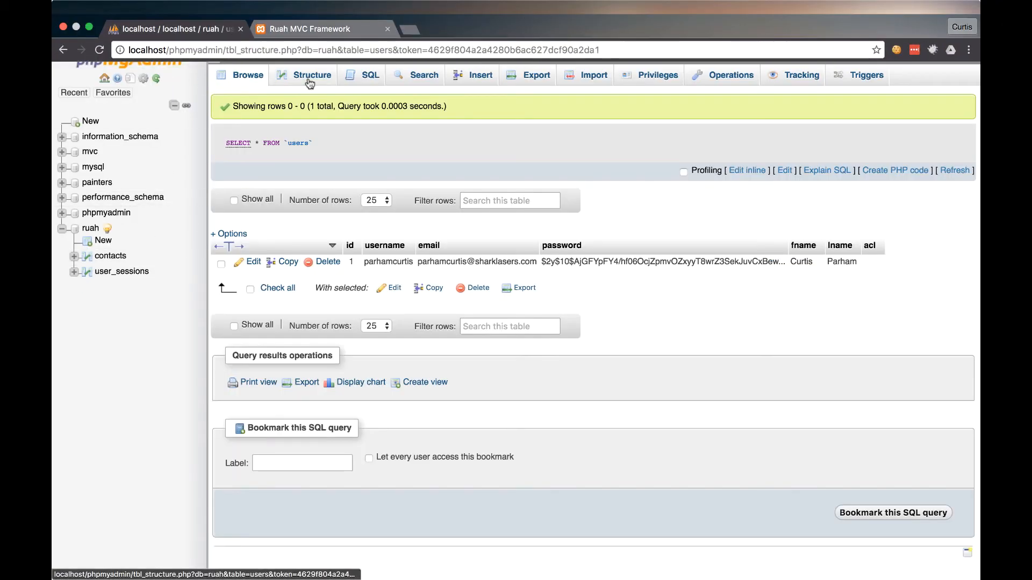
click(310, 74)
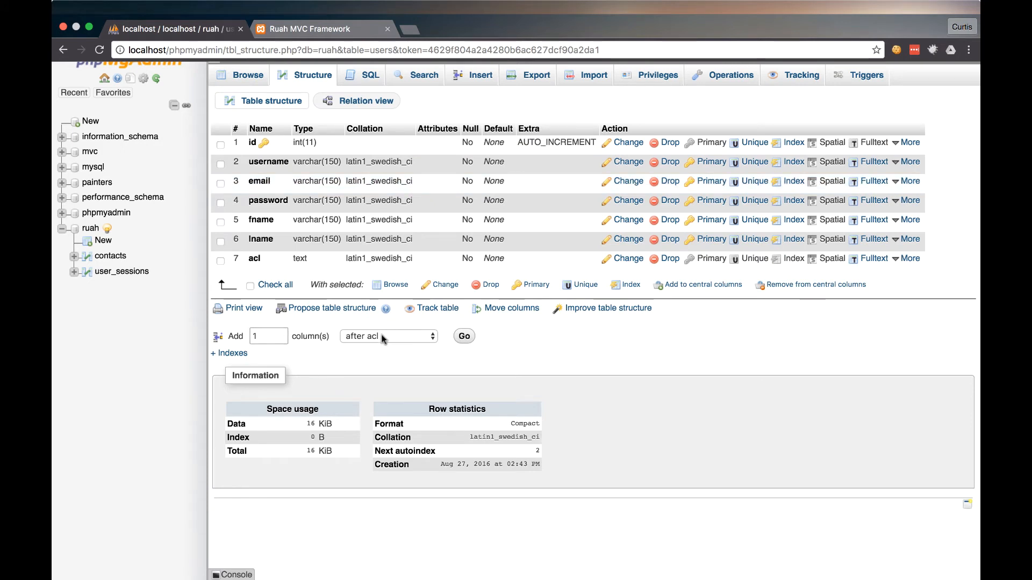
click(464, 336)
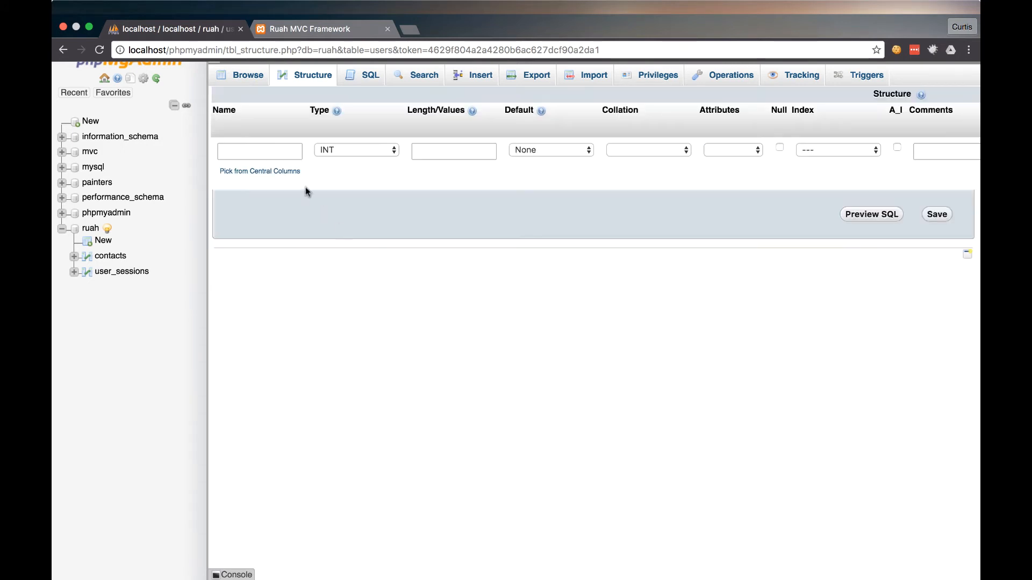
text(dele)
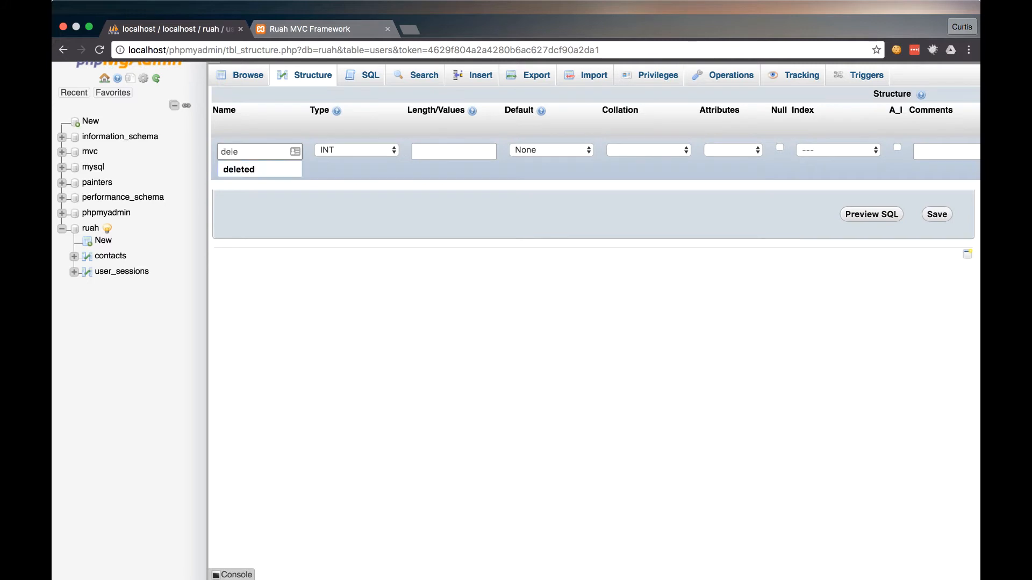
click(355, 150)
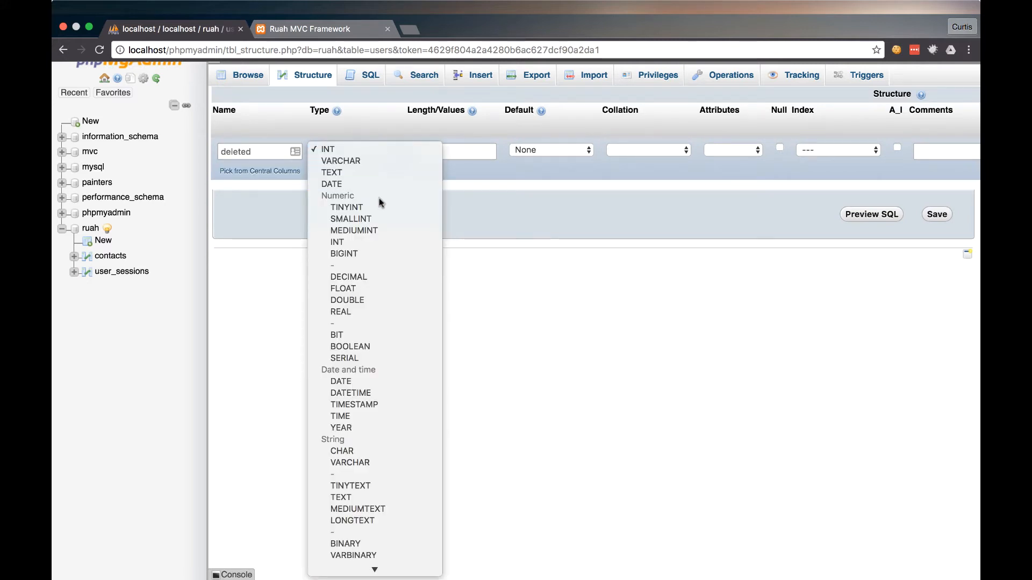
click(345, 206)
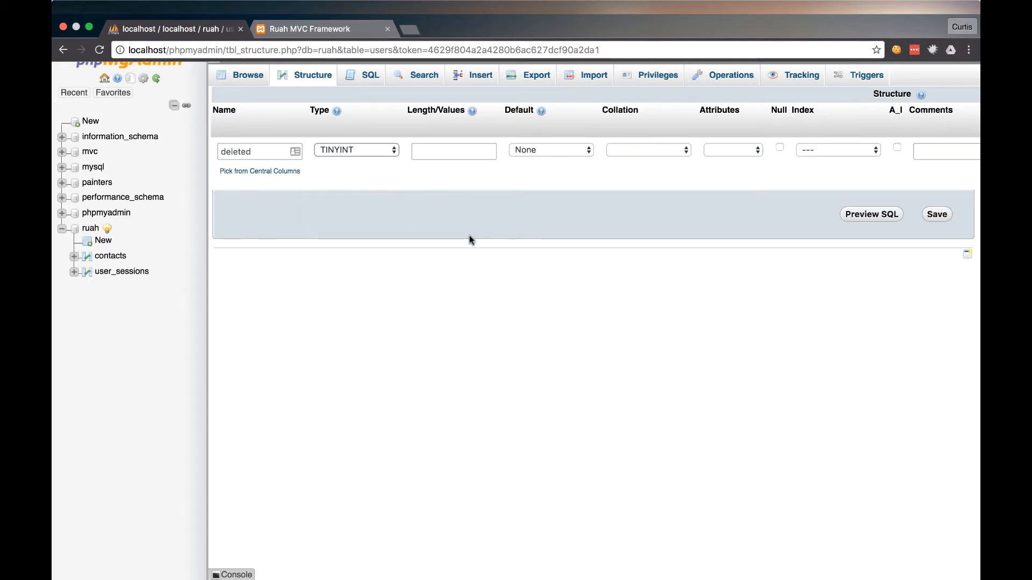
mouse_move(527, 149)
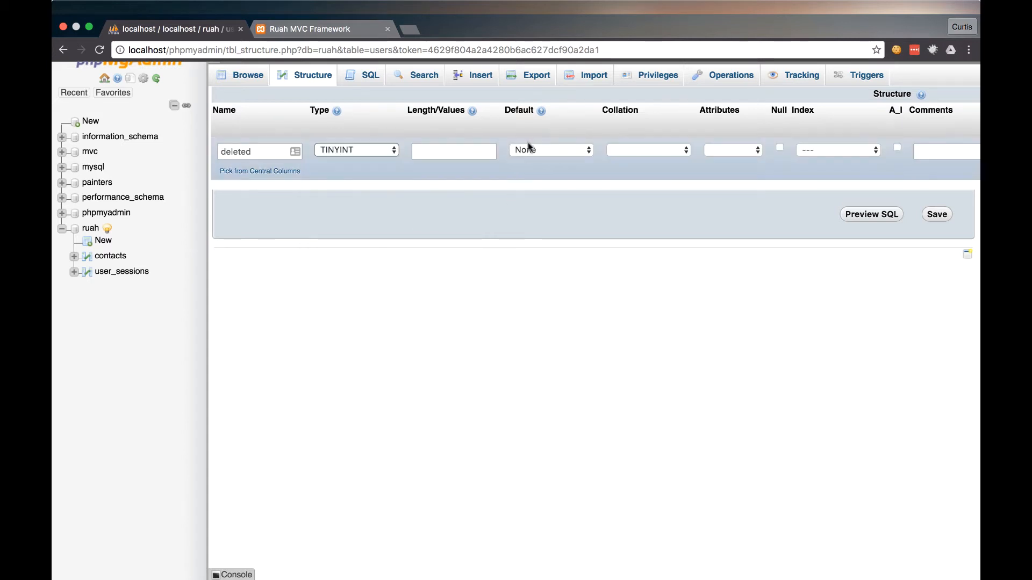
click(551, 149)
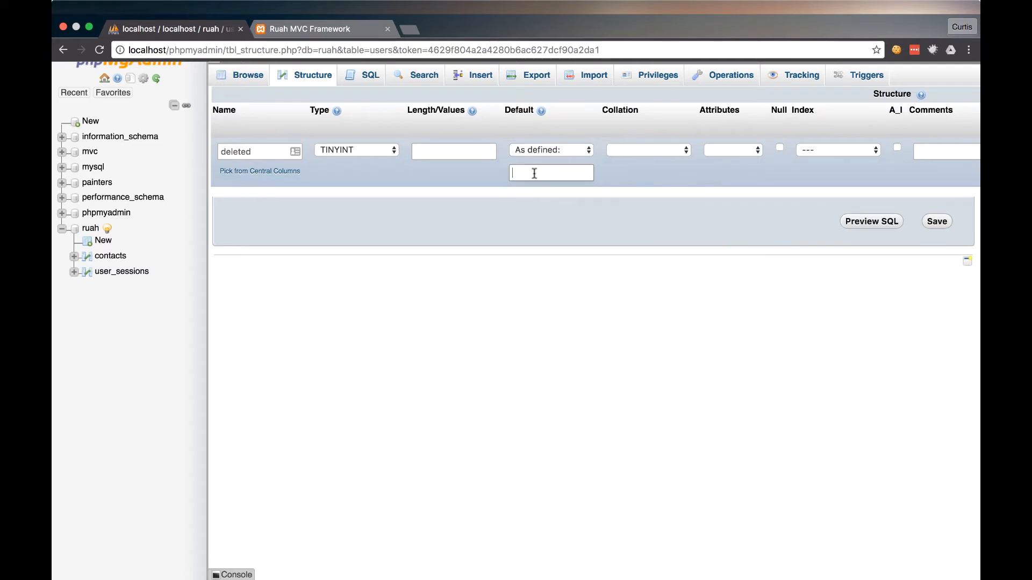
text(0)
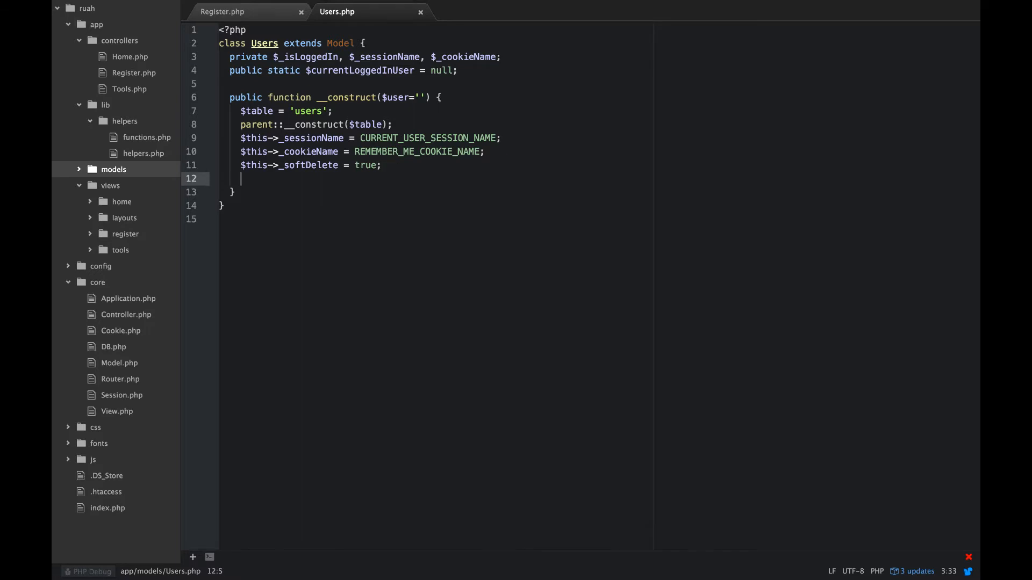
Step: Add nested checks: if $user is not empty, then if it is an integer id
click(418, 97)
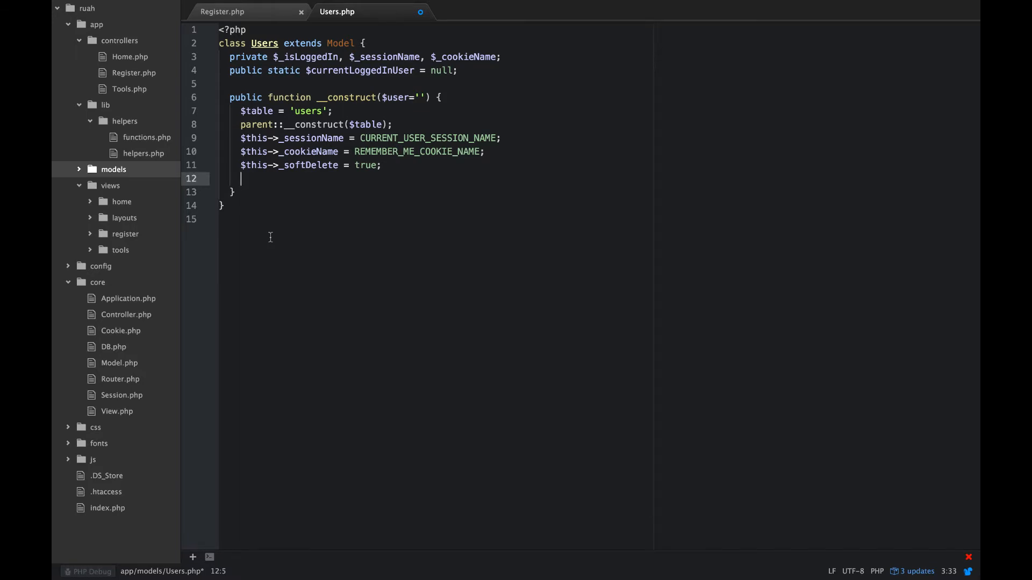
text(if($user)
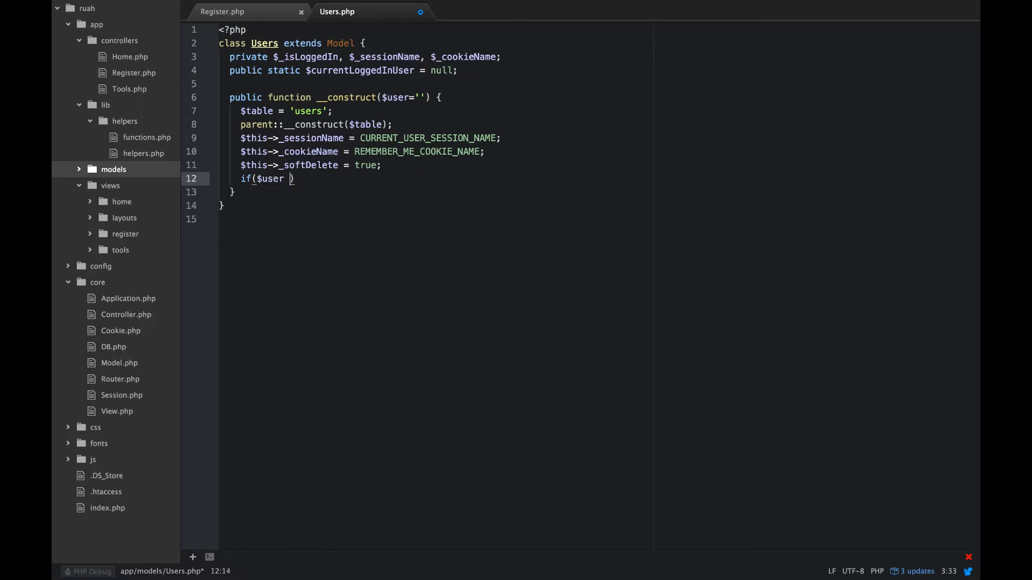
text(!= '')
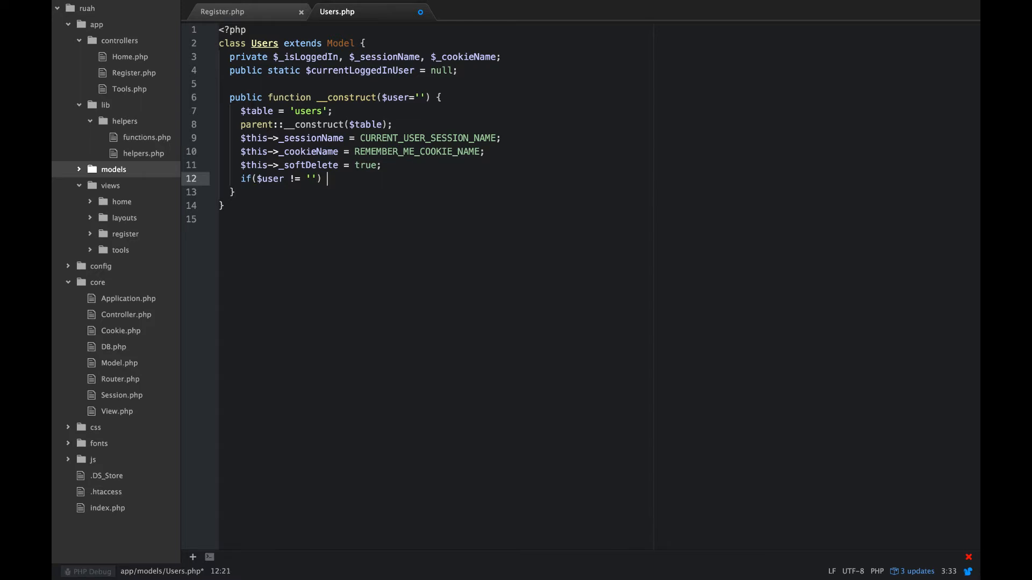
text({)
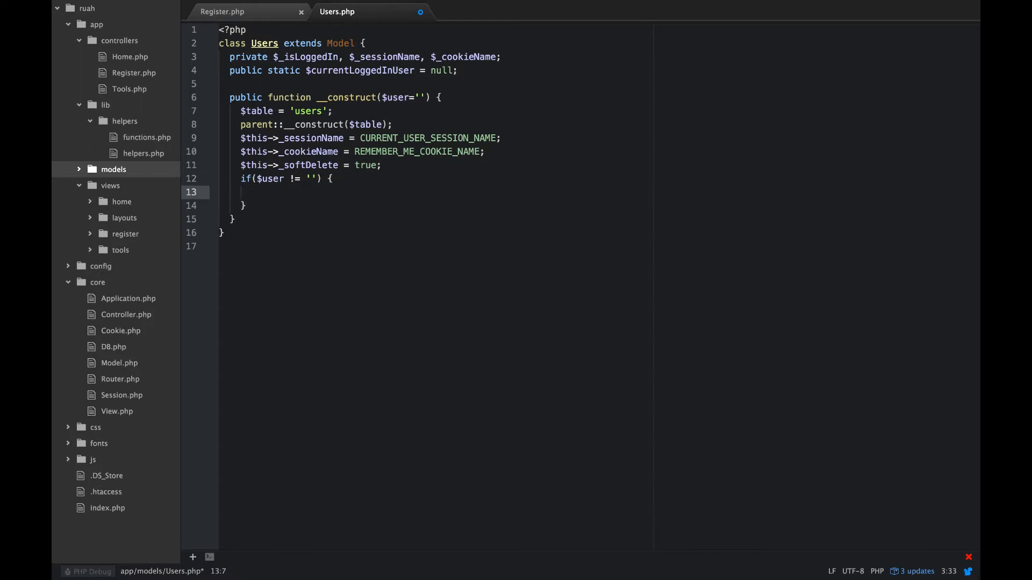
text(if()
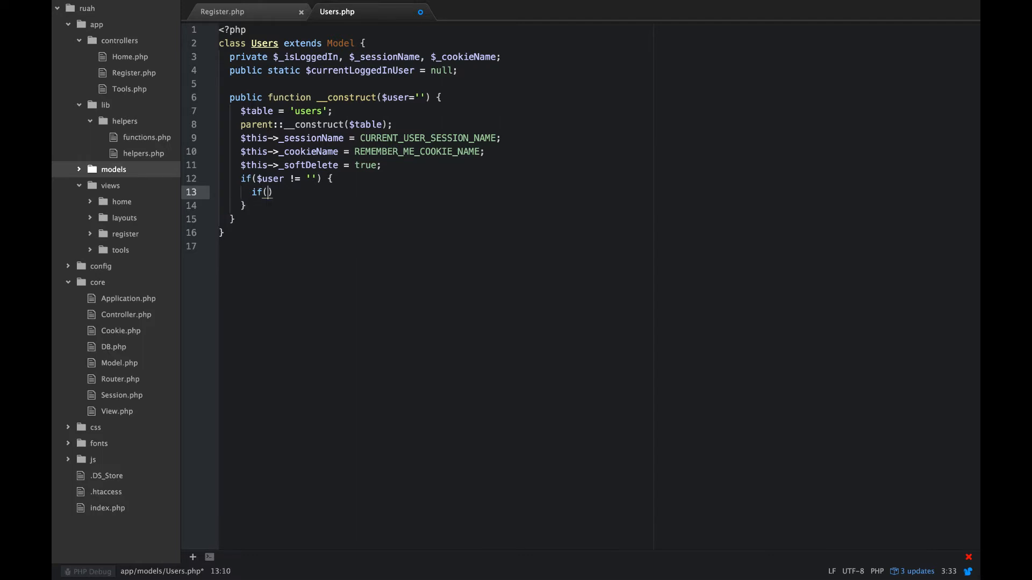
text(is_int($)
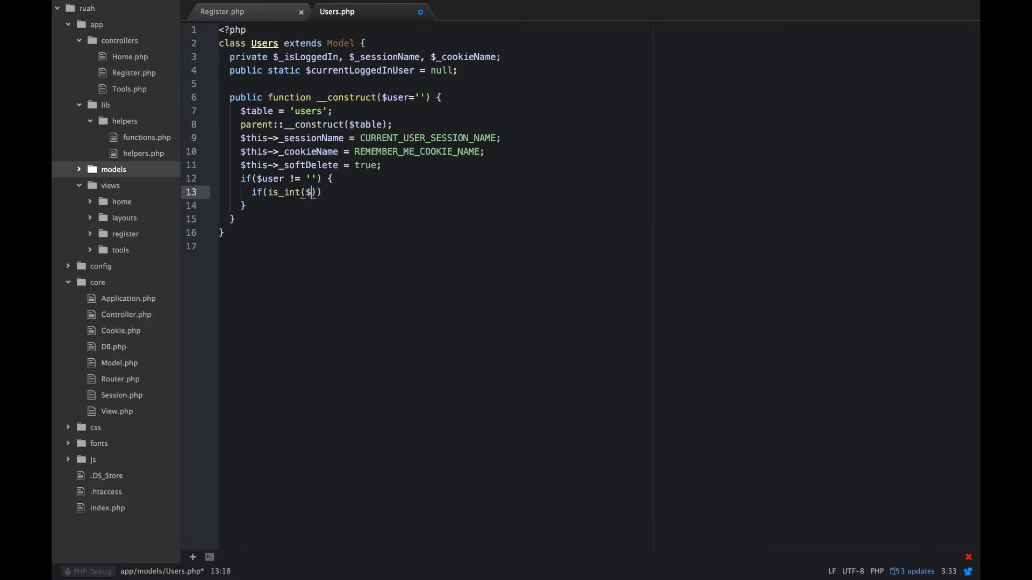
text(user))
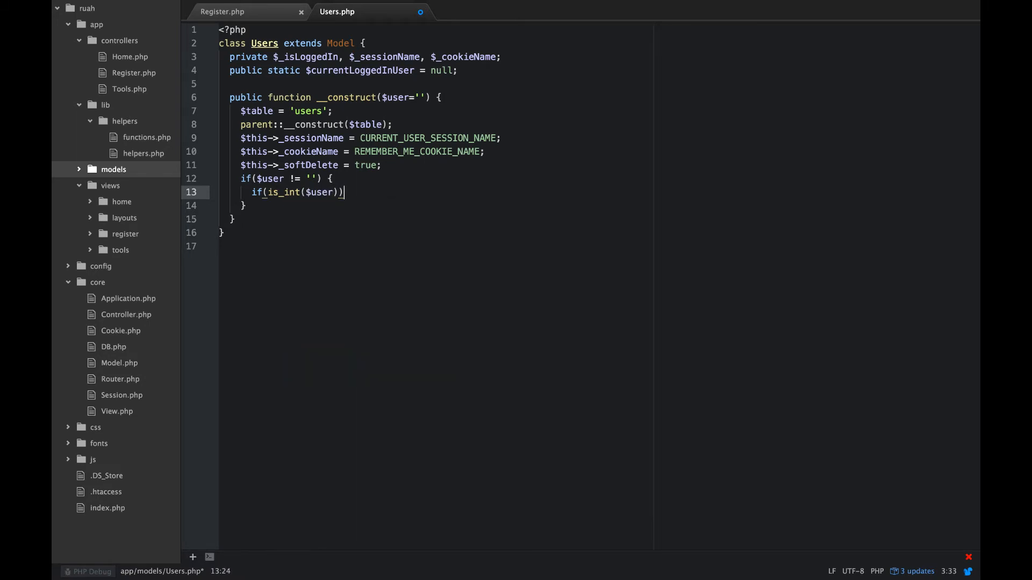
text({)
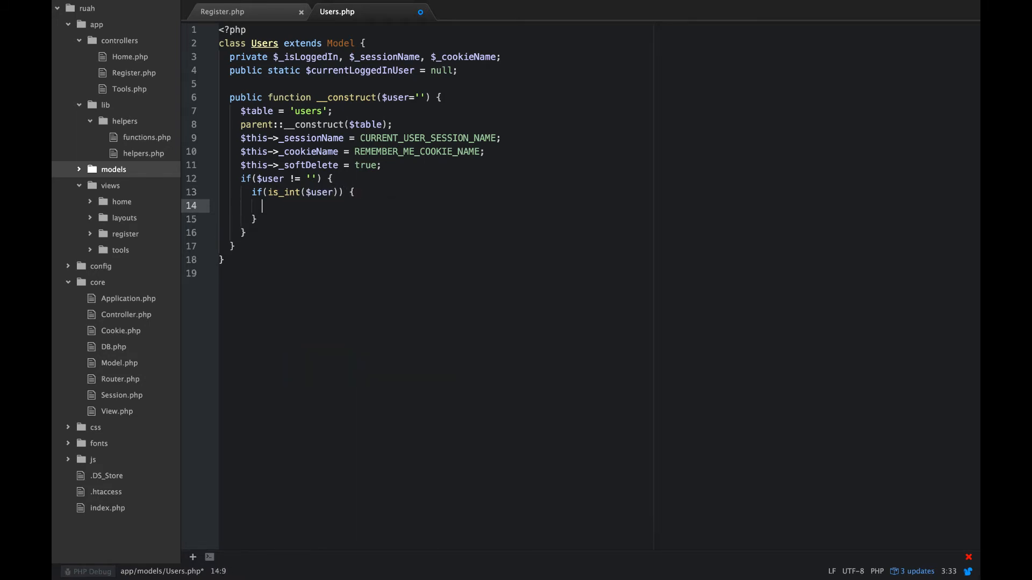
Step: Fetch $u via $this->_db->findFirst('users') with condition 'id = ?' binding [$user]
text($u)
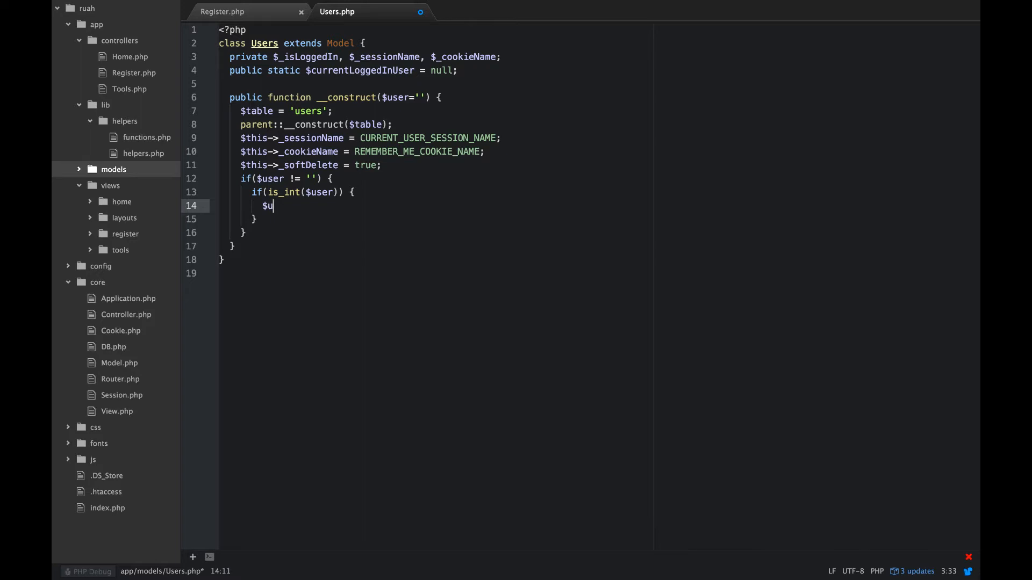
text(= $)
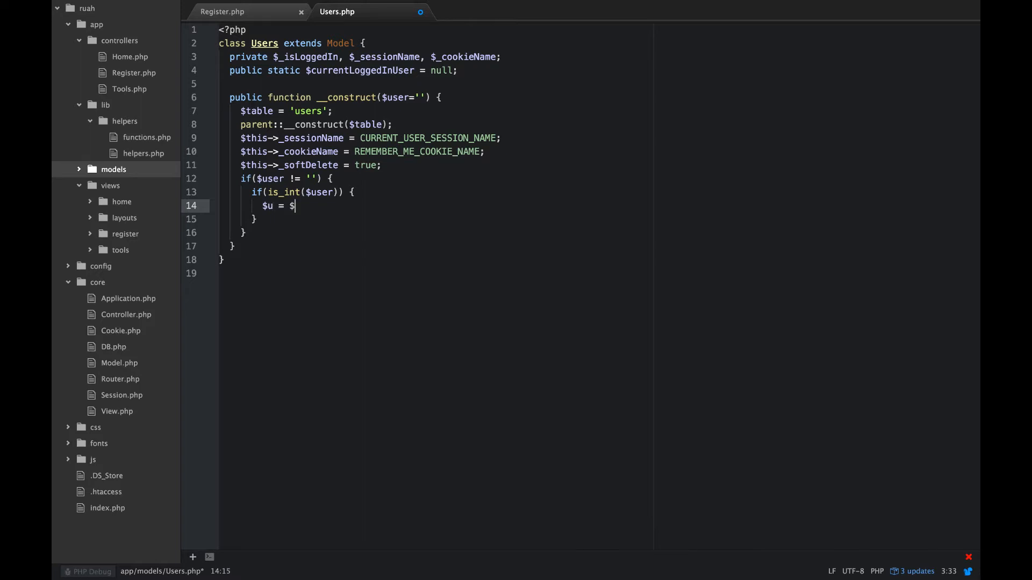
text(this->_)
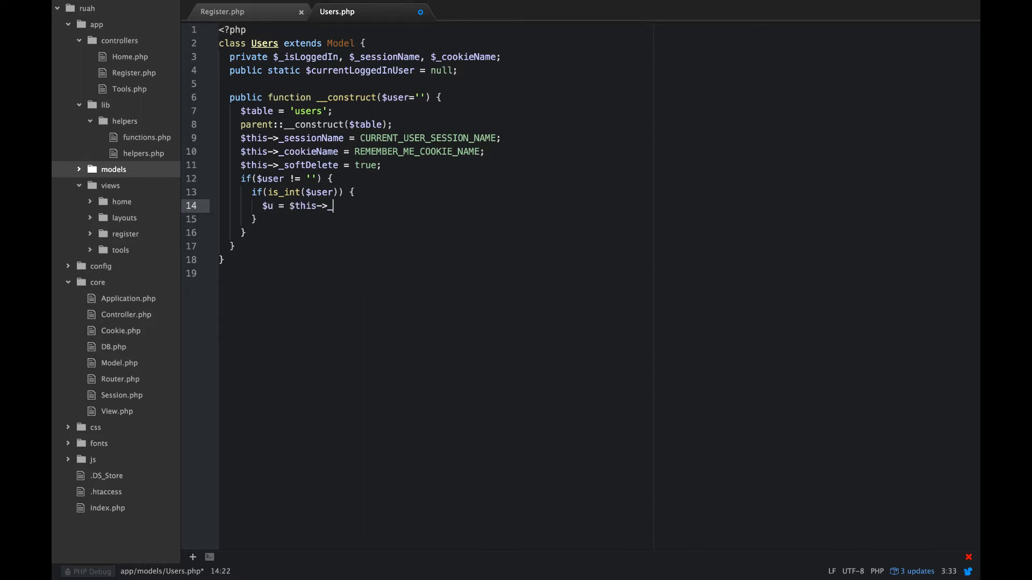
text(db)
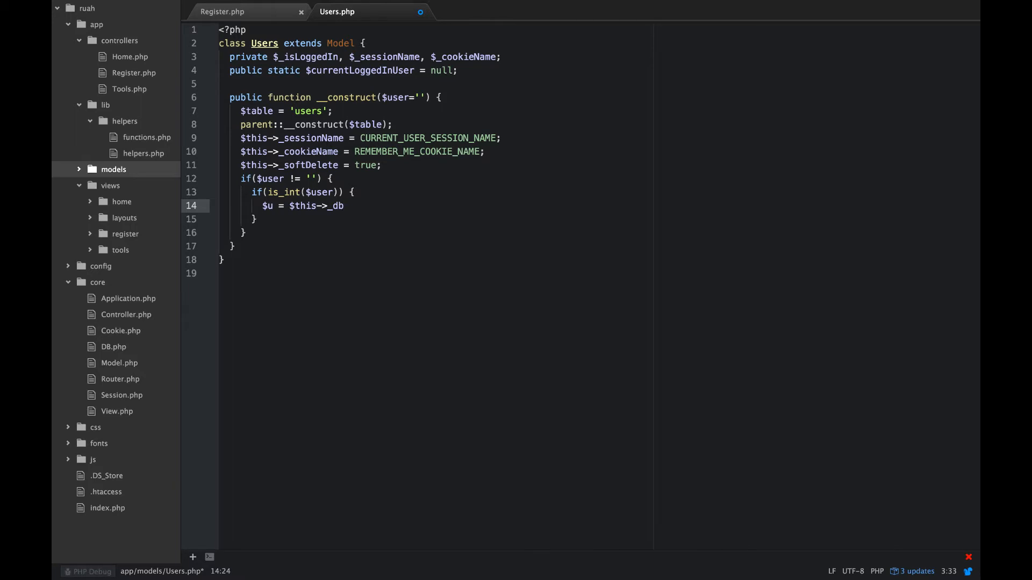
text(->find)
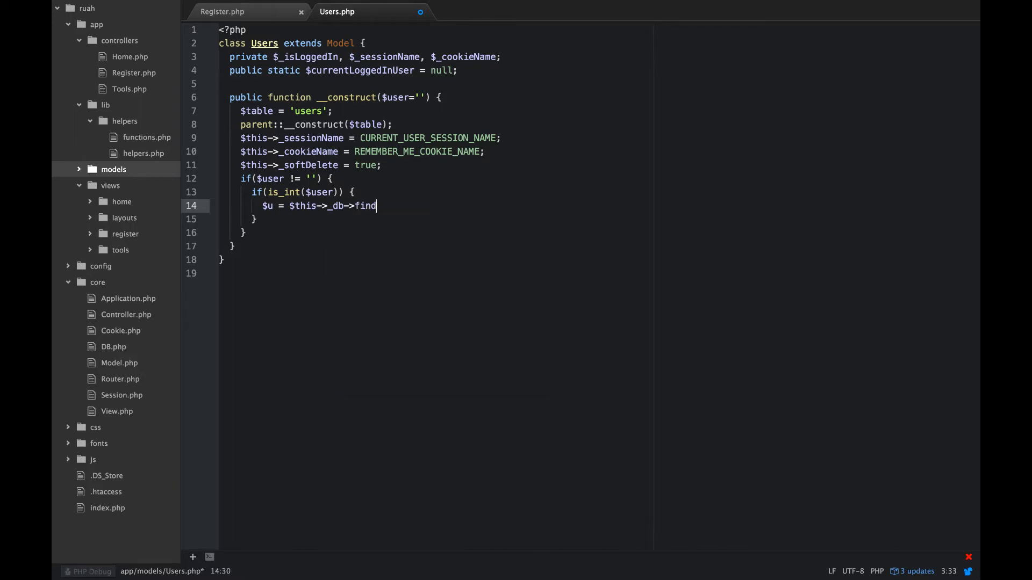
text(First())
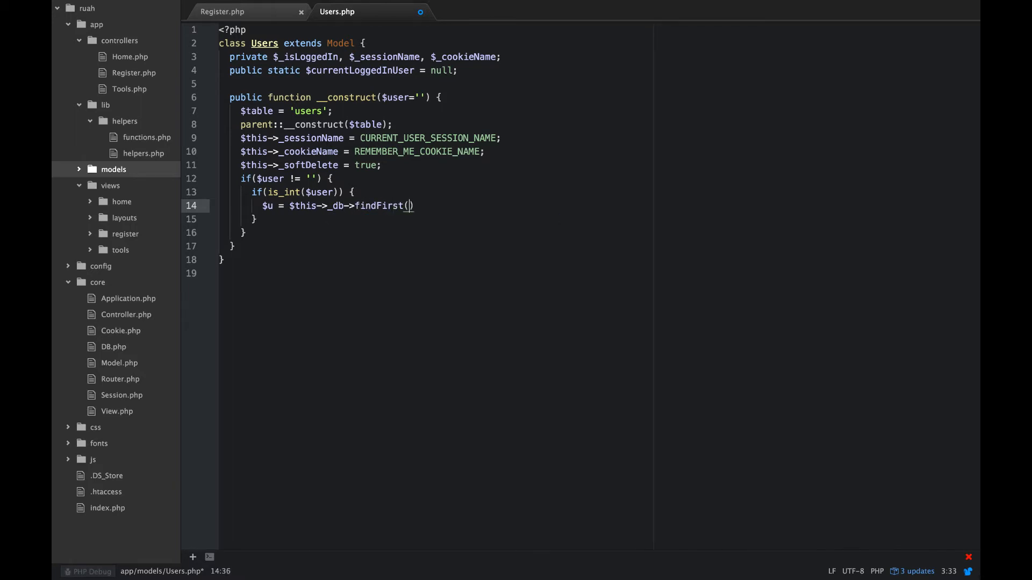
text('users',['conditions)
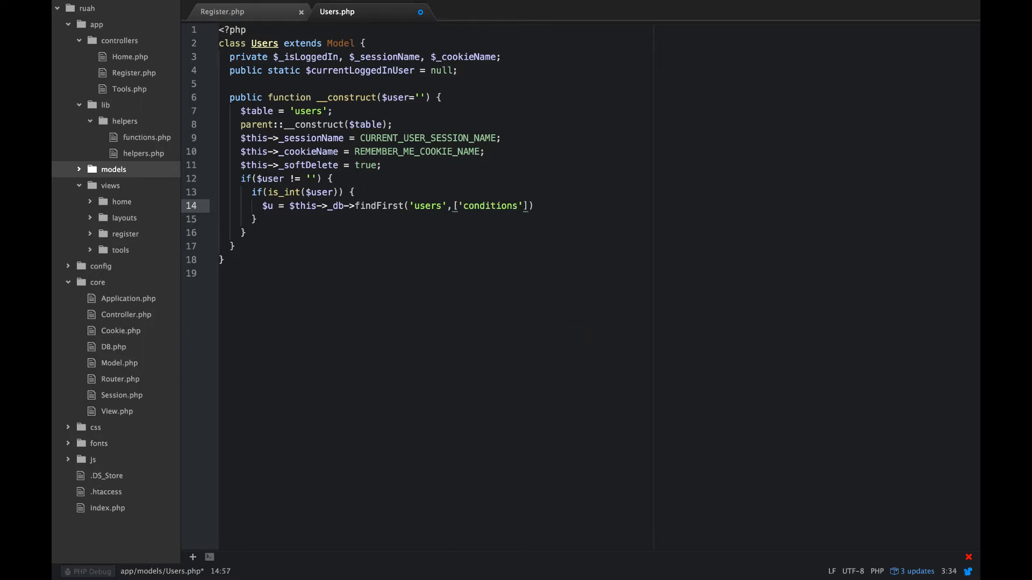
text(=>'id')
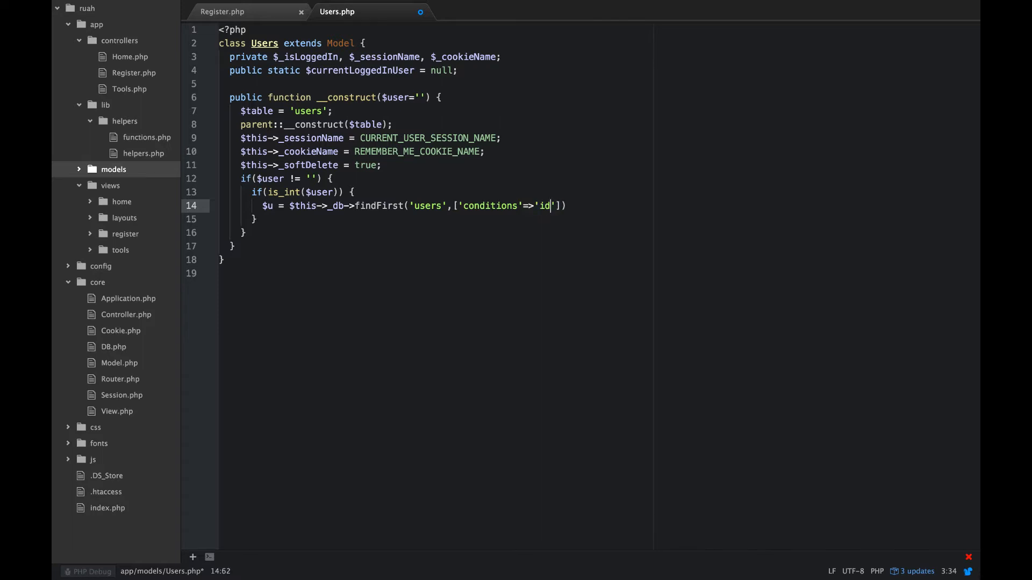
text(= ?)
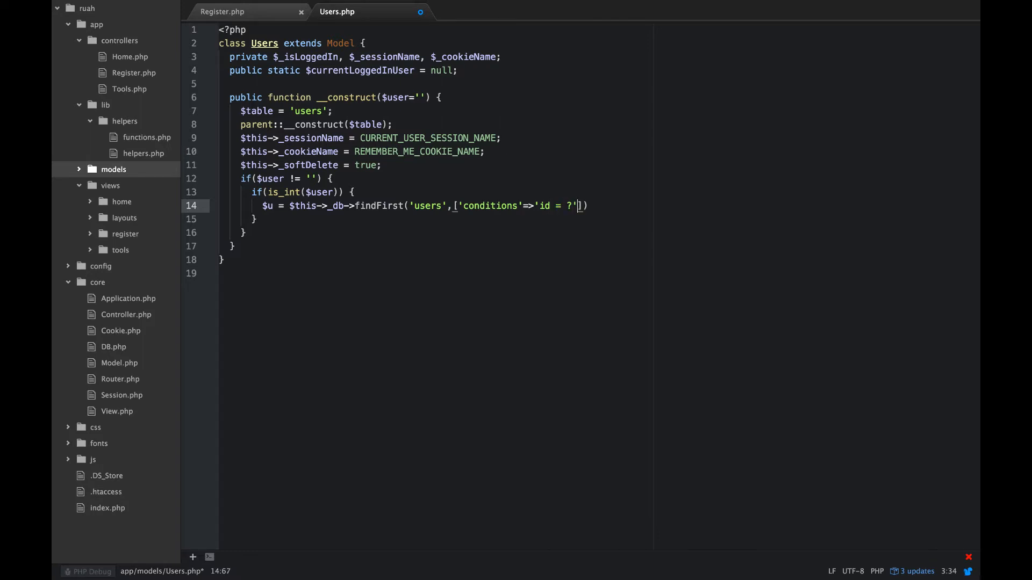
text(, ')
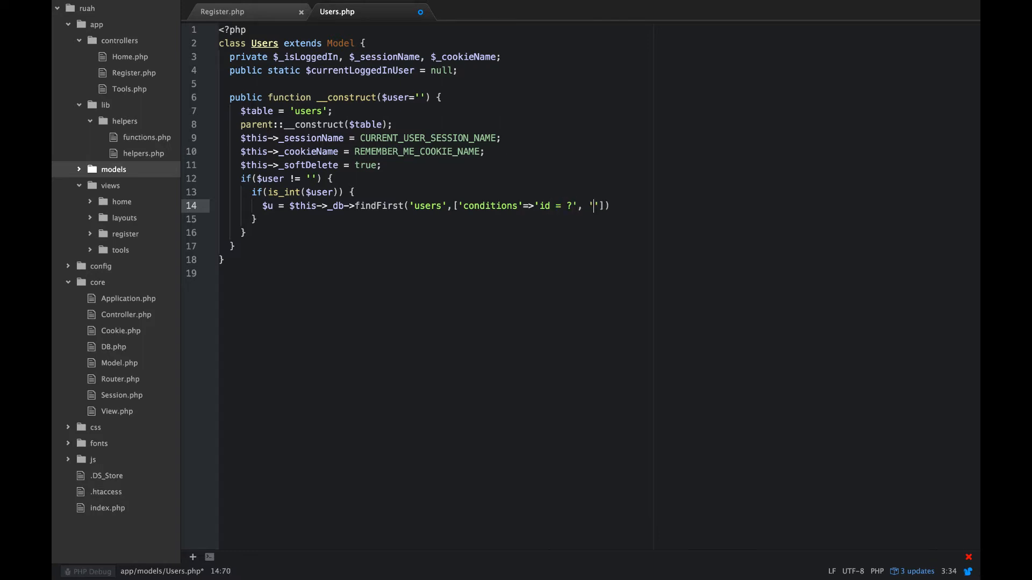
text(bind'=>)
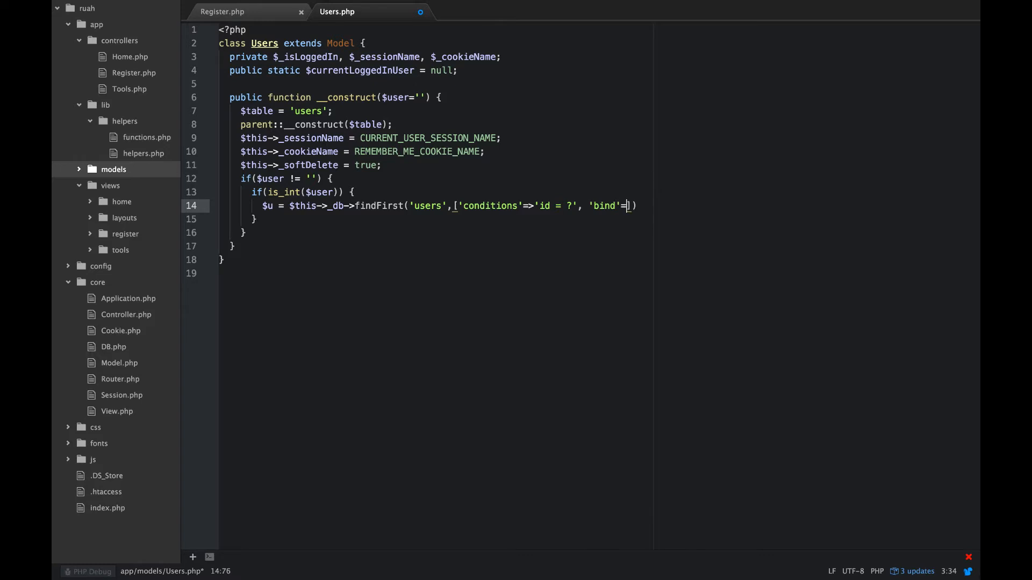
text([)
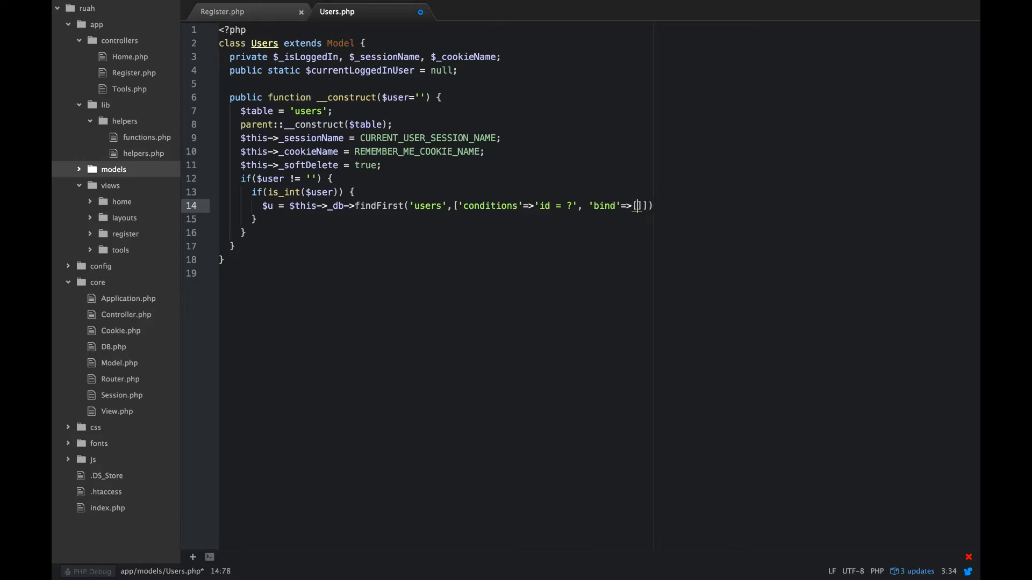
text($user)
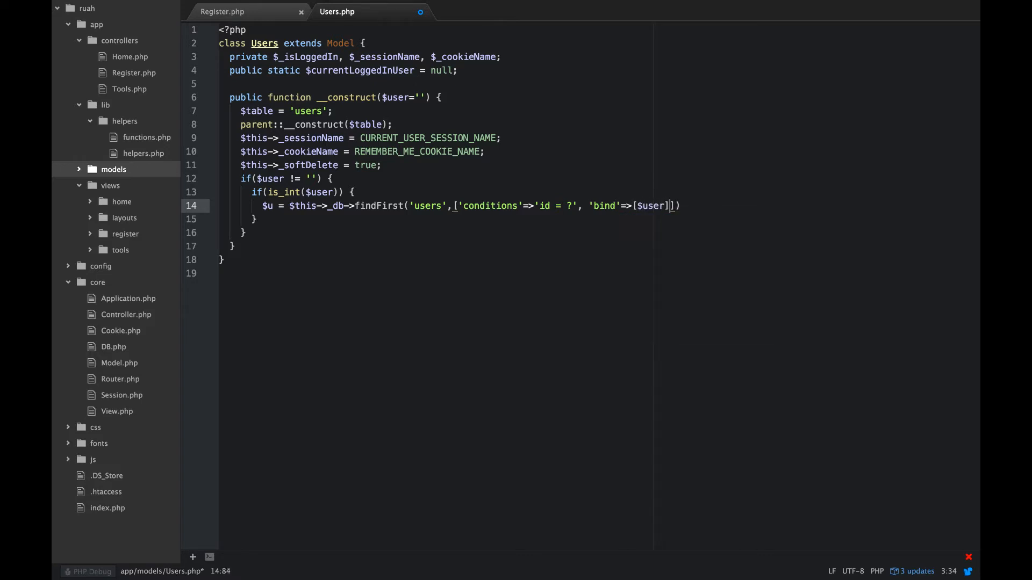
text())
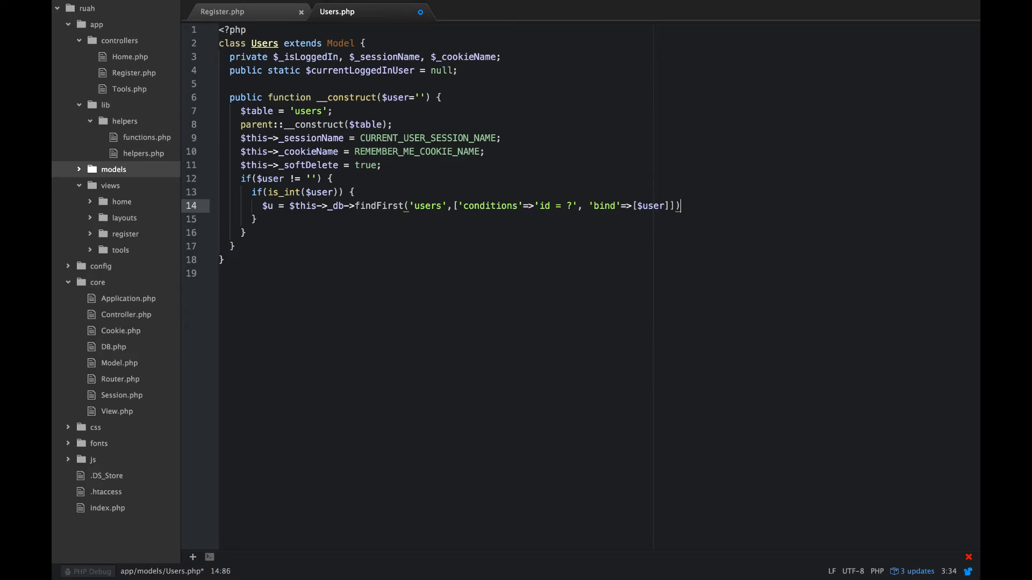
text(;)
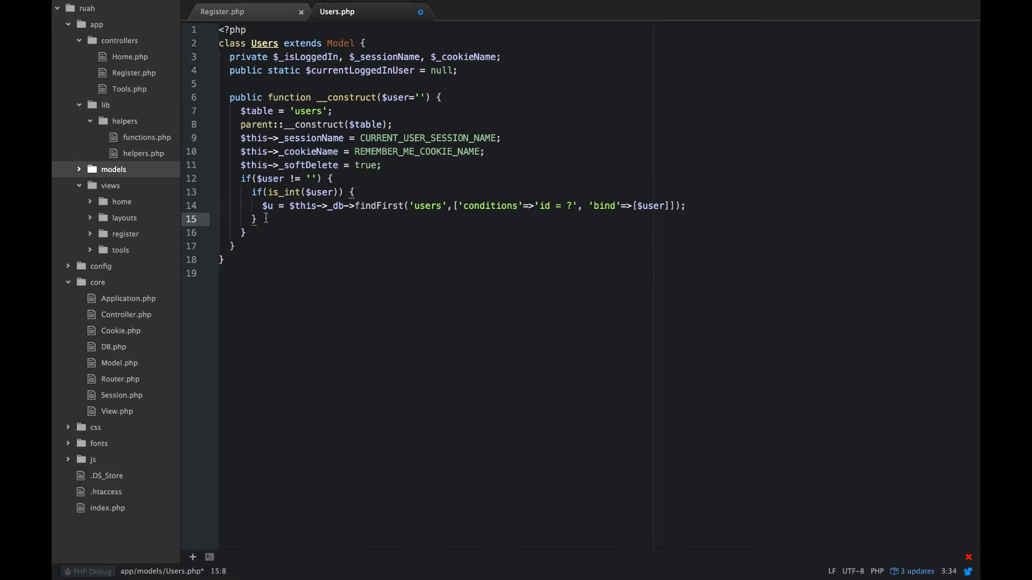
Step: Add an else branch fetching $u from 'users' with condition 'username = ?' binding [$user]
text(else {)
text($)
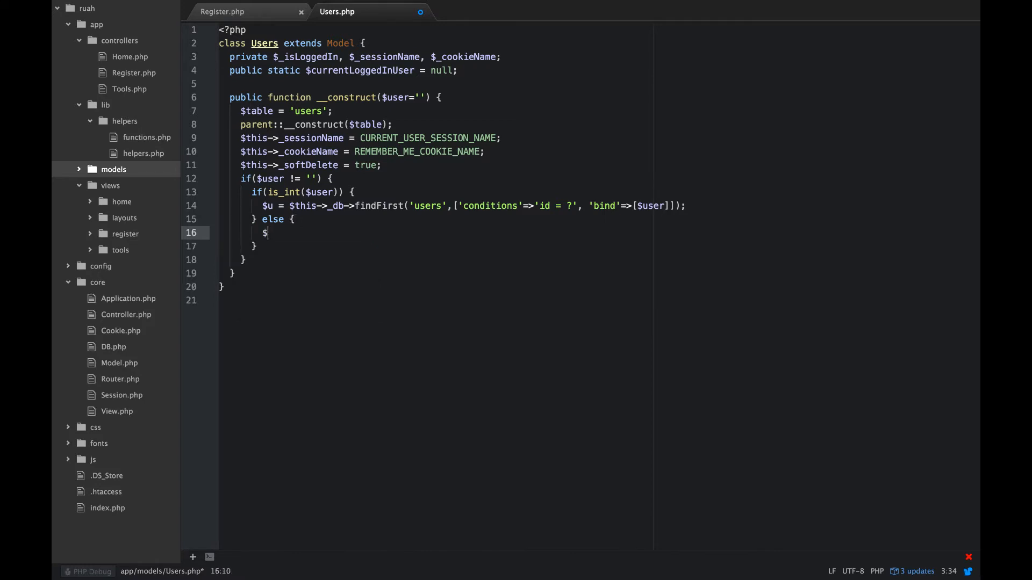
text(u =)
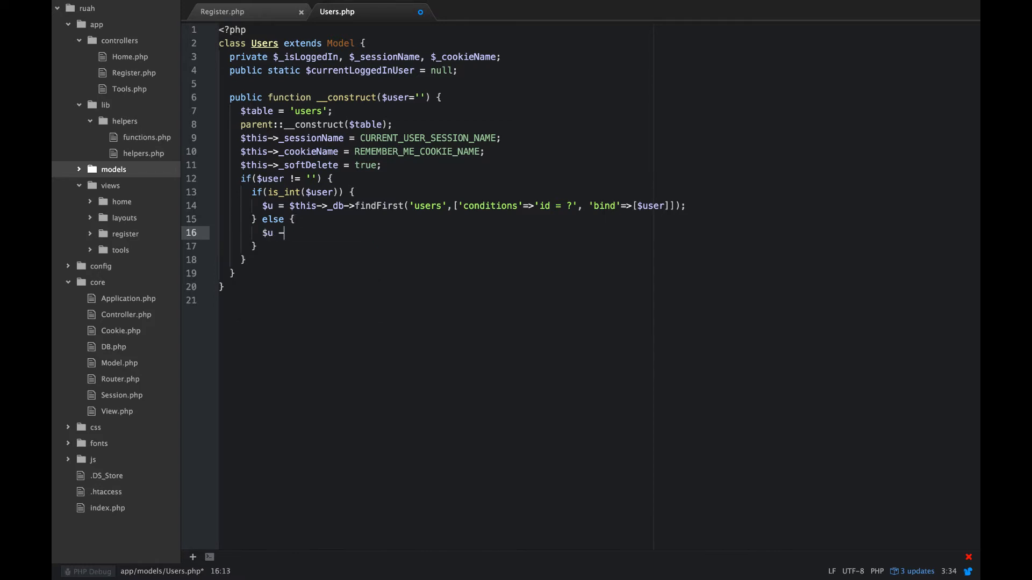
text(=)
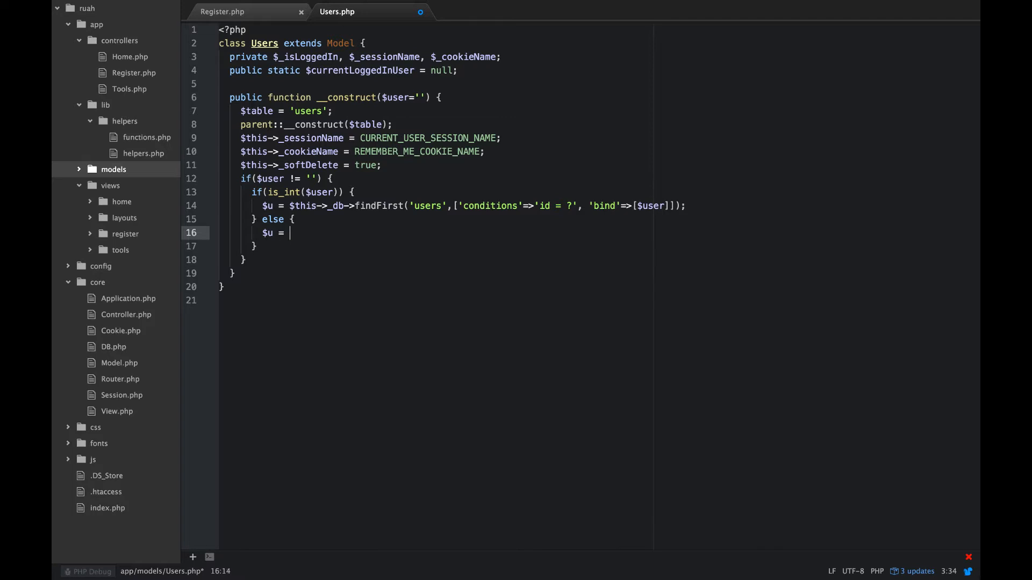
text($this)
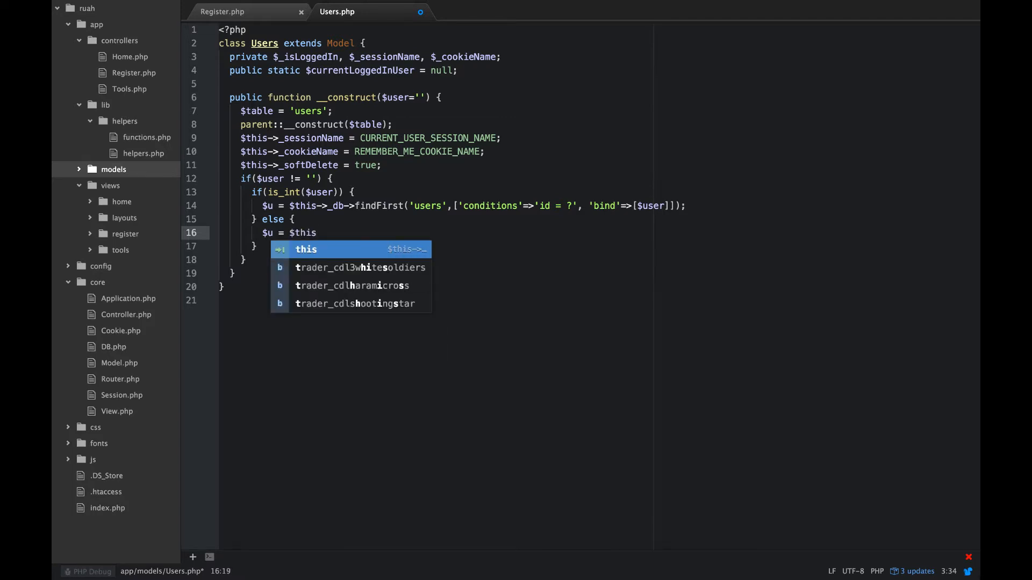
text(->_db->f)
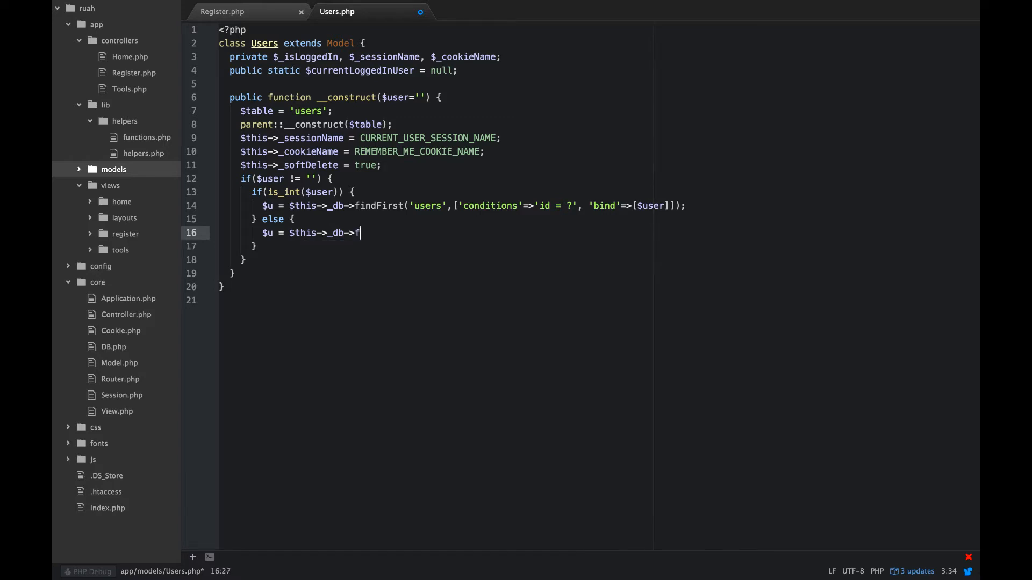
text(indFirst)
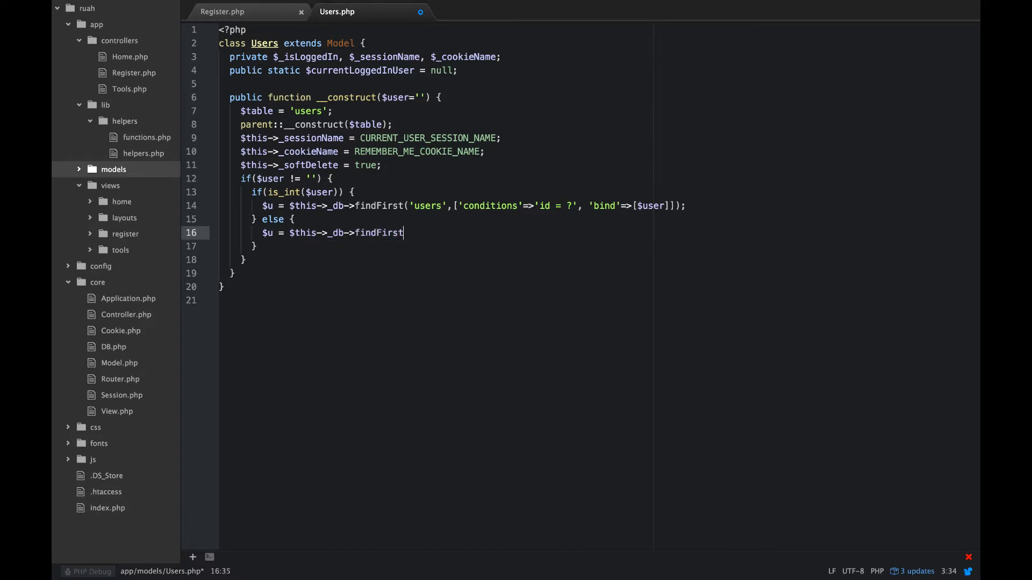
text(('us'))
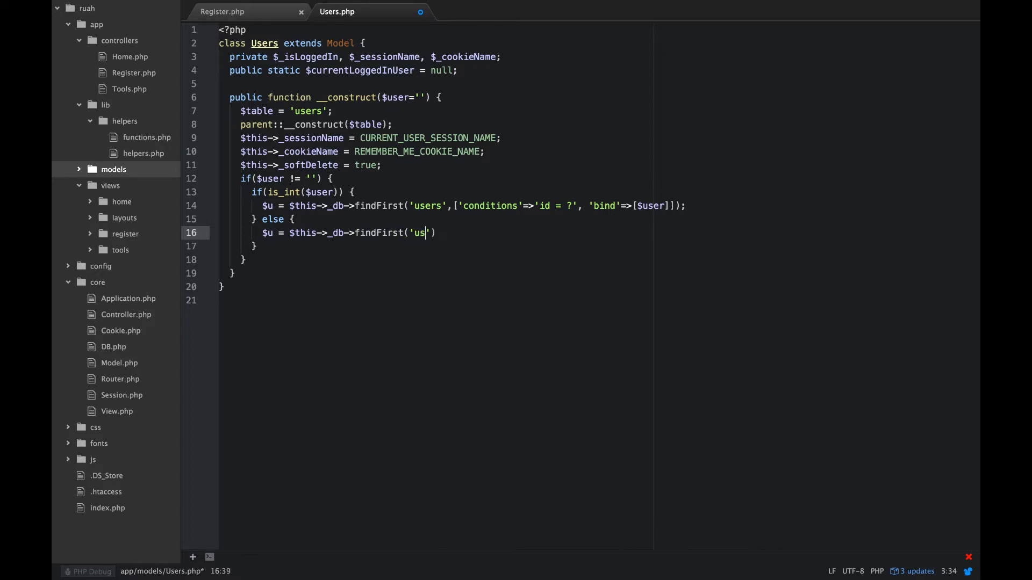
text(ers', [)
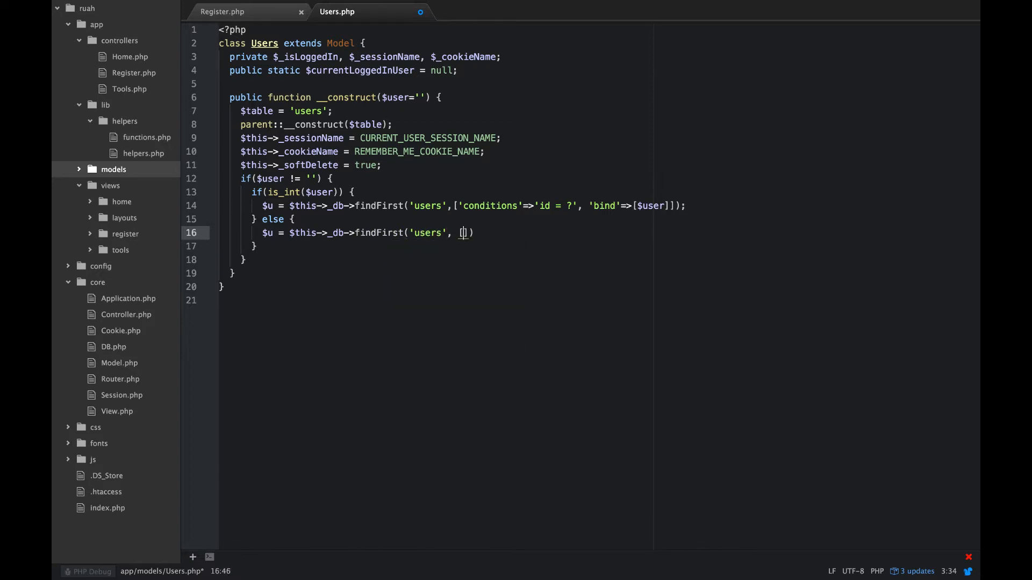
text('conditions')
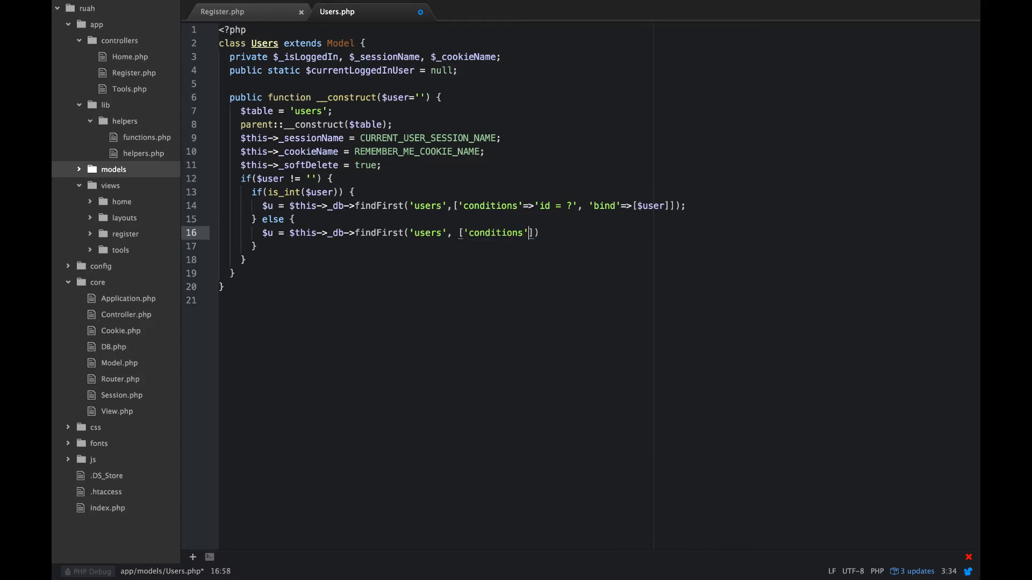
text(=>)
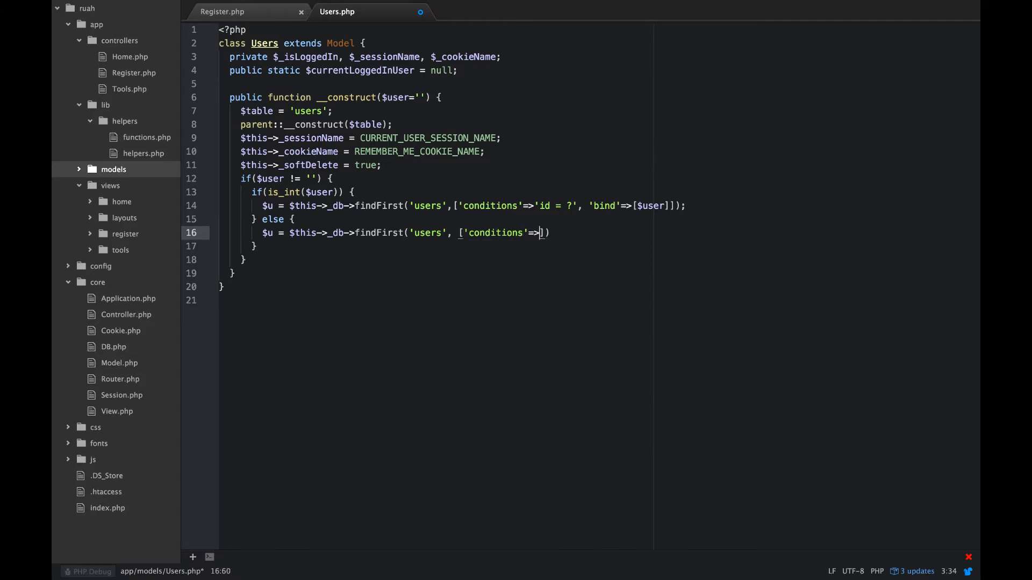
text(username =)
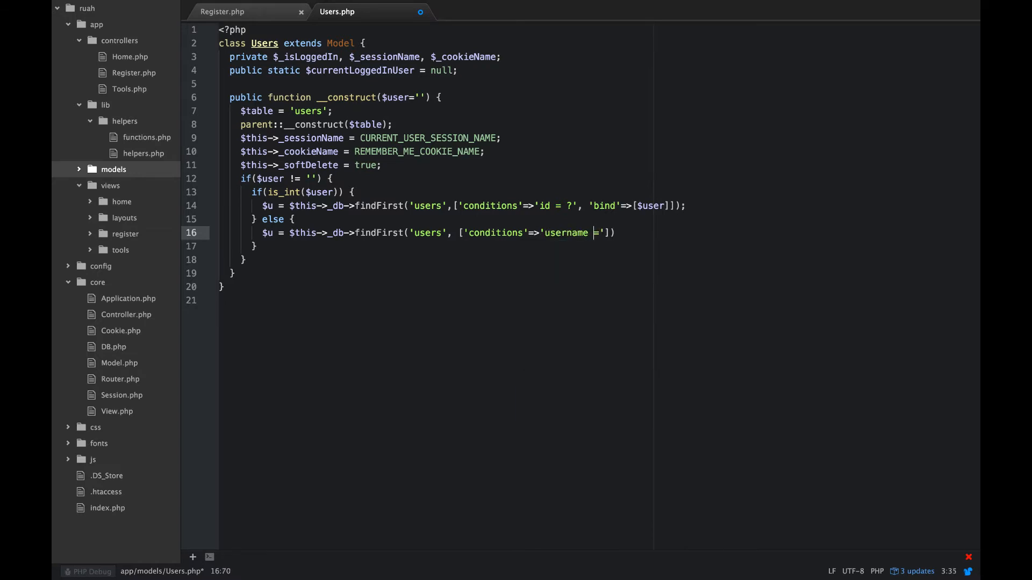
text(?)
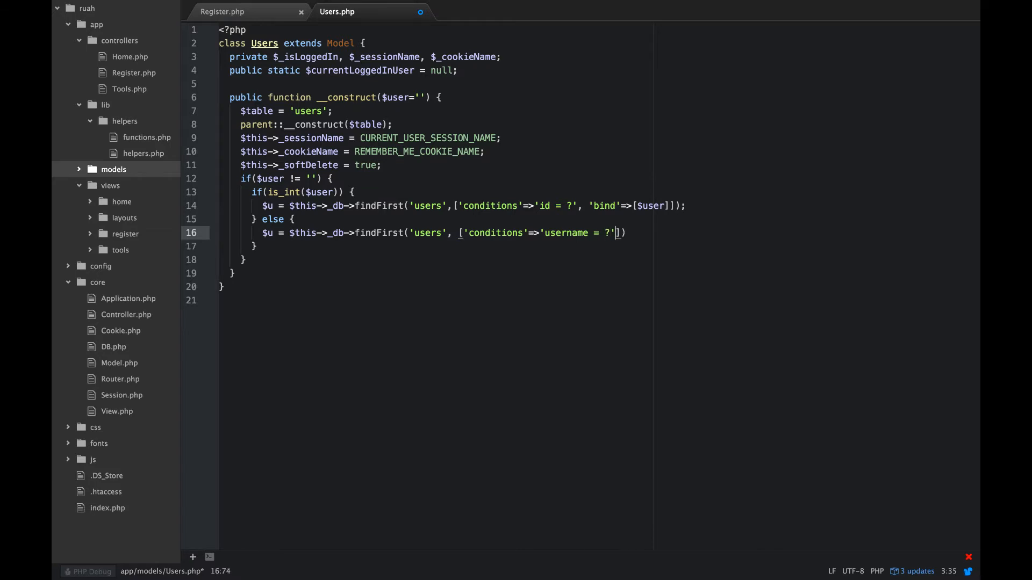
text(,'bind'=>)
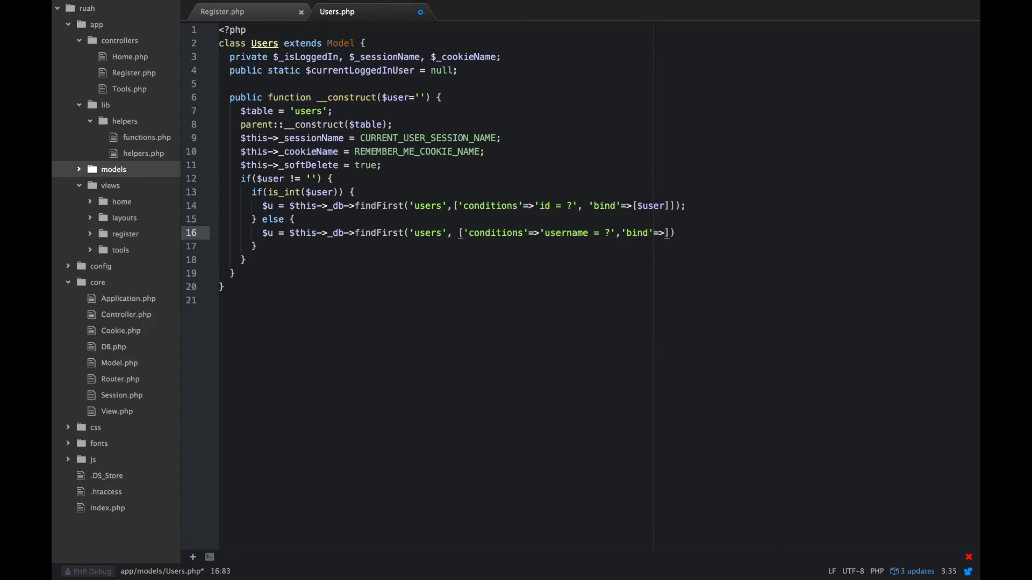
text($user)
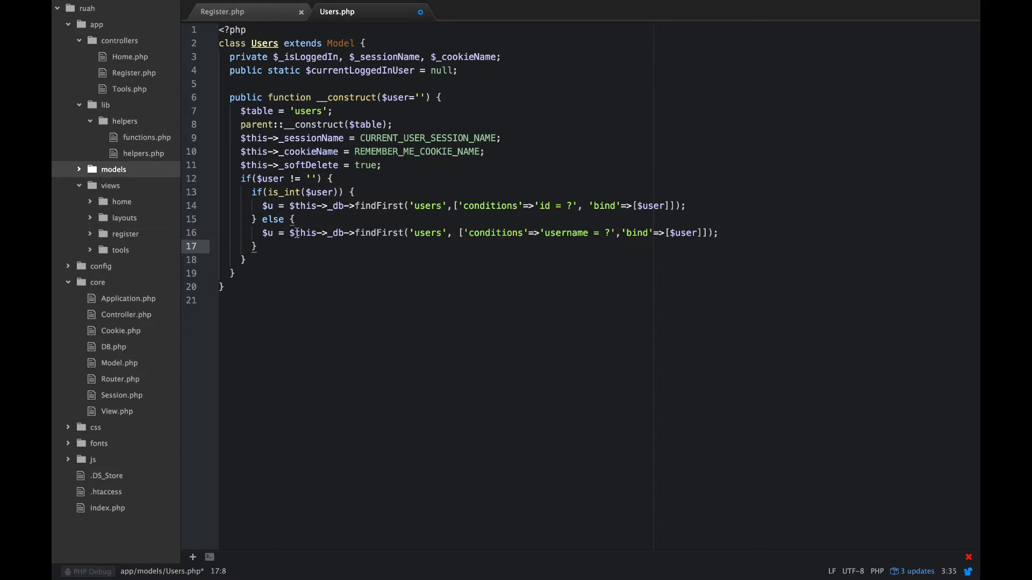
Step: Add if($u) with foreach($u as $key => $val) assigning $this->$key = $val
text(if($)
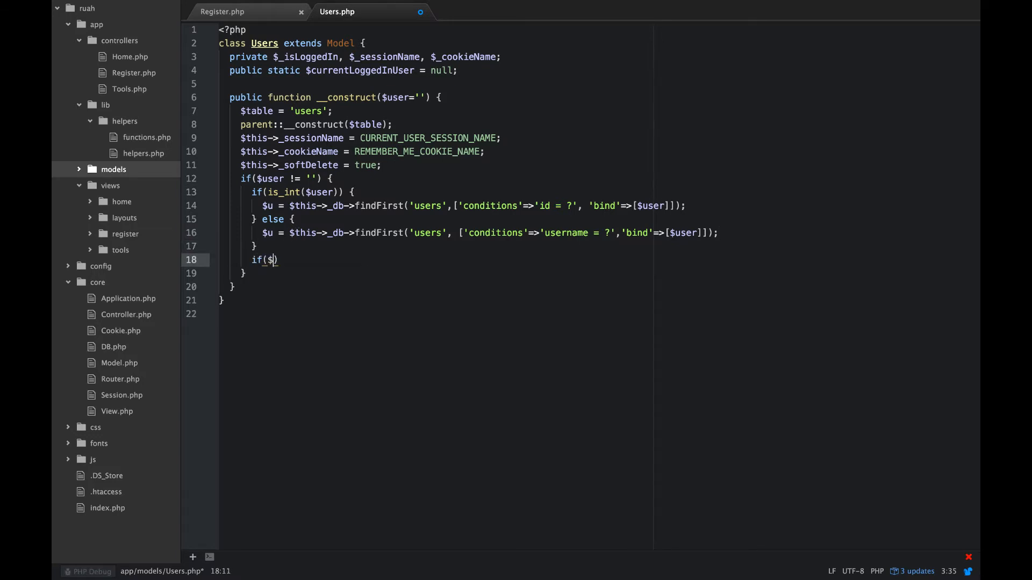
text(u))
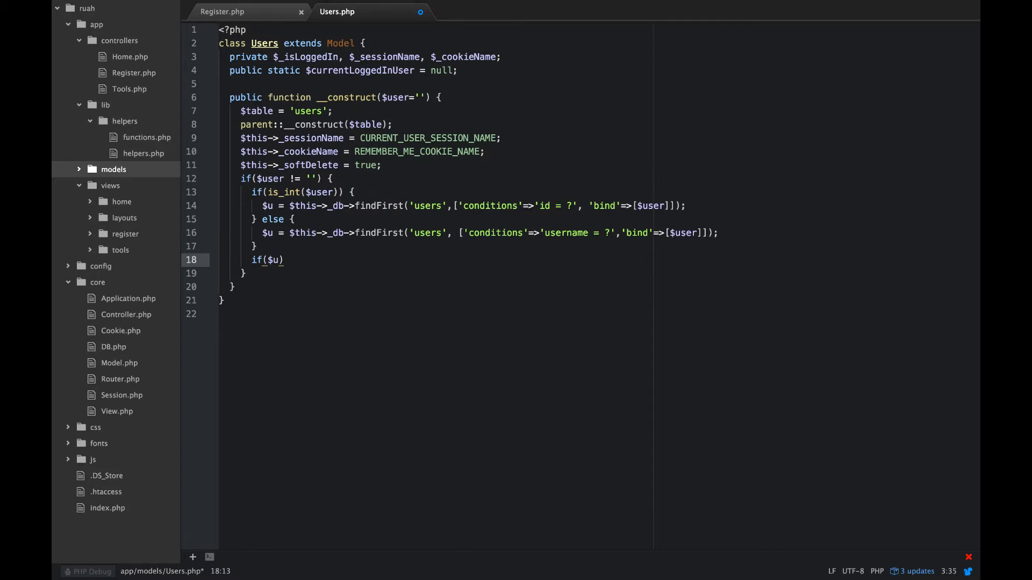
text({)
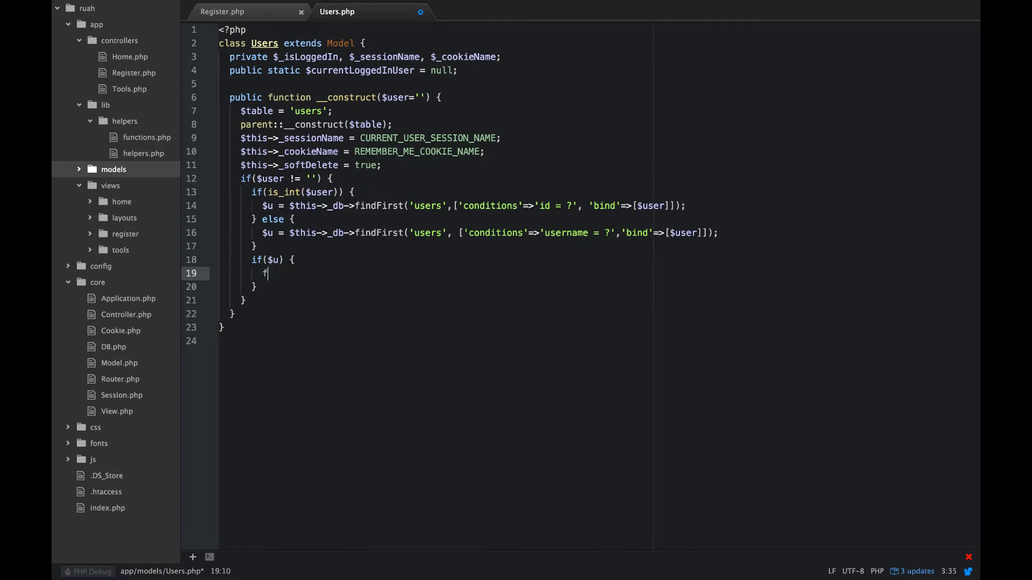
text(oreach($u as $key => $)
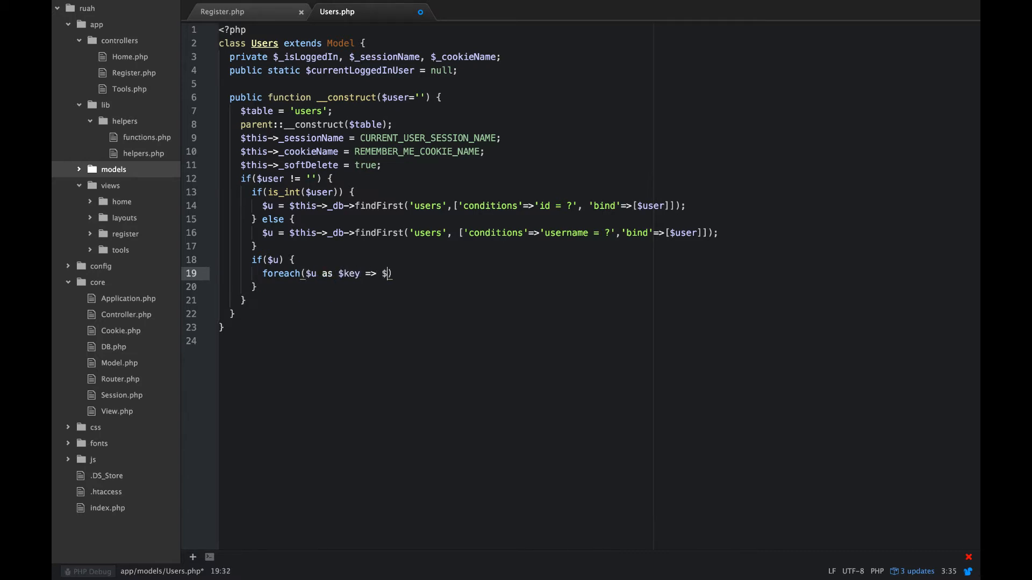
text(val)
text($)
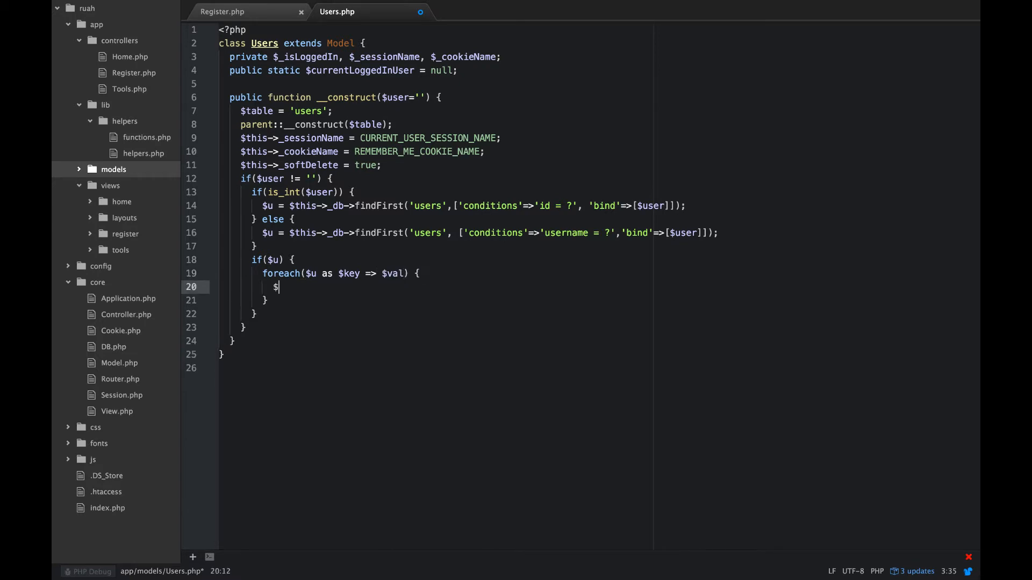
text(this->ke)
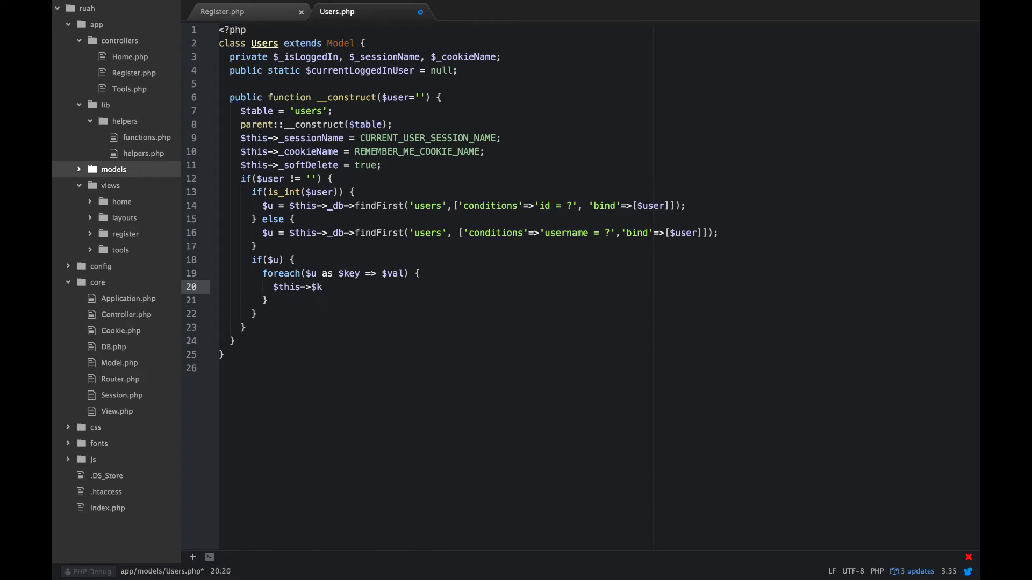
text(ey)
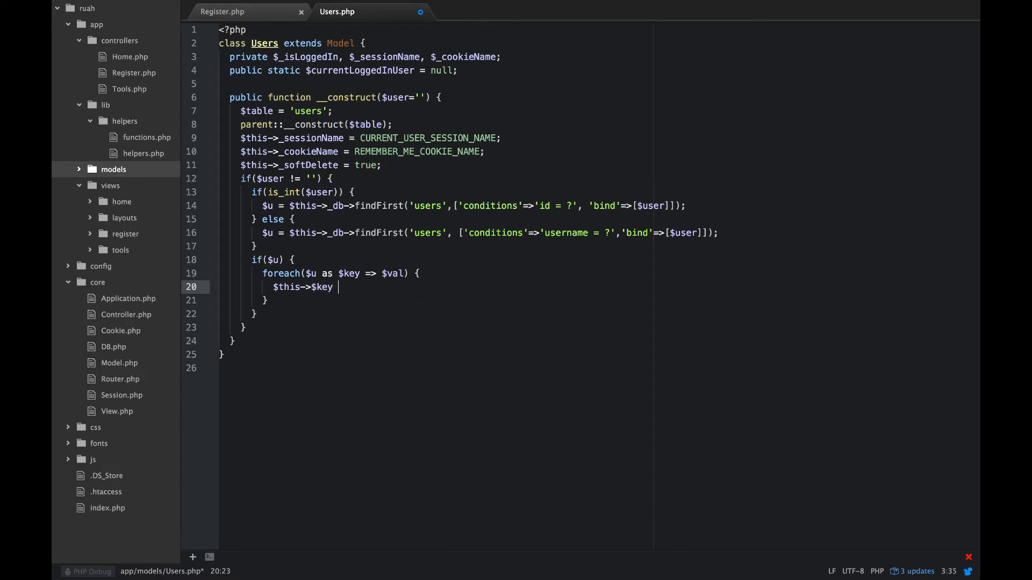
text(= $val)
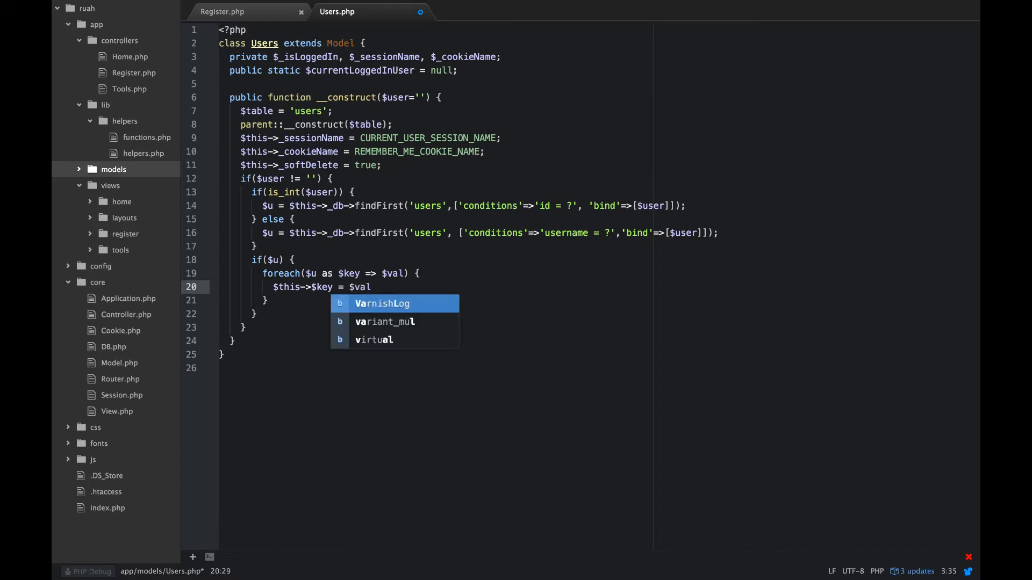
text(;)
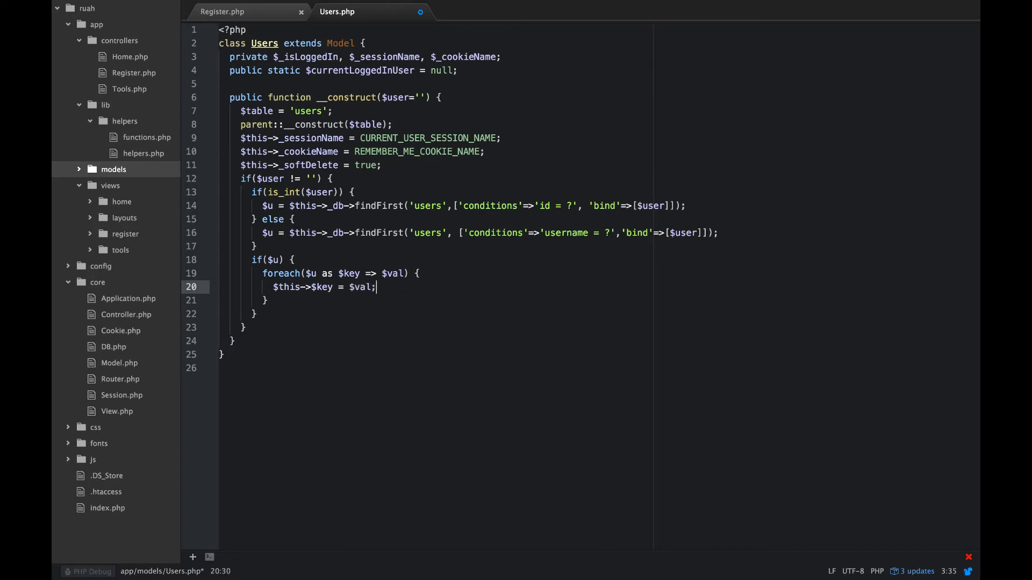
scroll(down, 3)
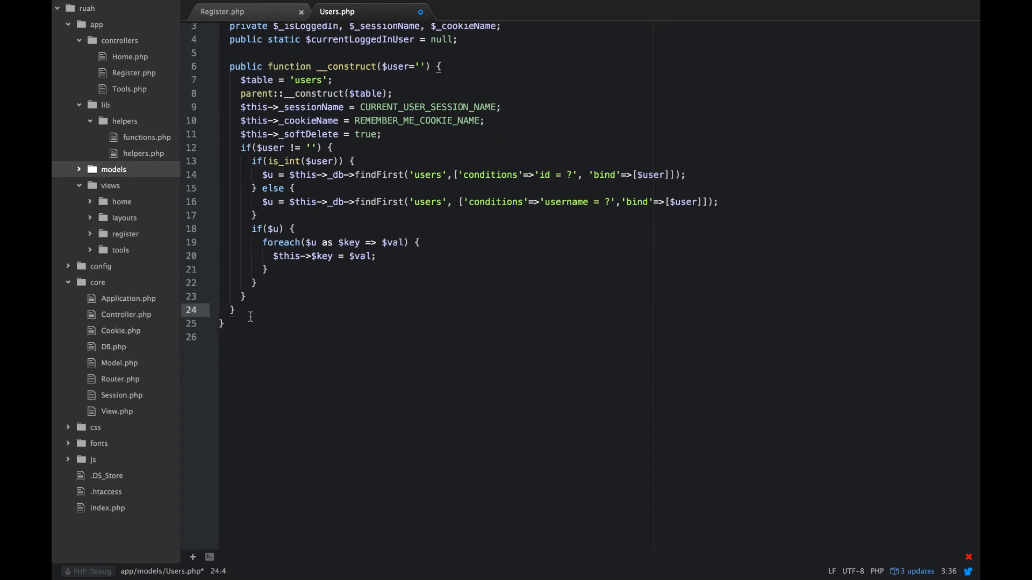
Step: Add a public findByUsername($username) method signature below the constructor
key(enter)
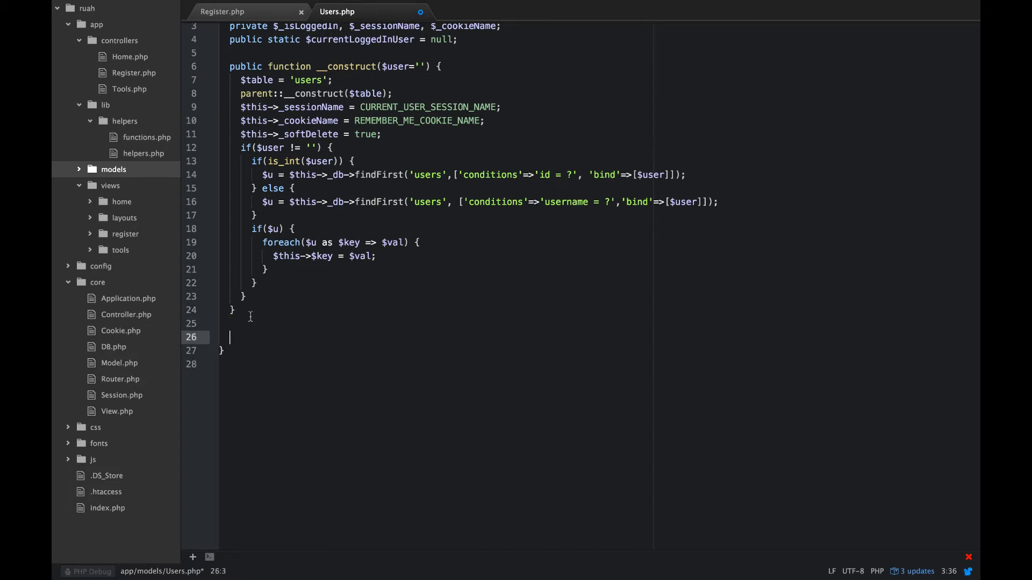
key(Backspace)
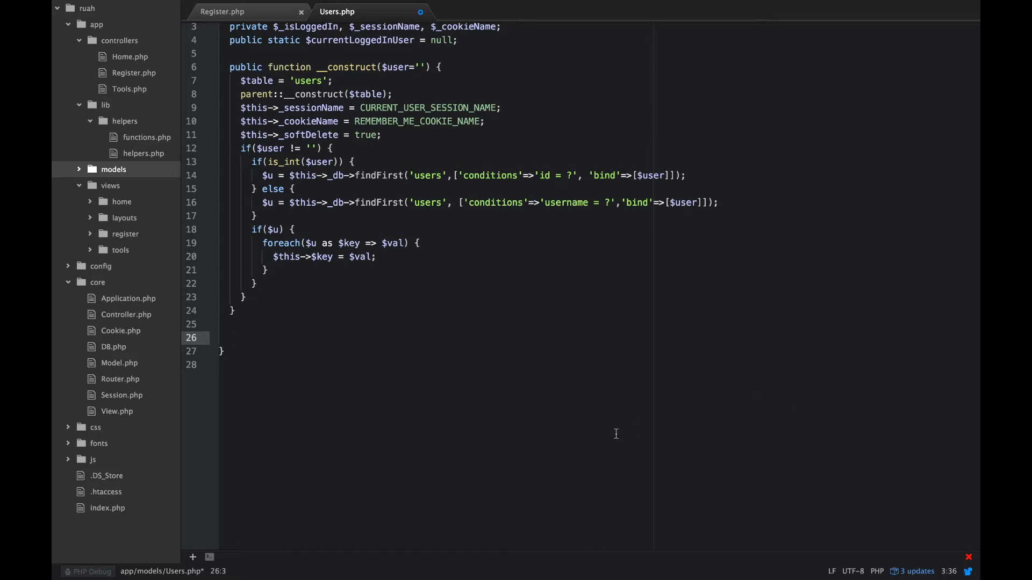
text(pub)
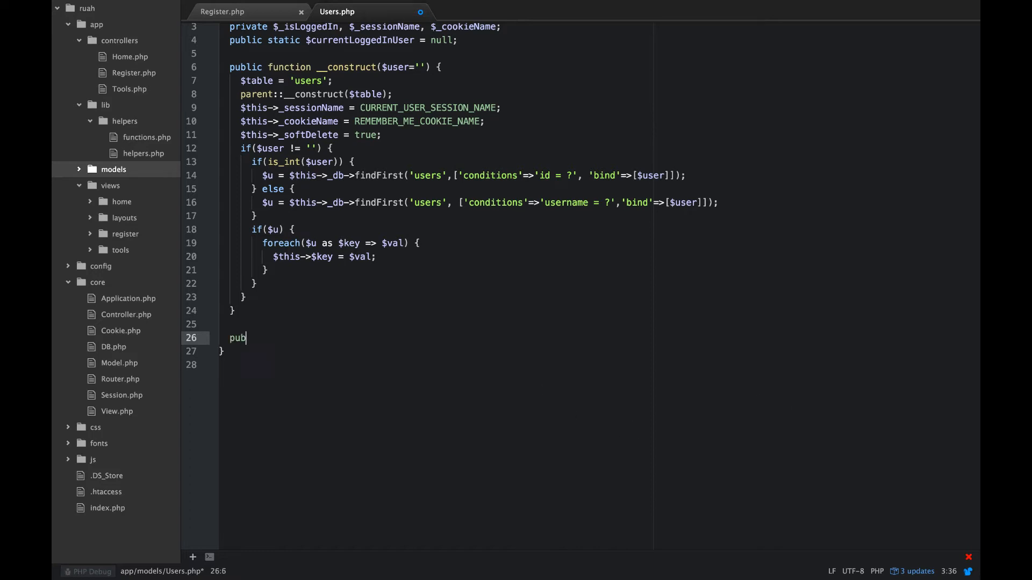
text(lic function)
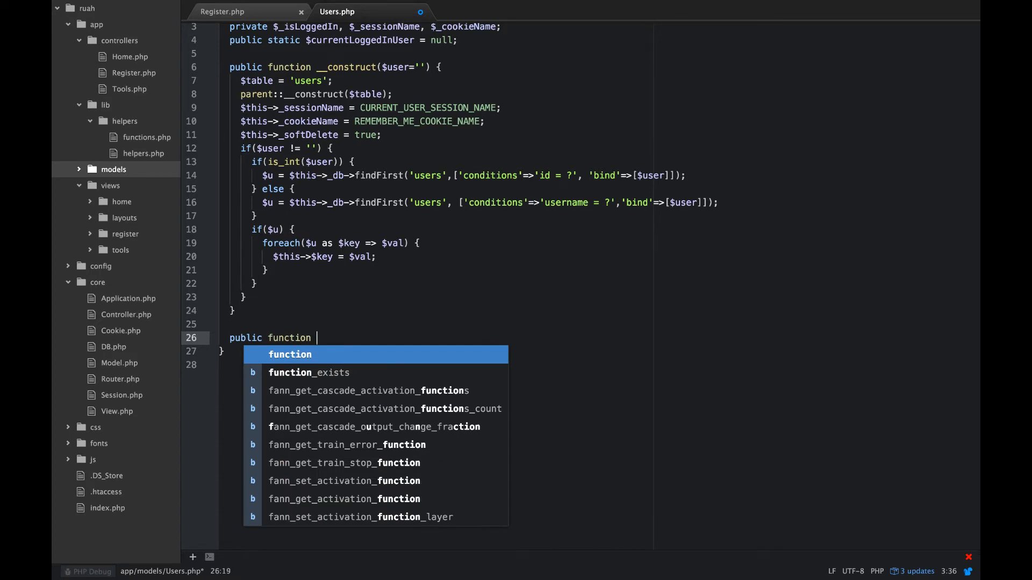
text(findByU)
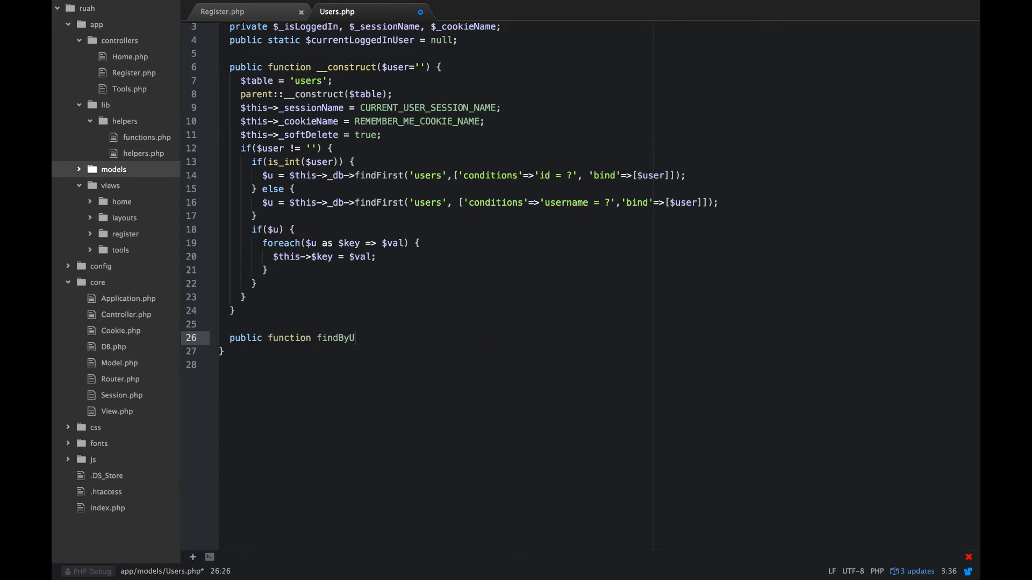
text(sernam)
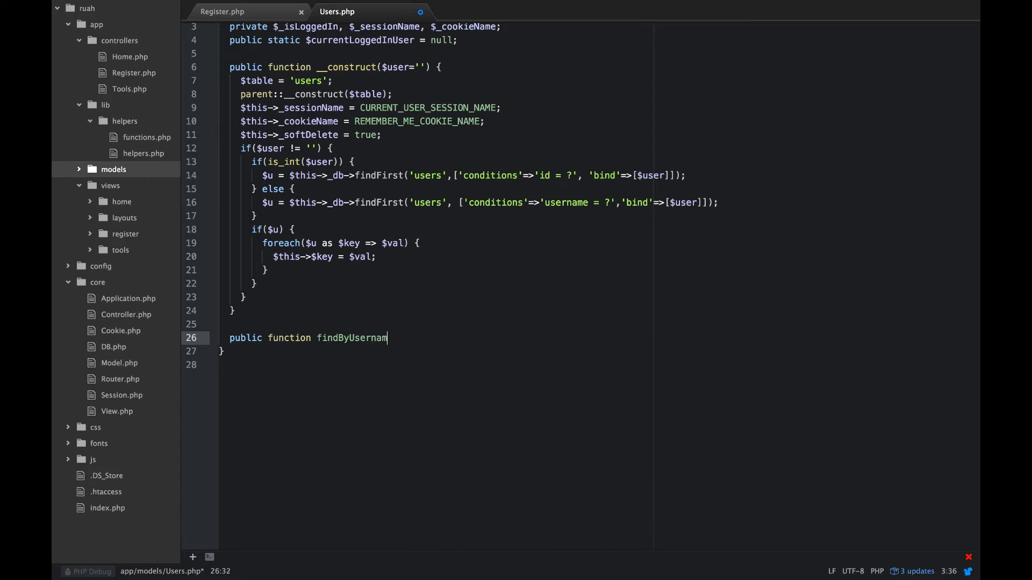
text(e($)
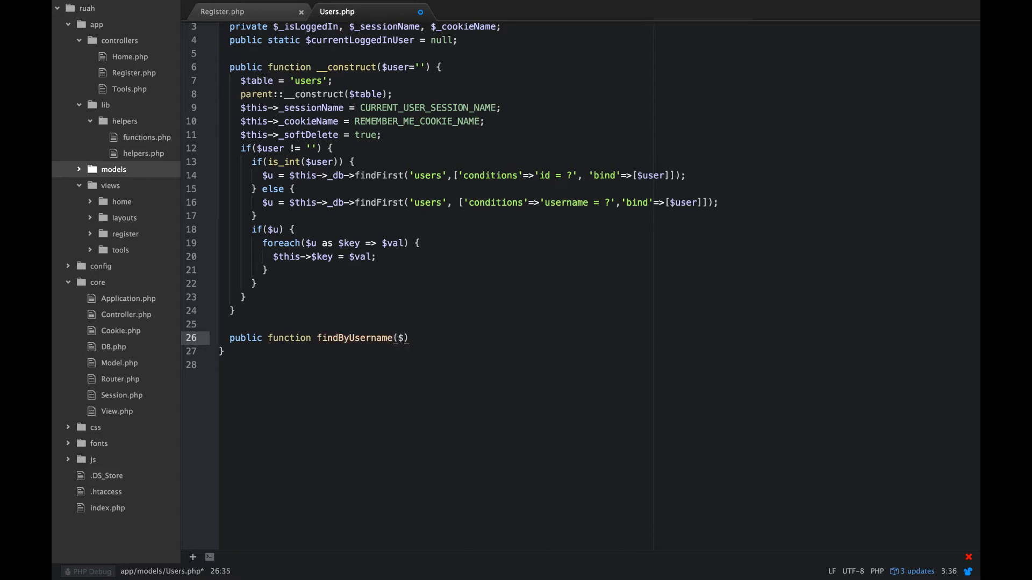
text(username)
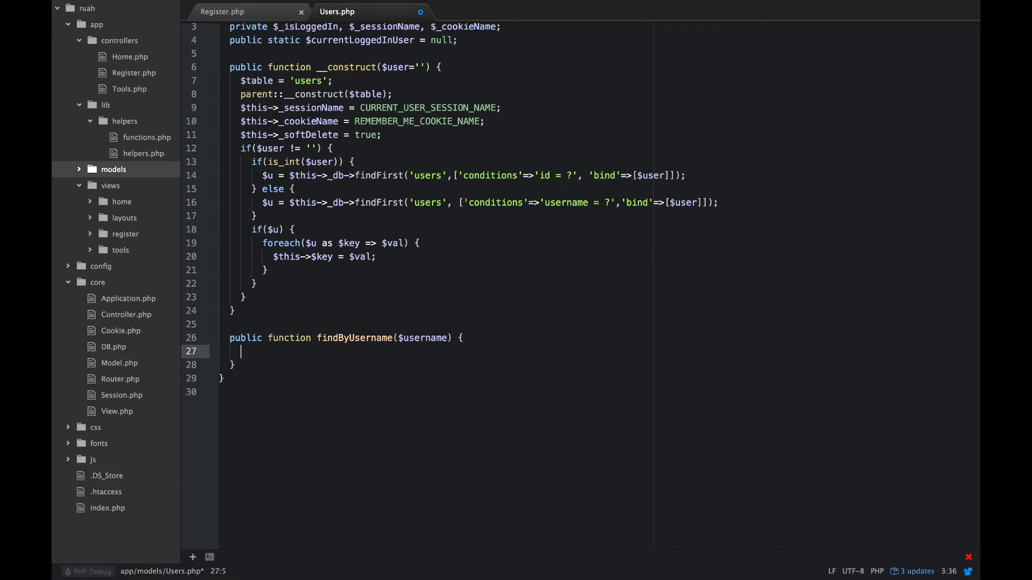
Step: Call $this->findFirst with condition 'username = ?' and bind $username
text($user)
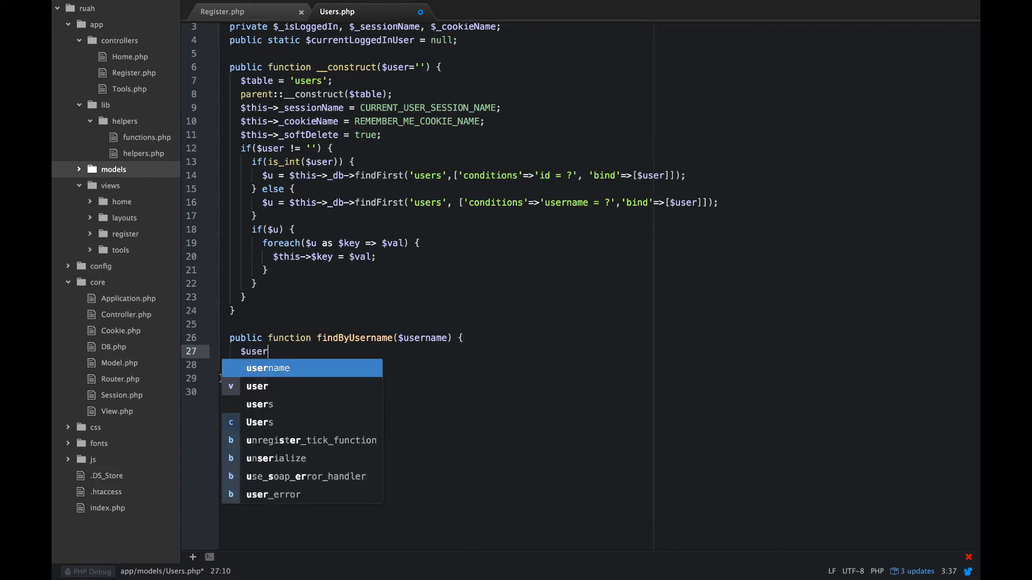
text(=)
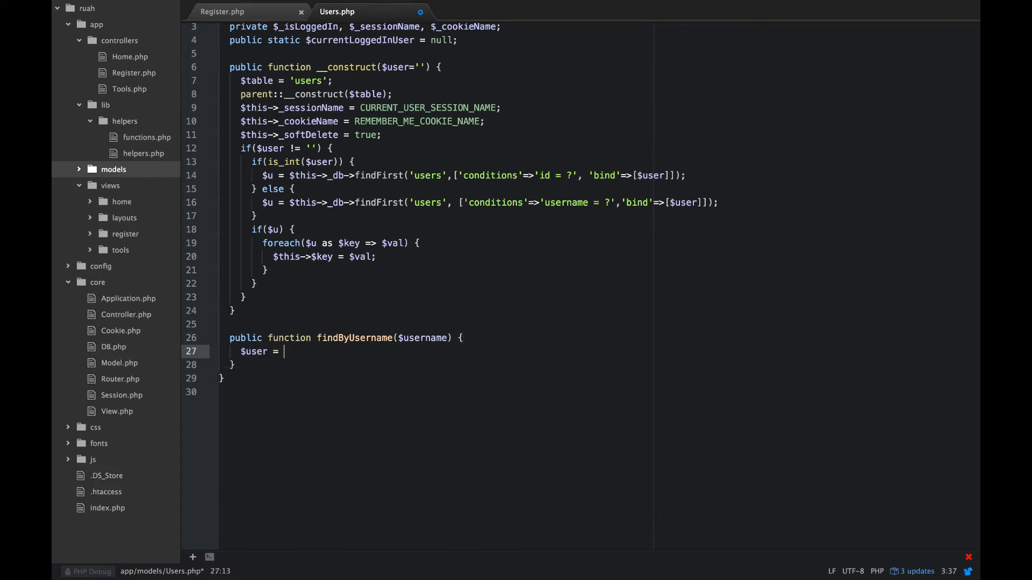
text($this->)
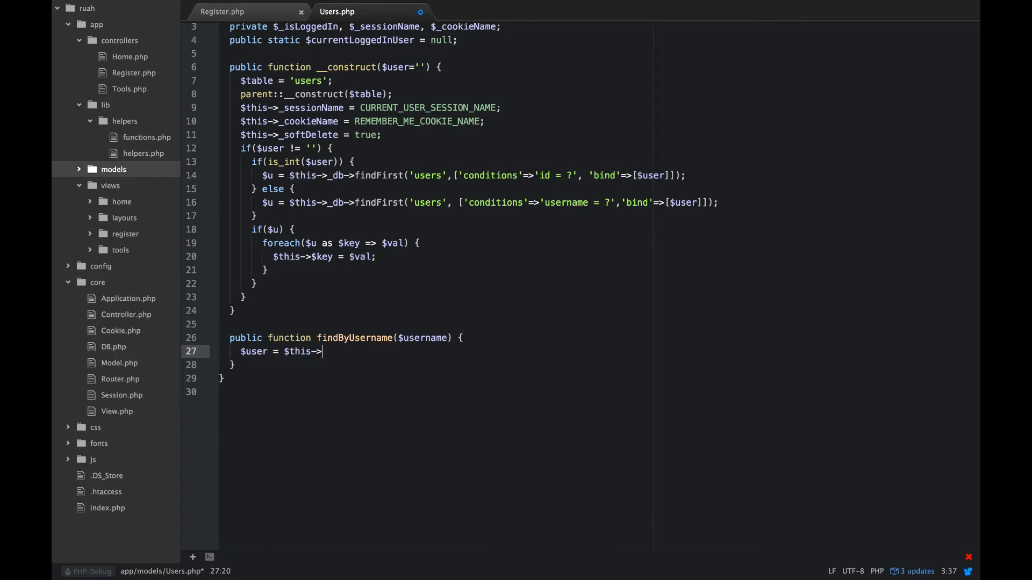
text(findFirst('co)
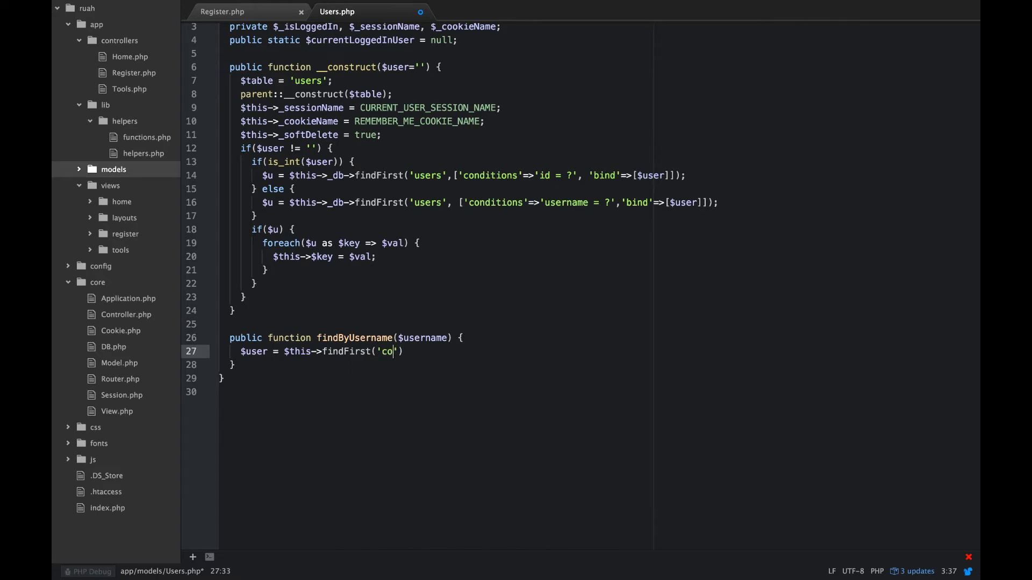
key(Backspace)
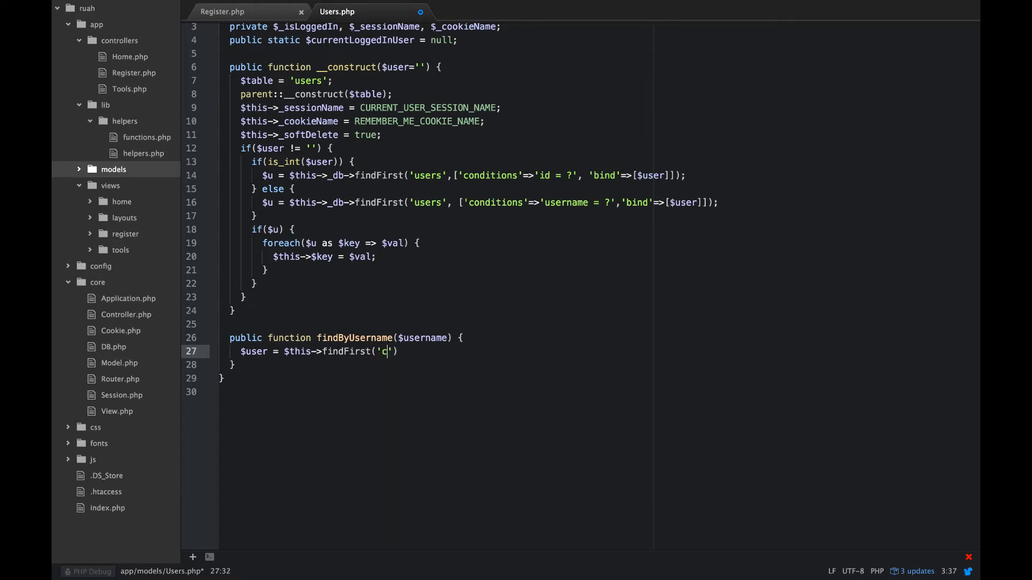
text([)
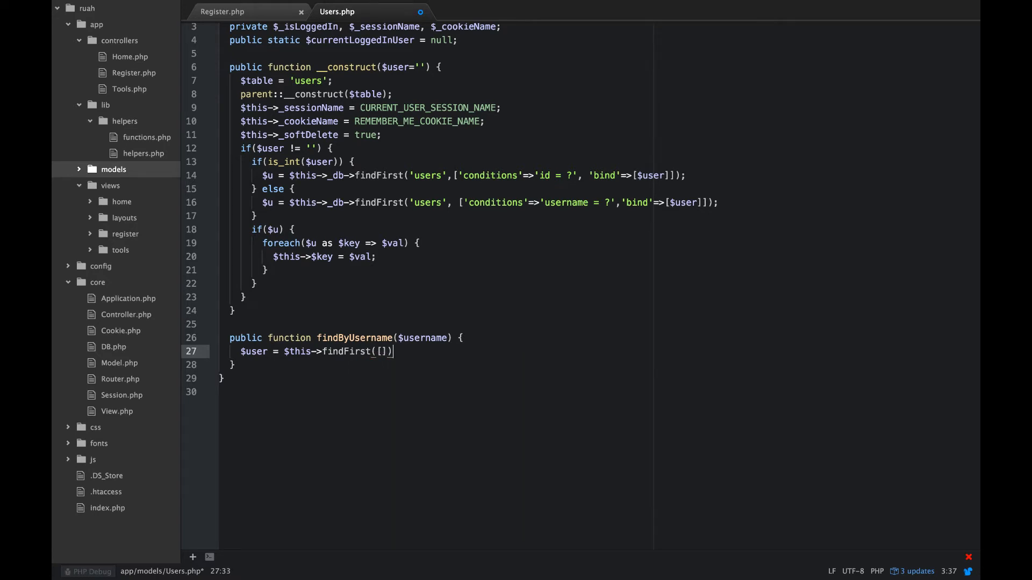
text('c')
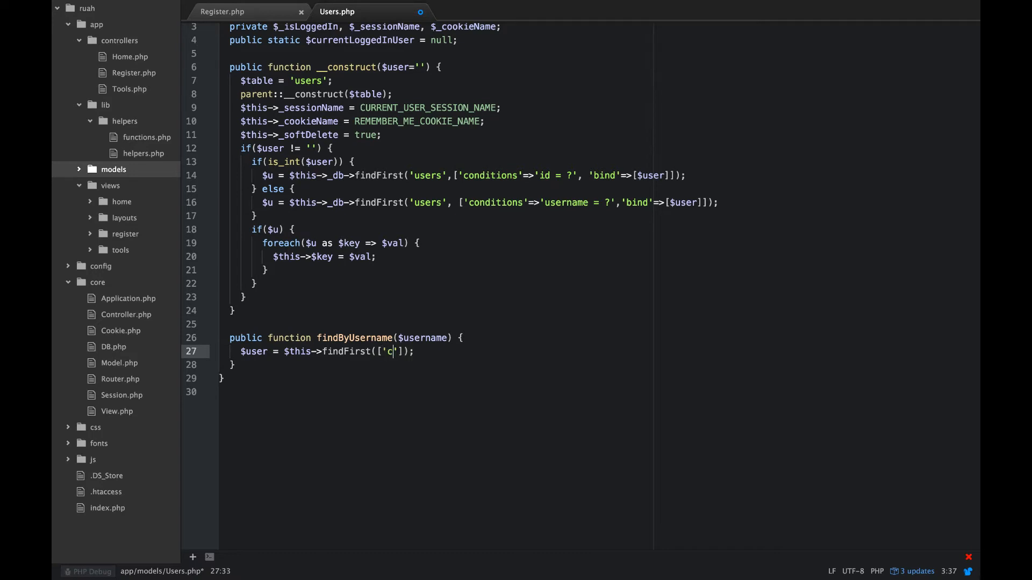
text(onditions)
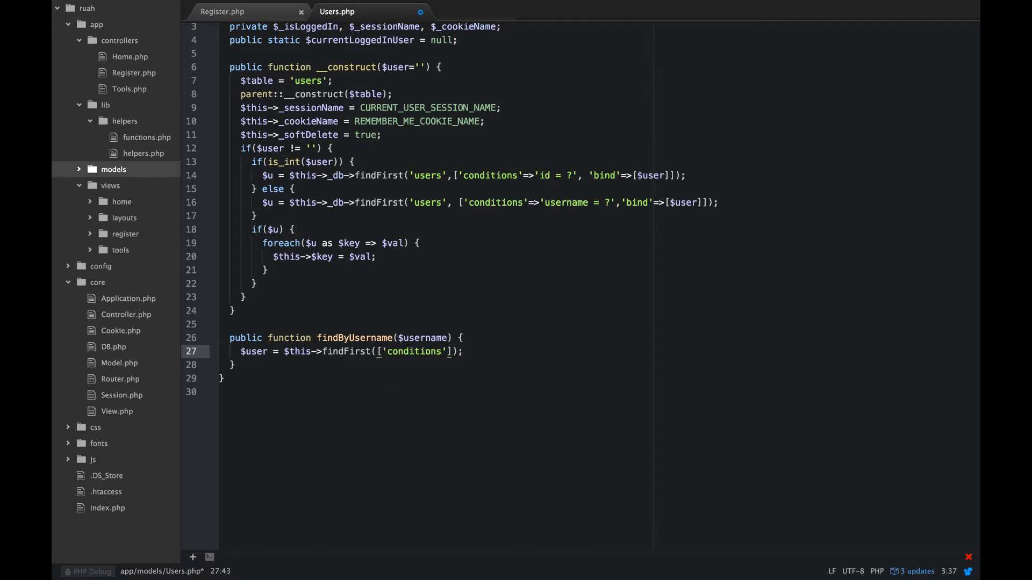
text(=> ")
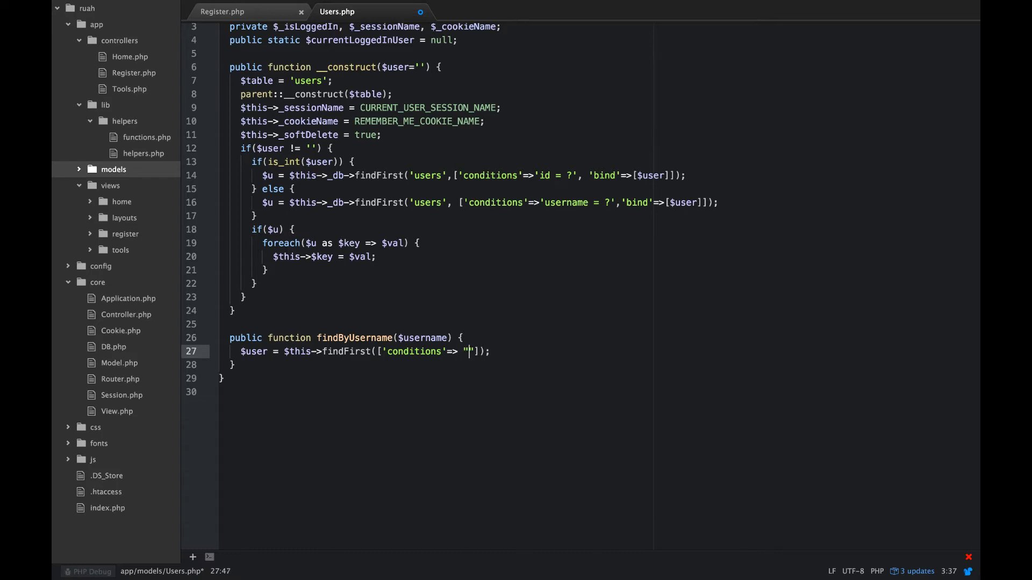
text(username =)
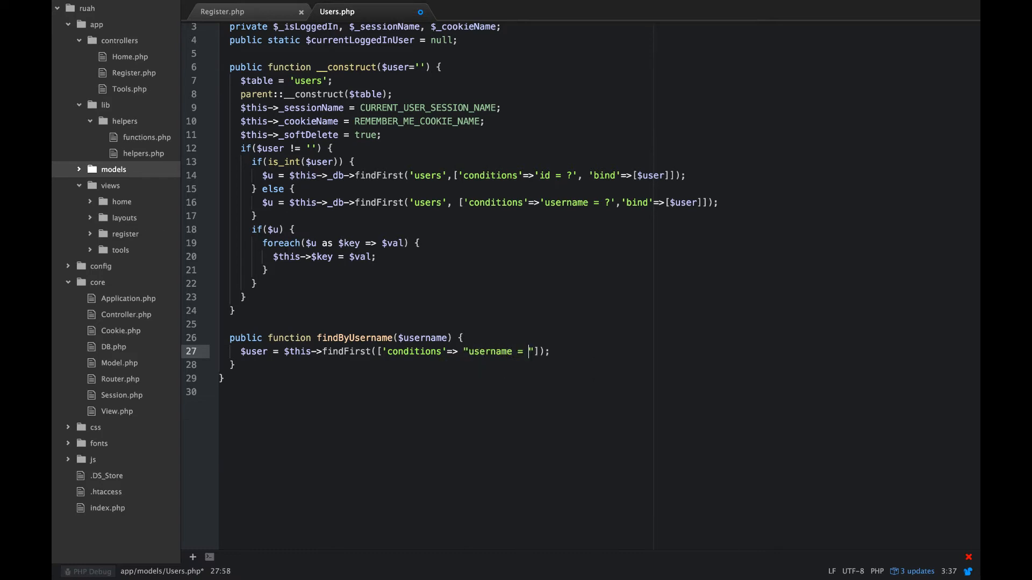
text(?)
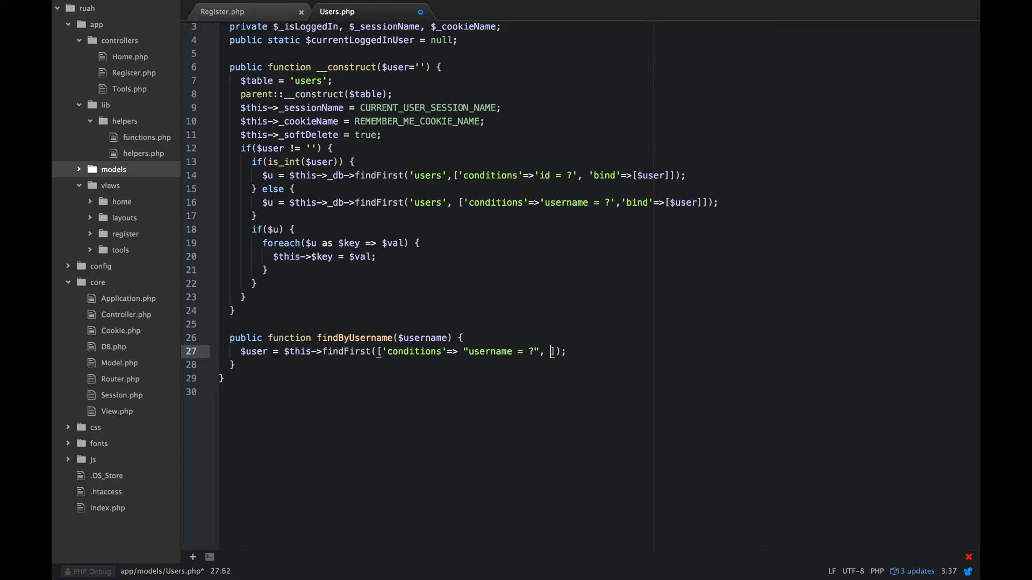
text('bind'=>)
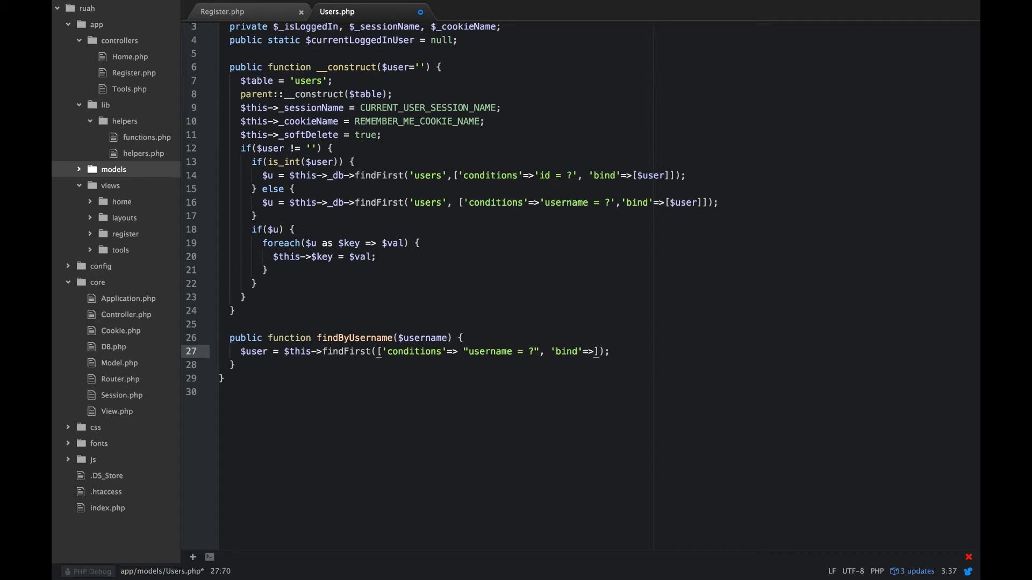
text($usernam)
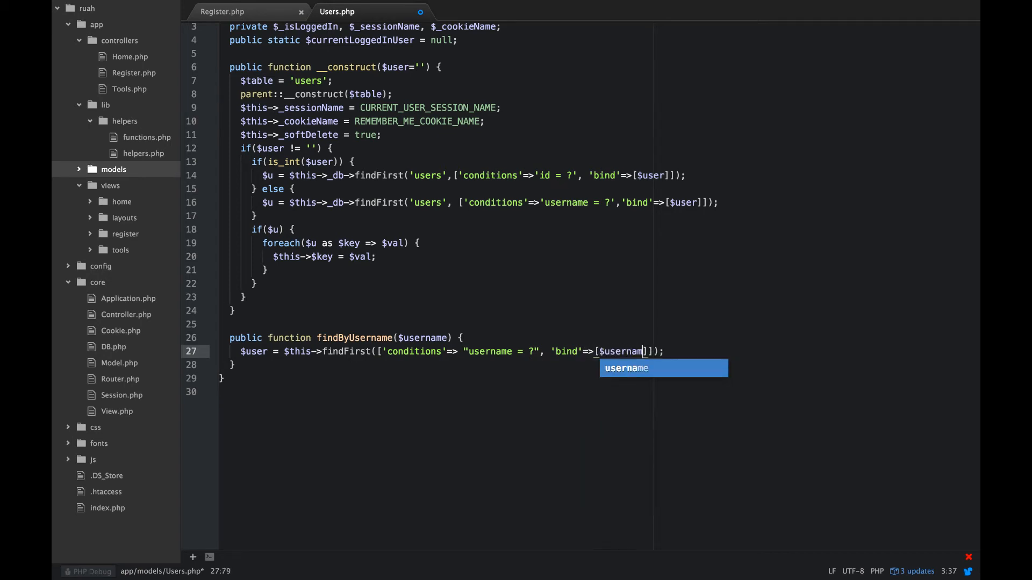
text(e)
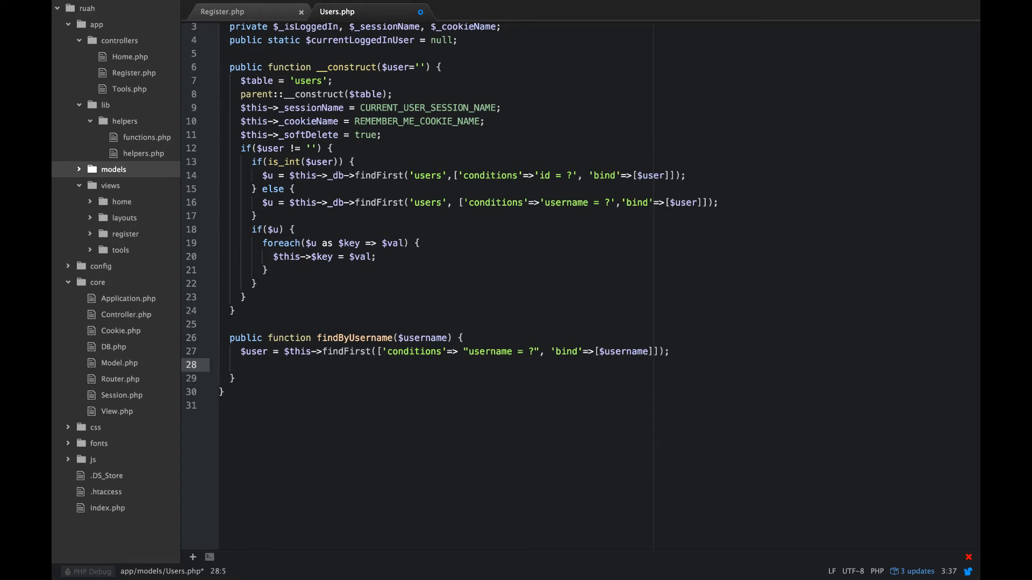
Step: Return the findFirst result directly, removing the redundant return $user line
text(return $)
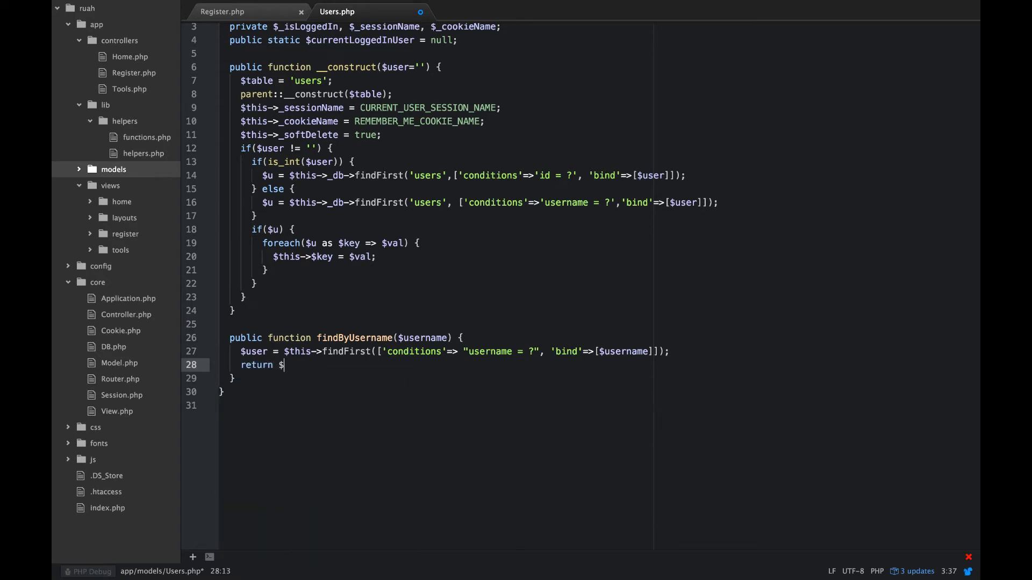
text(user;)
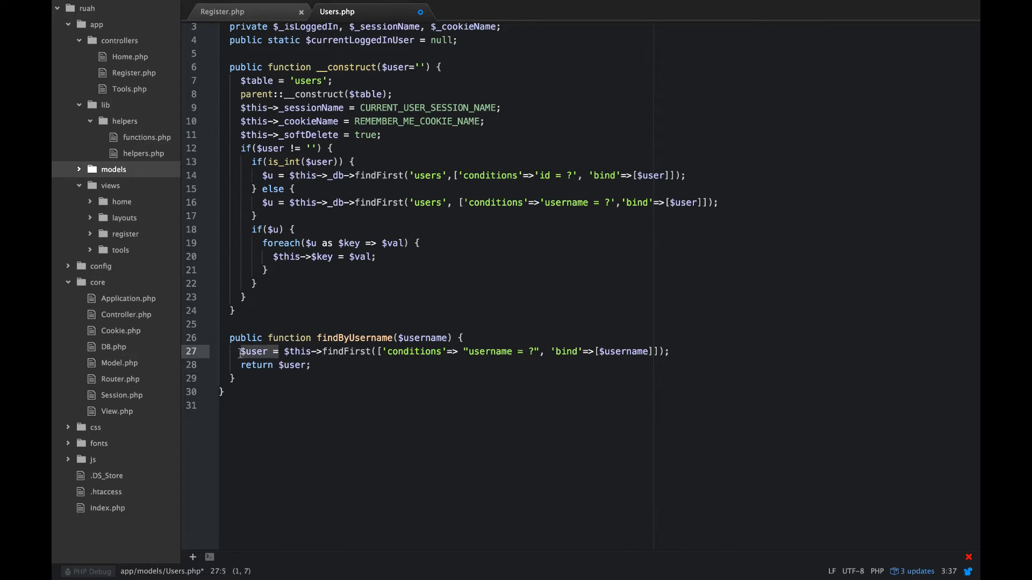
text(return)
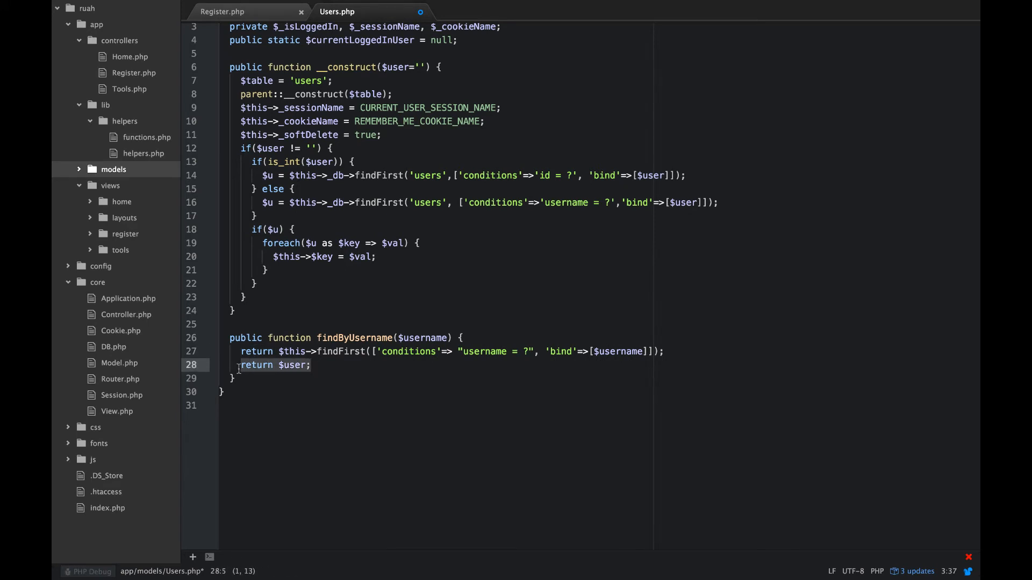
key(Backspace)
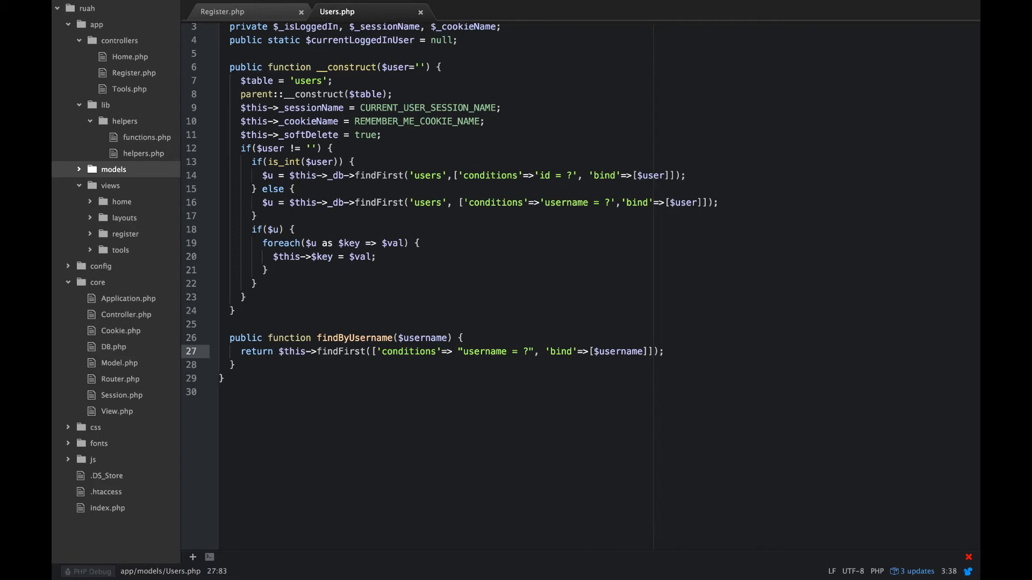
Step: Add a public login($rememberMe=false) method after findByUsername
click(664, 351)
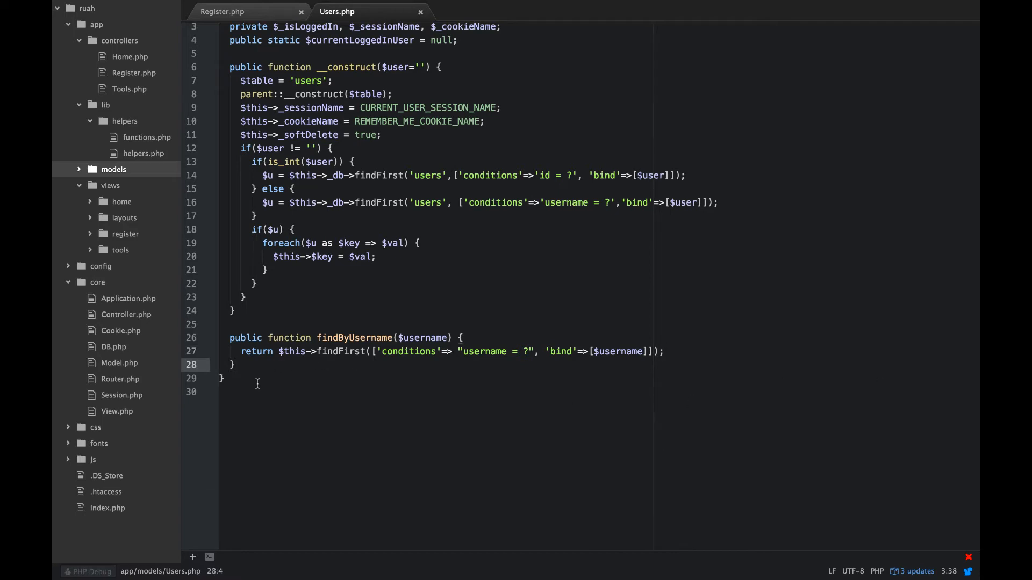
key(enter)
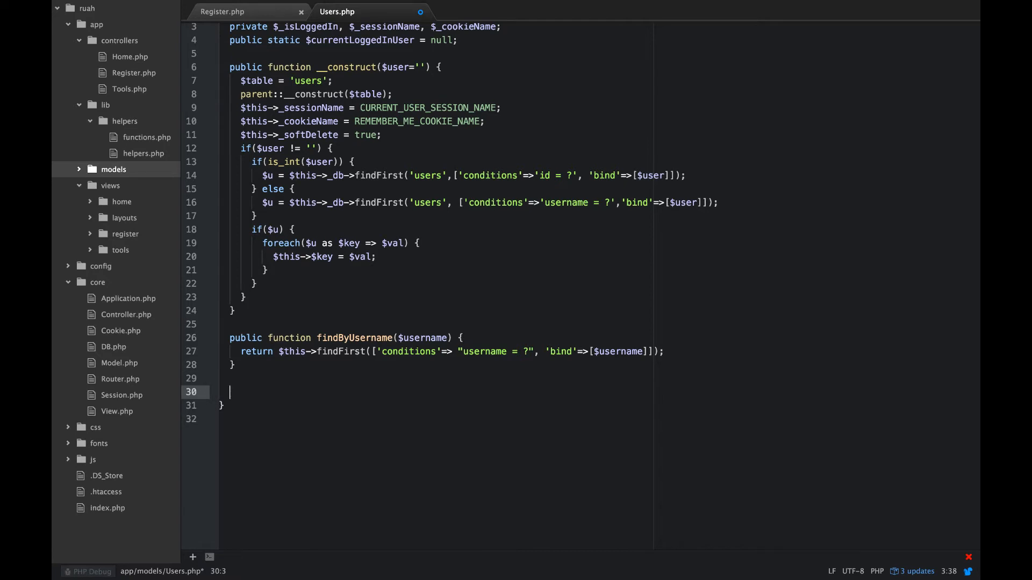
text(public)
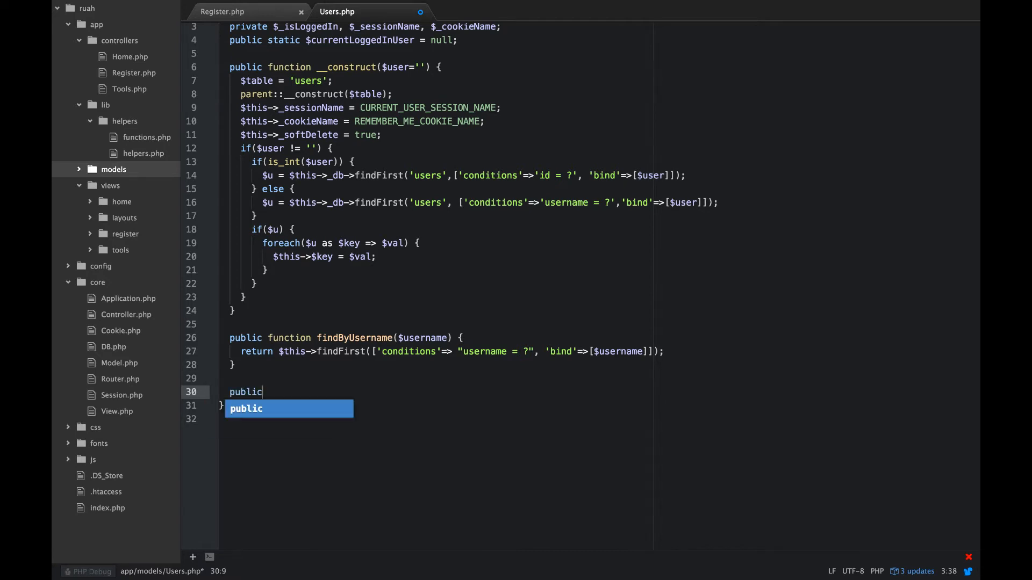
text(function)
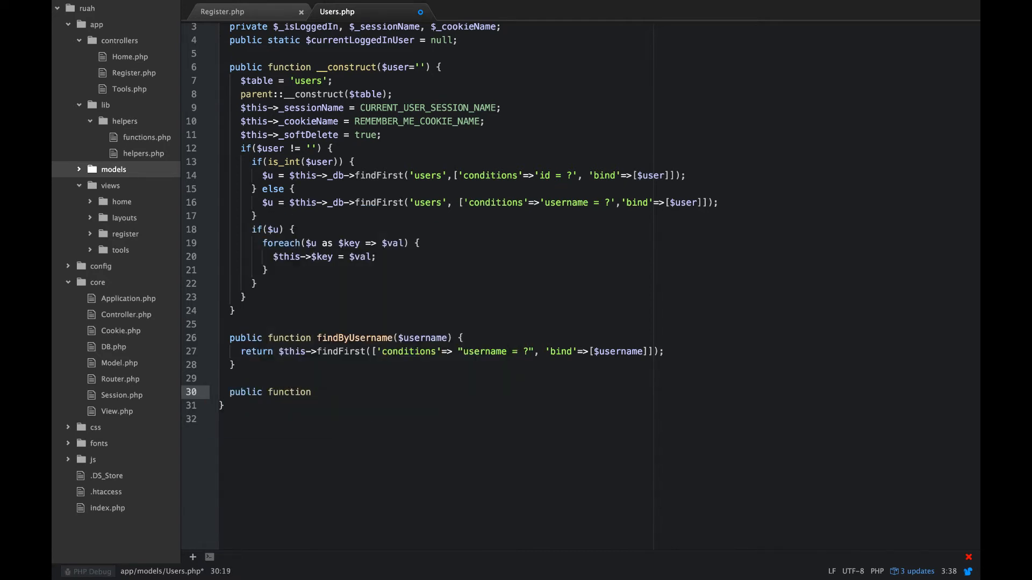
text(login())
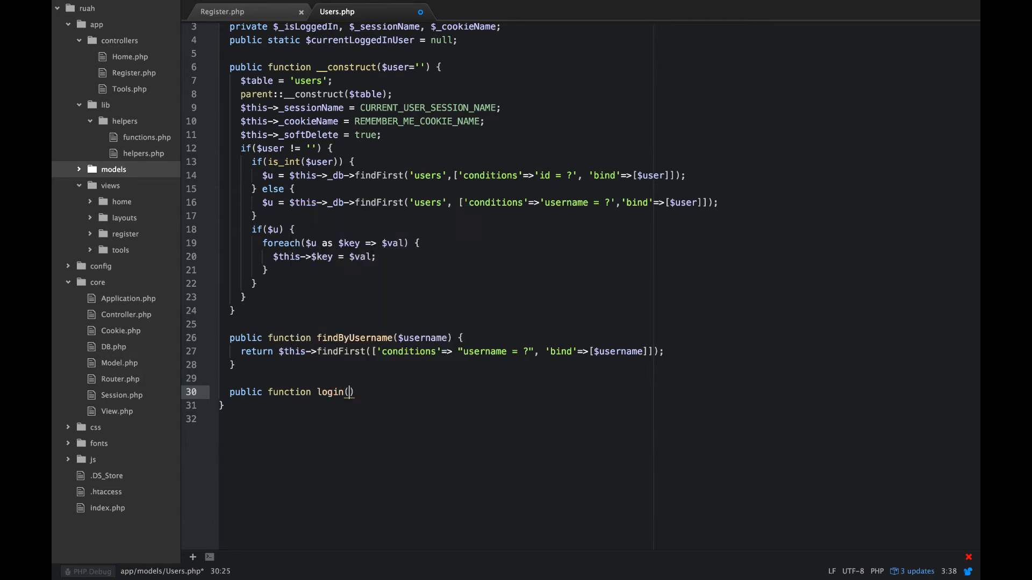
text($re)
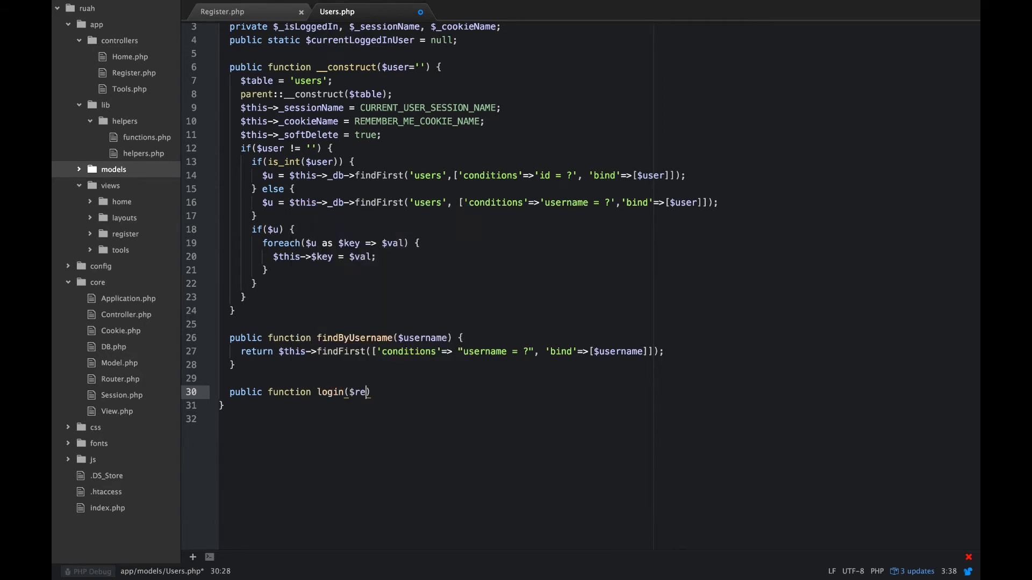
text(member)
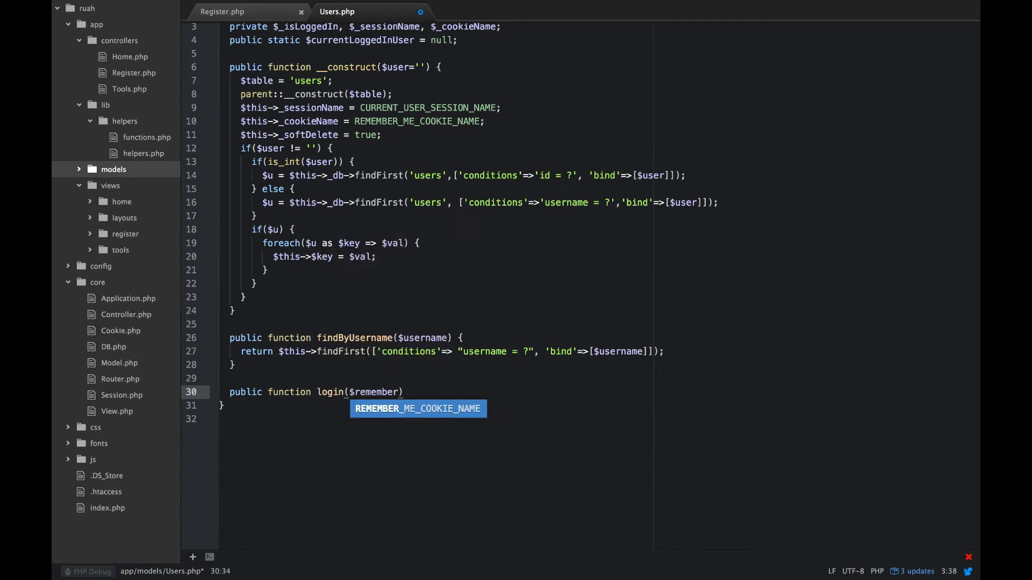
text(remember_)
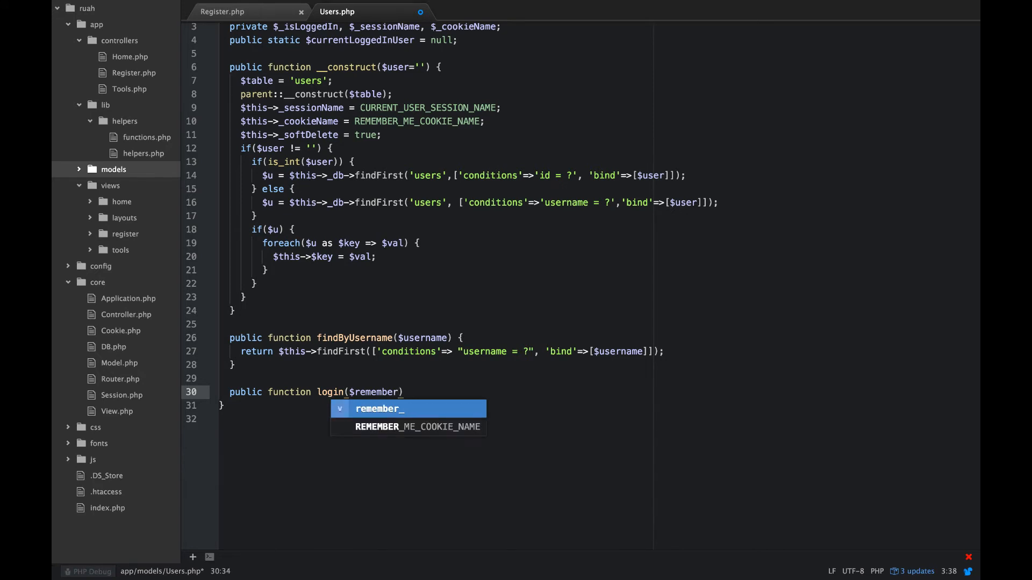
text(Me)
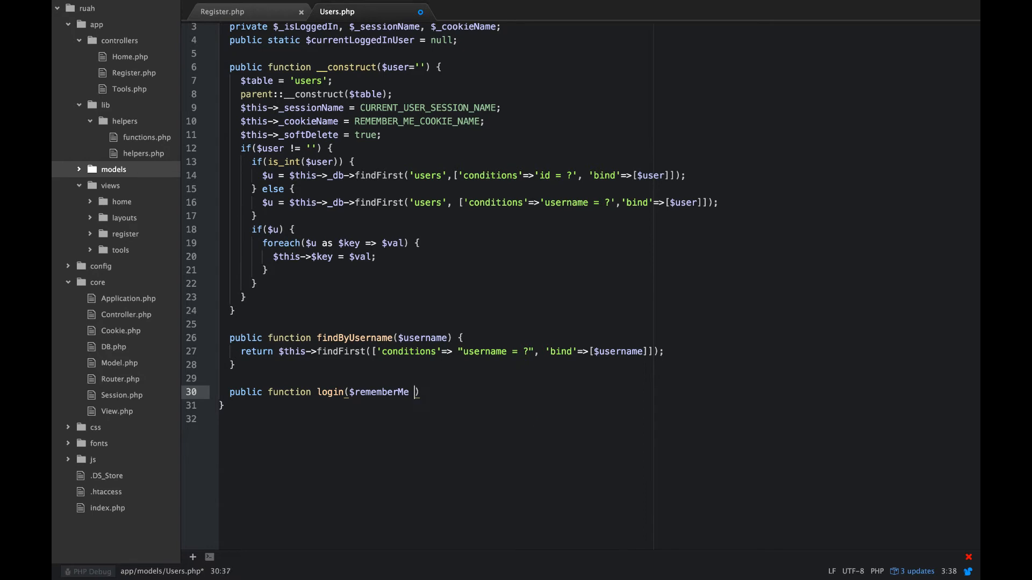
text(=false))
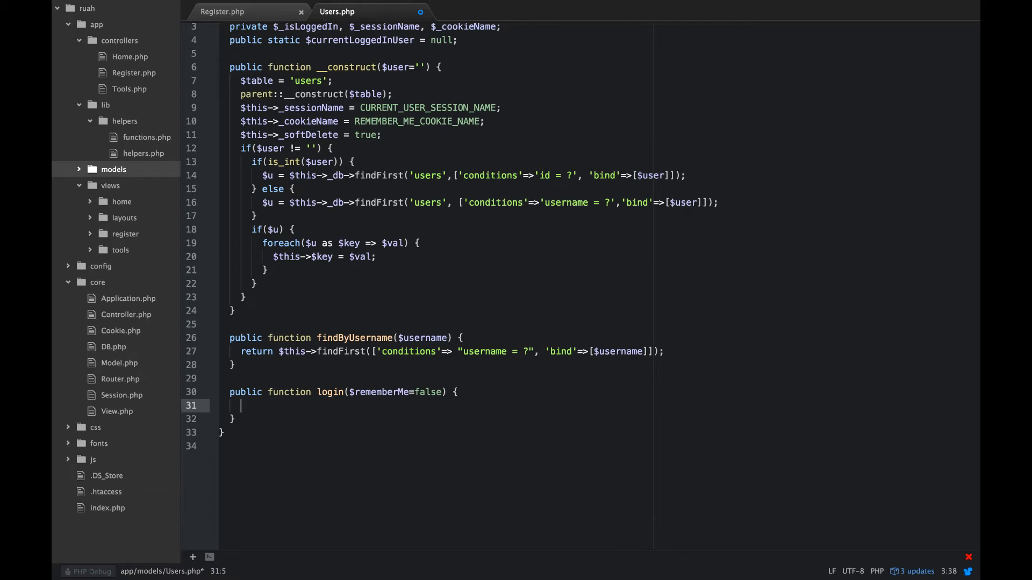
Step: Store the user's id in the session with Session::set($this->_sessionName, $this->id)
text(Session::g)
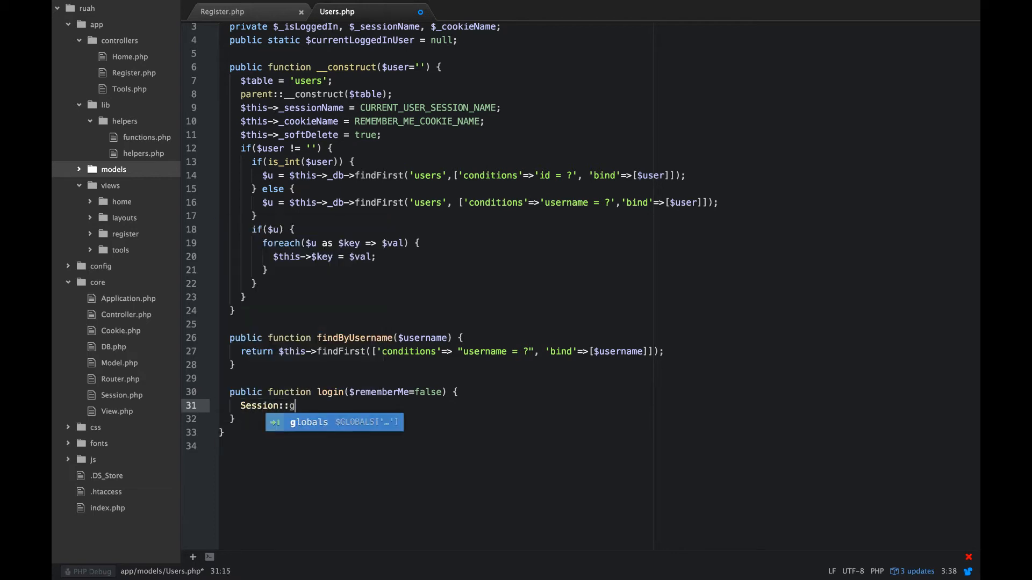
text(set()
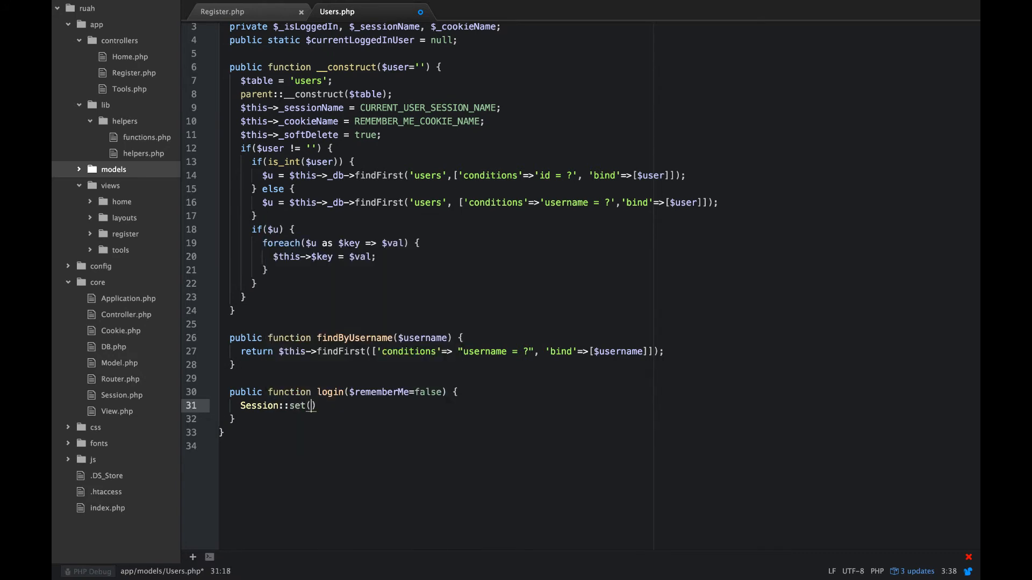
text(C)
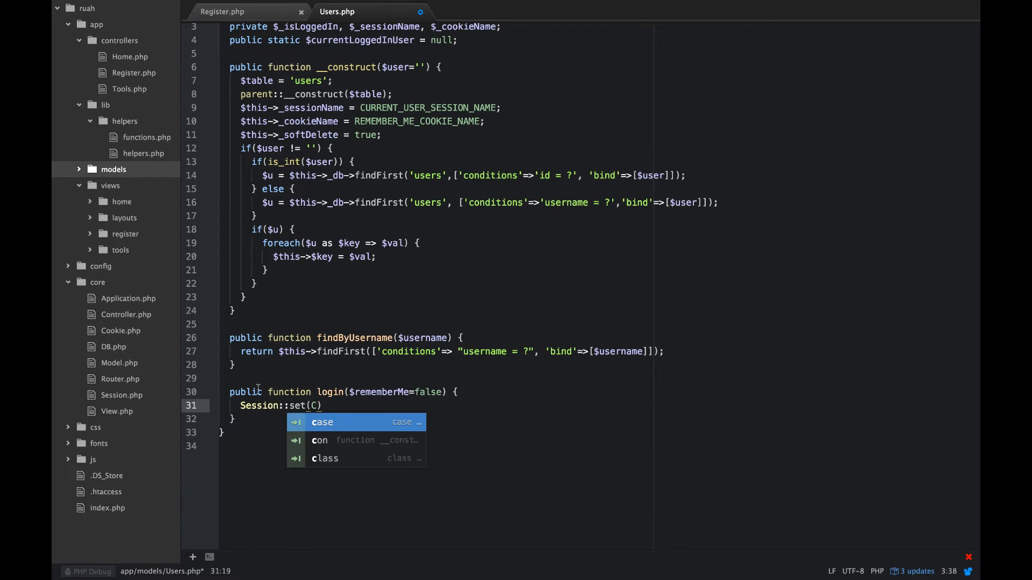
key(Backspace)
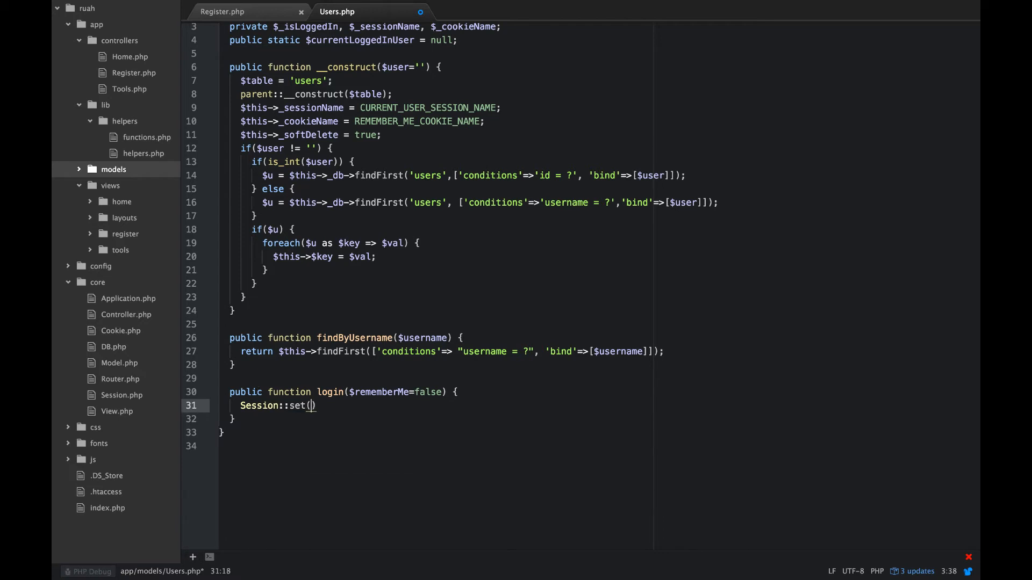
text($THIS)
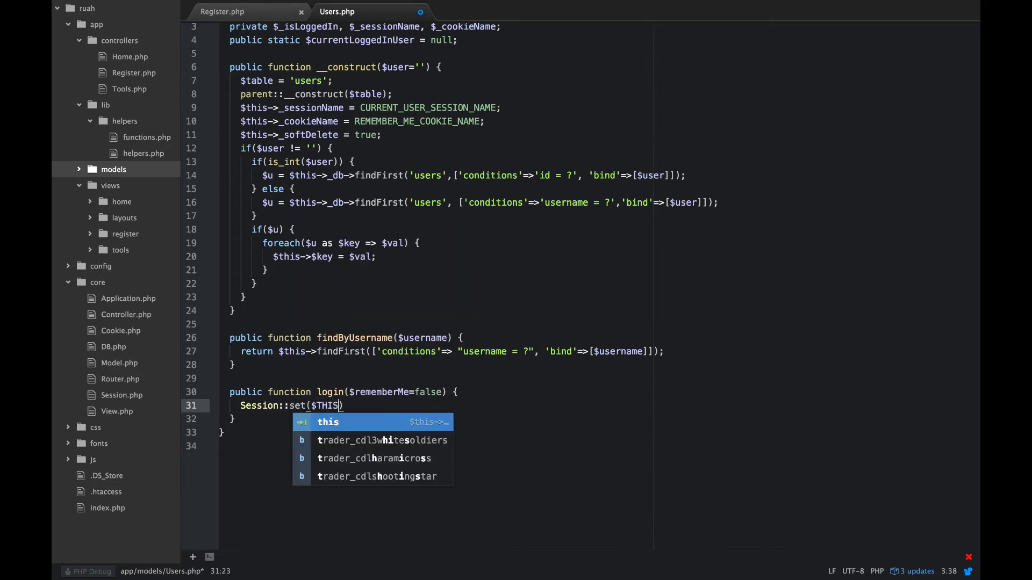
key(BackSpace)
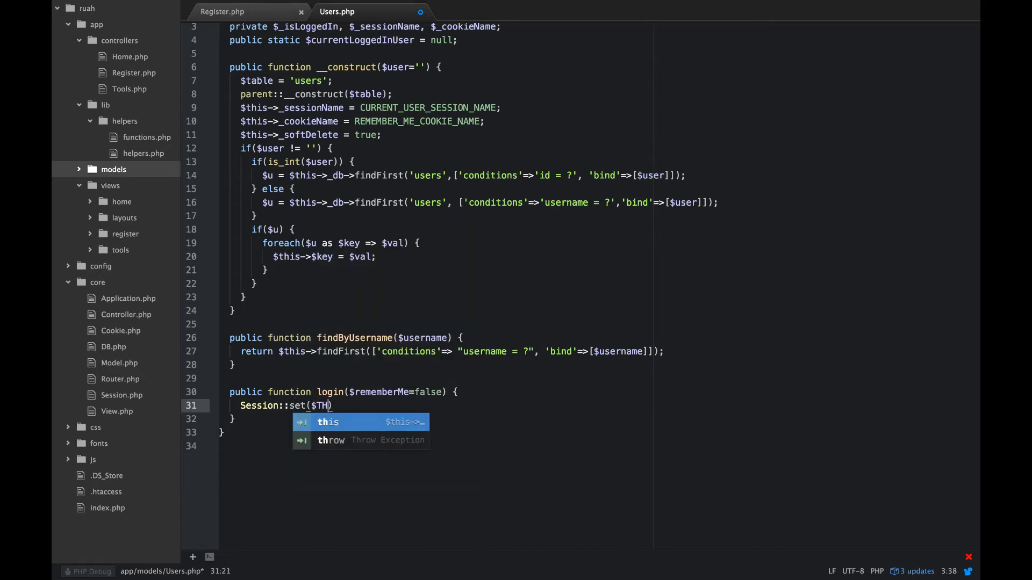
text(is)
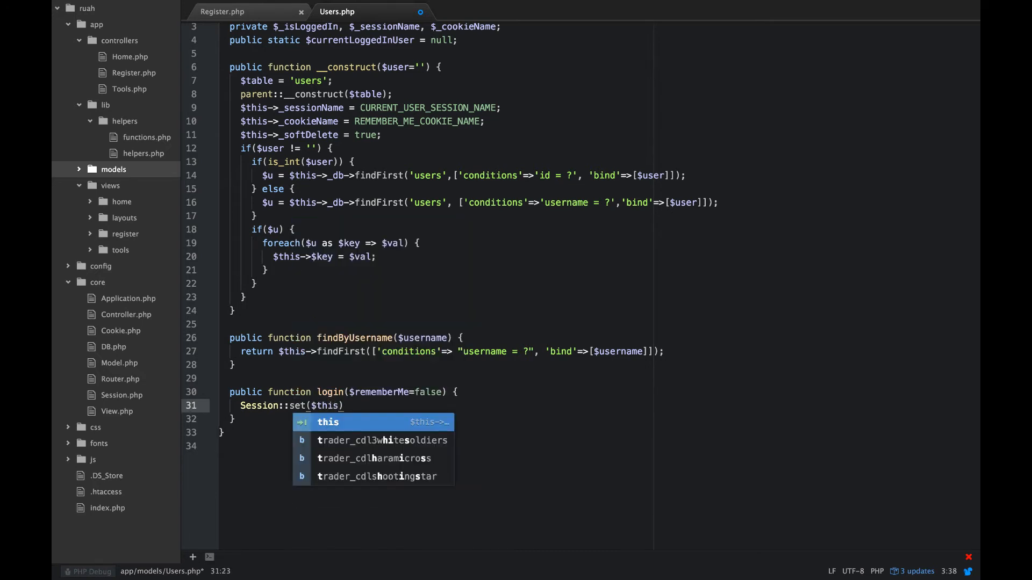
text(->)
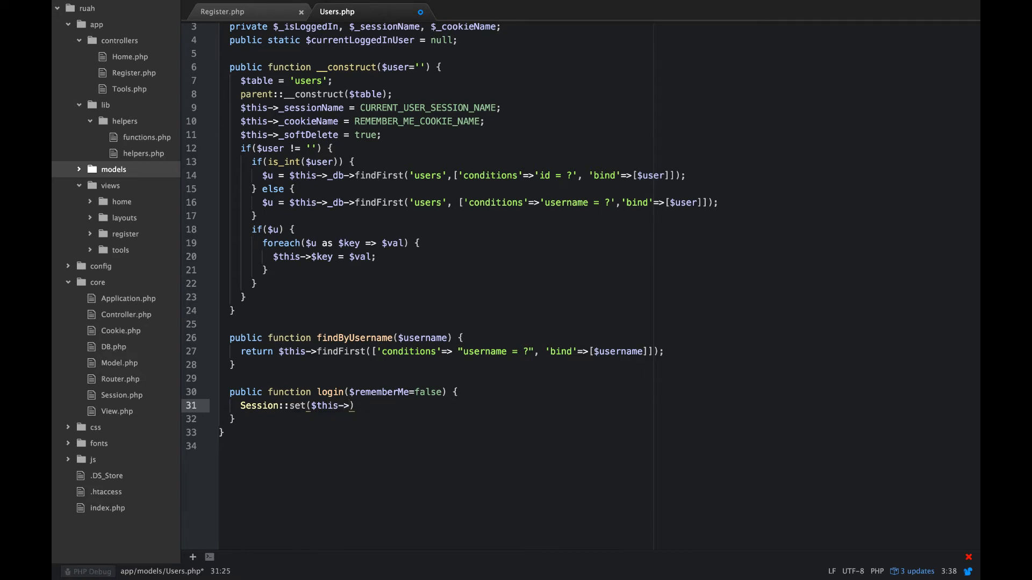
text(_sessionN)
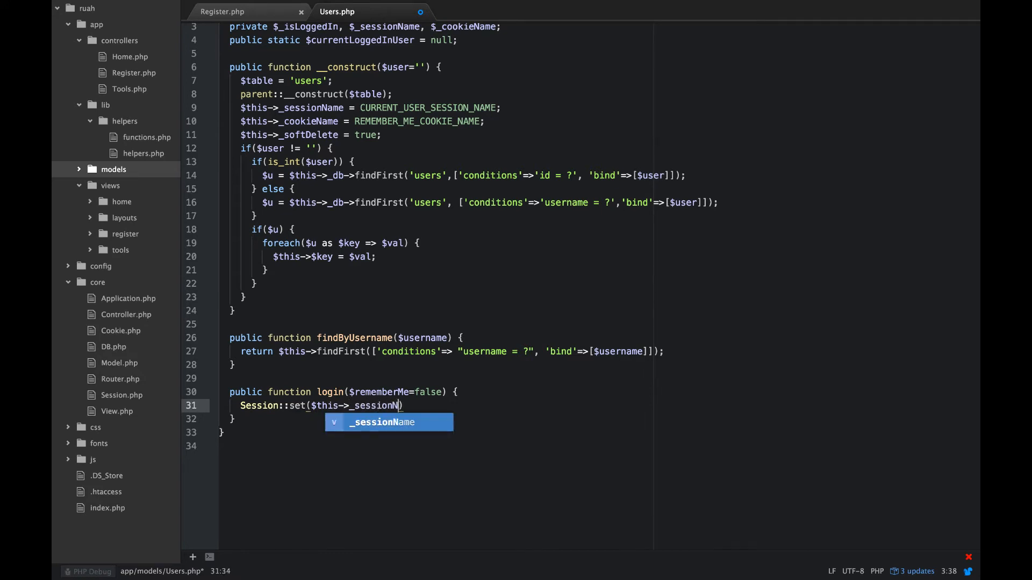
key(Tab)
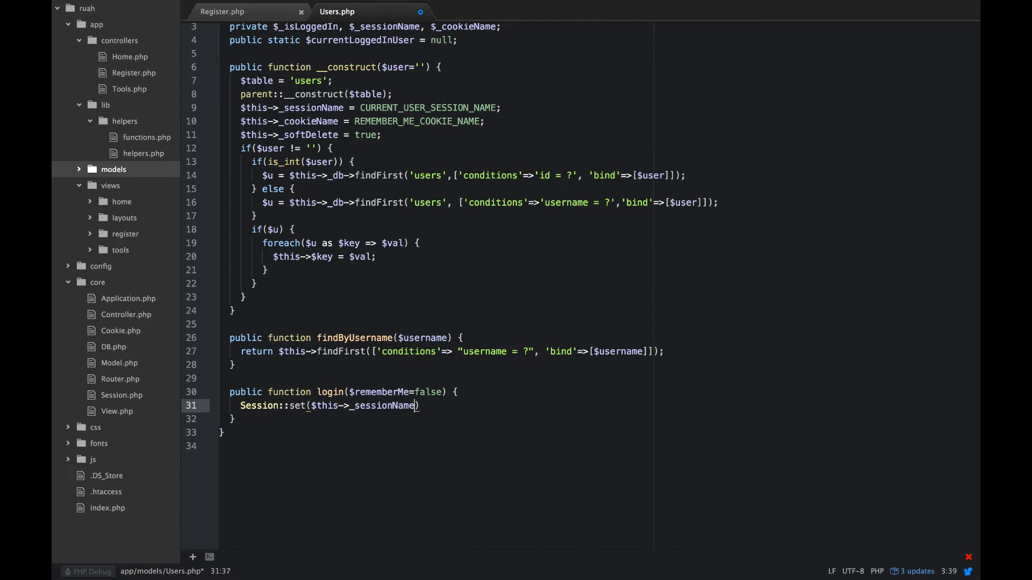
text(, $this)
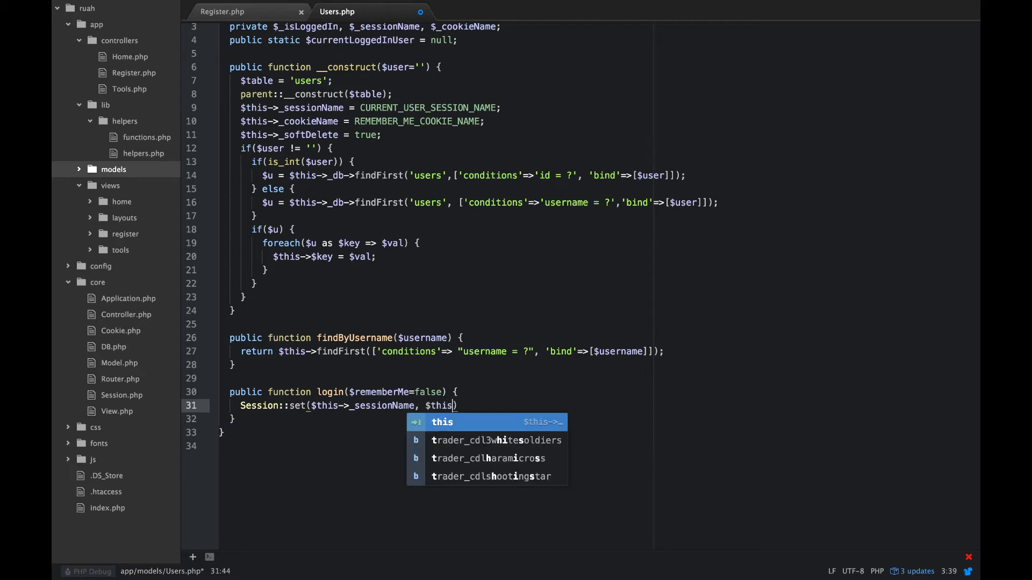
text(->id))
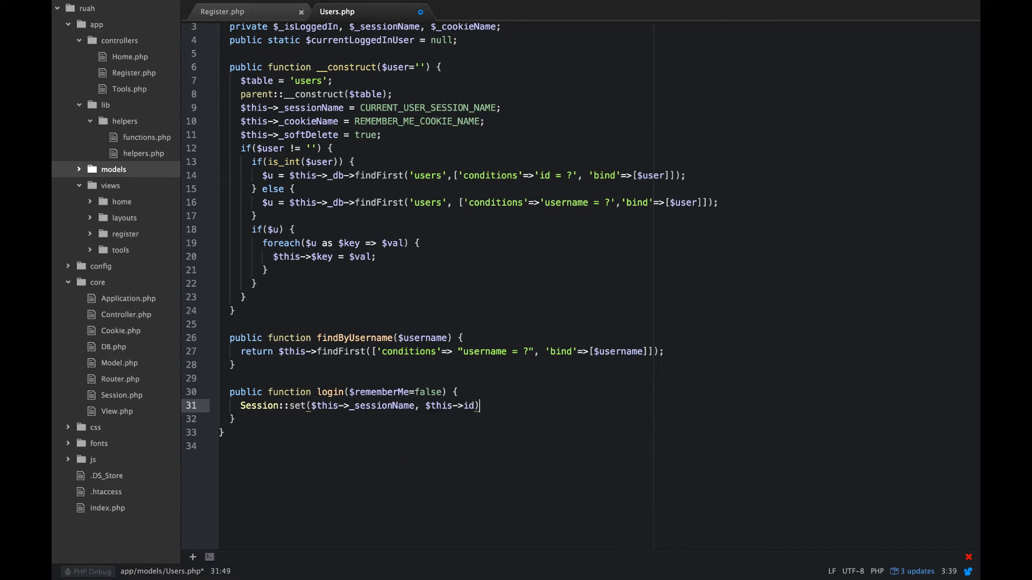
text(;)
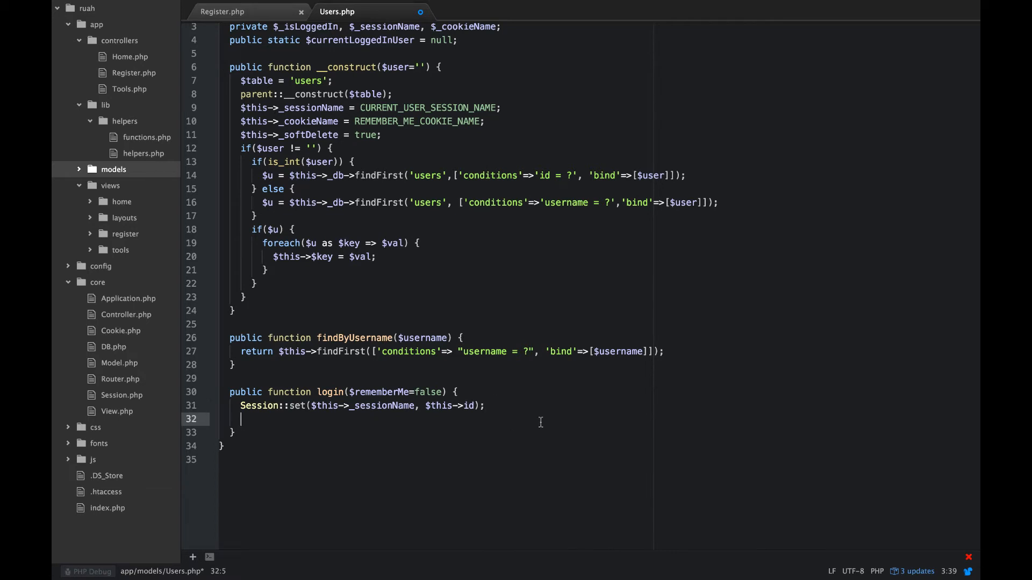
Step: Add an if($rememberMe) block setting $hash = md5(uniqid() + rand(0, 100))
click(348, 410)
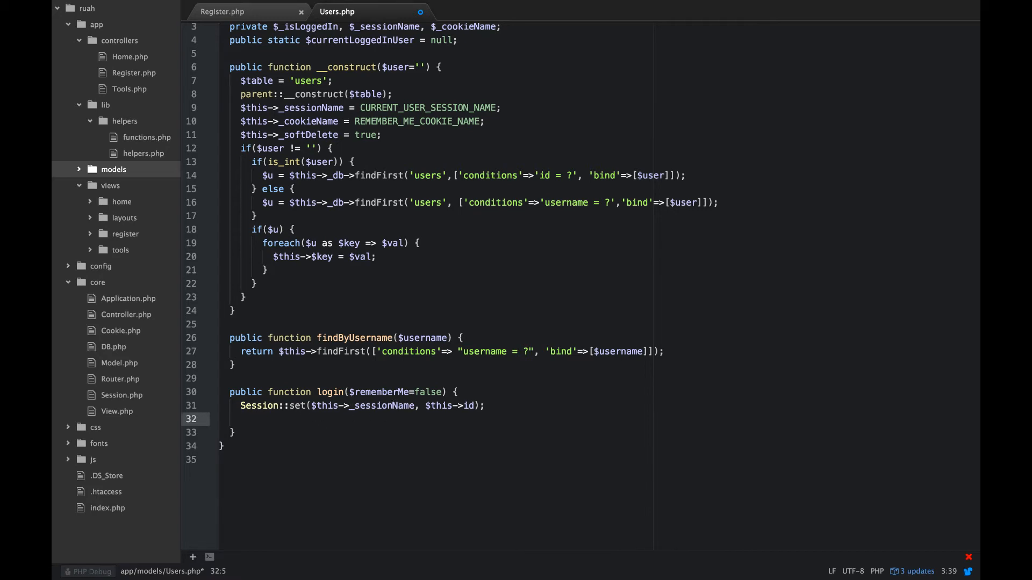
text(if($rem)
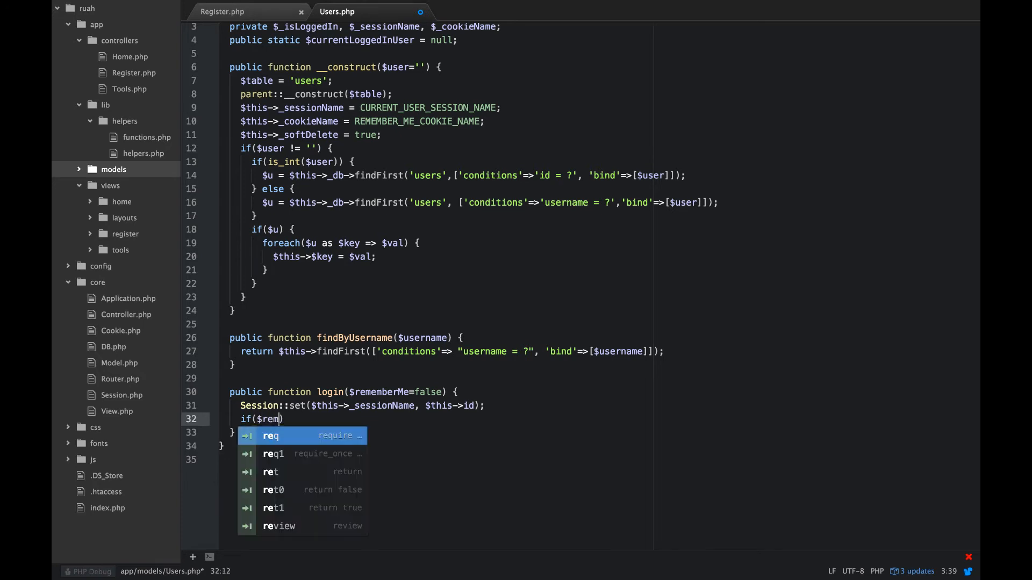
text(emberMe)
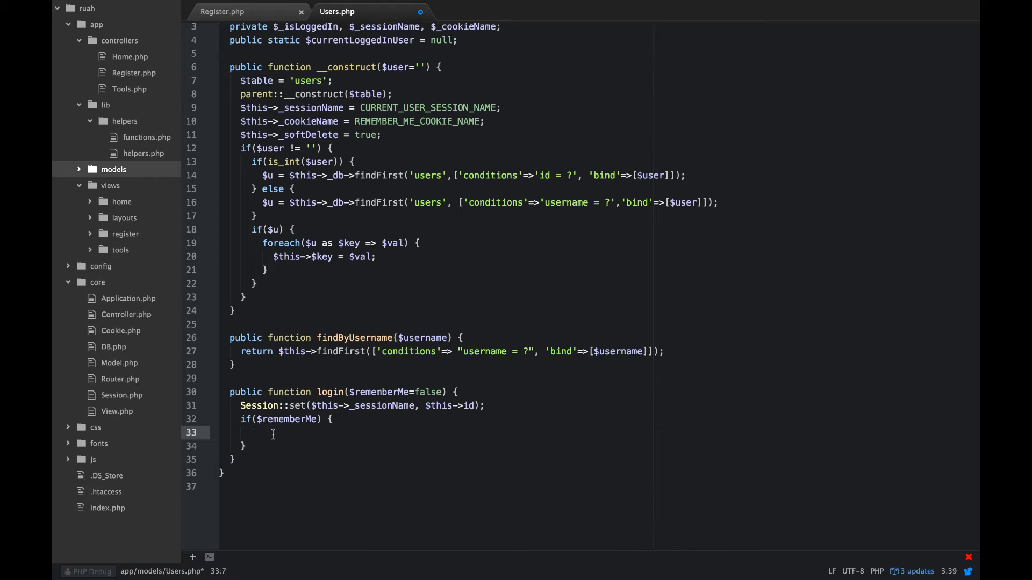
text($hash)
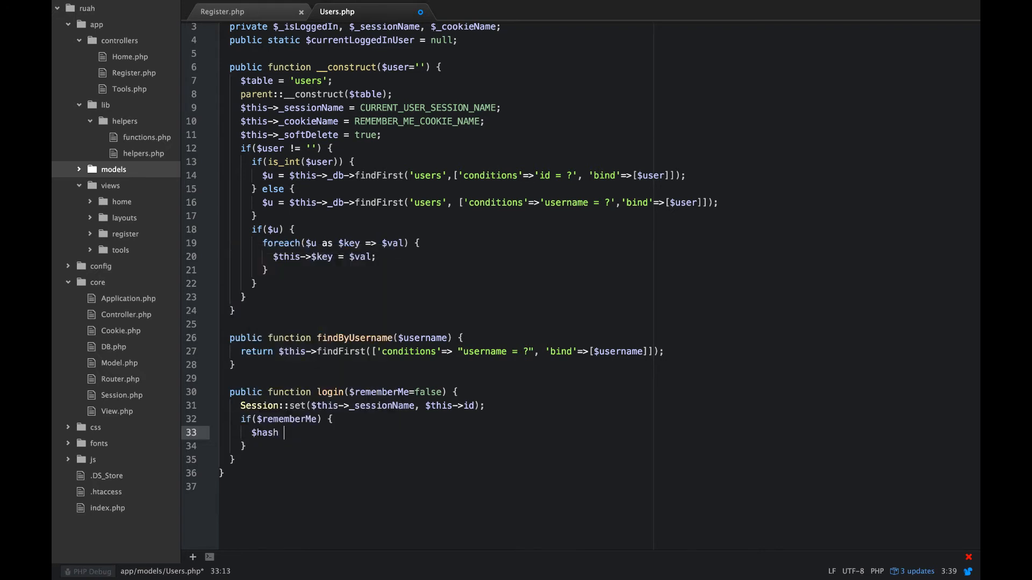
text(=)
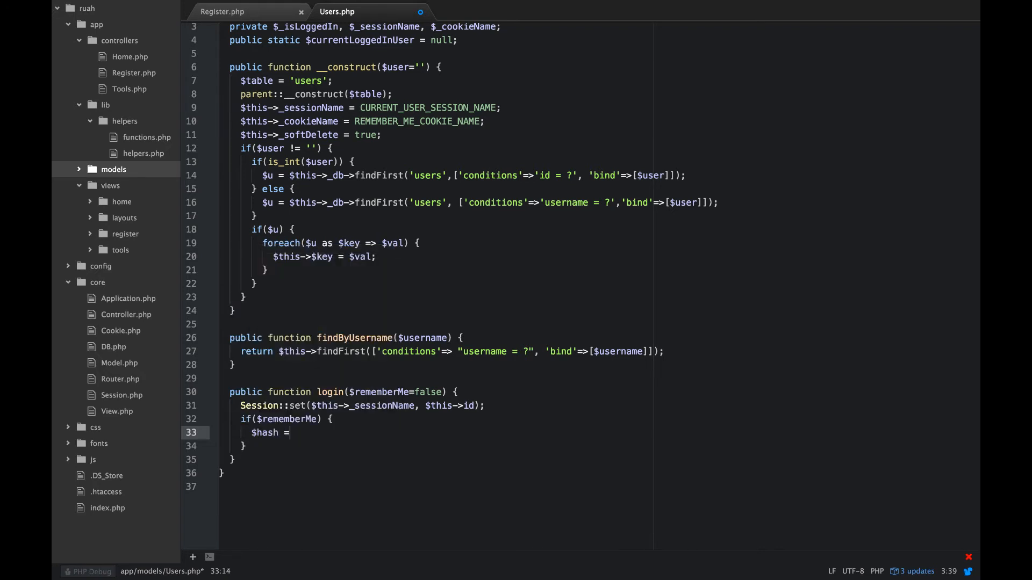
text(md5()
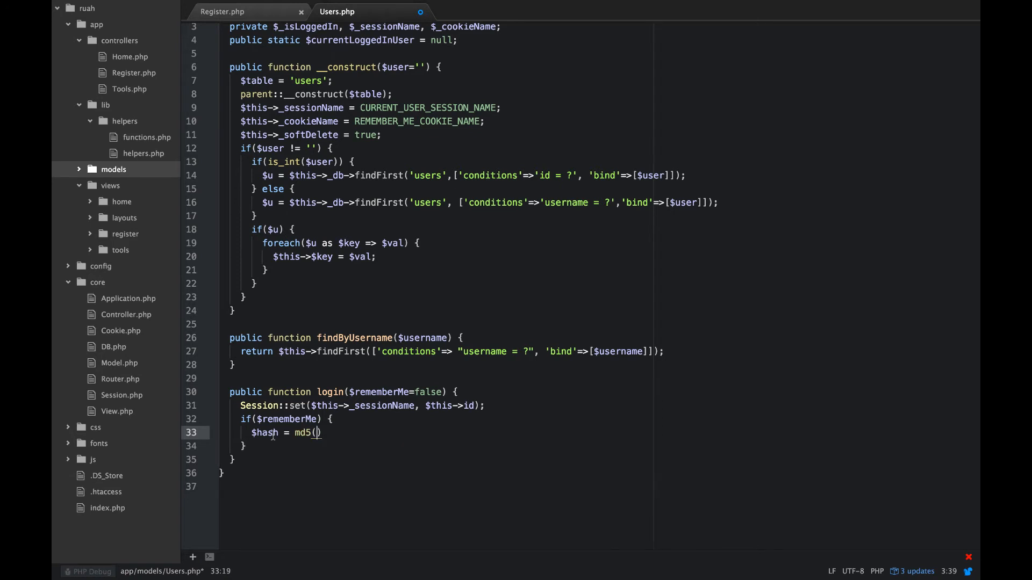
text(uniqid()
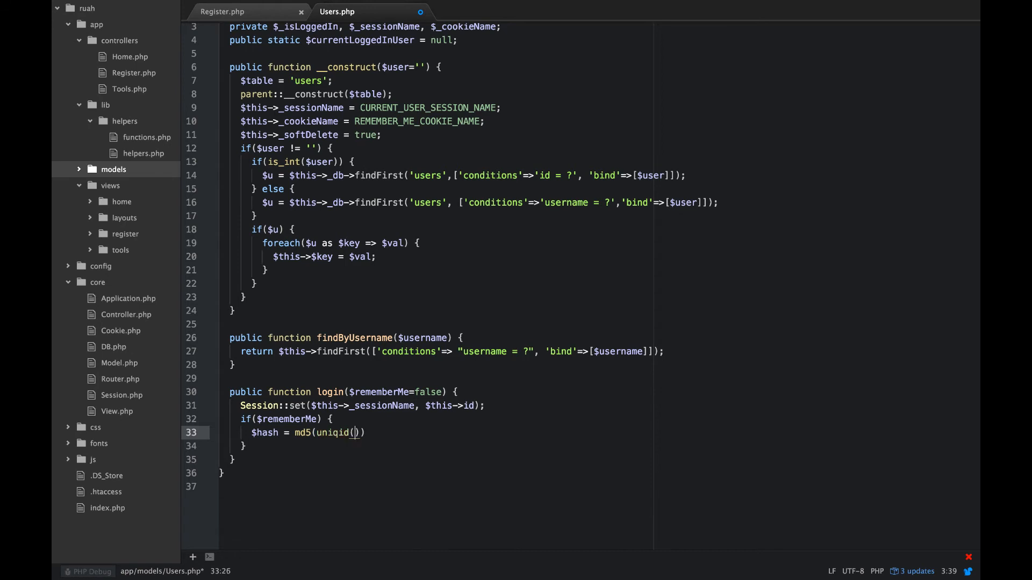
text(+)
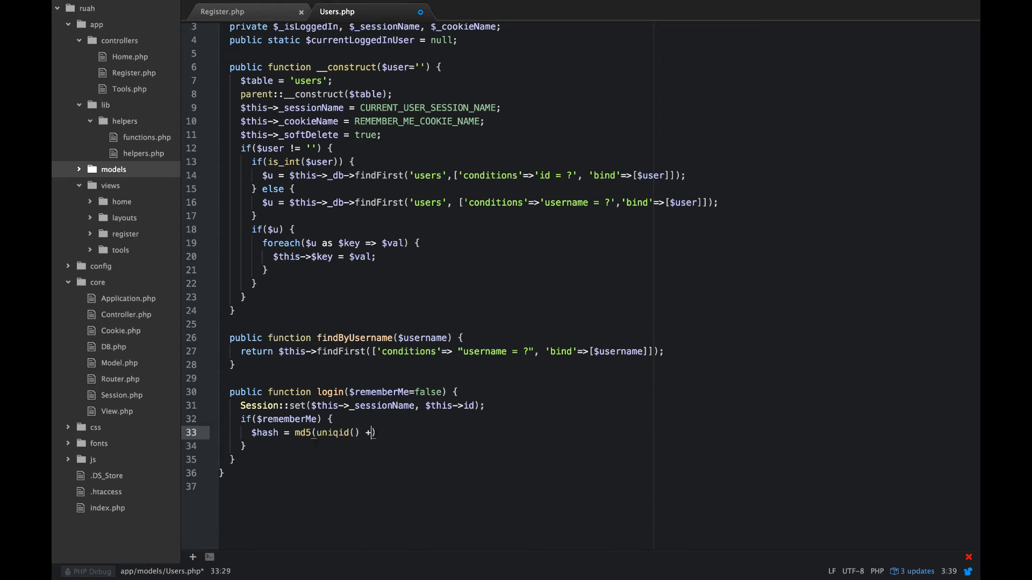
text(rand()
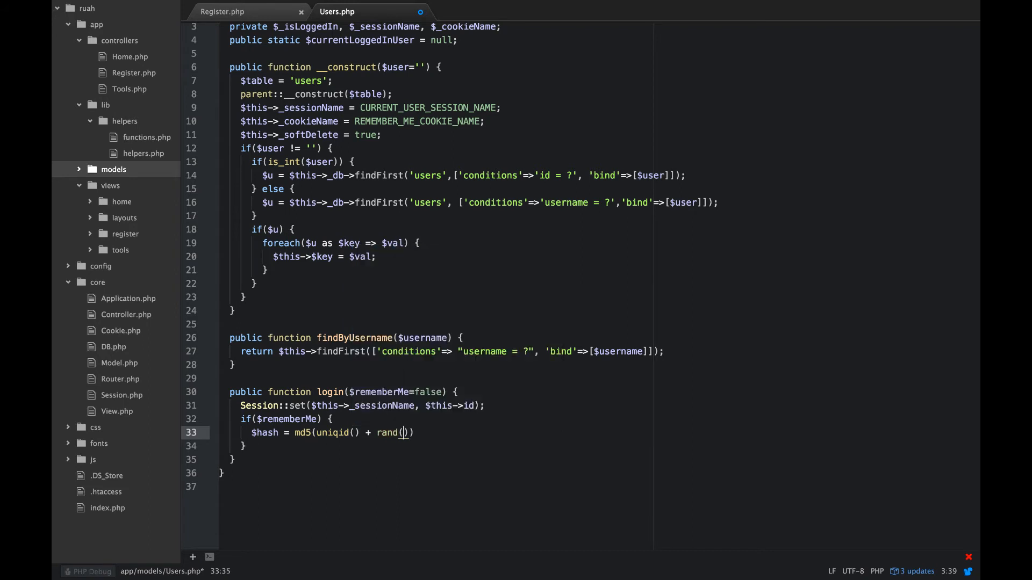
text(0, 100)
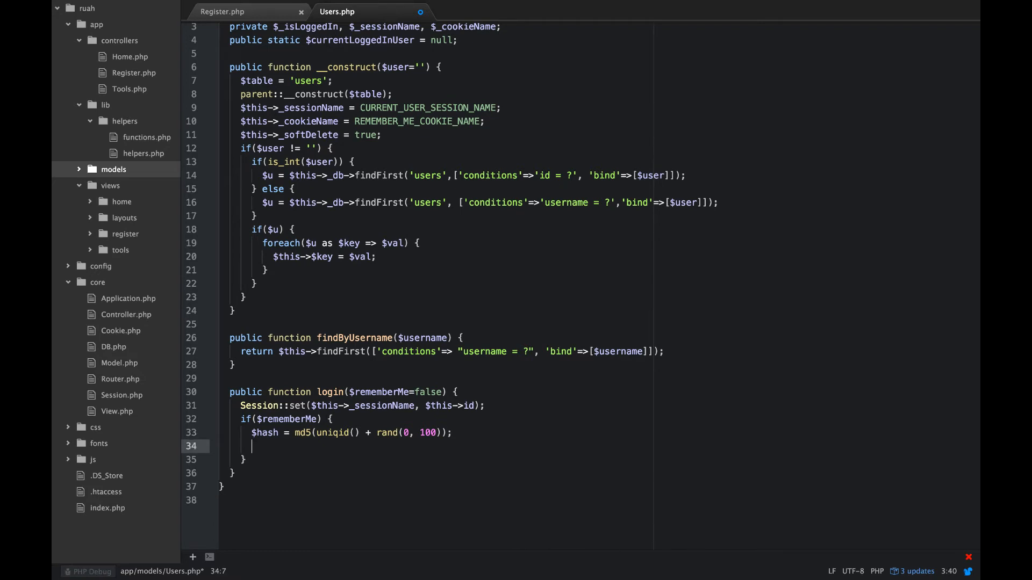
Step: Set $user_agent = Session::uagent_no_version() inside the remember-me block
text($user)
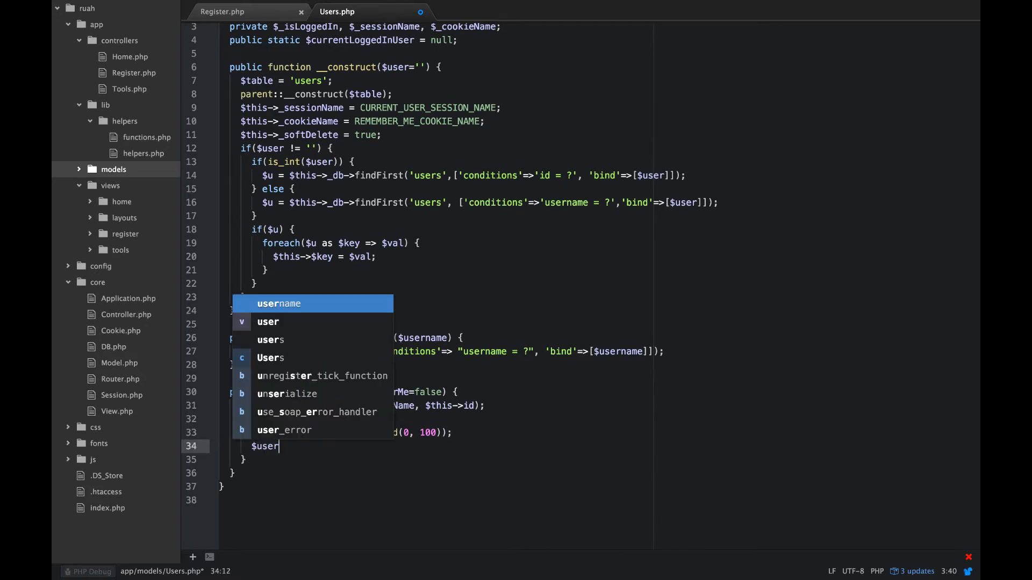
text(_agent)
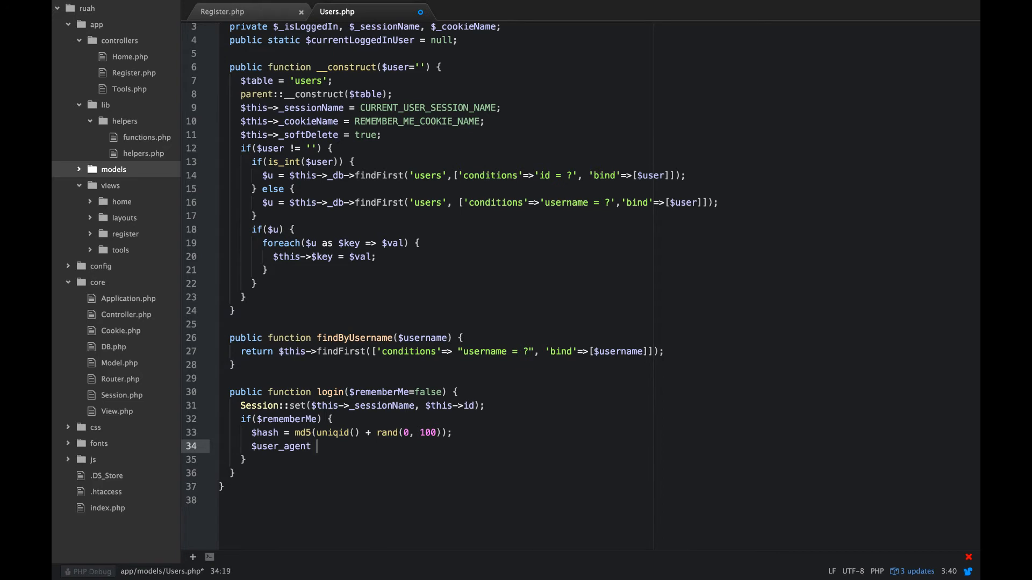
text(= Session)
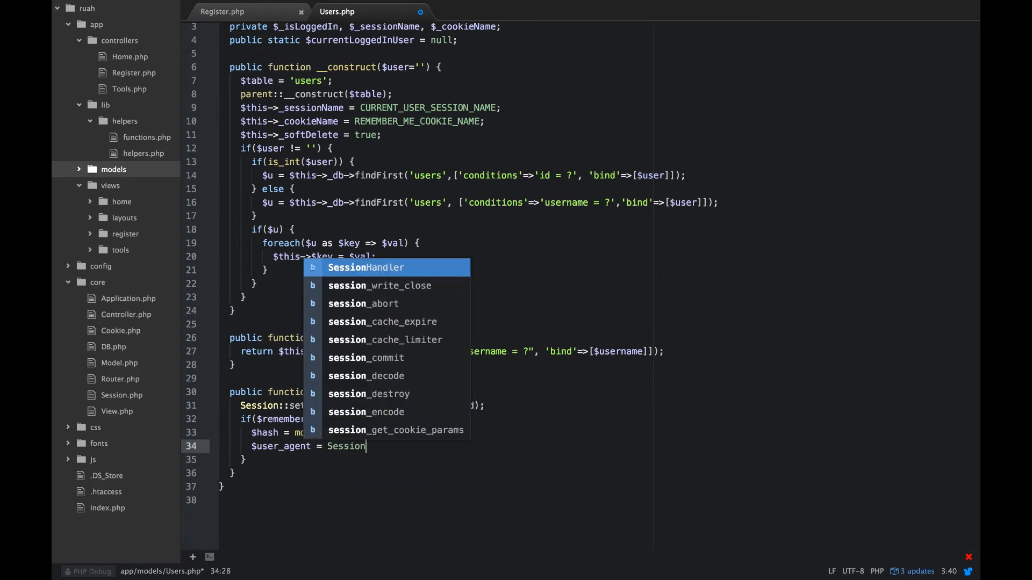
text(::uagent_no)
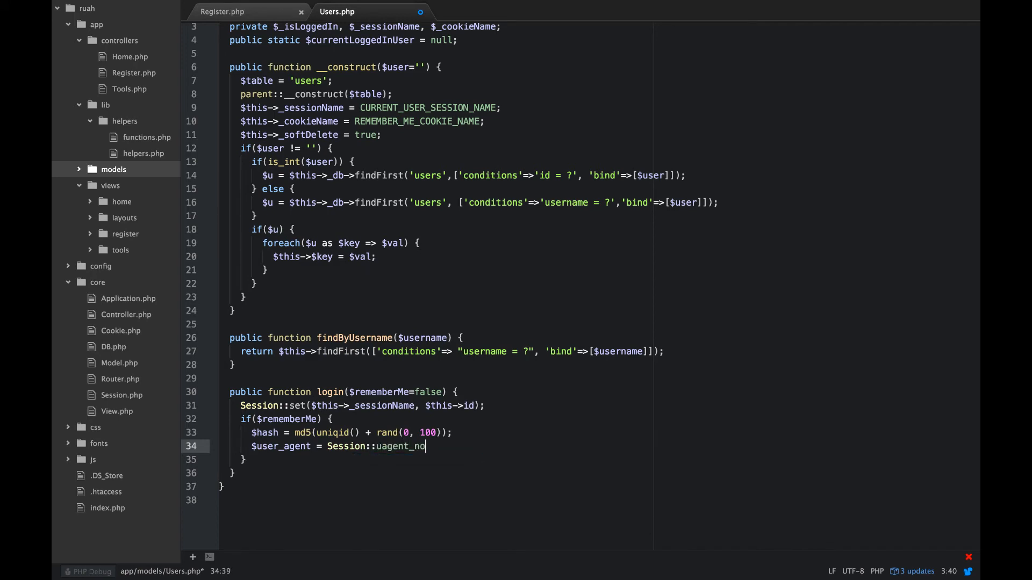
text(_vers)
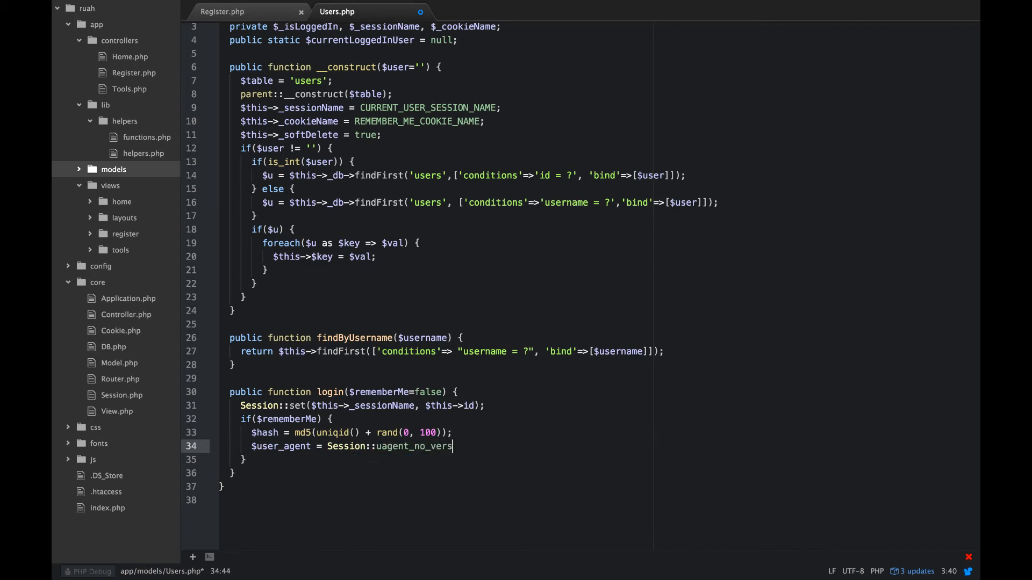
text(ion())
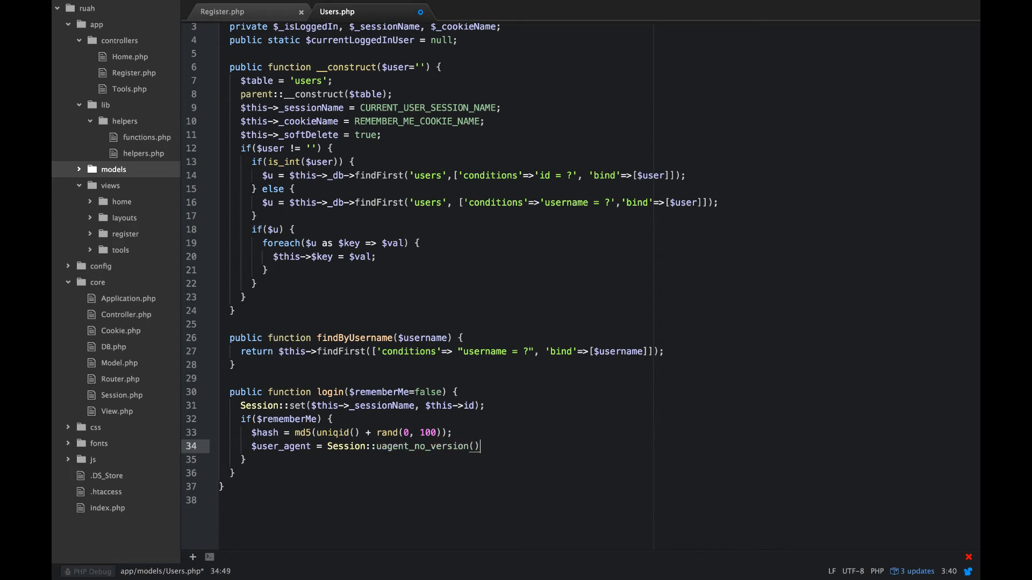
key(enter)
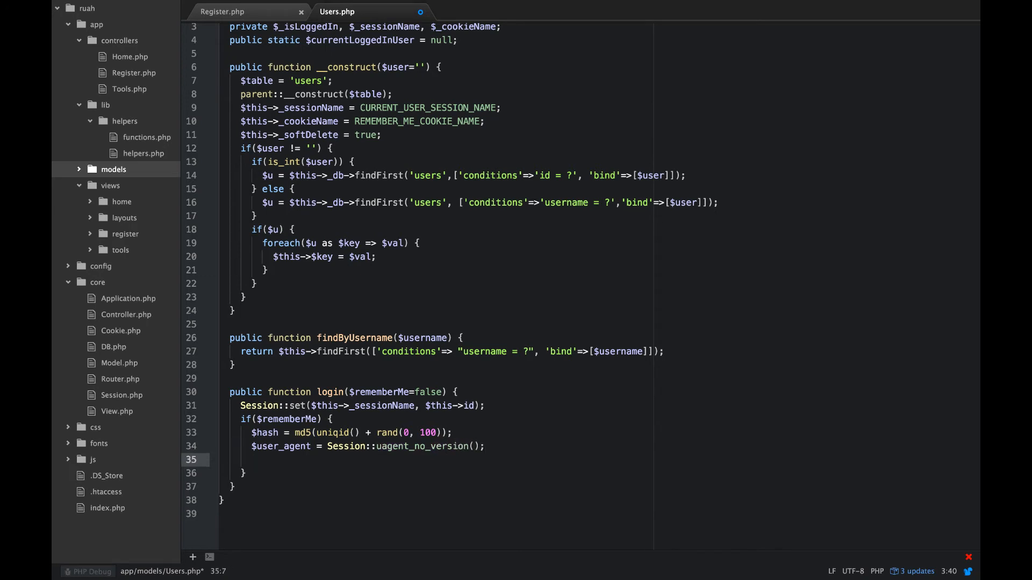
Step: Add Cookie::set($this->_cookieName, $hash, REMEMBER_COOKIE_EXPIRY) in the remember-me block
text(Cookie)
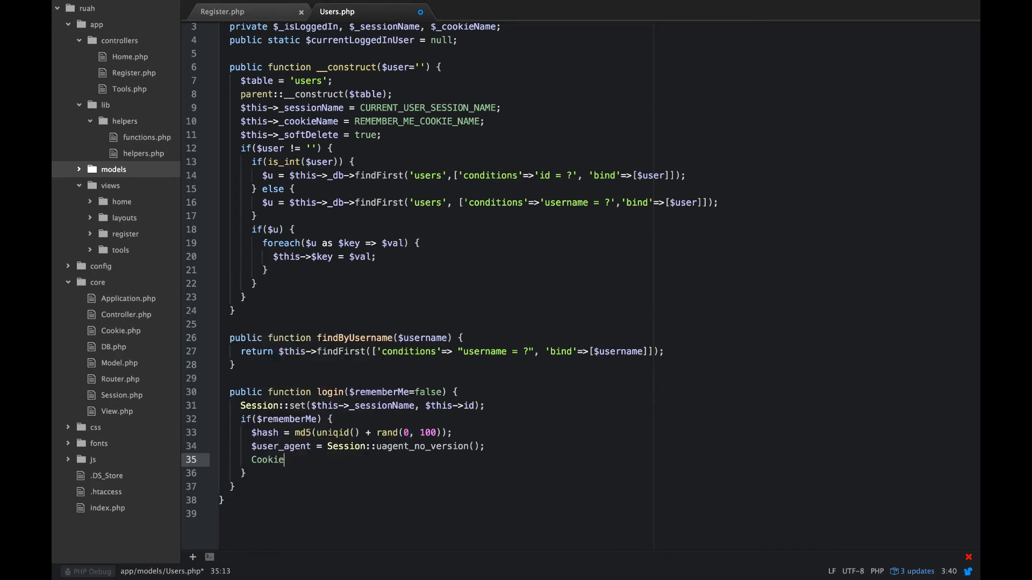
text(::set)
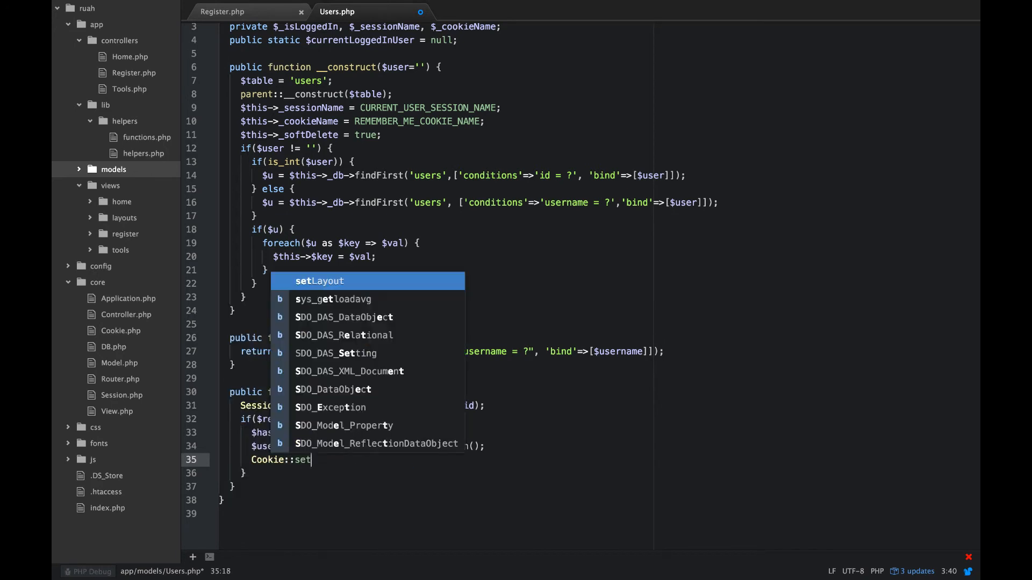
text(($this->)
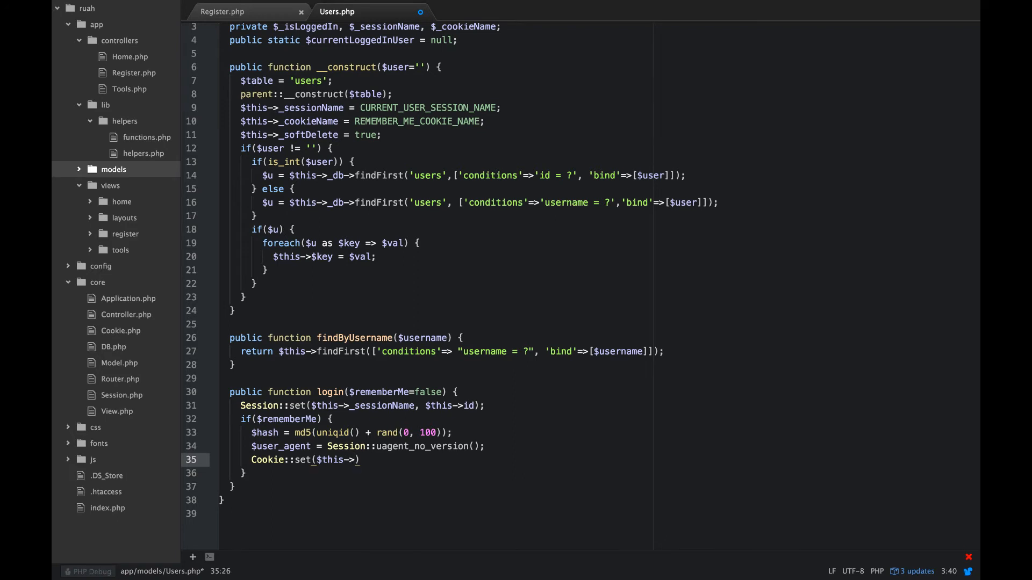
text(_cookieName,)
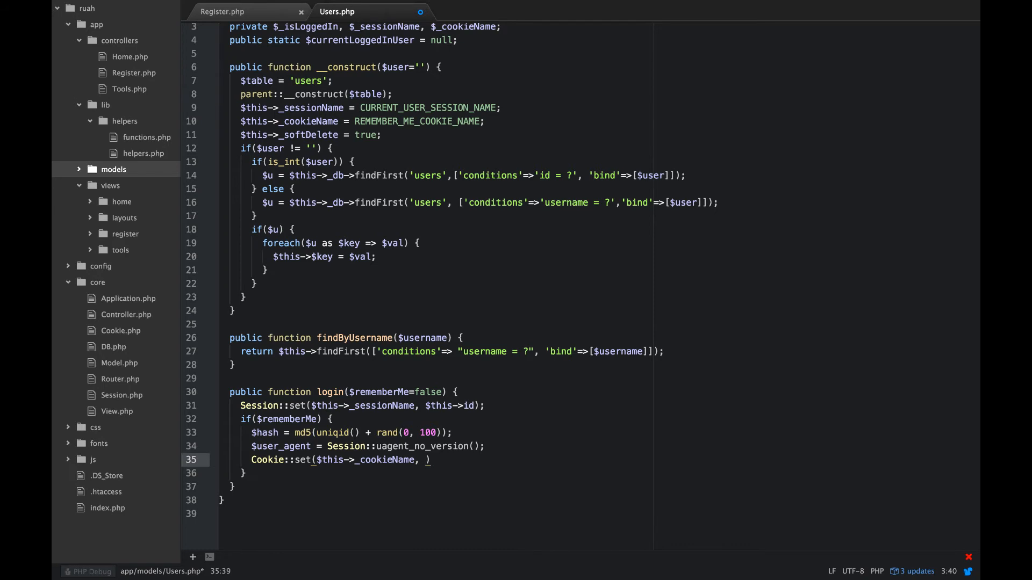
text($hash,)
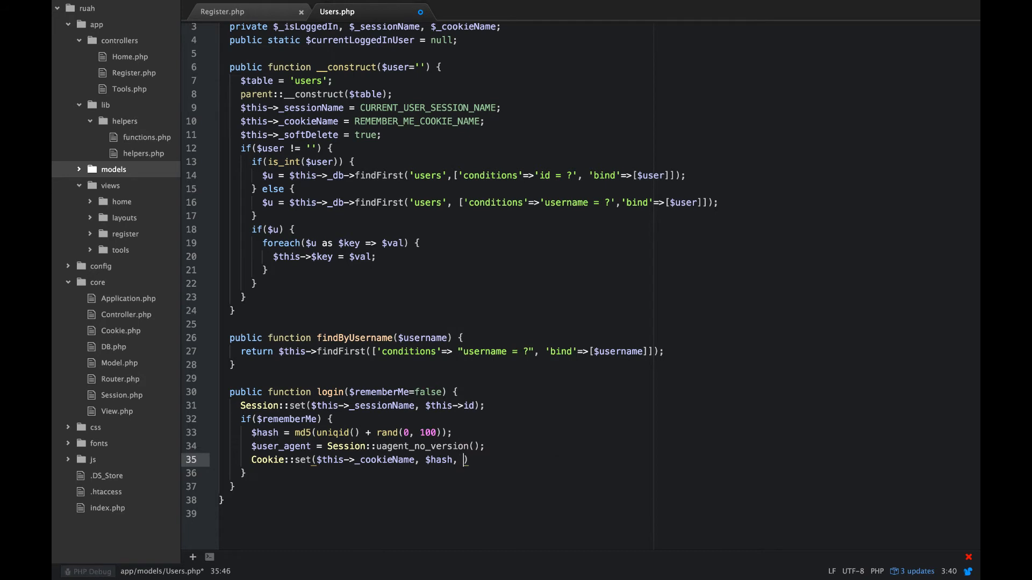
text(REMEMBER_COOKIE)
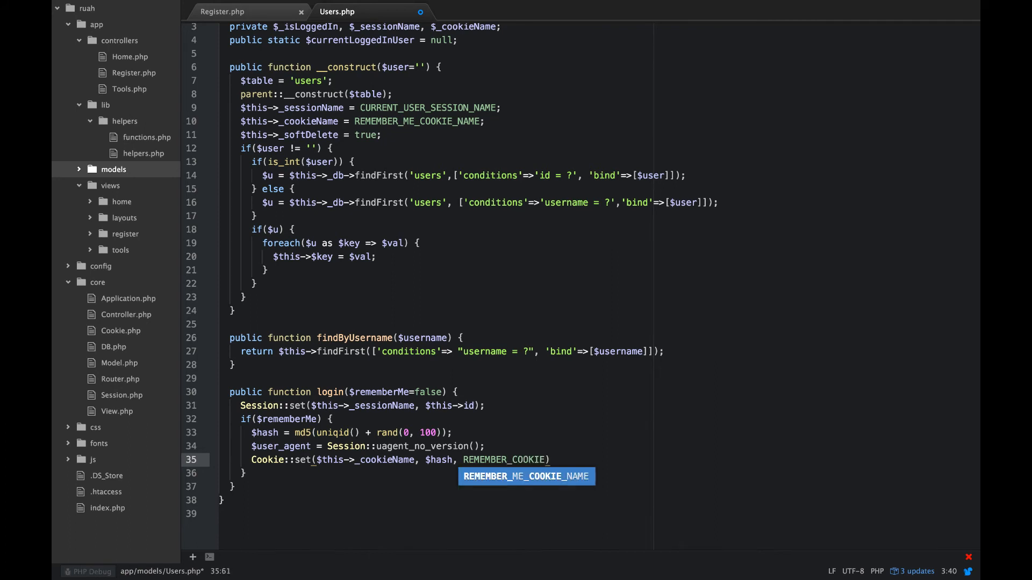
text(_EXPIRY)
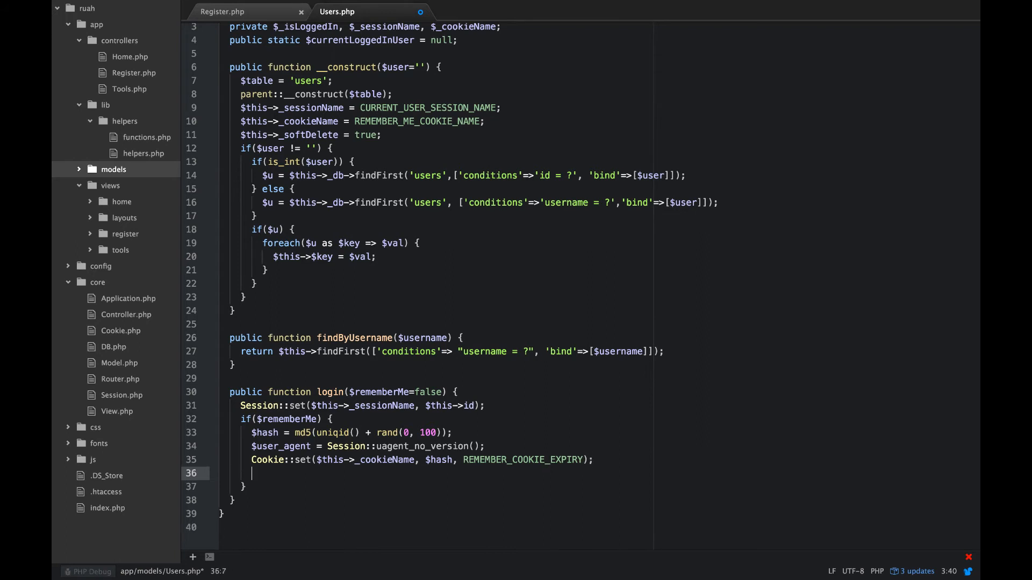
text($)
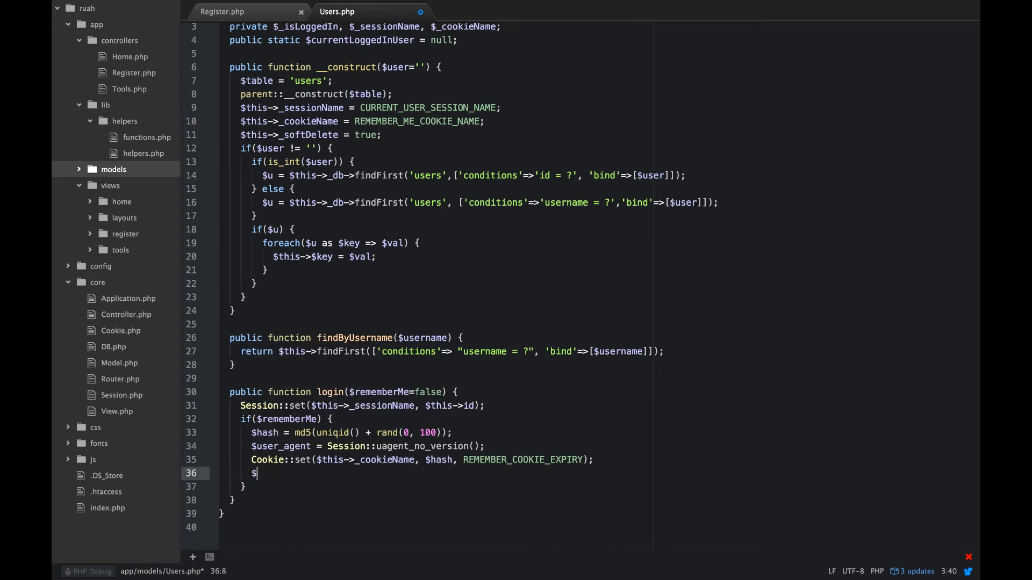
Step: Build $fields = ['session'=>$hash, 'user_agent'=>$user_agent, 'user_id'=>$this->id]
text(fiel)
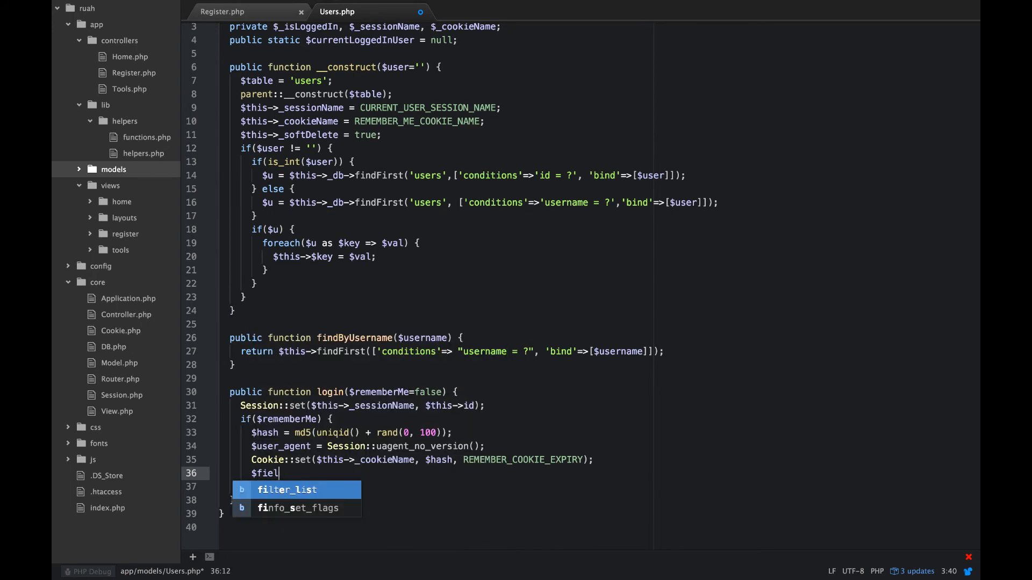
text(ds)
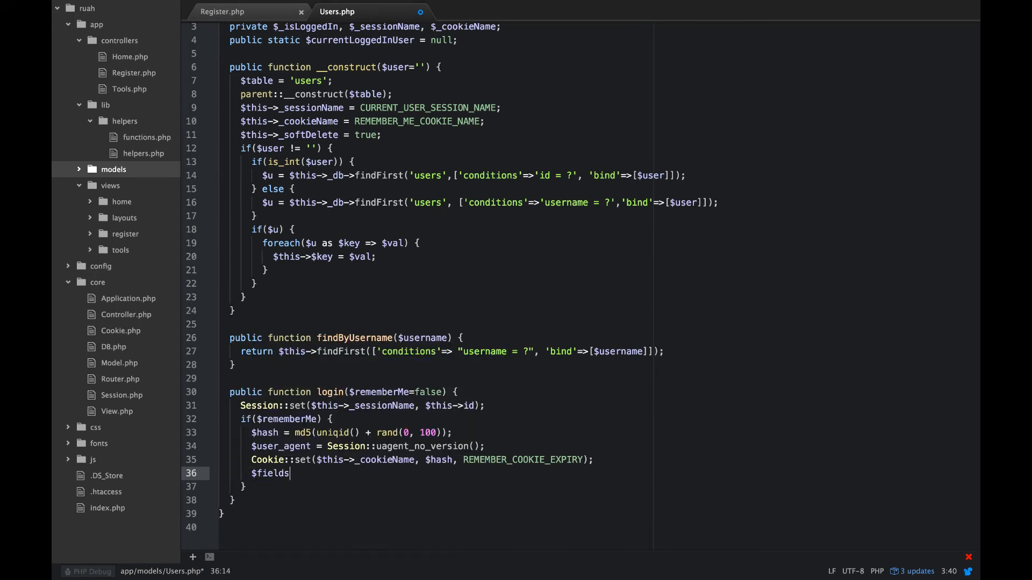
text(= [])
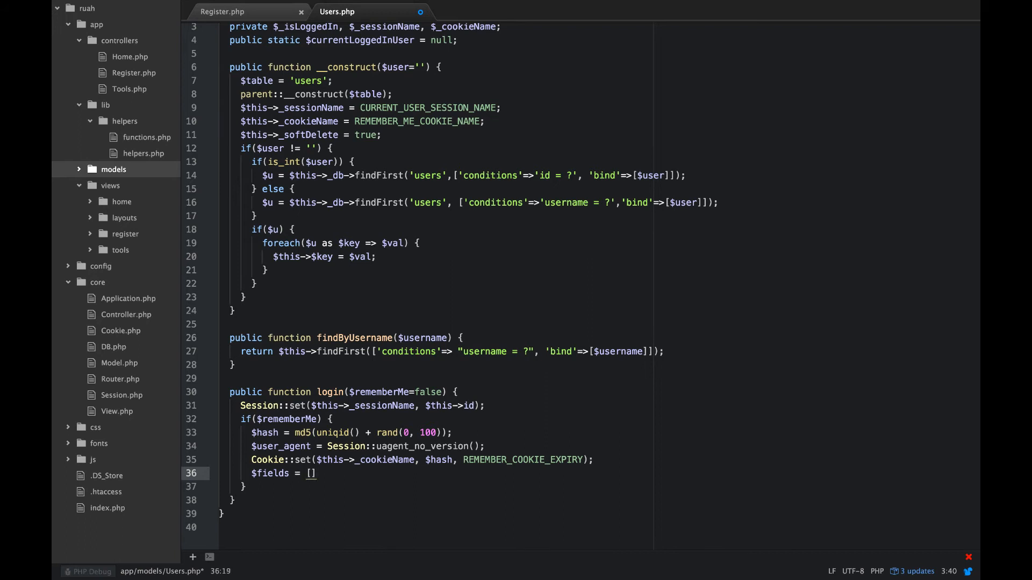
text(;)
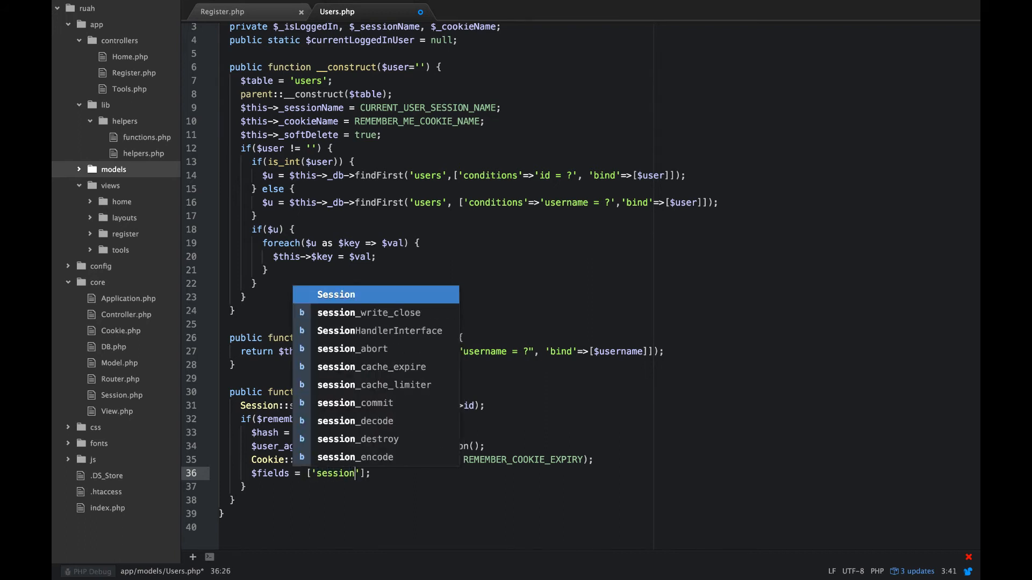
text(=)
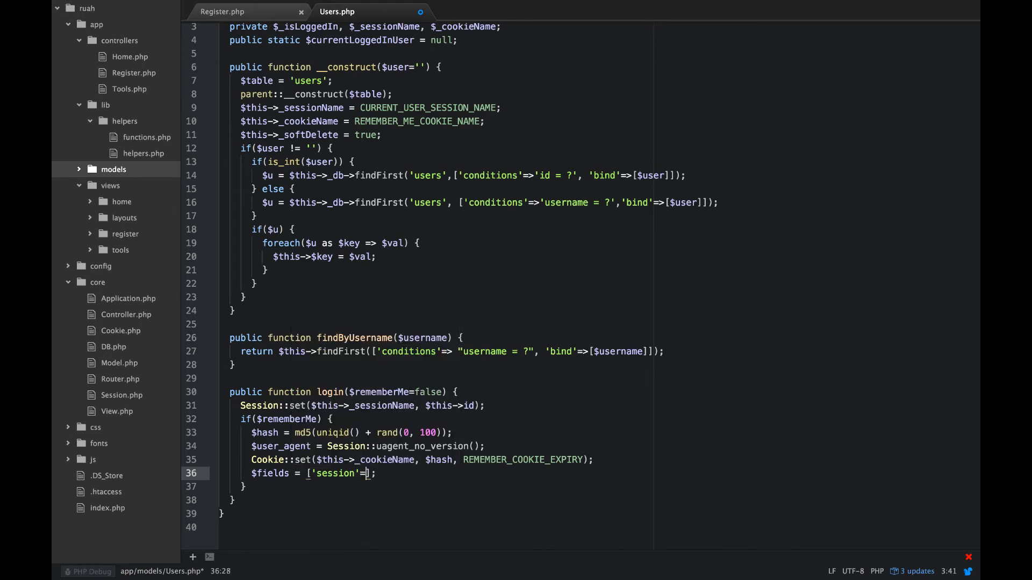
text($;h)
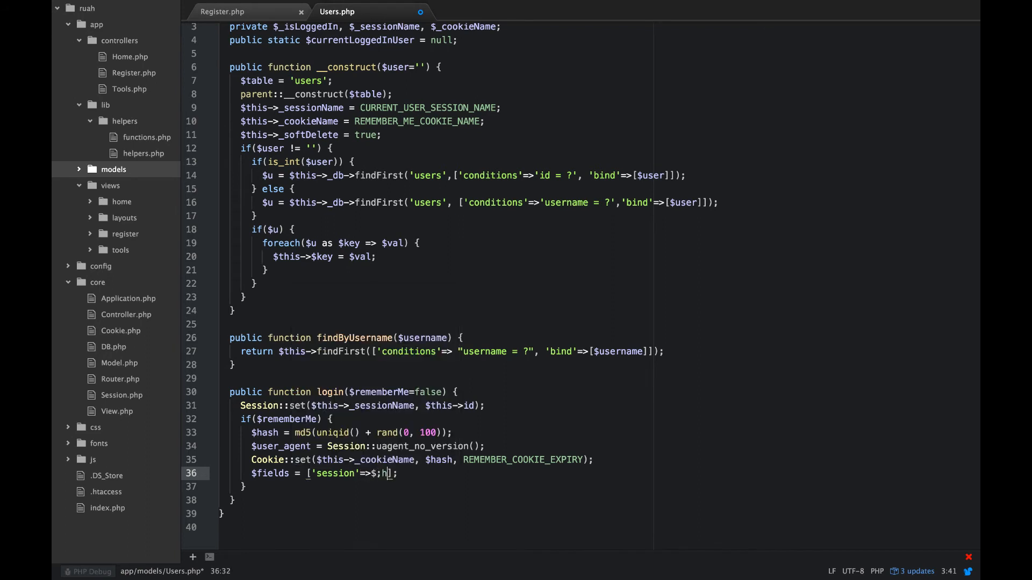
key(Backspace)
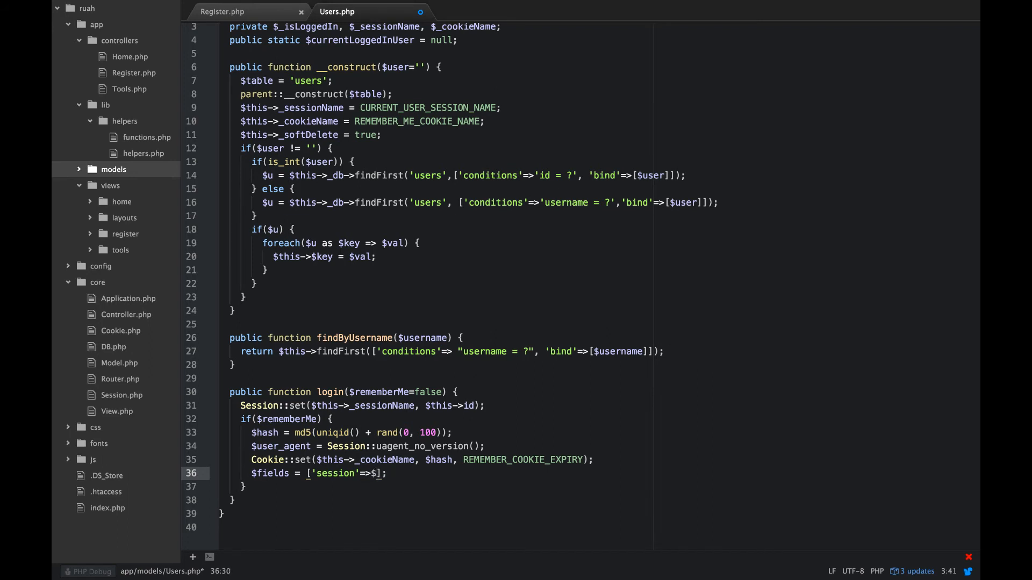
text($hash, 'user_agent)
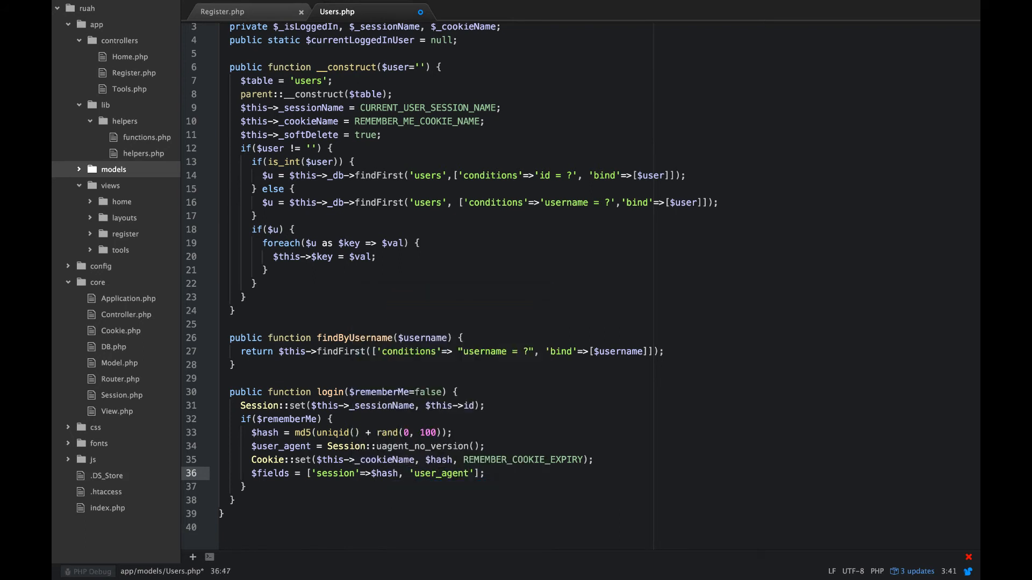
text(=>$user_agent,)
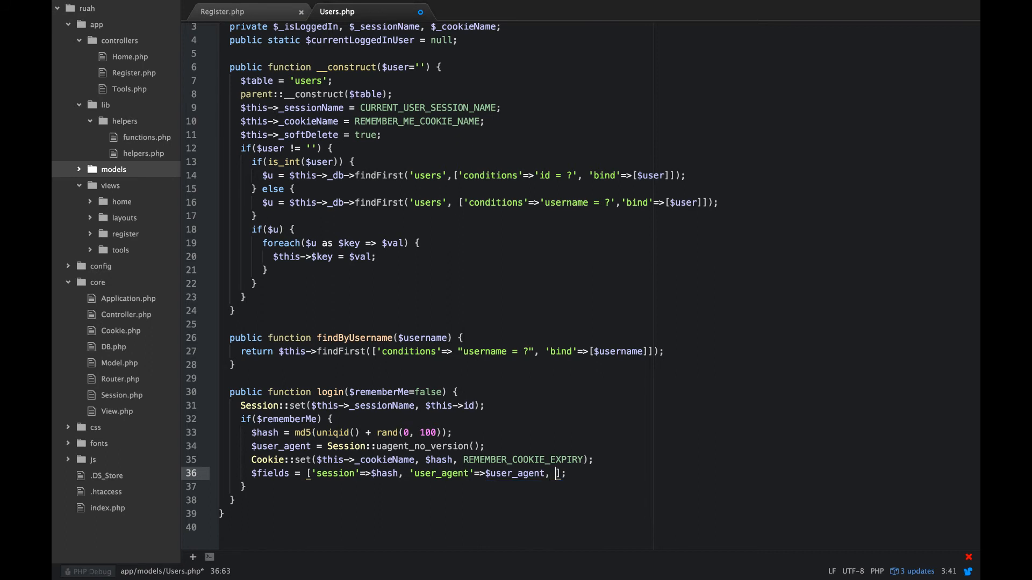
text(')
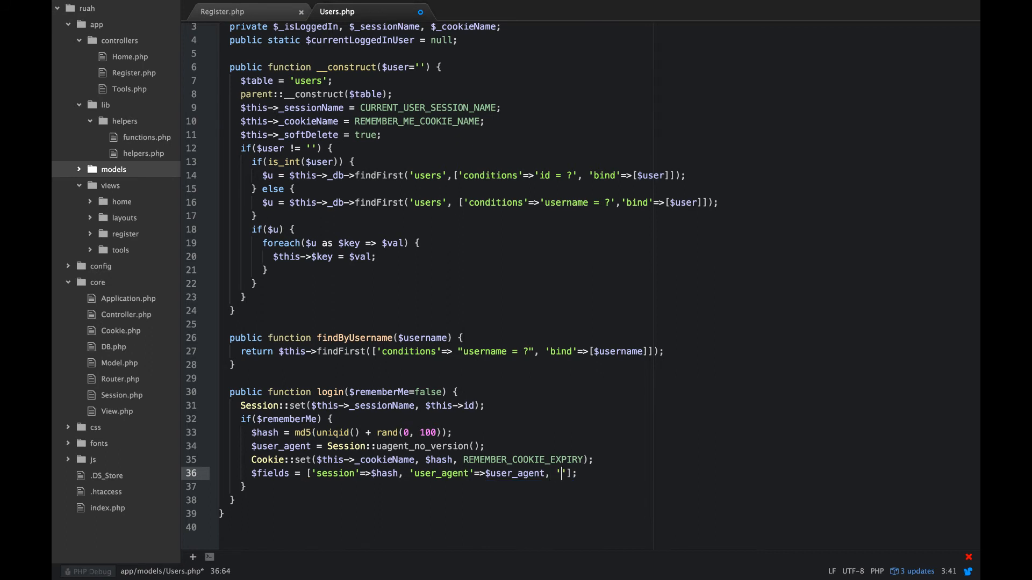
text(user_id)
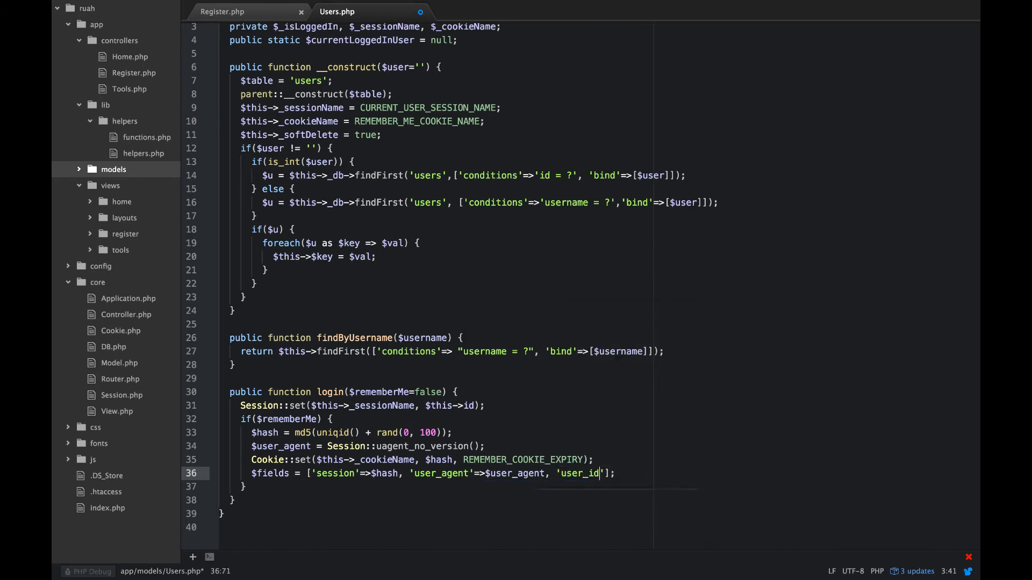
text(=>$this->id)
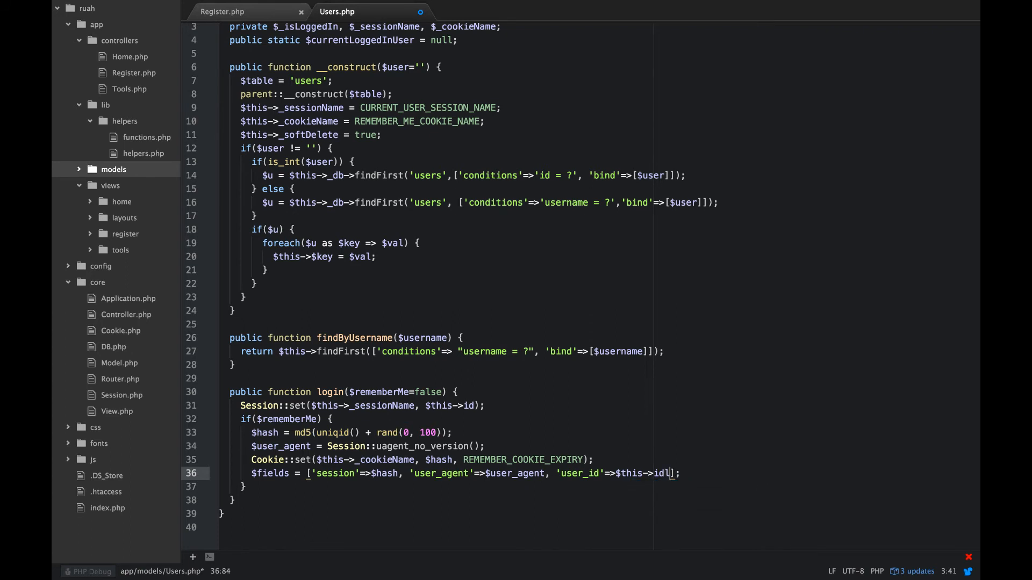
key(Backspace)
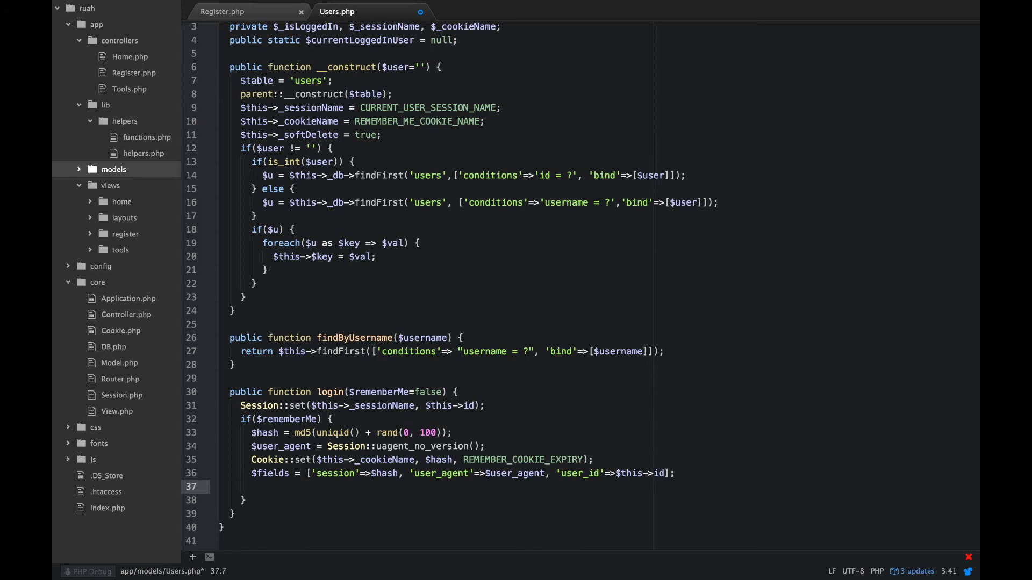
Step: Write a $this->_db->query DELETE FROM user_sessions WHERE user_id = ? AND user_agent = ?
text($this->)
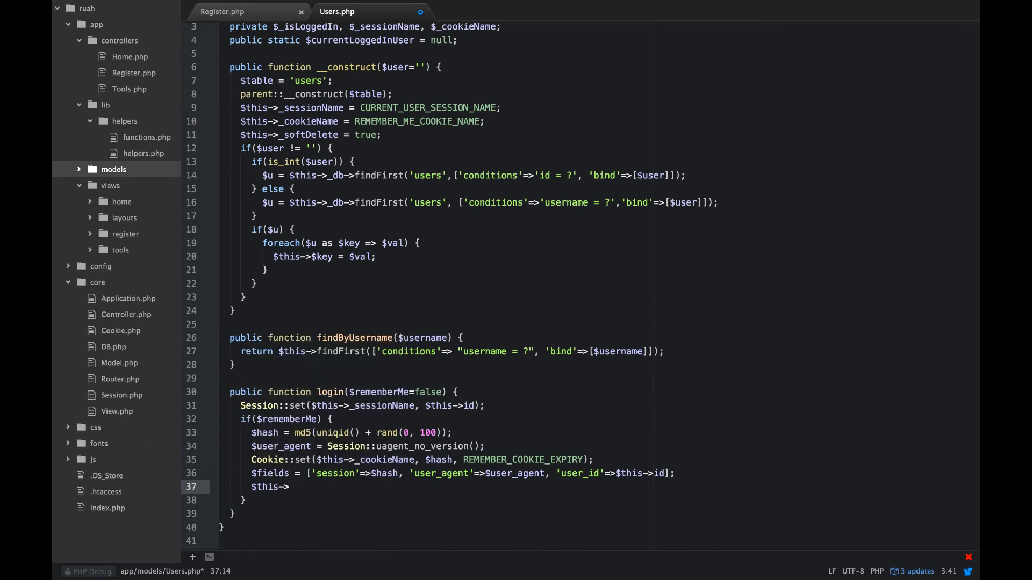
text(_d)
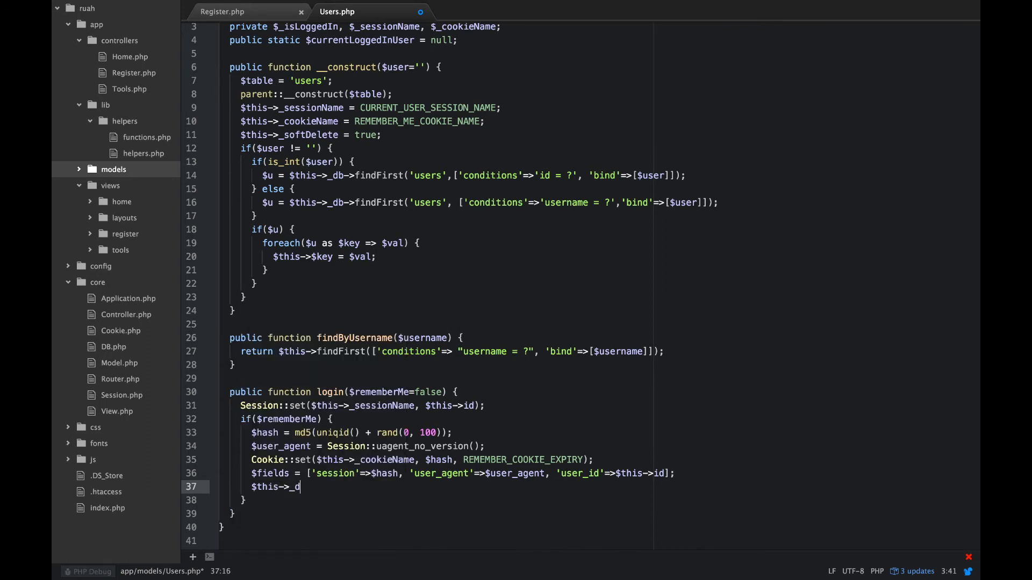
text(b->query)
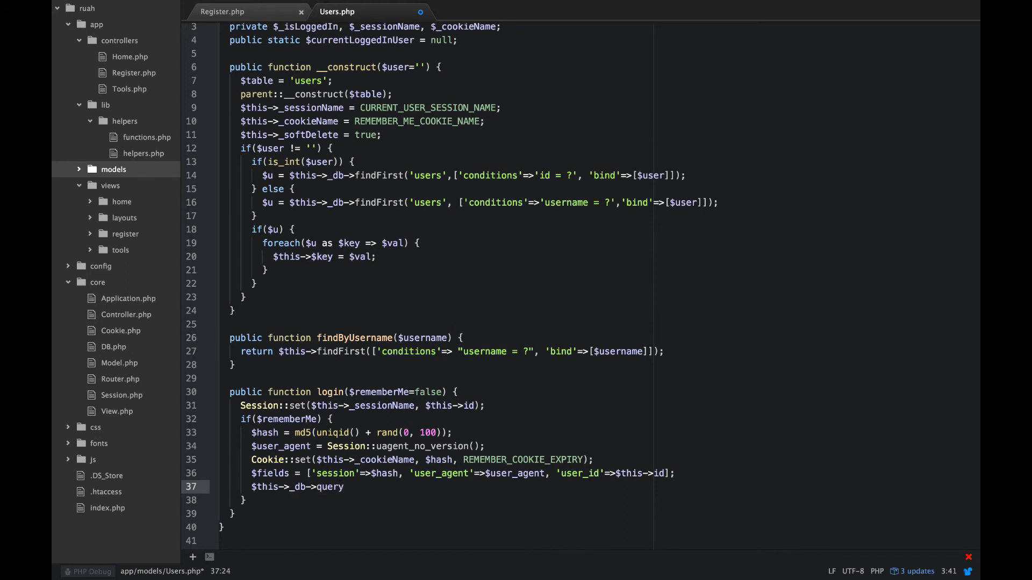
text(())
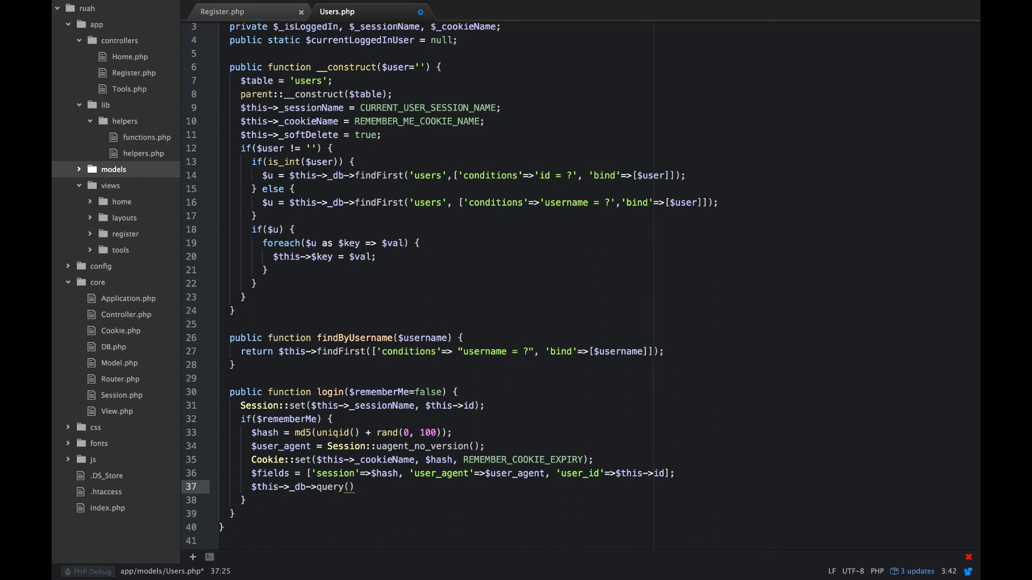
text("l)
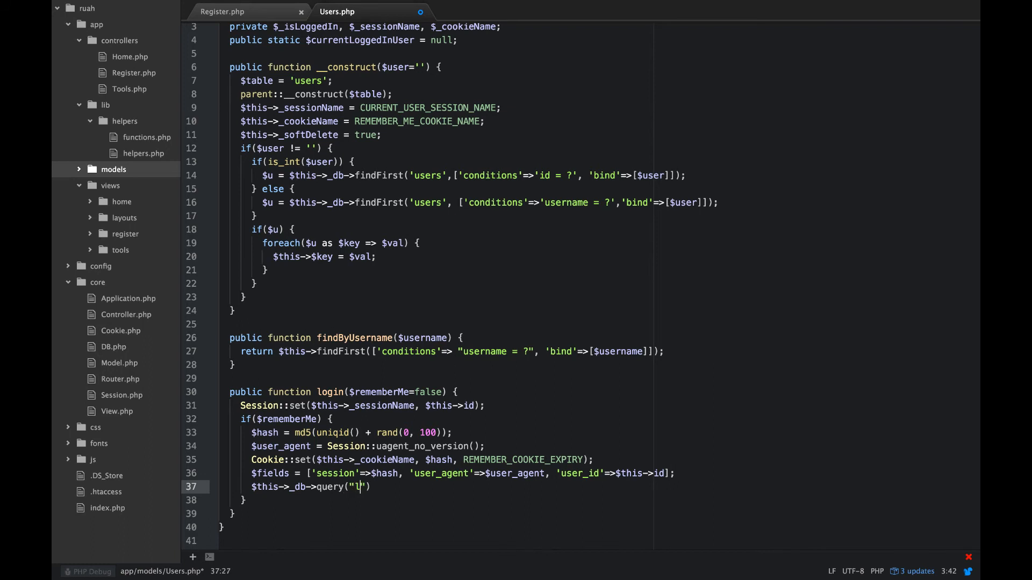
text(DELETE)
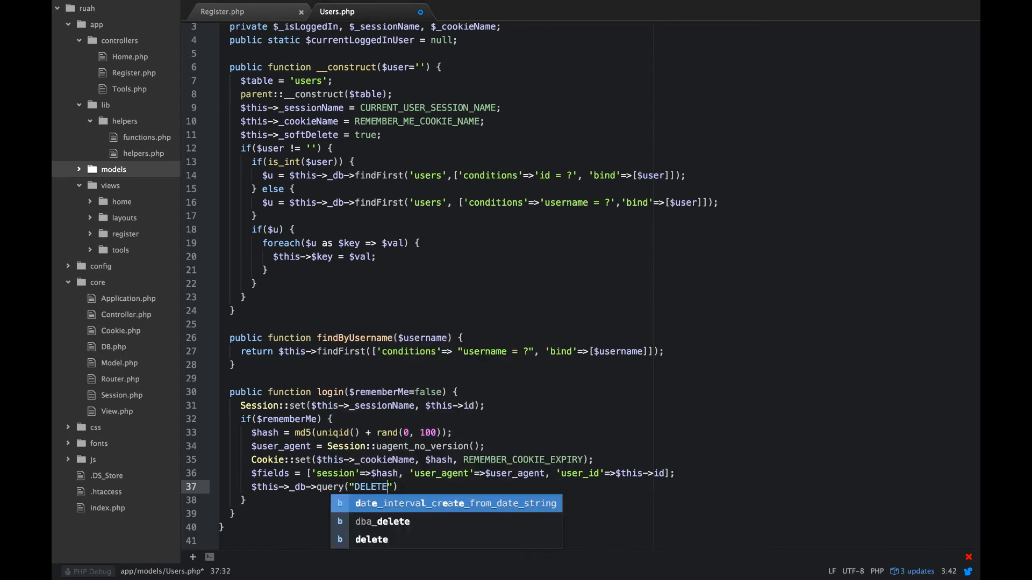
text(FROM)
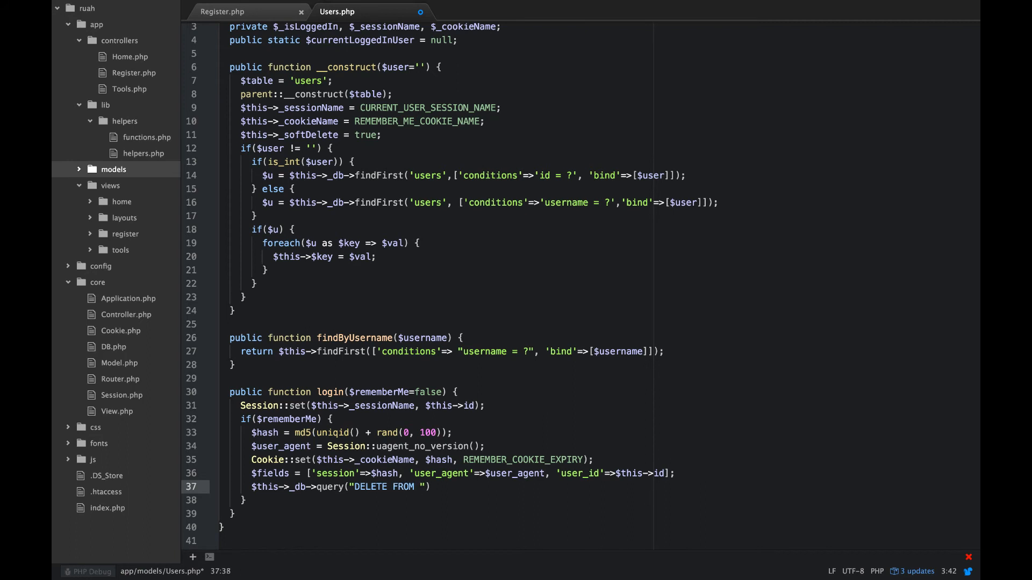
text(user_sess)
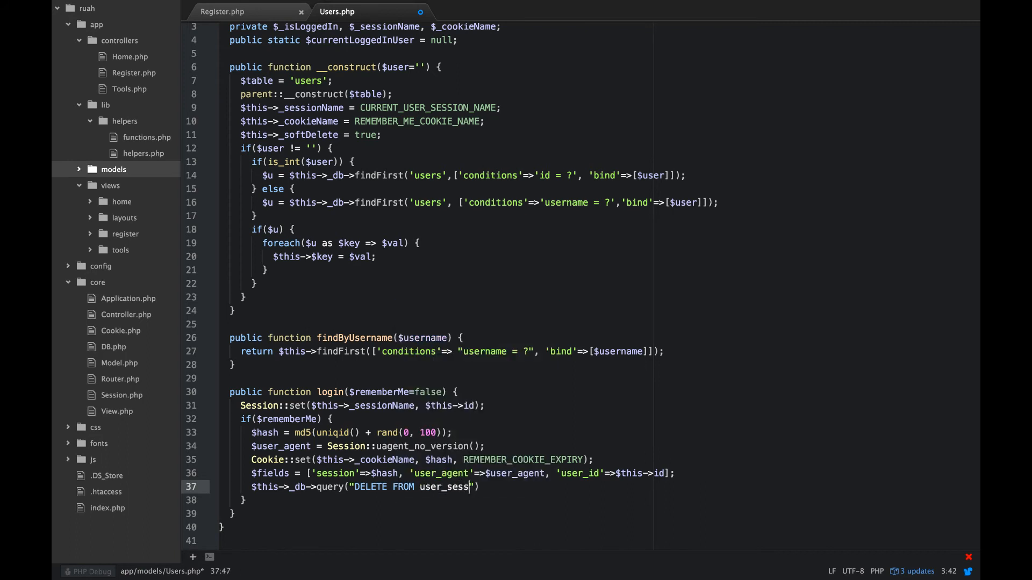
text(ions WHERE)
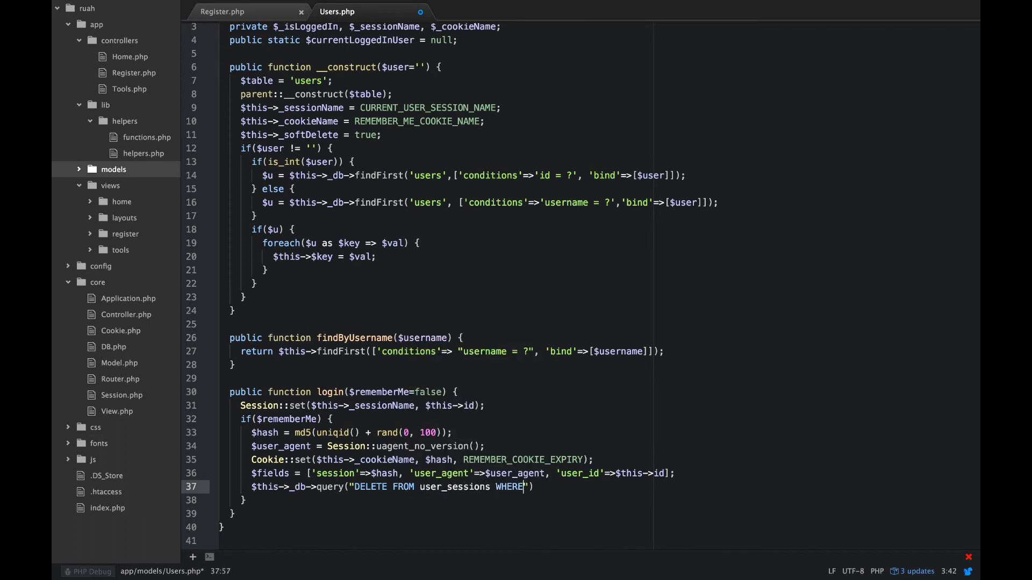
text(user_id =)
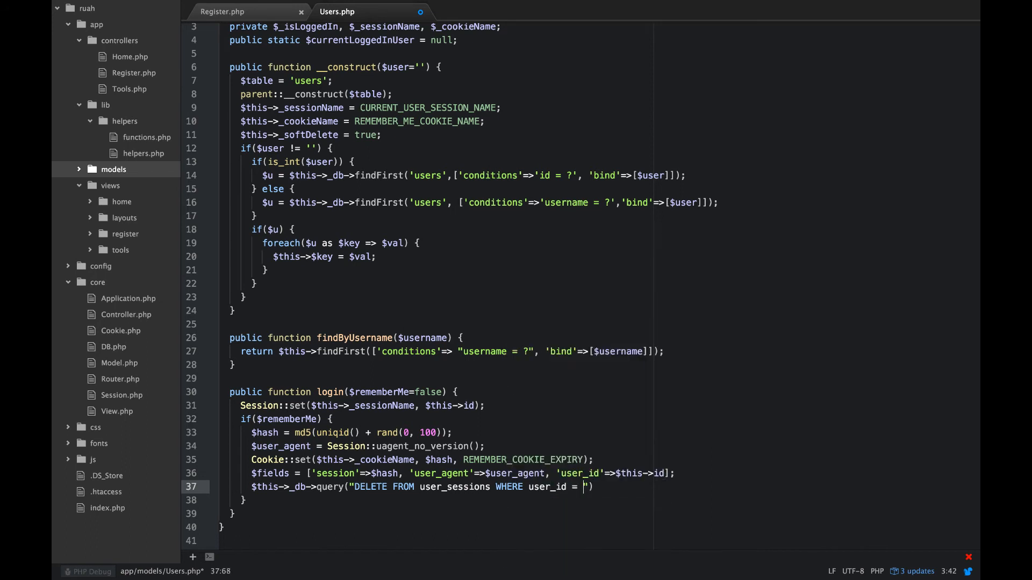
text(?)
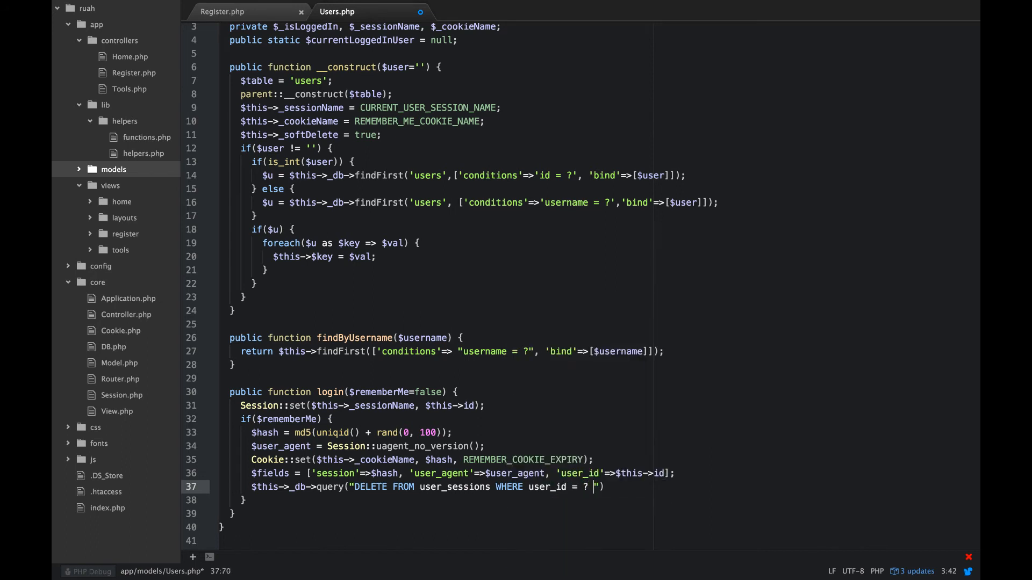
text(AND)
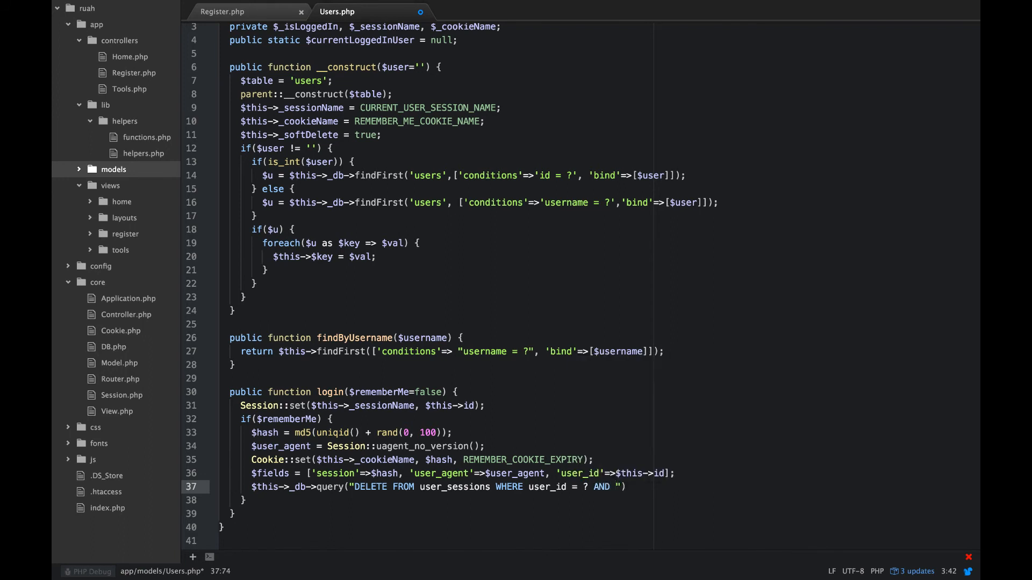
text(user_agent =)
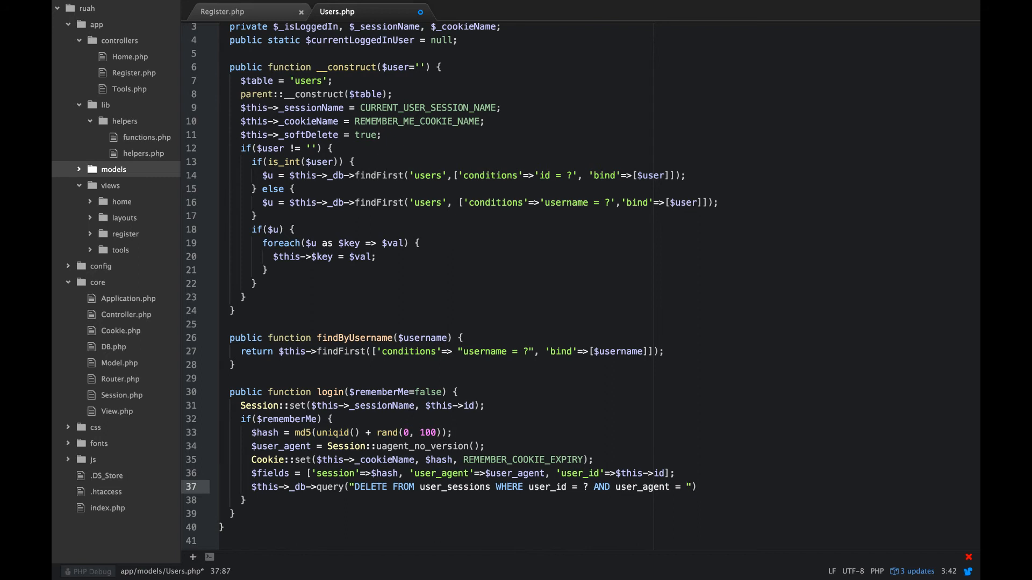
text(?)
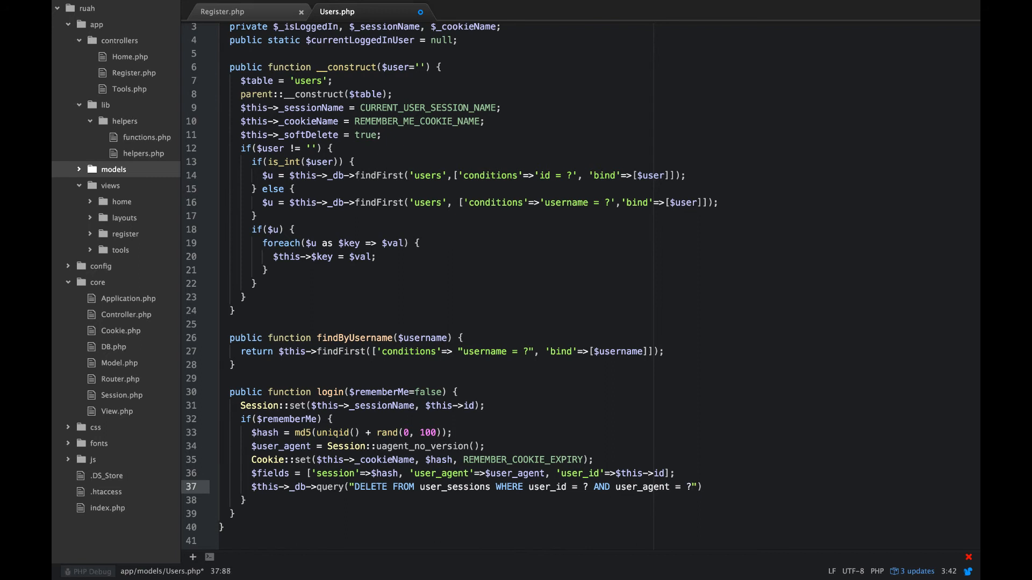
Step: Bind the delete query to [$this->id, $user_agent] and end the statement
text(,)
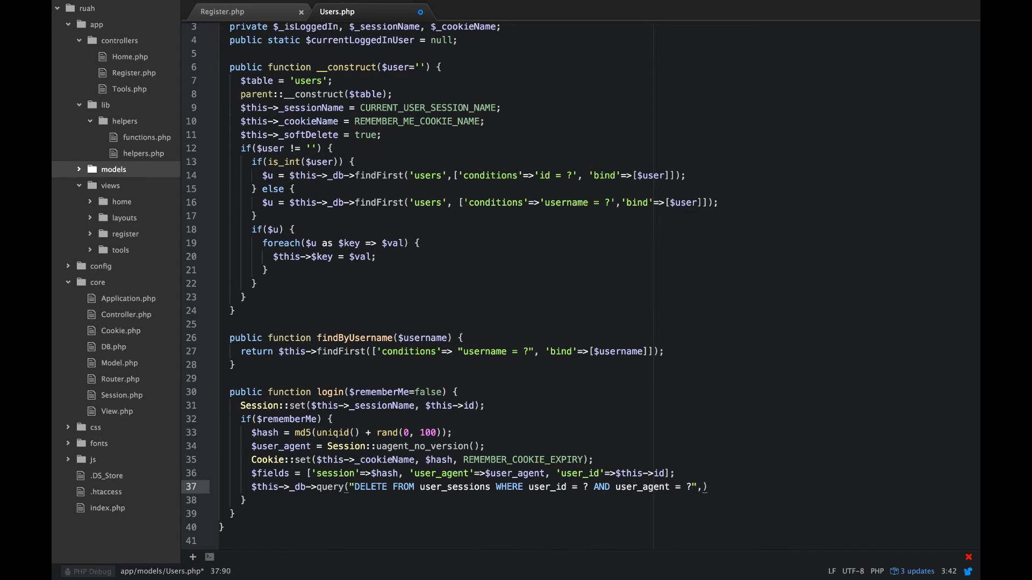
text([])
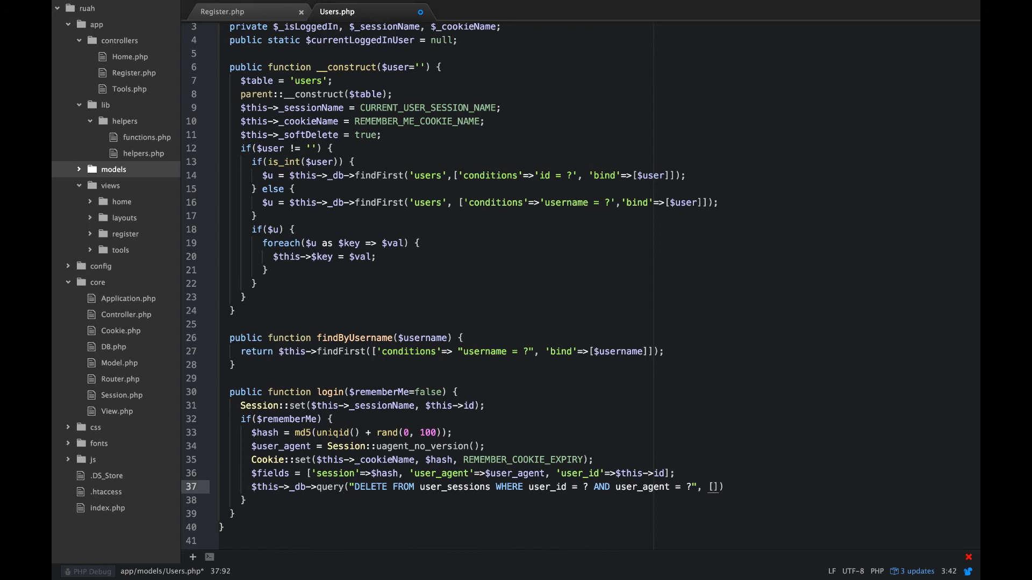
text($this->)
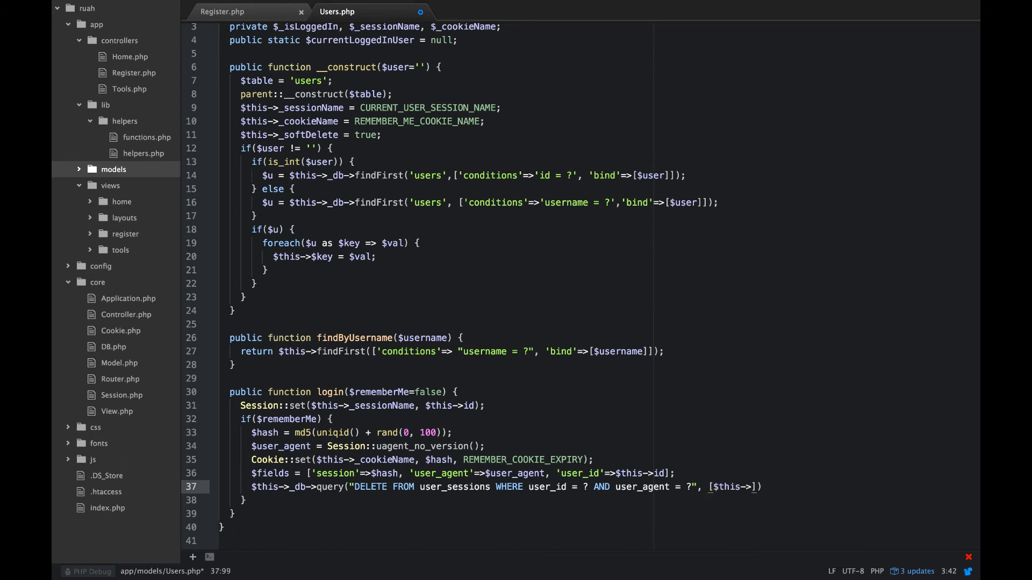
text(id,)
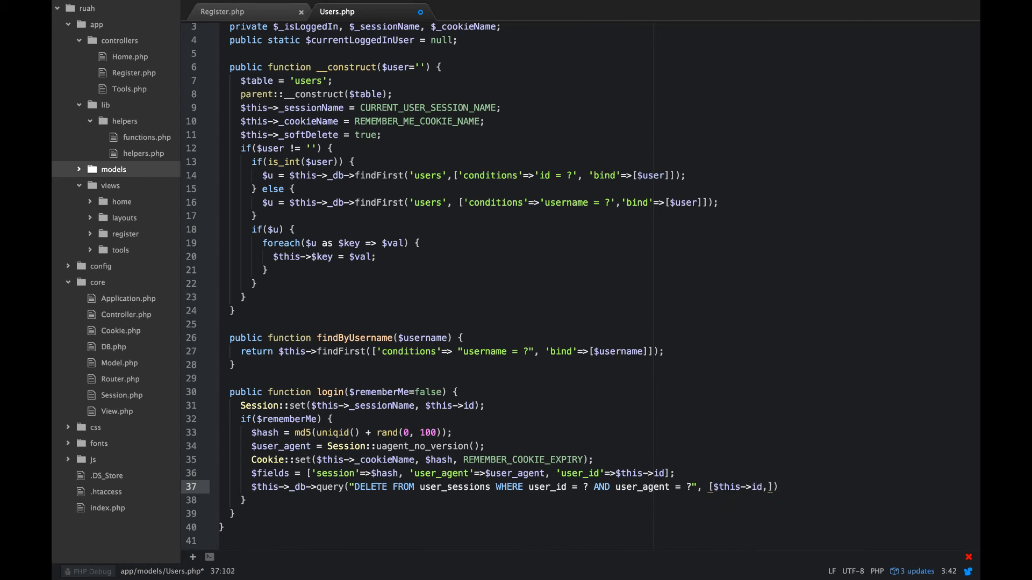
text($thi)
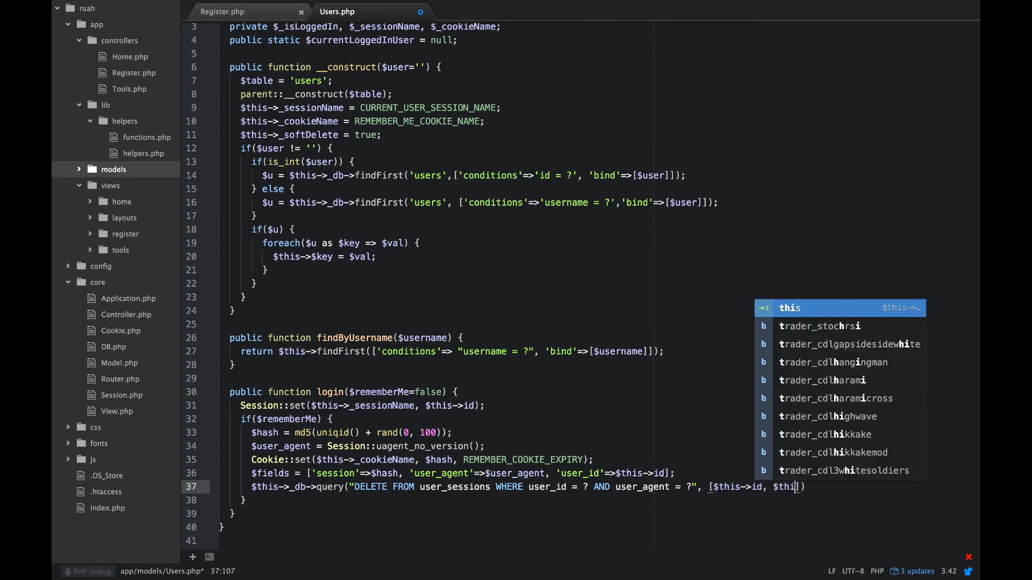
text(user_agen)
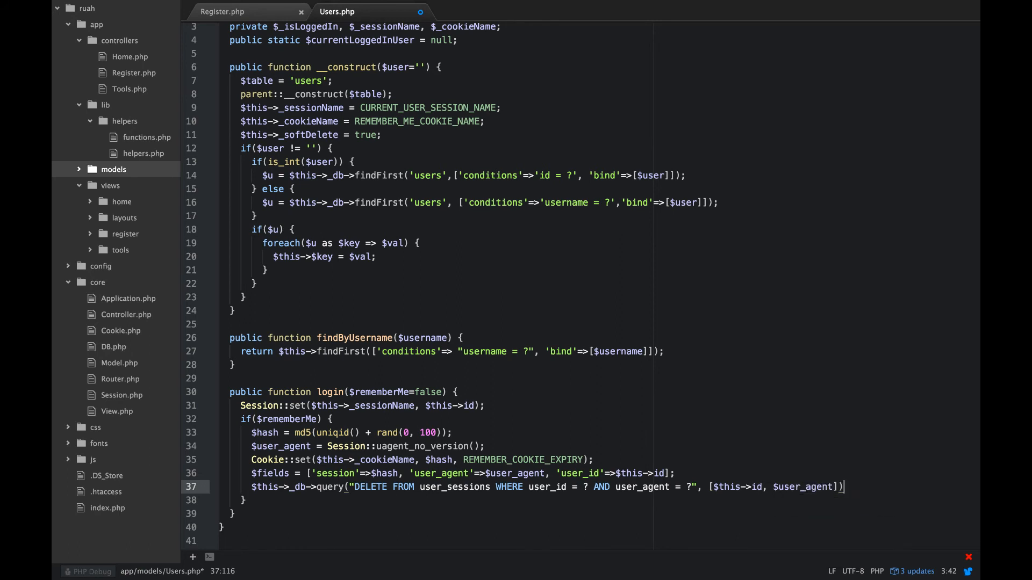
text(;)
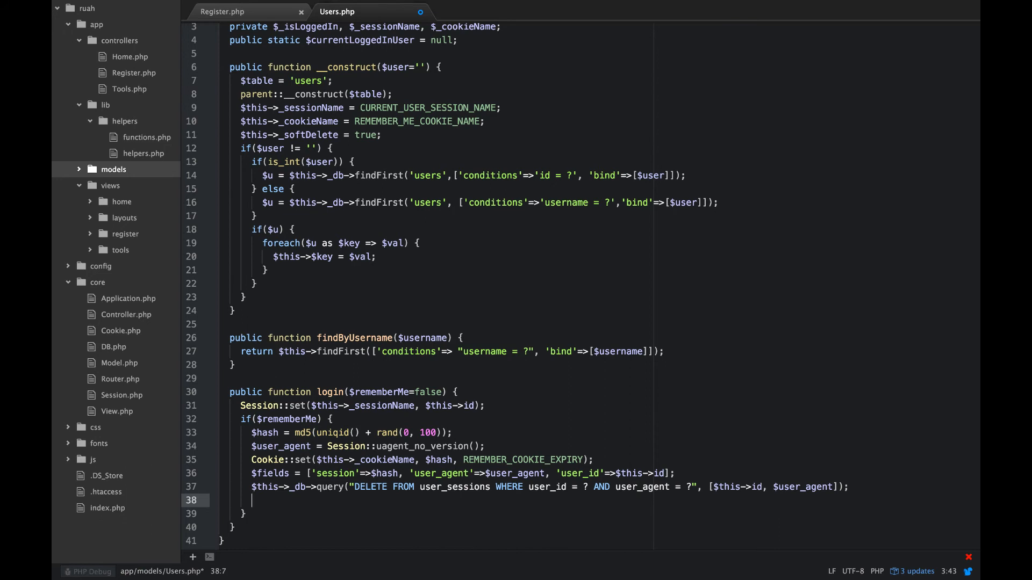
Step: Add $this->_db->insert('user_sessions', $fields) after the delete query
text($this)
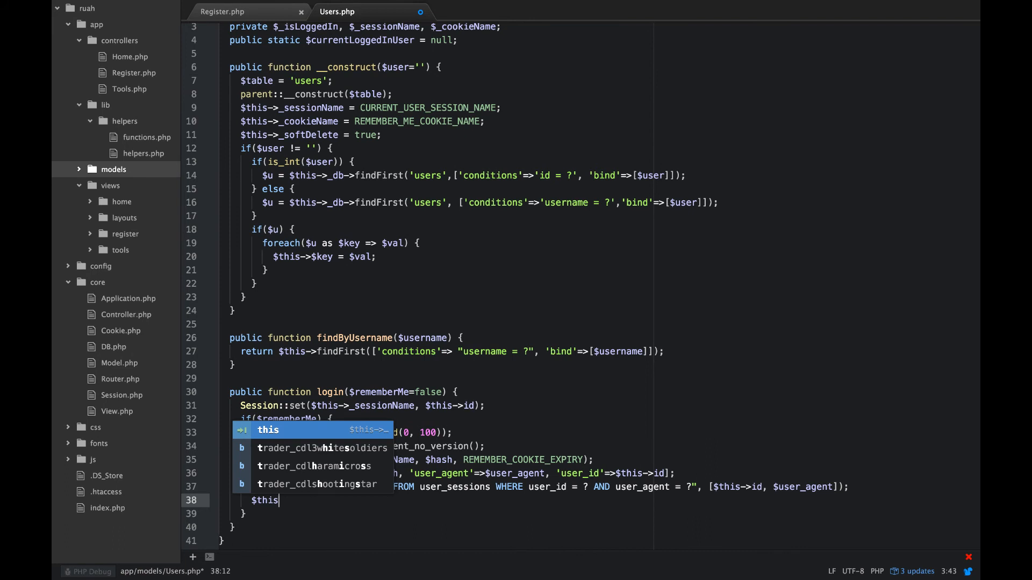
text(->_)
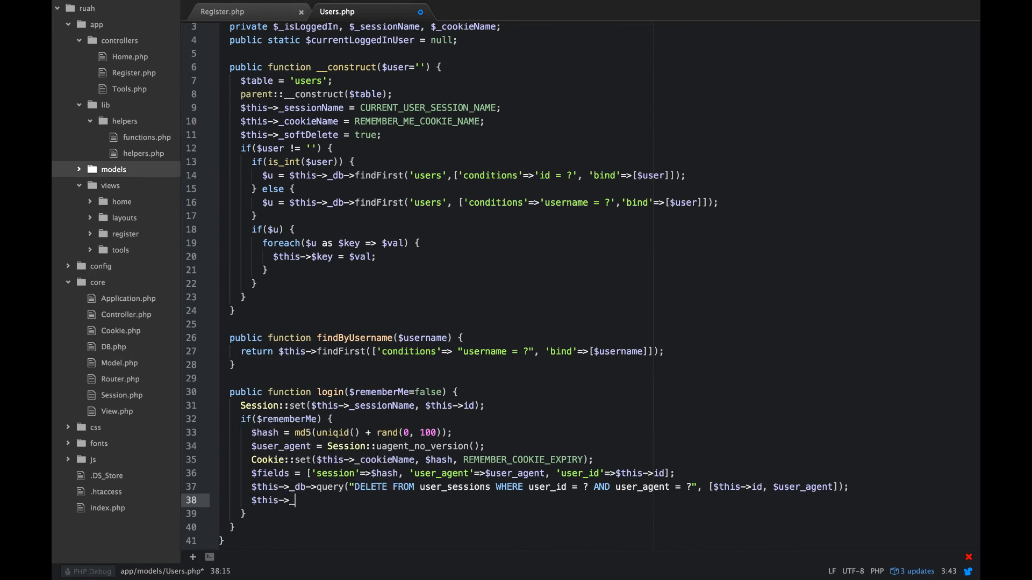
text(db->)
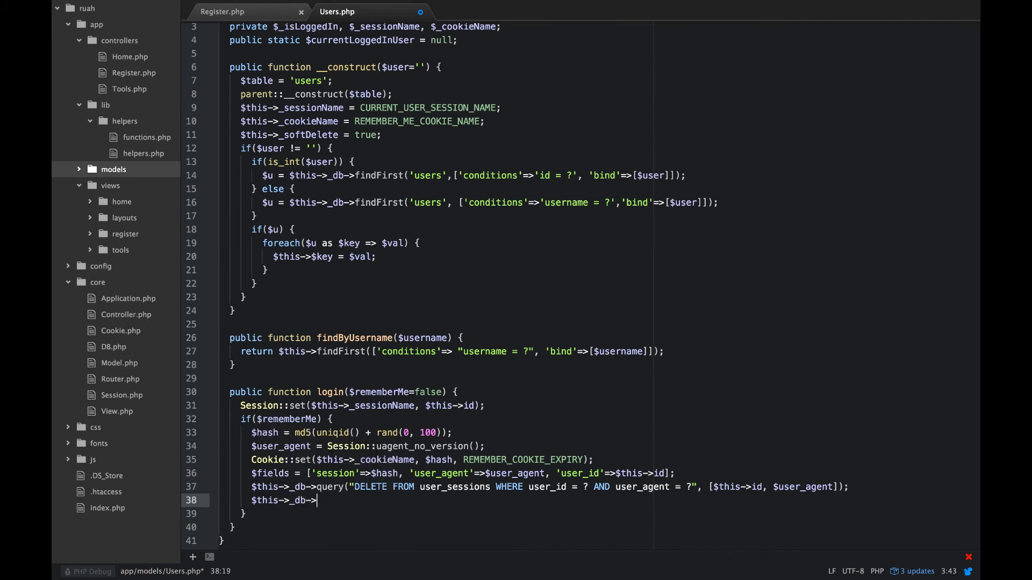
text(insert)
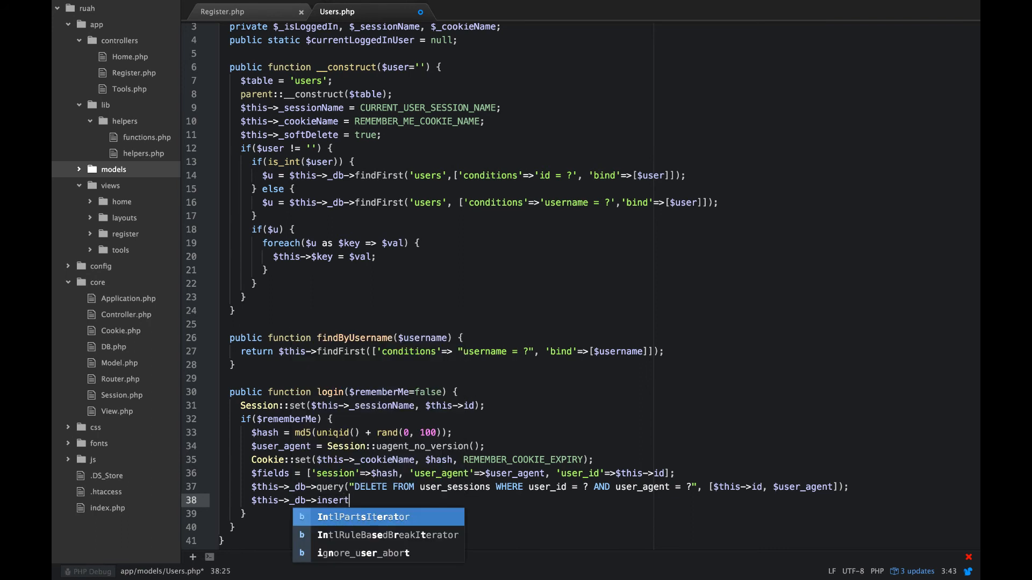
text((''))
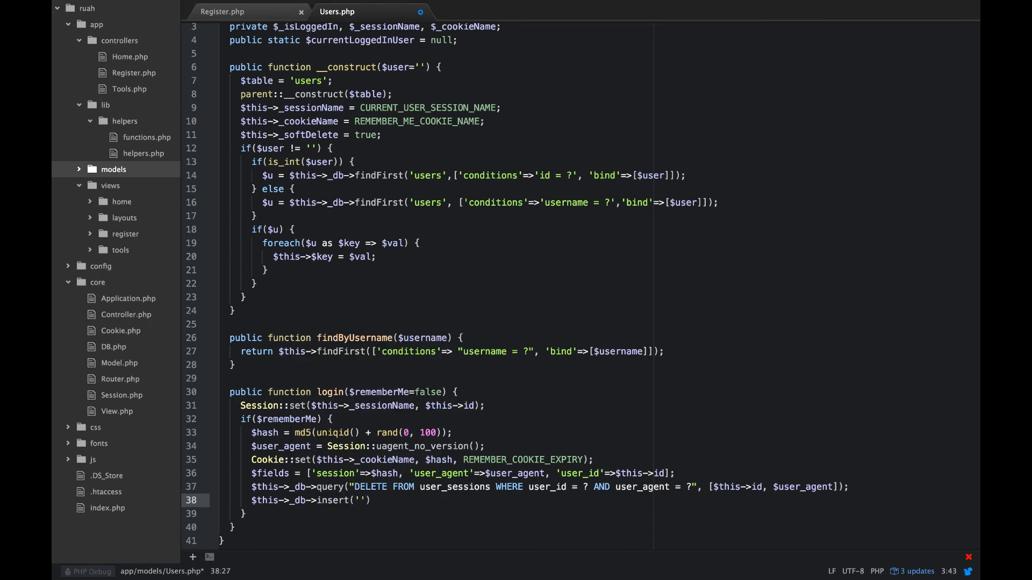
text(user_sess)
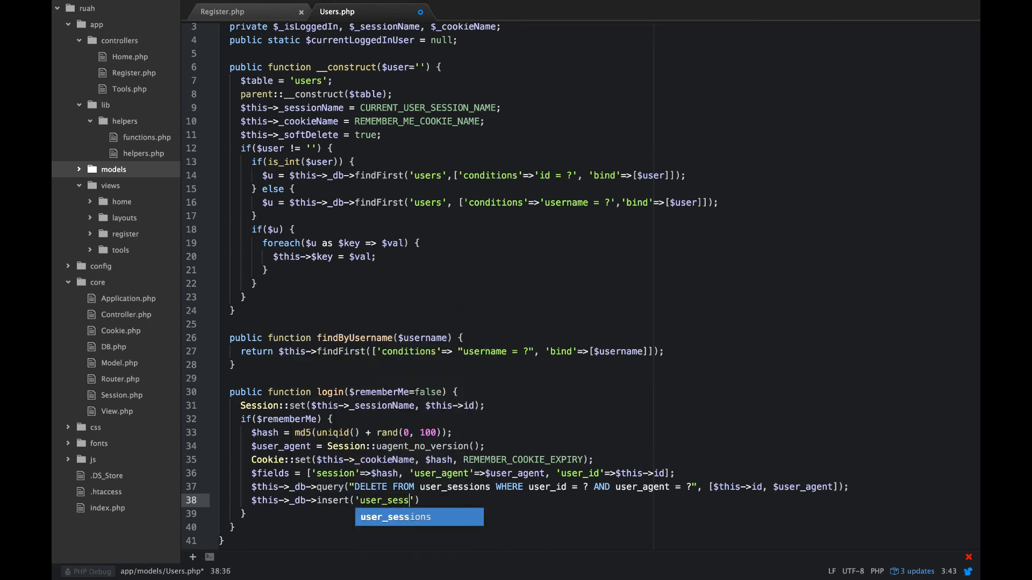
key(Tab)
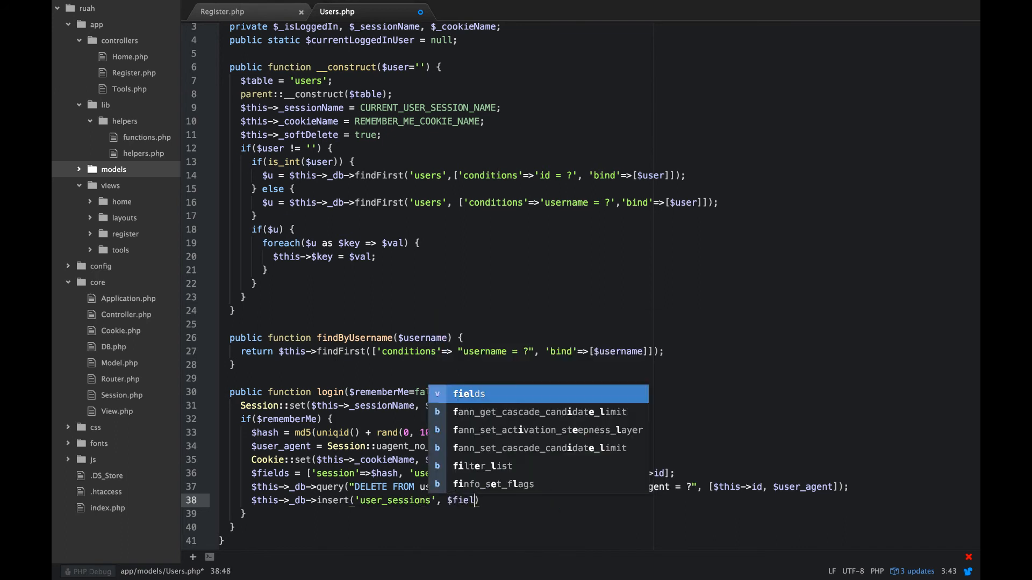
key(Enter)
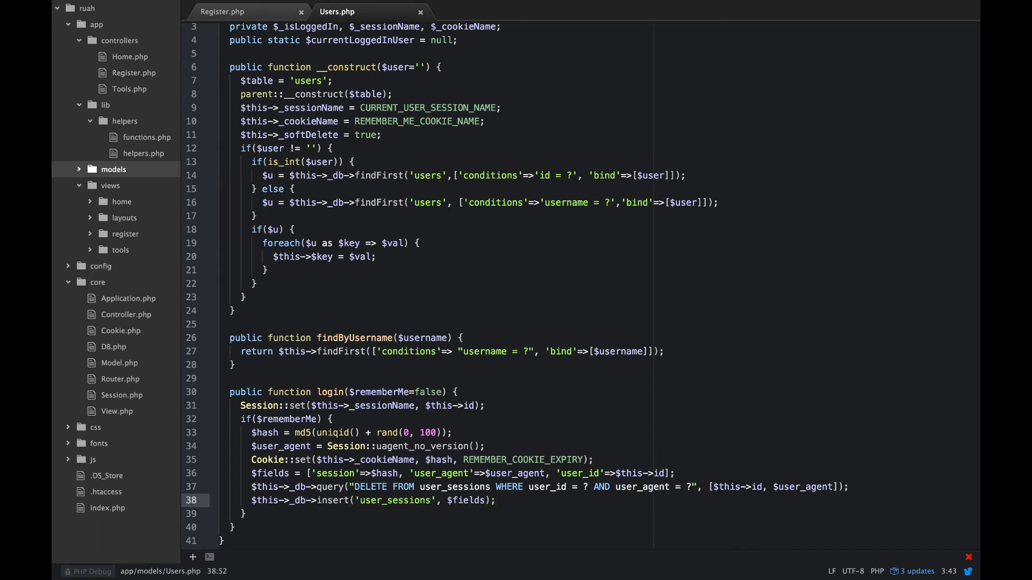
click(495, 500)
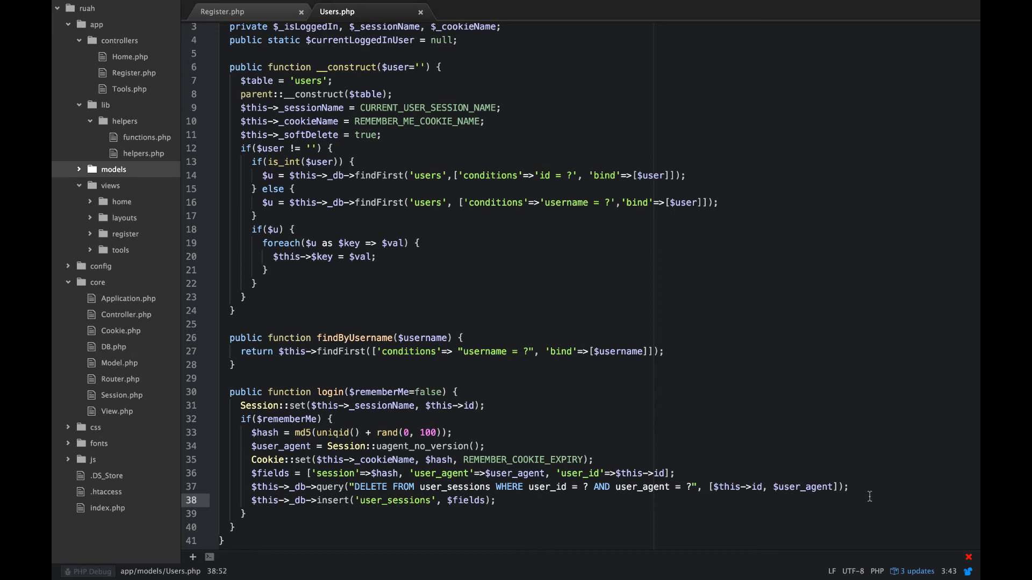
click(290, 405)
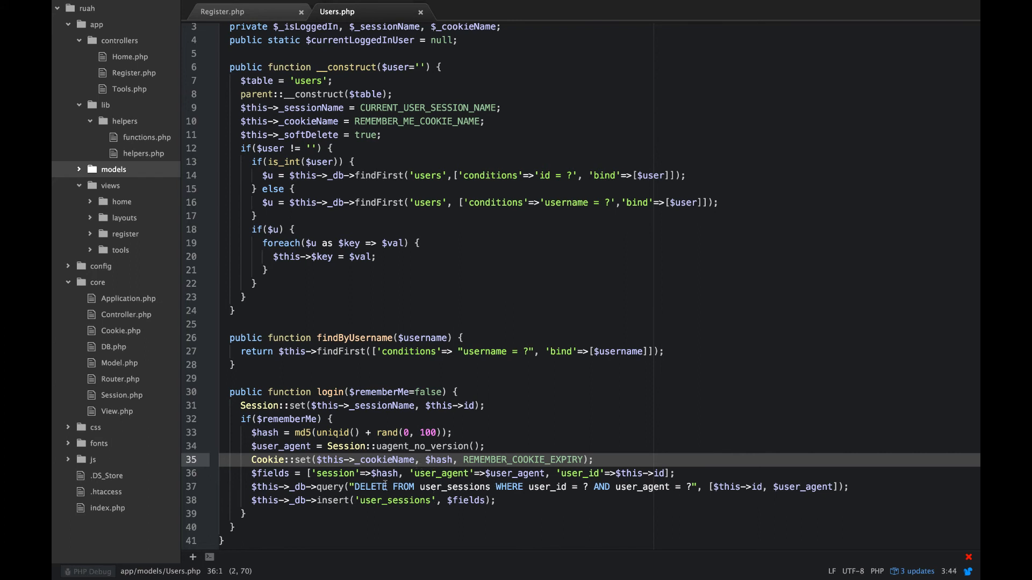
mouse_move(378, 514)
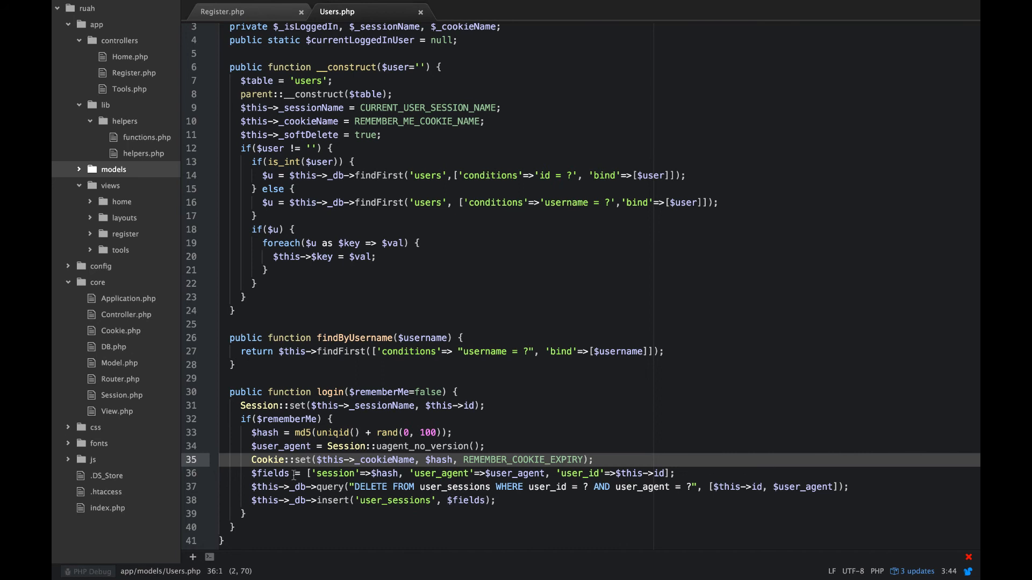
click(294, 473)
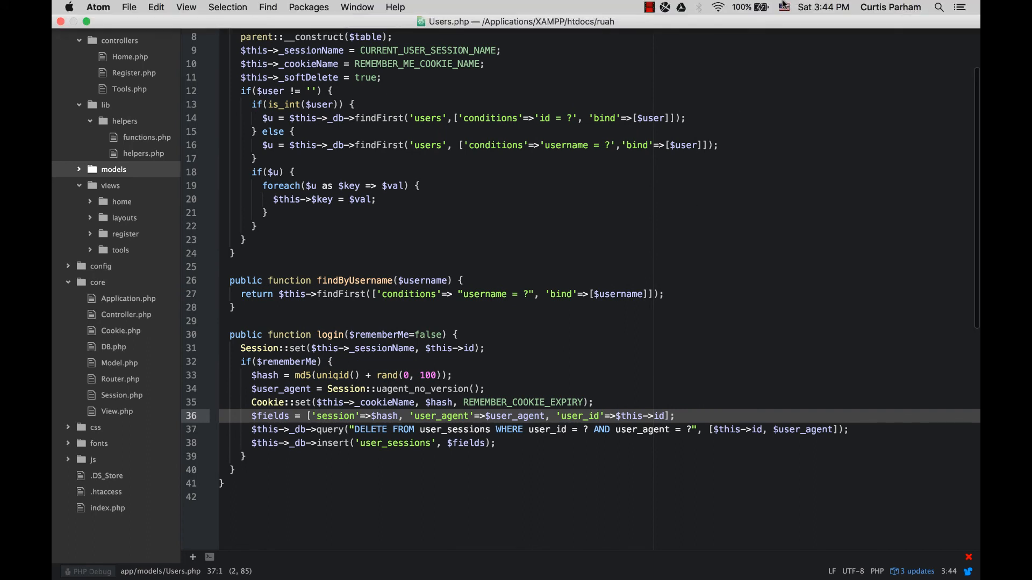
click(649, 7)
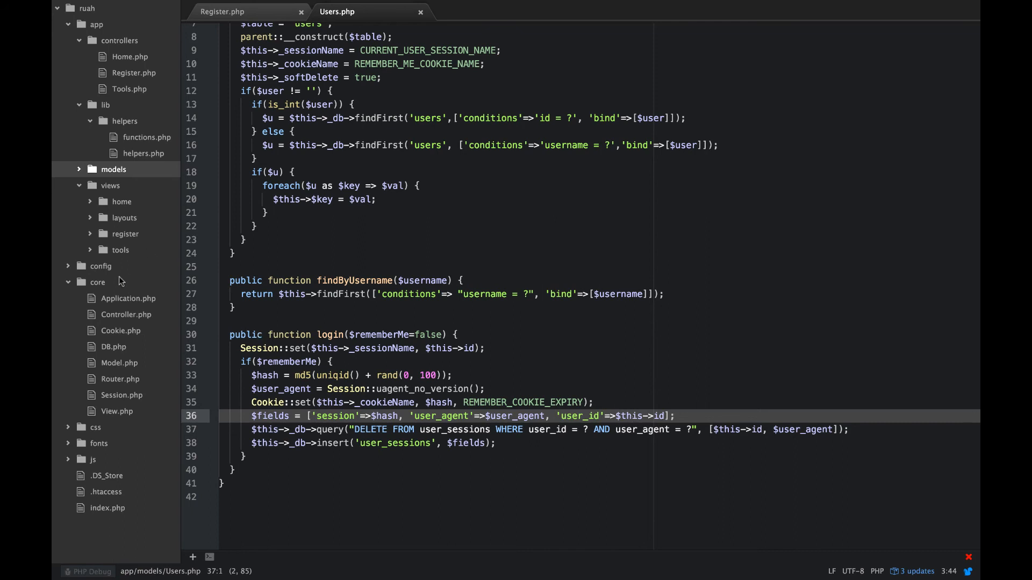
Step: In config.php, add define('CURRENT_USER_SESSION_NAME', '') below SITE_TITLE
click(100, 266)
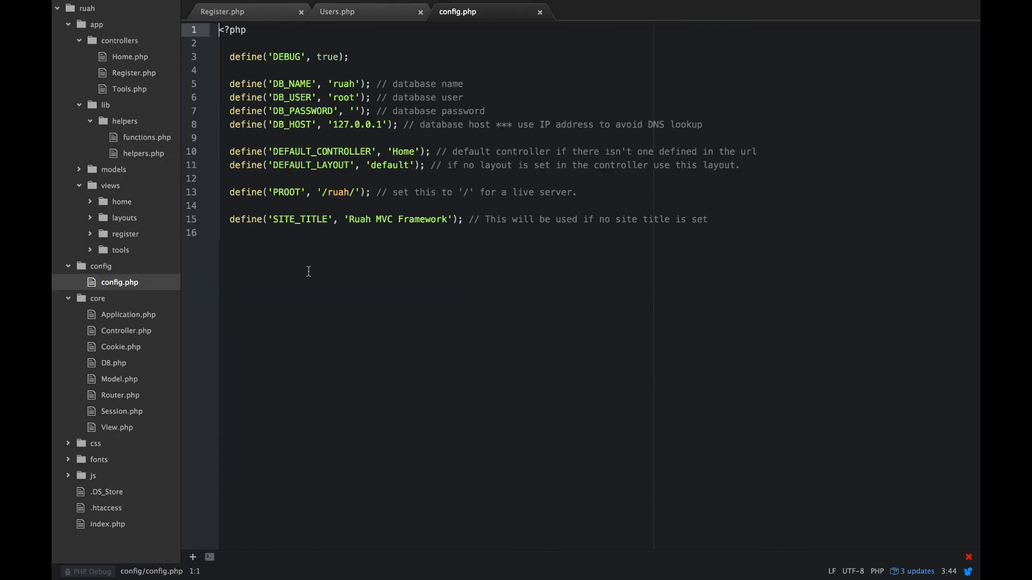
mouse_move(450, 283)
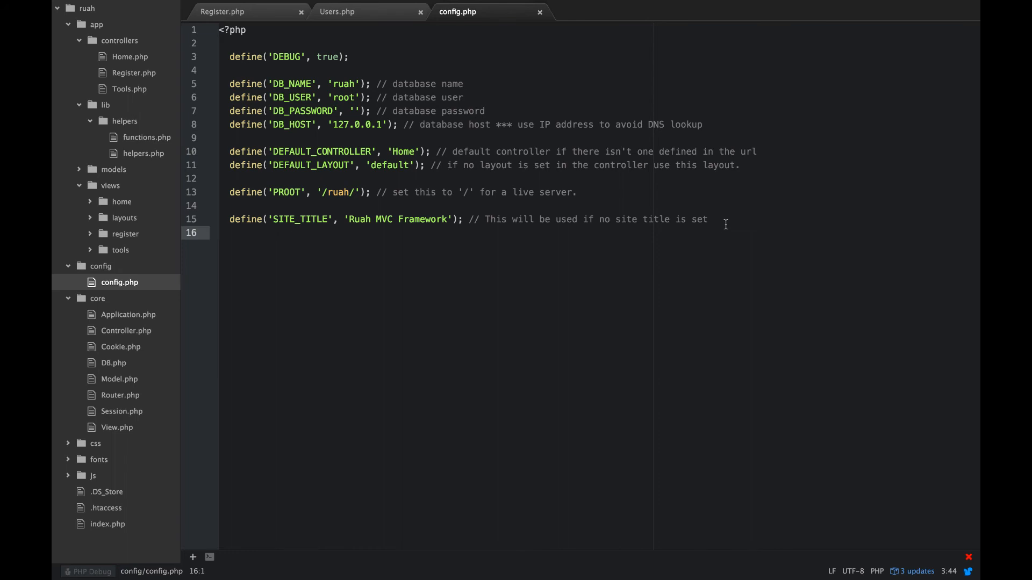
key(enter)
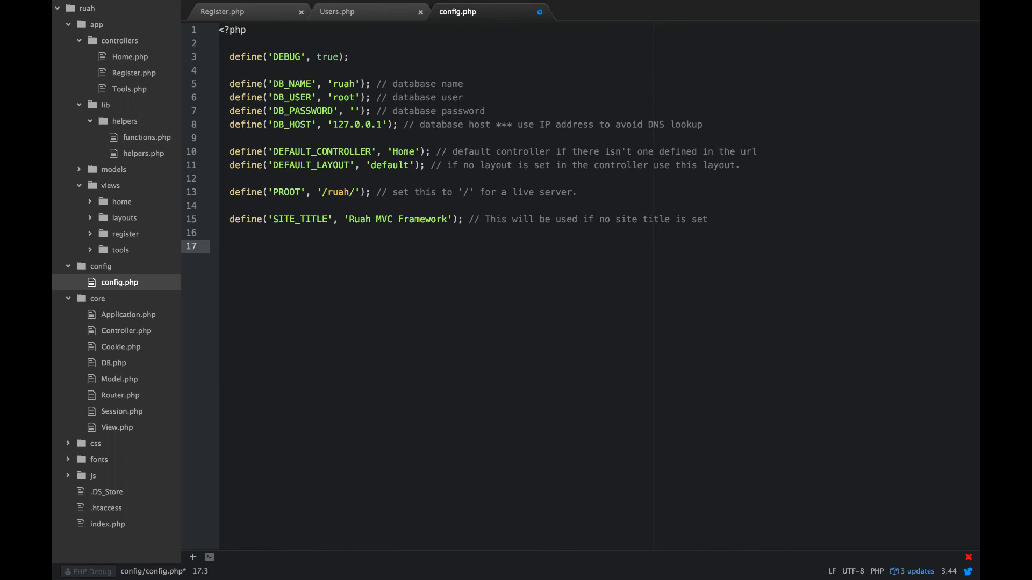
text(define(')
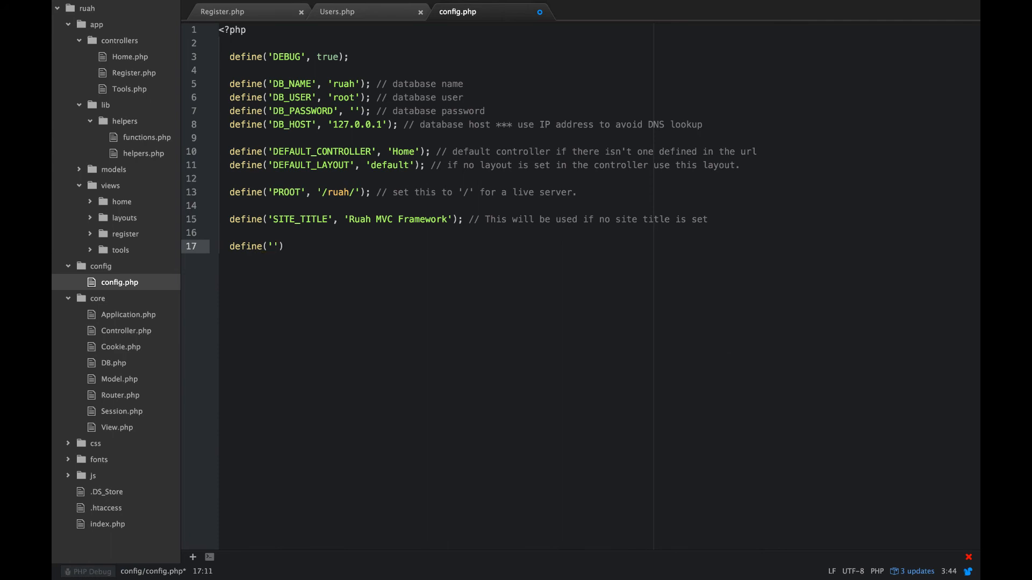
text(CURRENT)
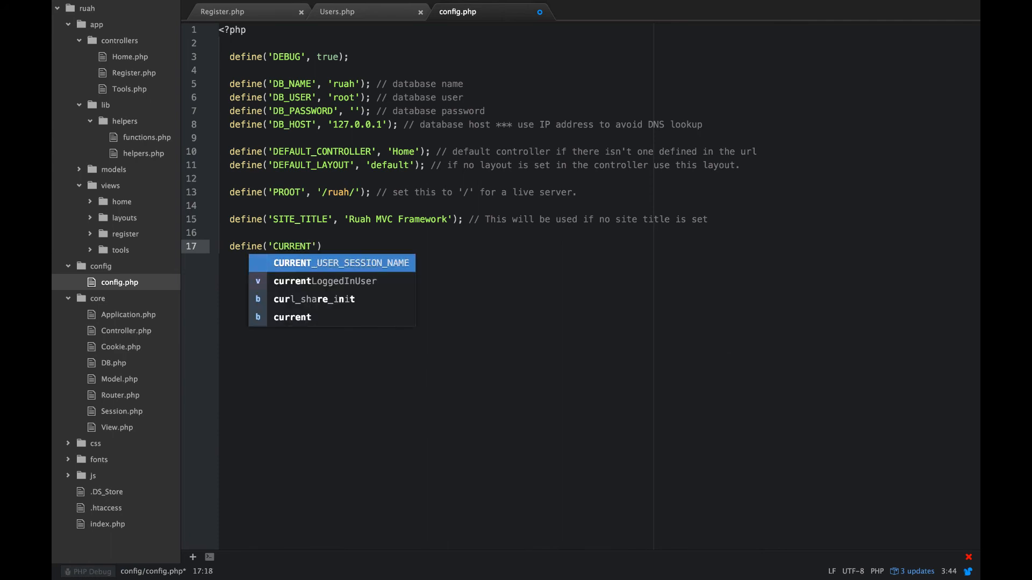
text(_USER_)
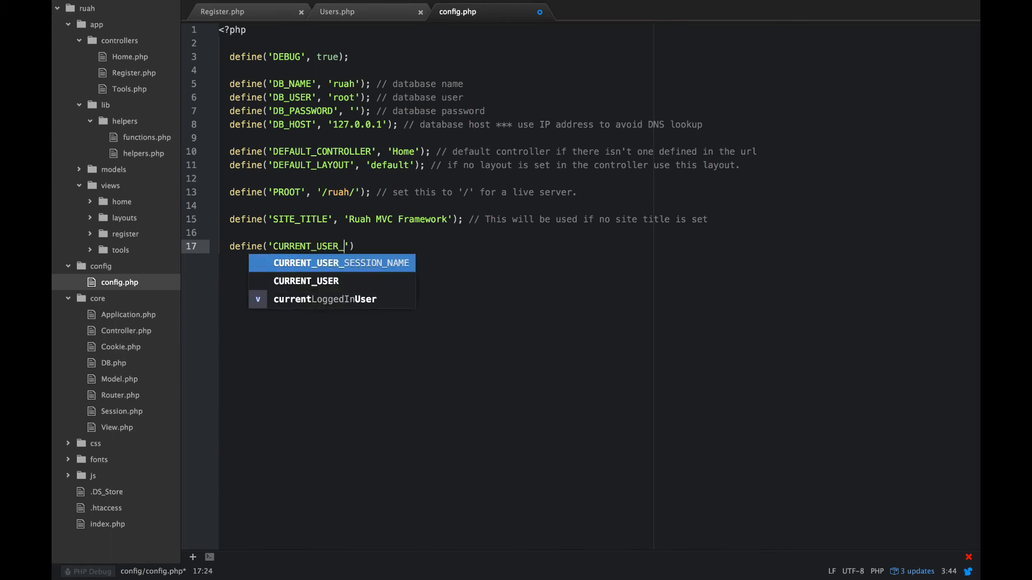
text(SESSIONS)
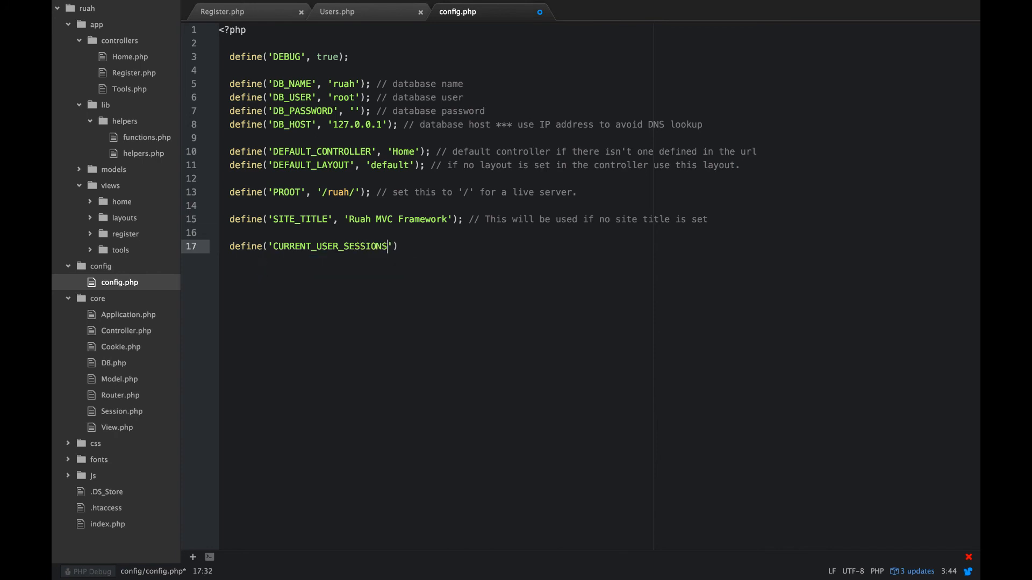
text(_NAME)
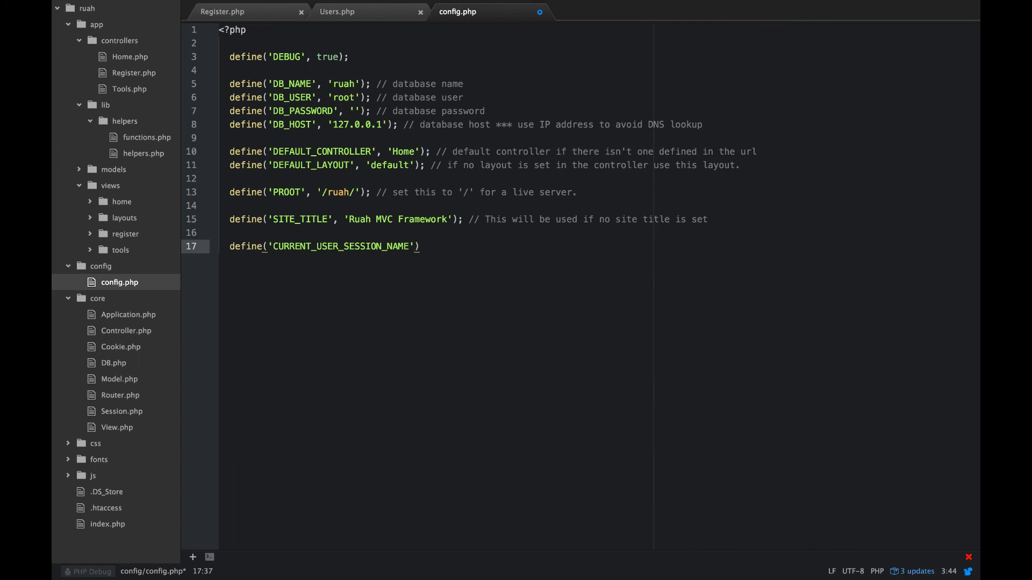
text(, '')
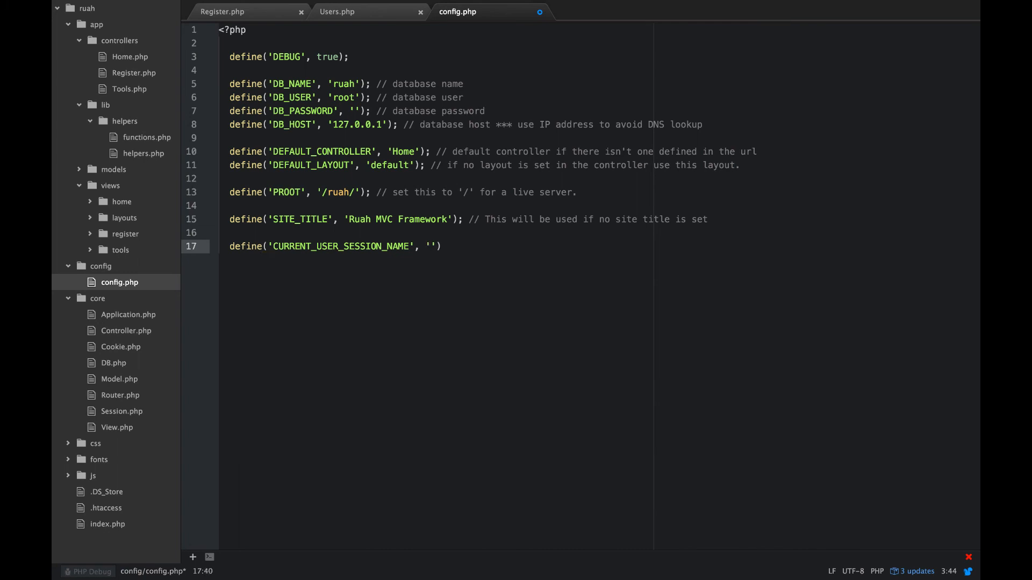
Step: Fill the session name constant with a long random string value
click(429, 246)
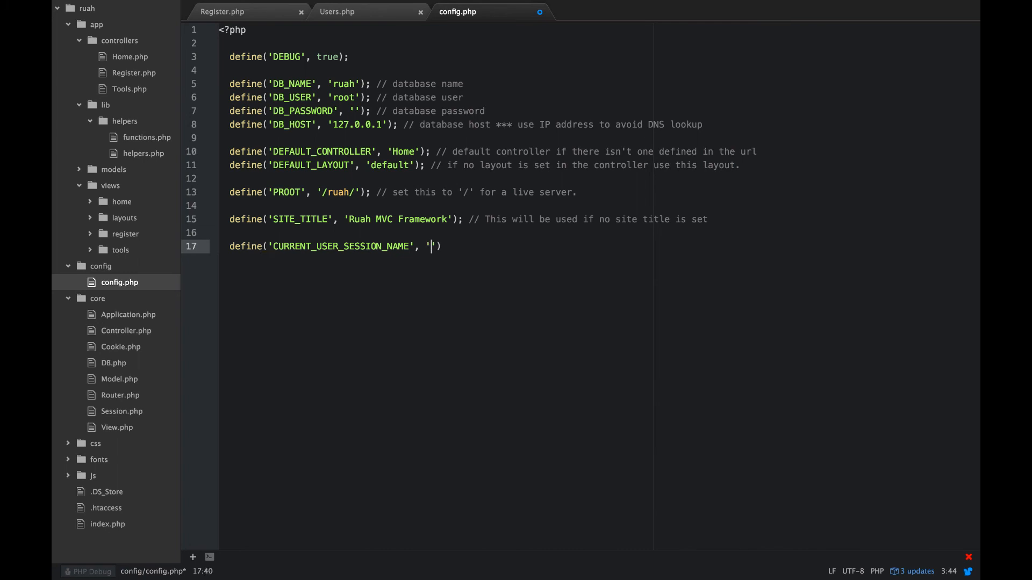
text(;AKD)
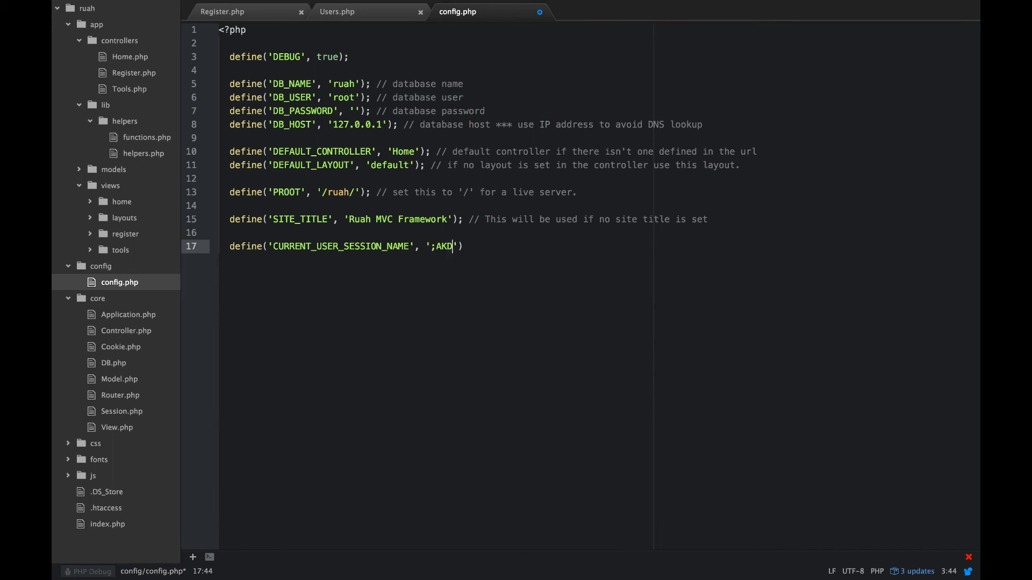
key(Backspace)
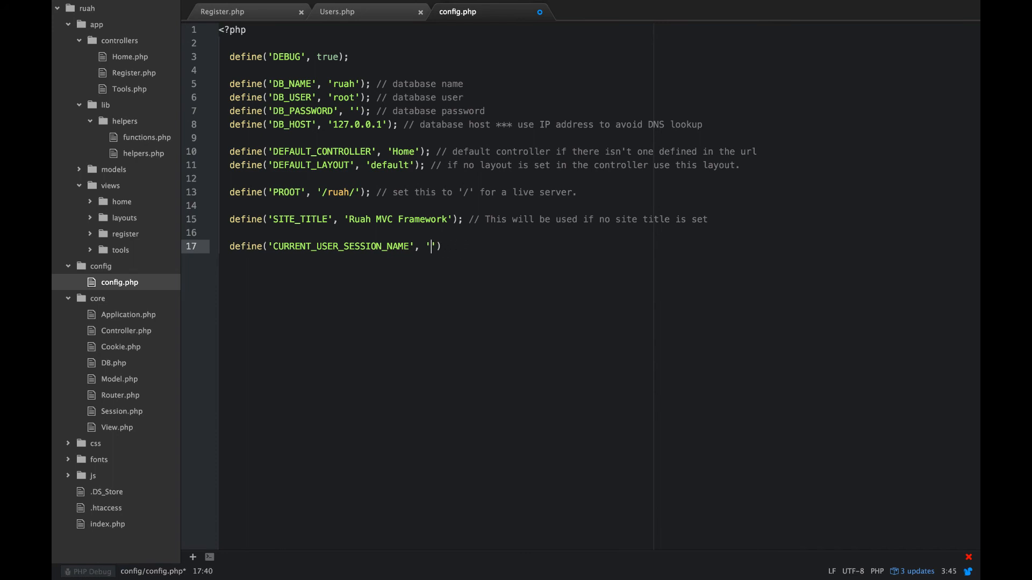
text(kw)
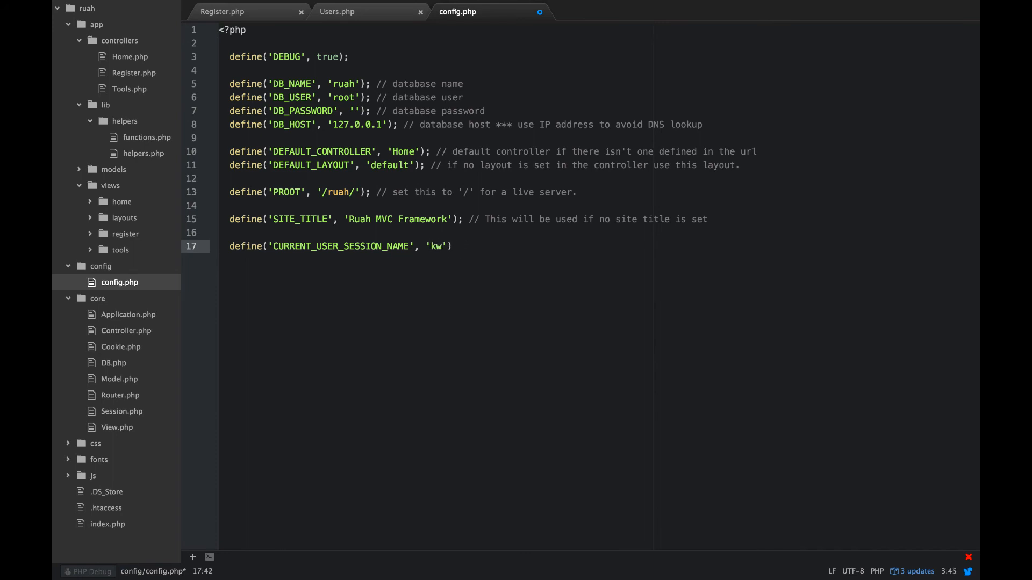
text(Xeusq)
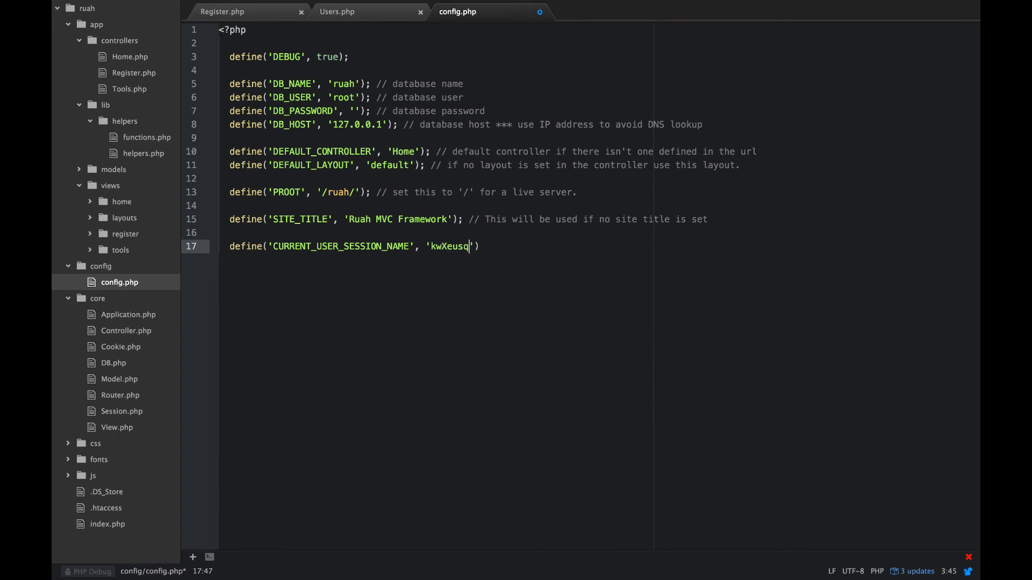
text(ldkiIKje)
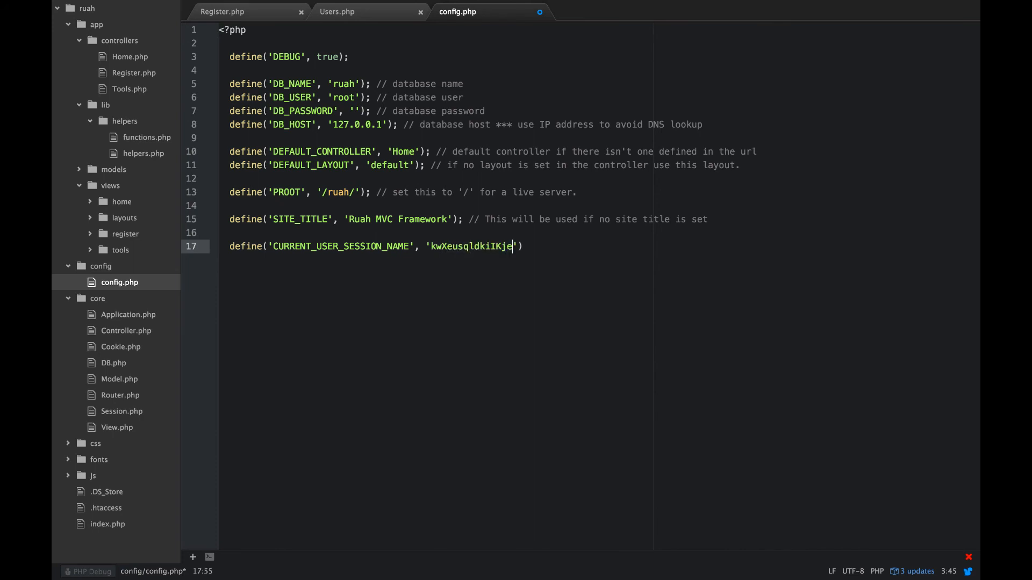
text(hsL)
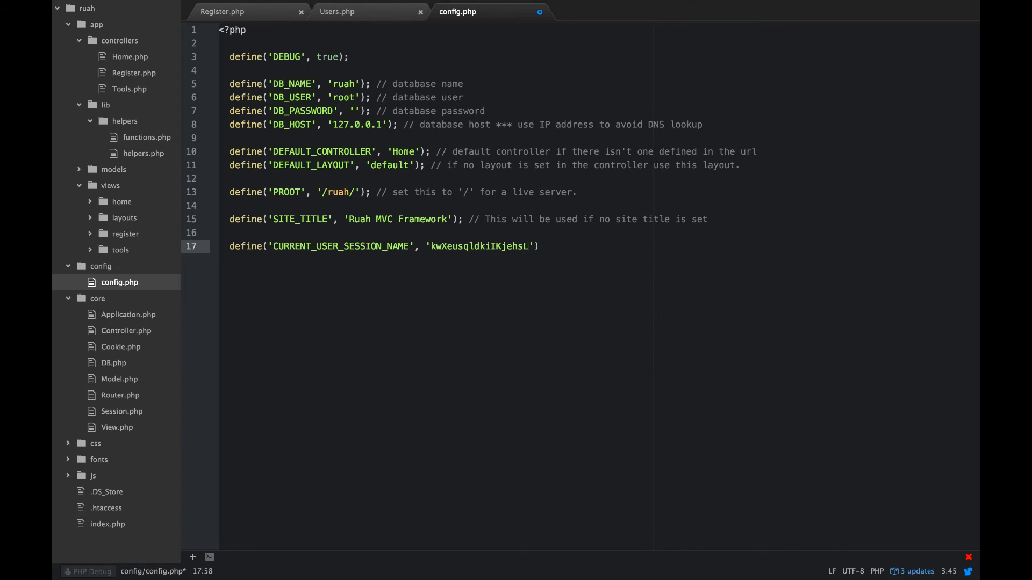
text(QZJ)
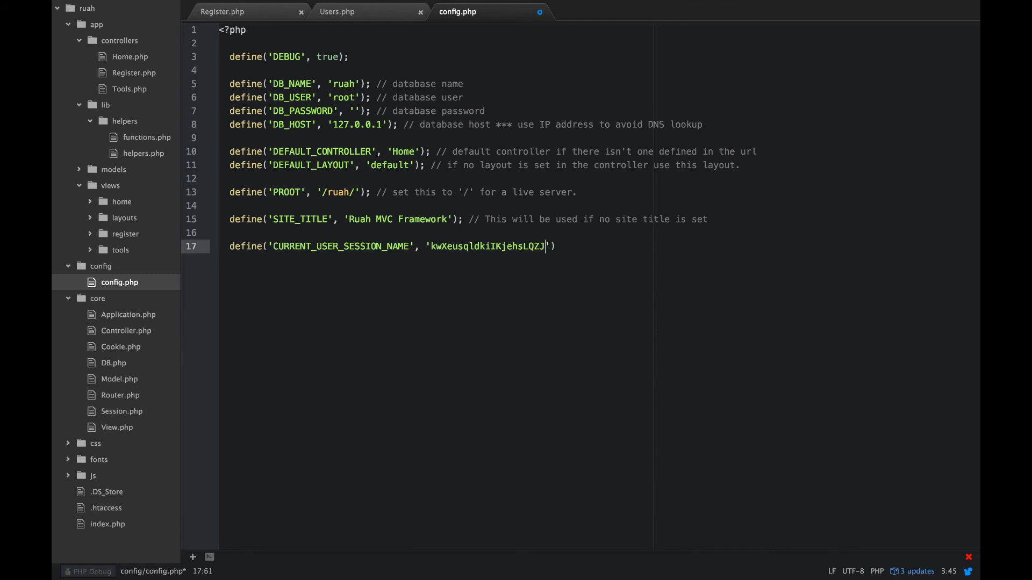
text(FKJ)
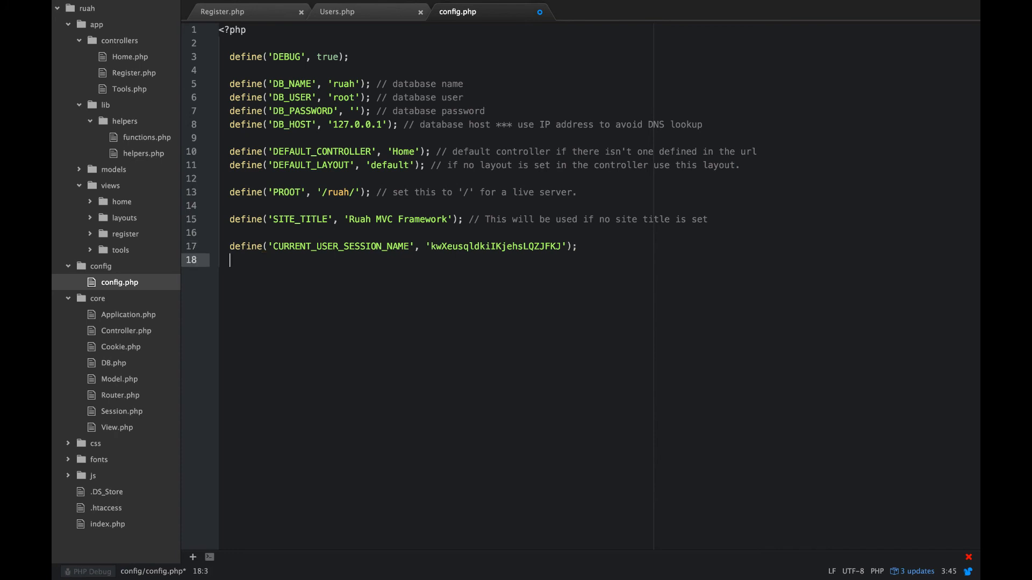
Step: Start a define() for REMEMBER_ME_COOKIE_NAME using autocomplete suggestions
text(DI)
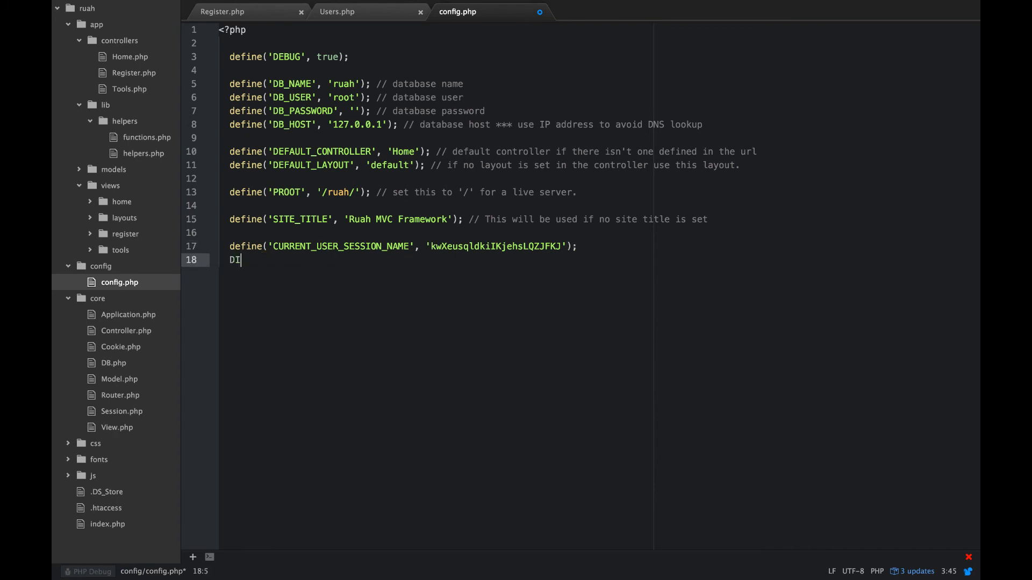
text(ef)
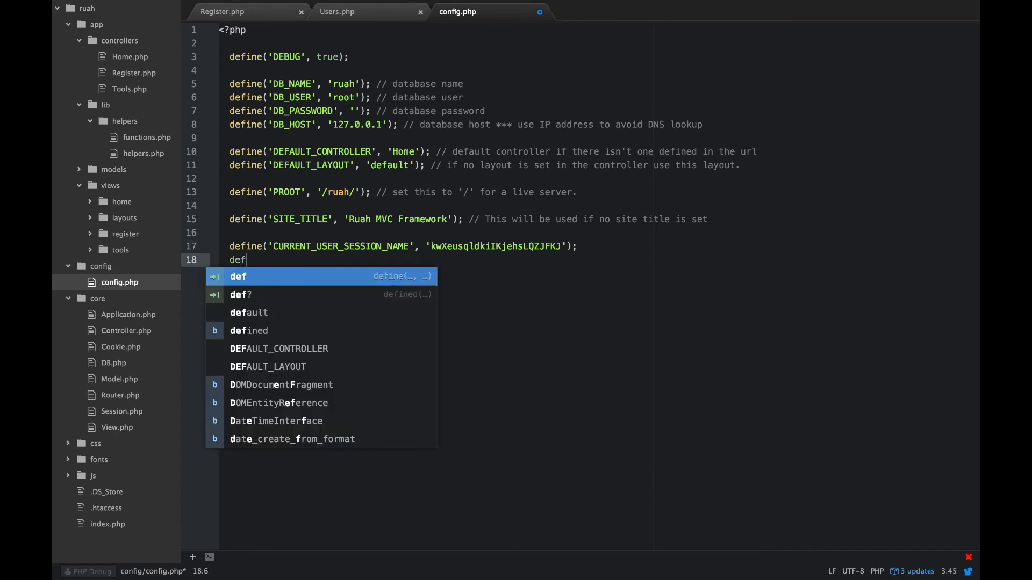
key(Tab)
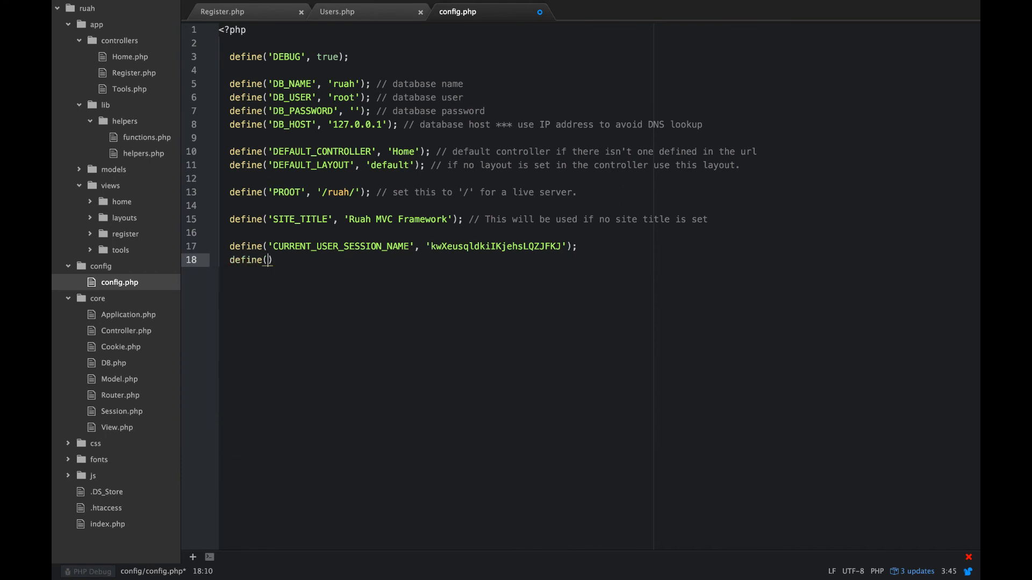
text(REMEMBER_')
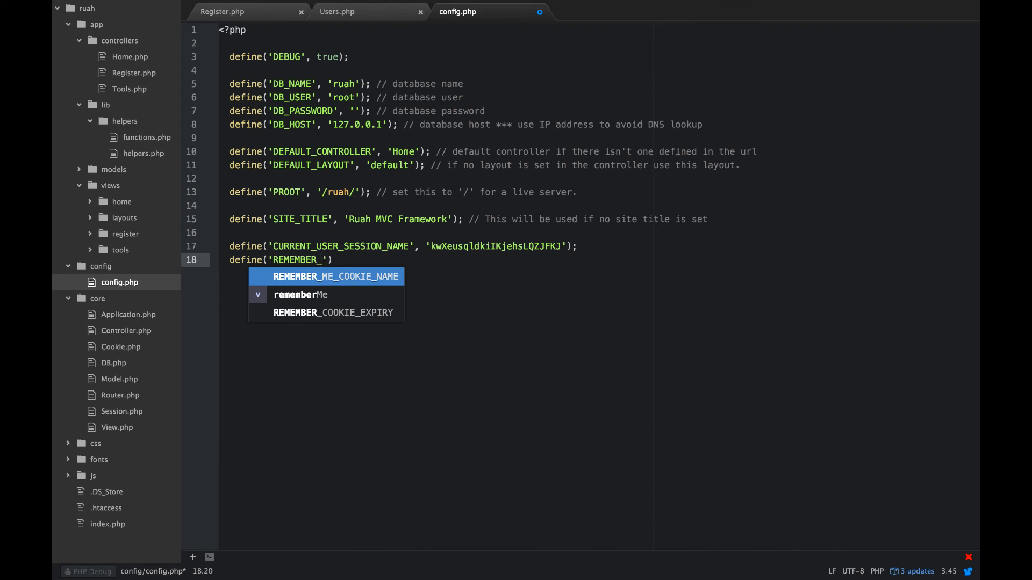
text(ME_C)
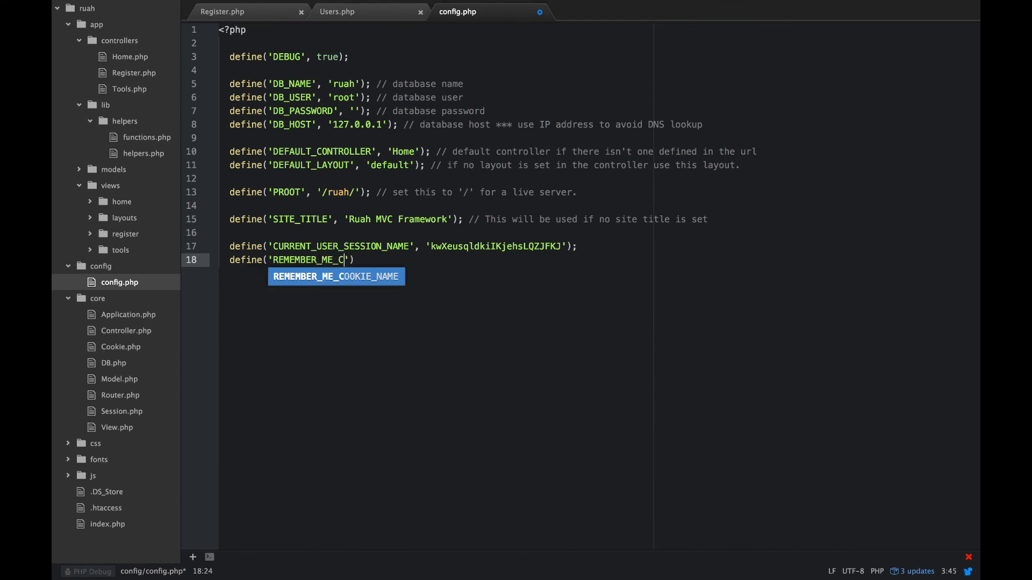
text(OOKIE_)
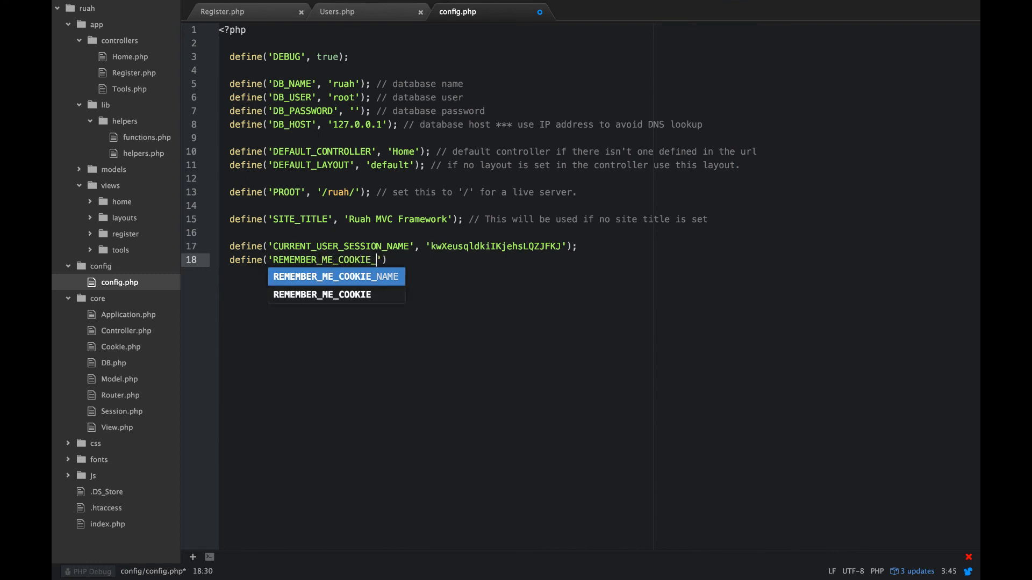
key(Tab)
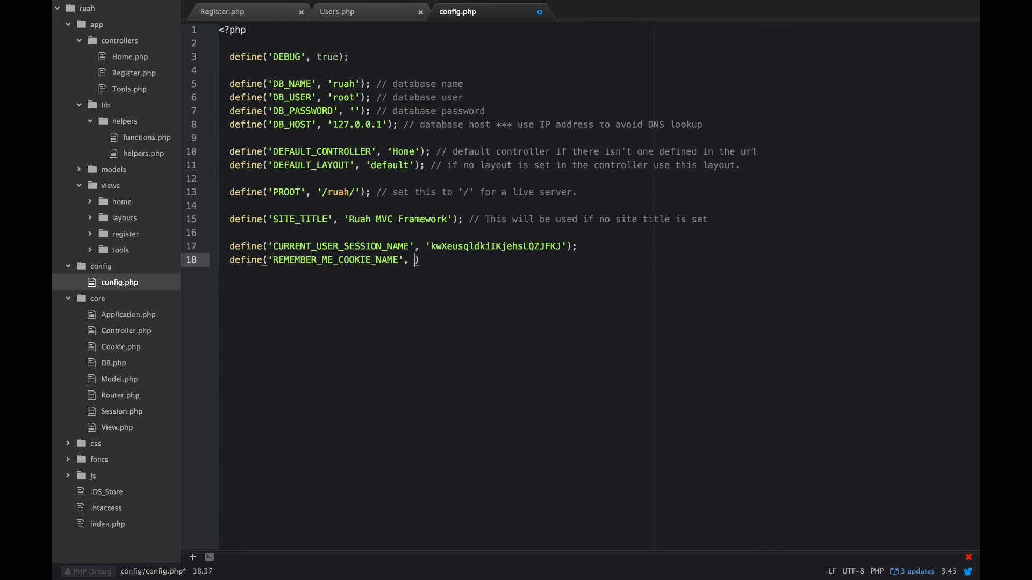
Step: Give REMEMBER_ME_COOKIE_NAME a long random string value and begin another define
text(' ')
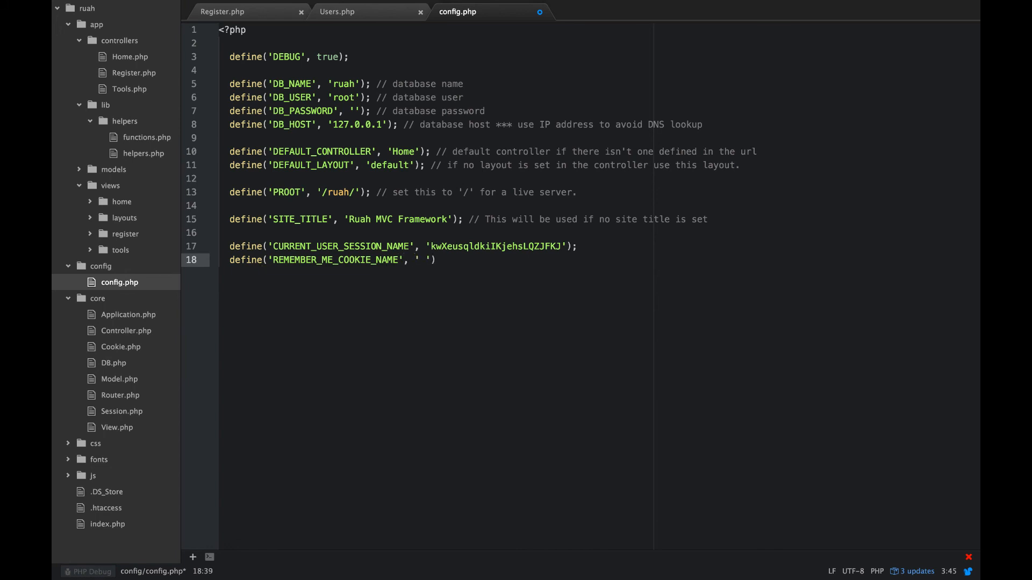
text(J)
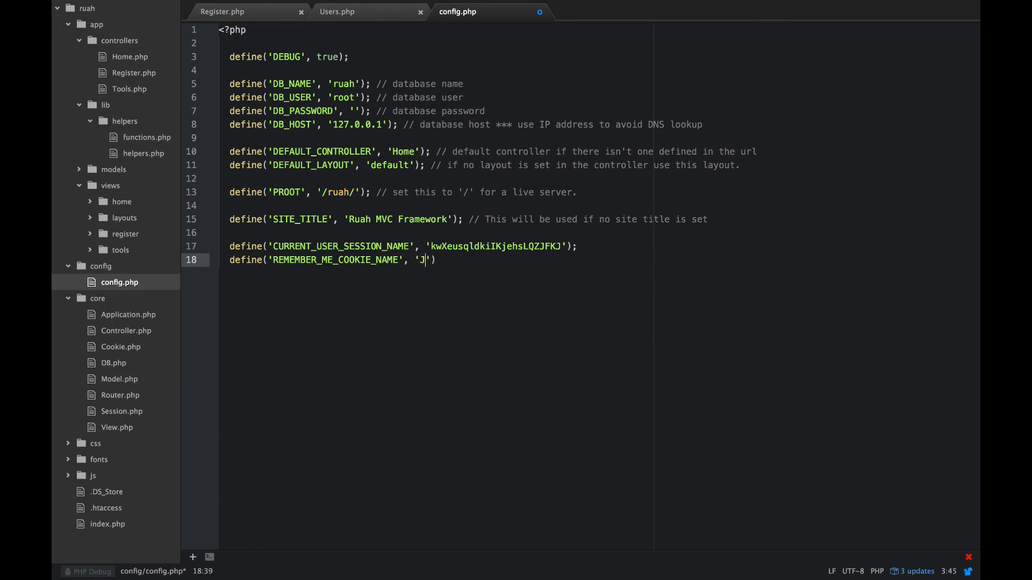
text(AJEI638)
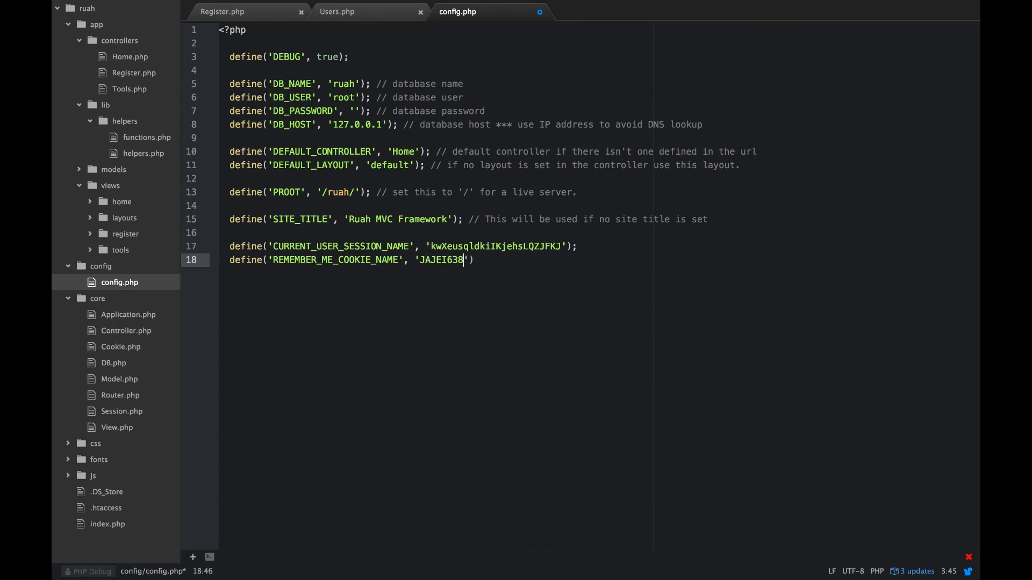
text(LSJVlkd)
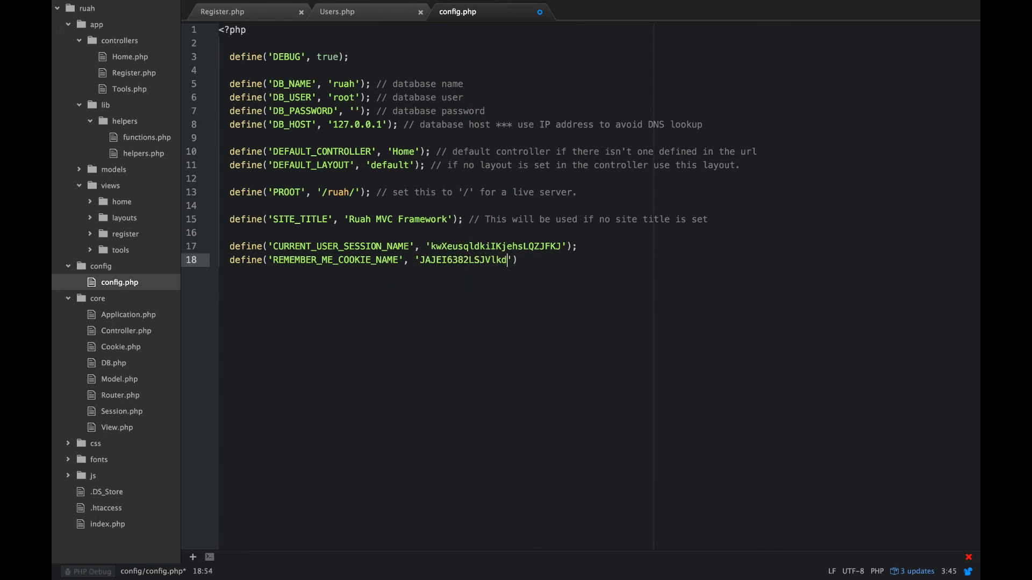
text(fh380)
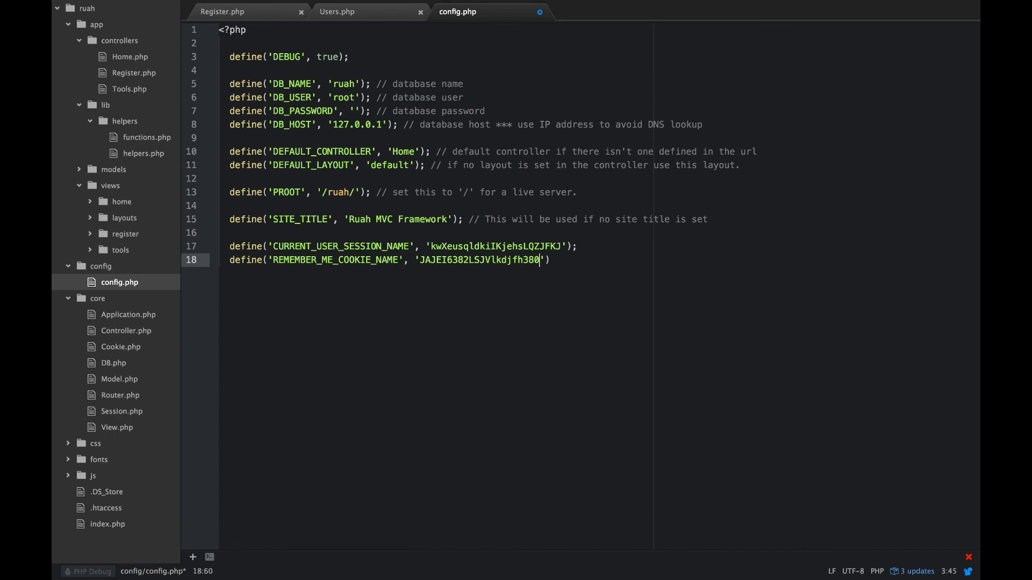
text(jv.)
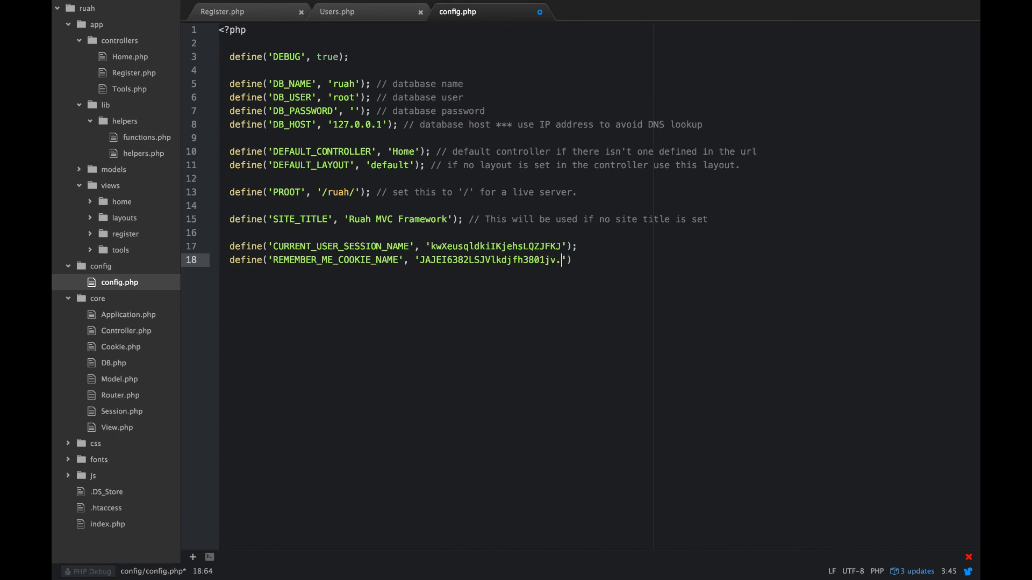
text(D)
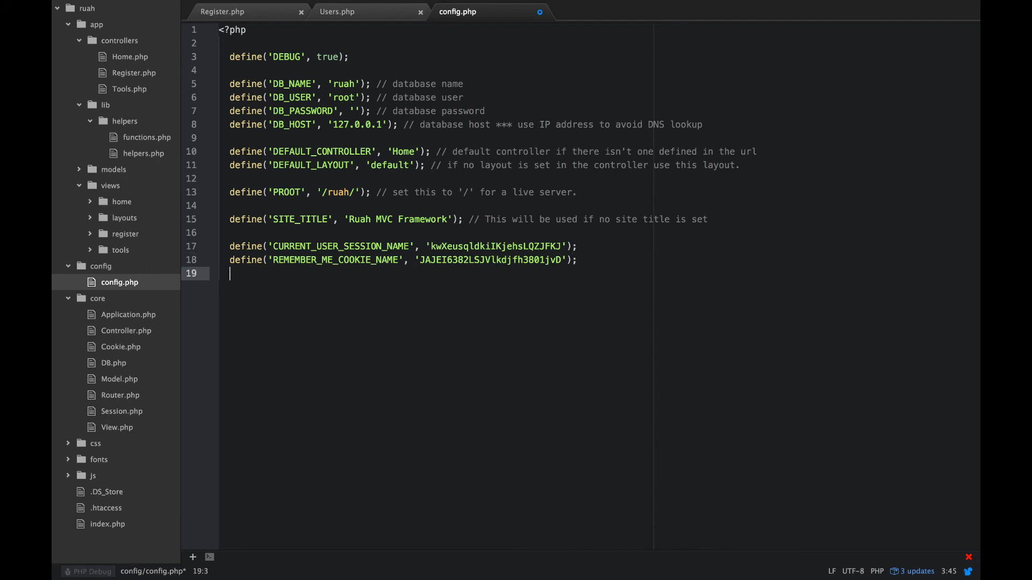
text(define(')
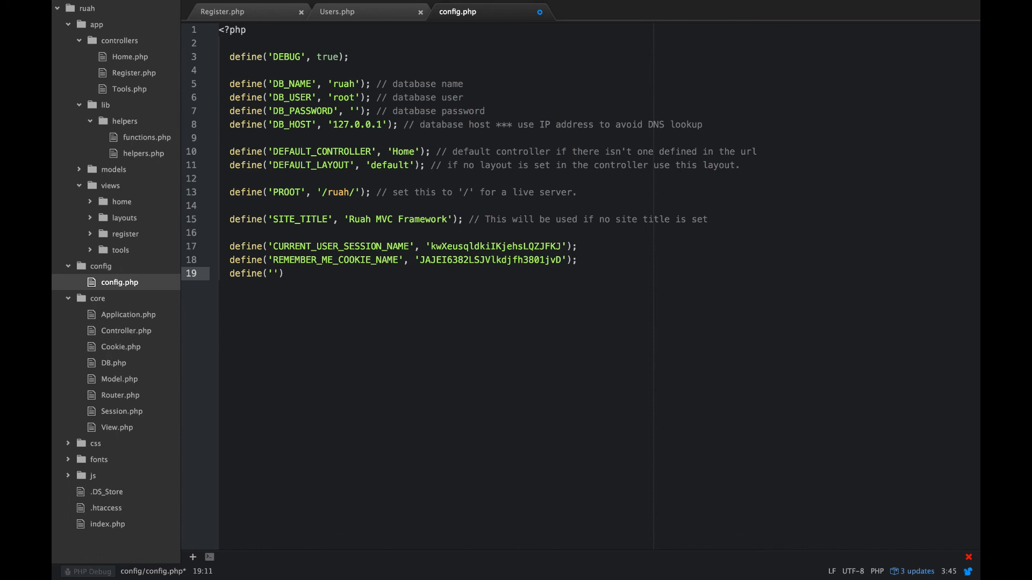
Step: Define REMEMBER_ME_COOKIE_EXPIRY with a value of 604800
text(REMEMBER)
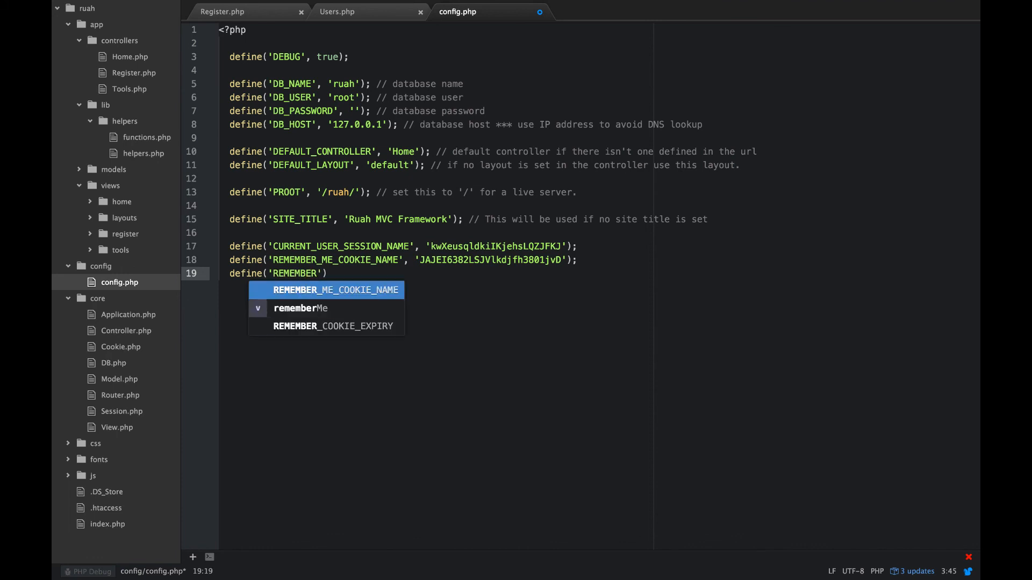
text(_ME_C)
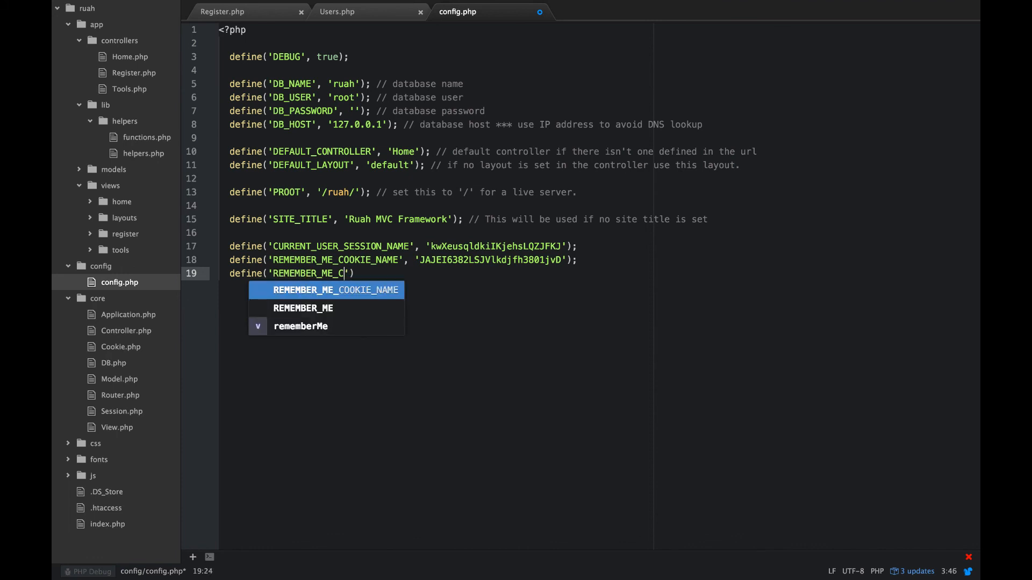
text(OOKIE_EXPIRY)
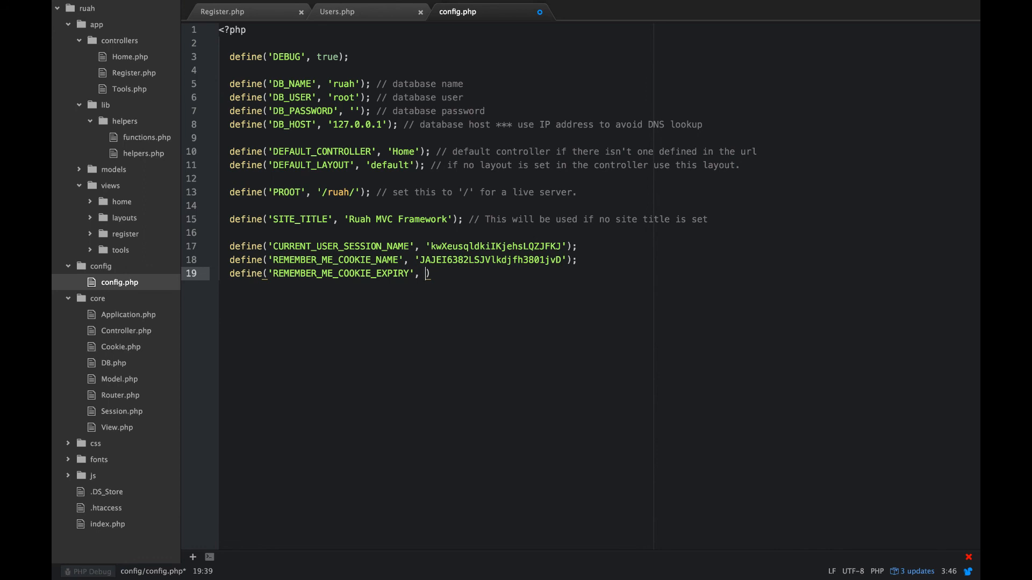
text(6)
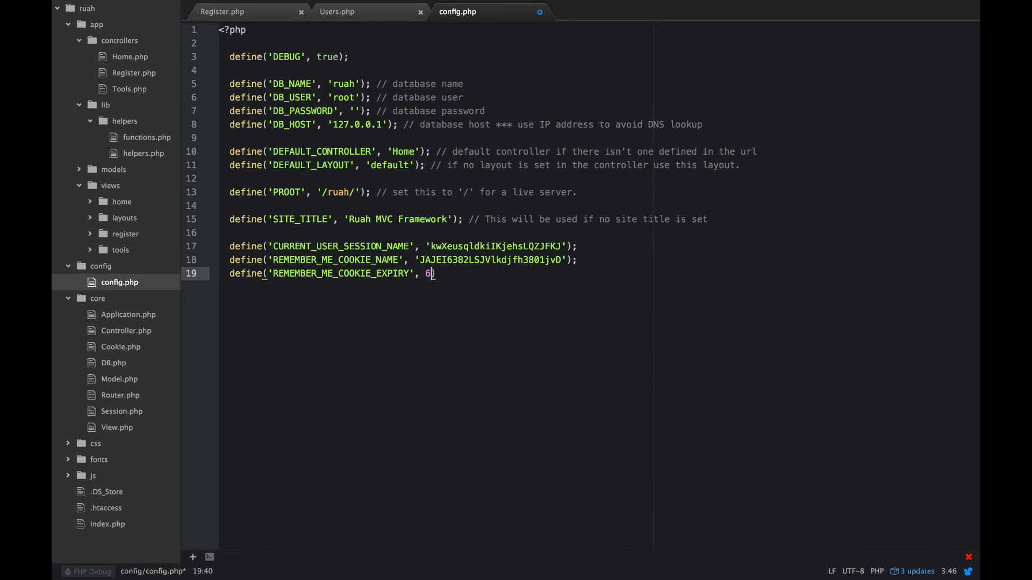
text(048)
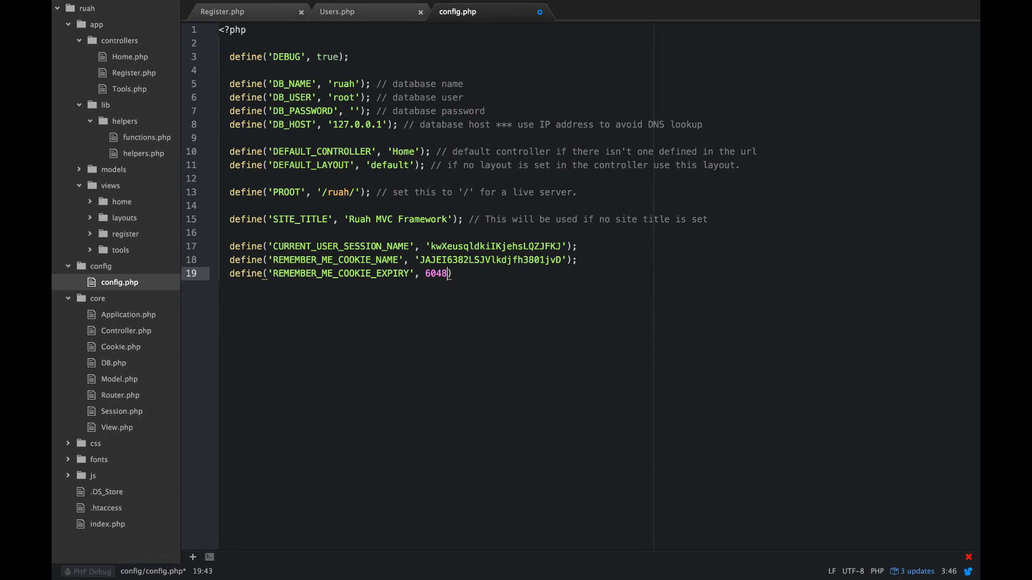
text(00)
click(435, 246)
text( //)
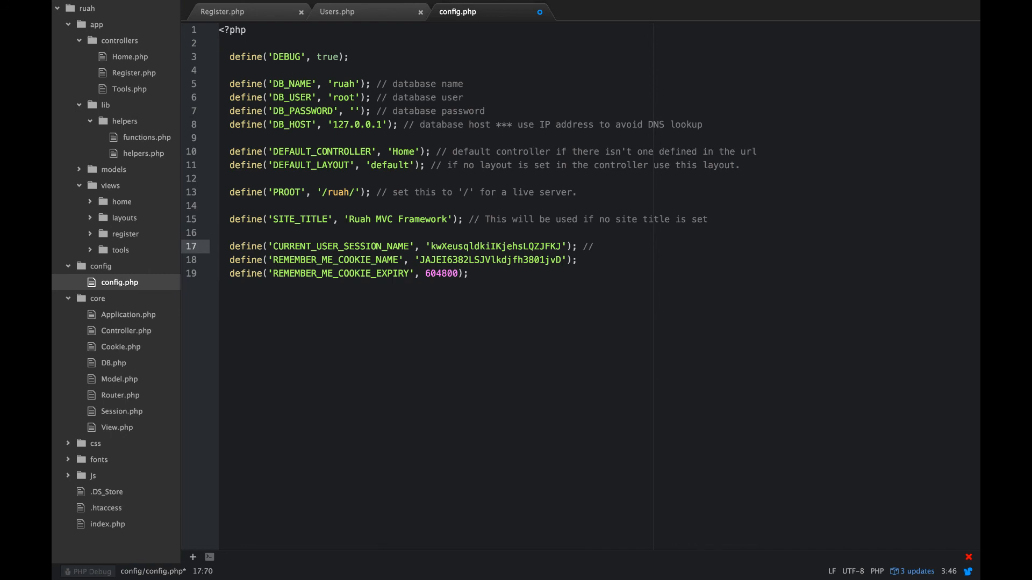
Step: Comment the session name, remember-me cookie and cookie lifetime in seconds (30 days), then save
text(session name for logged)
click(405, 260)
text( // cookie name for logged)
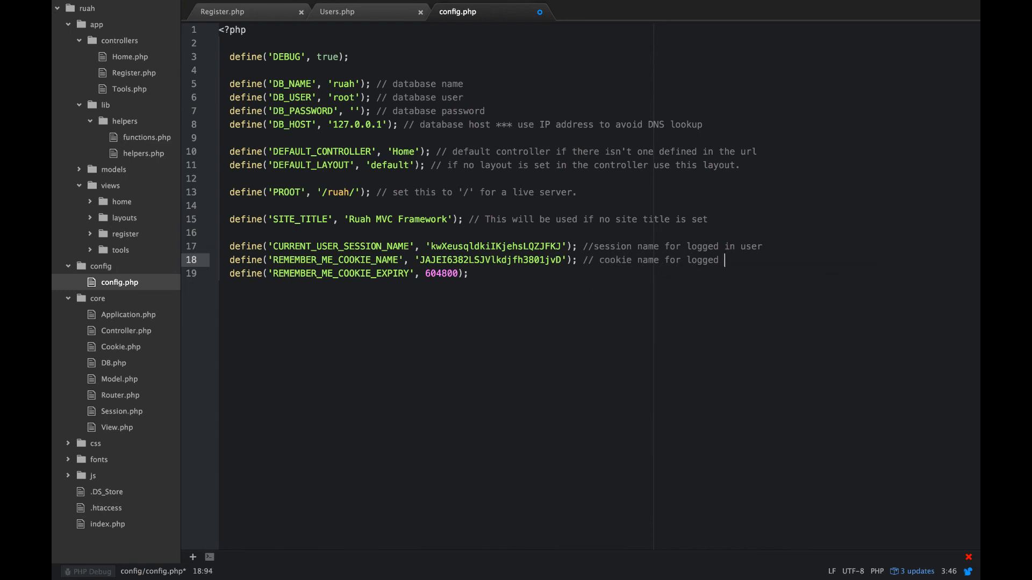
text(in user)
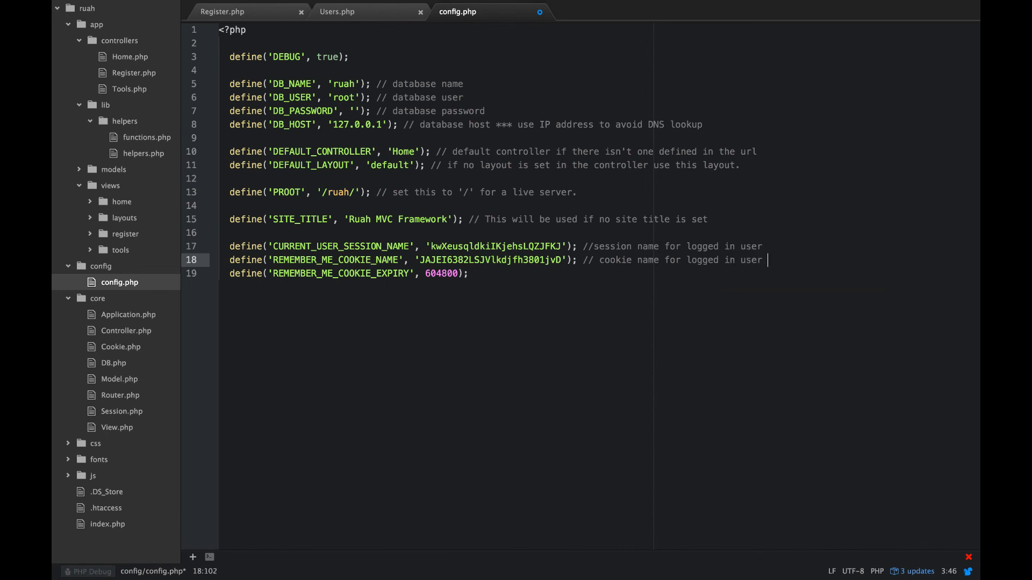
text(remember)
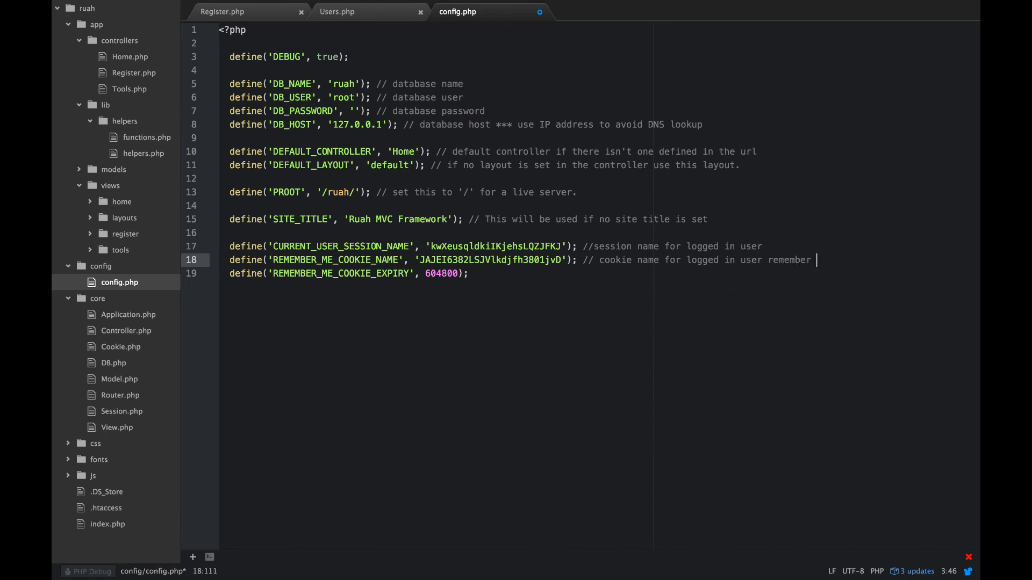
text(me)
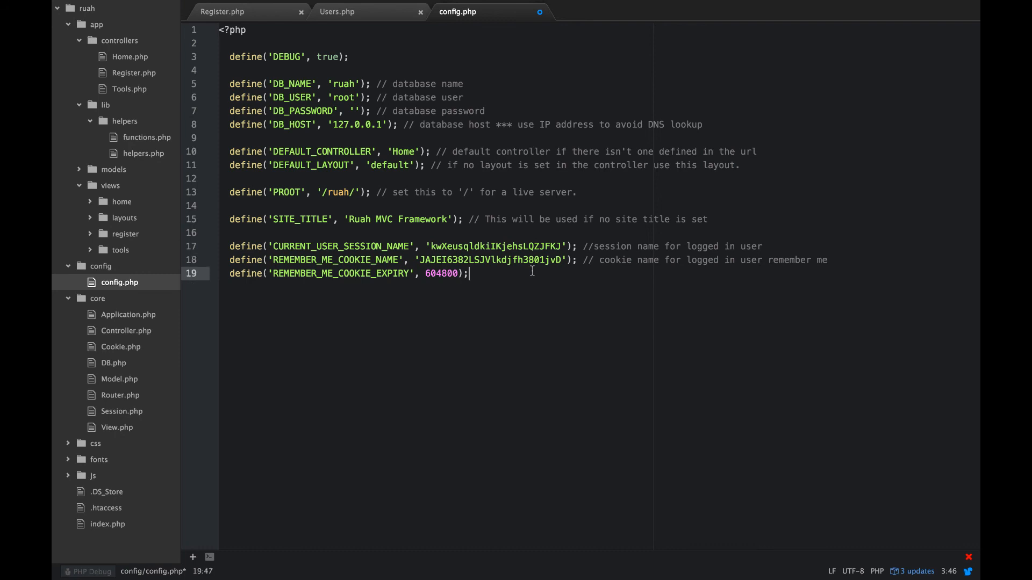
text(/)
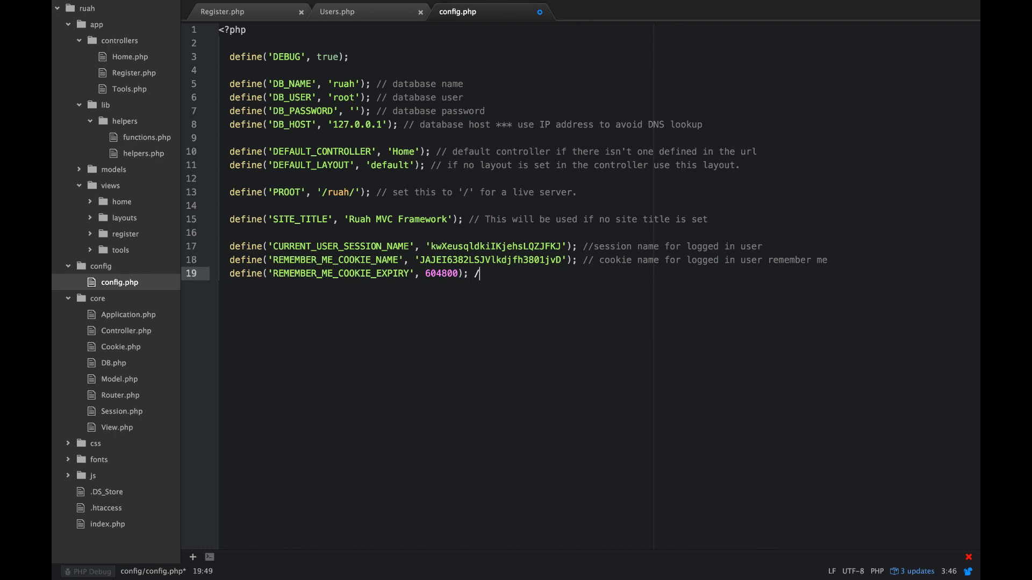
text(/)
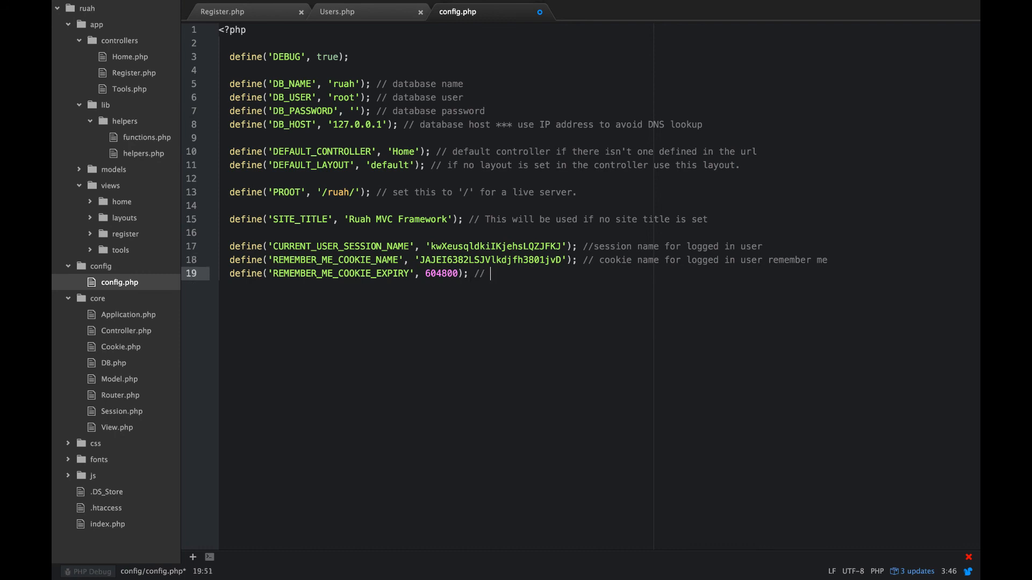
text(time in seconds for remember me coo)
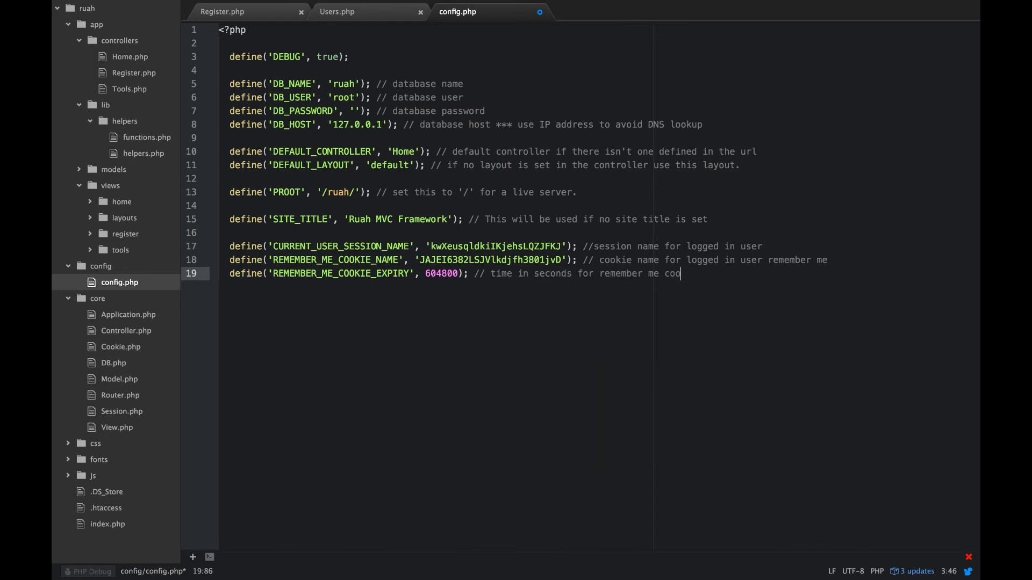
text(kie to live (3)
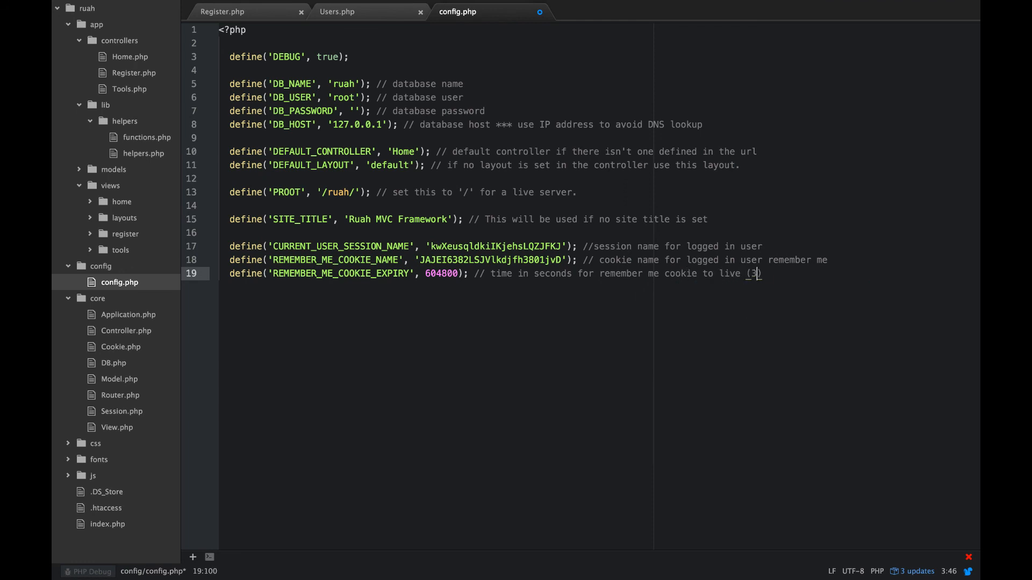
text(0 days))
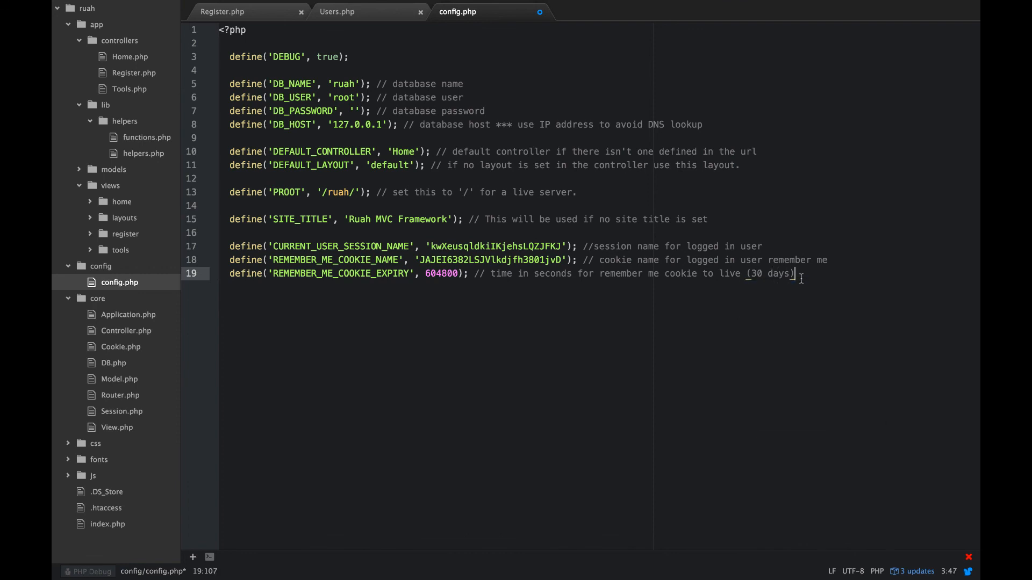
key(enter)
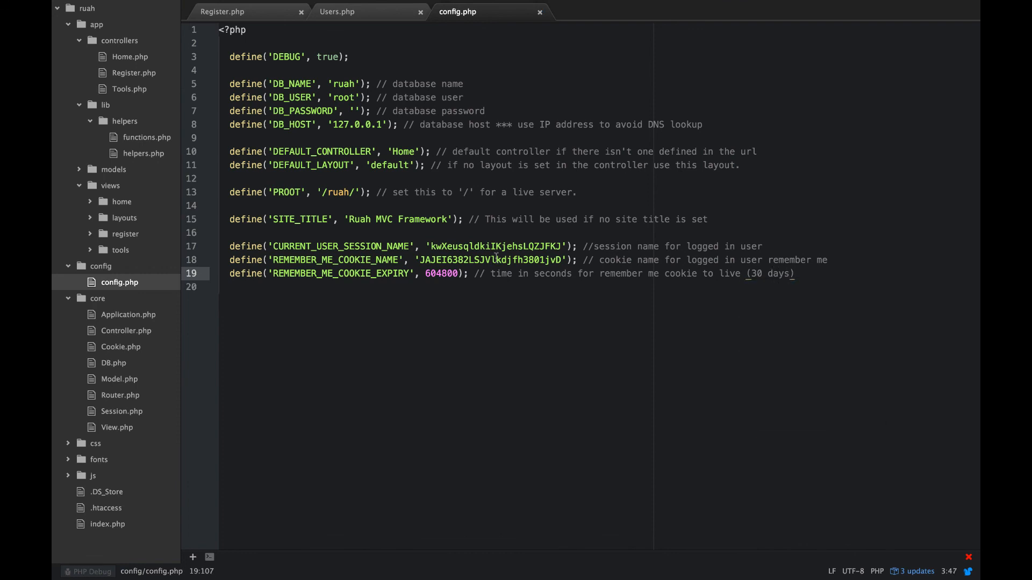
Step: Compare REMEMBER_COOKIE_EXPIRY in Users.php against config.php, then bring up Register.php
click(336, 11)
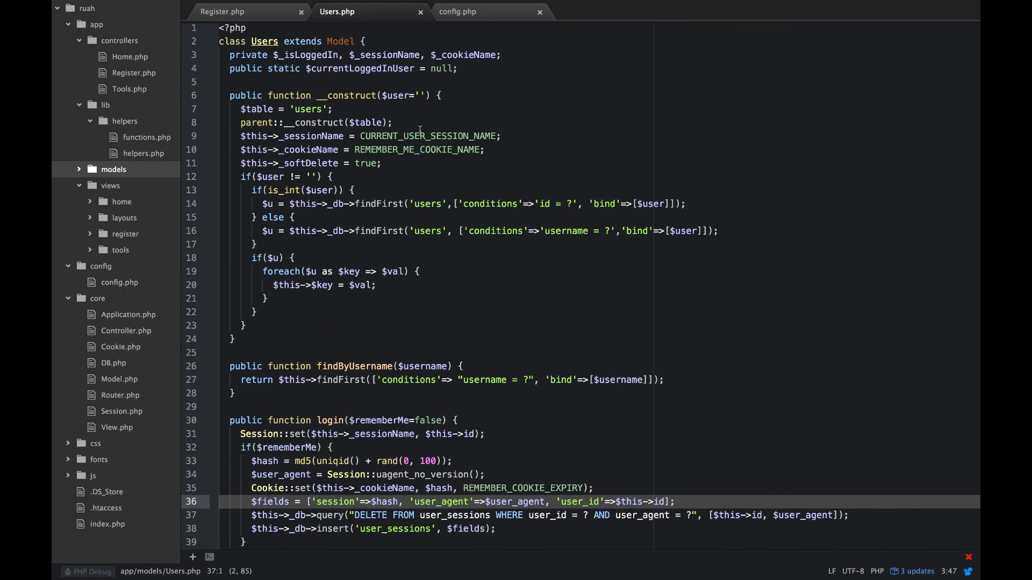
double_click(416, 149)
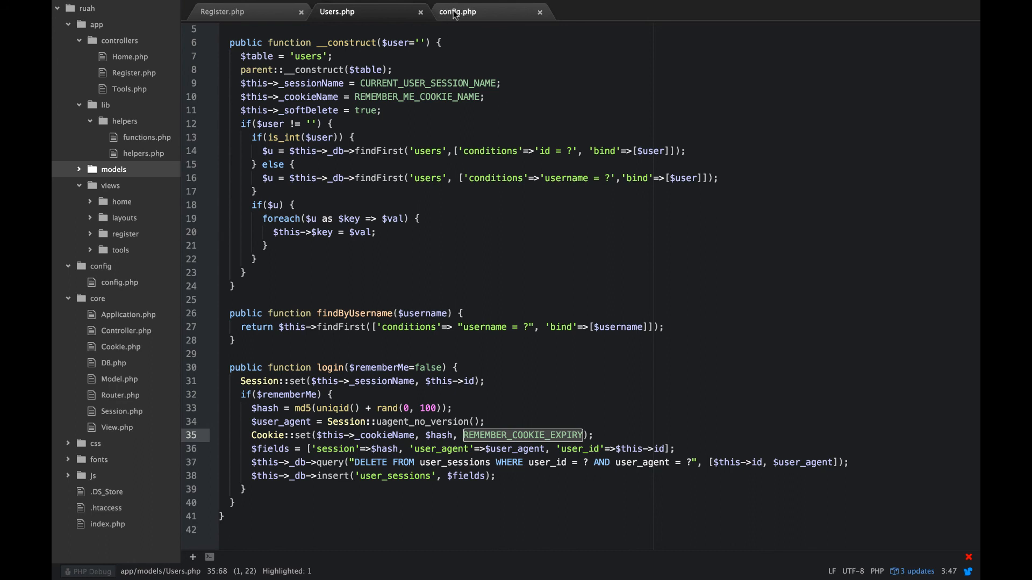
click(457, 11)
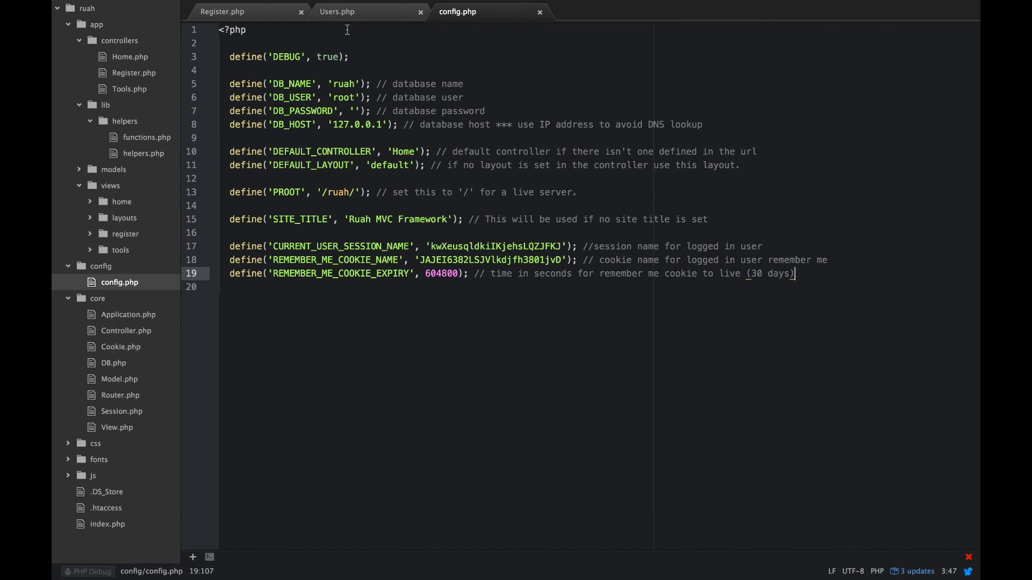
click(222, 12)
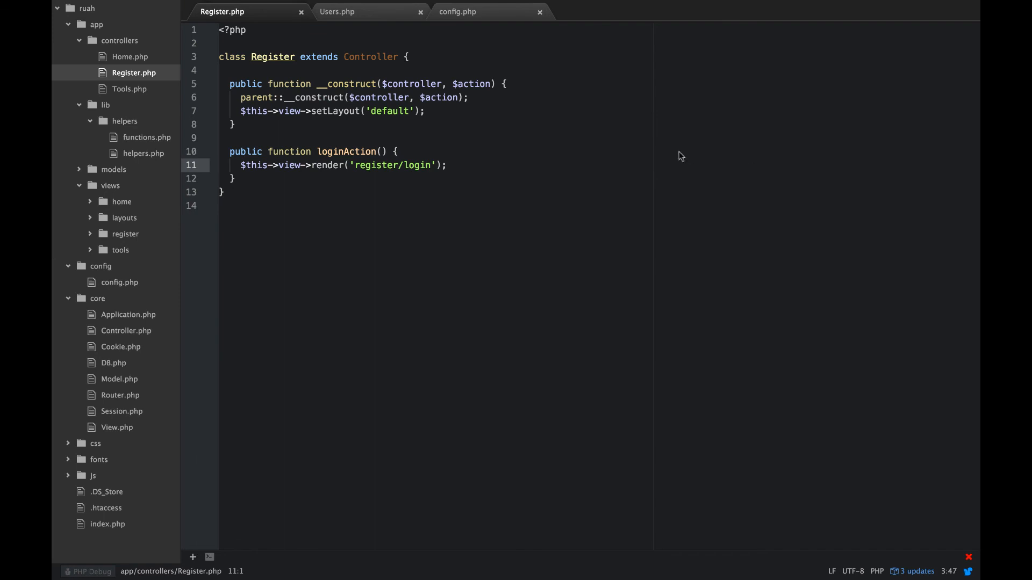
mouse_move(341, 105)
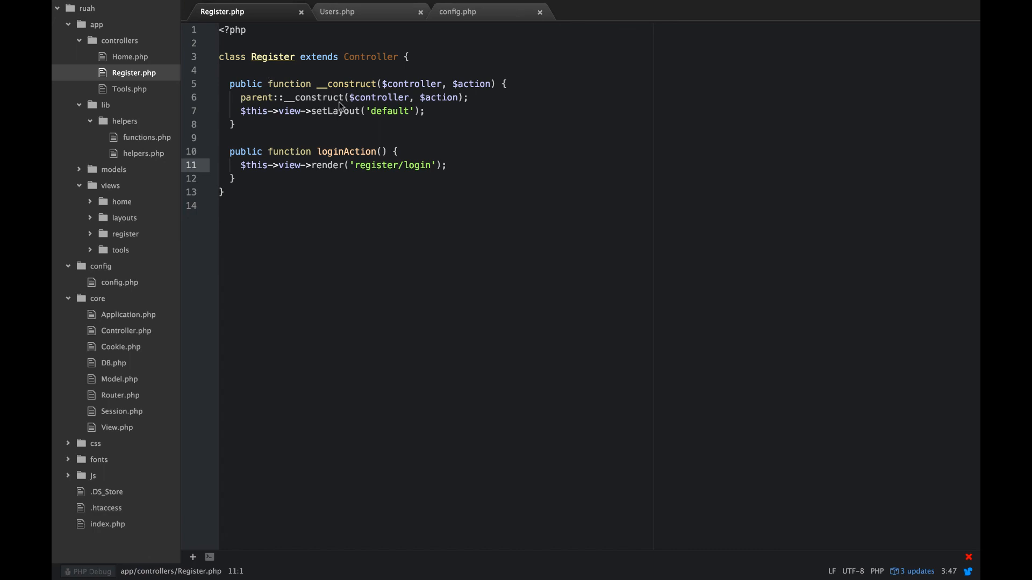
mouse_move(478, 103)
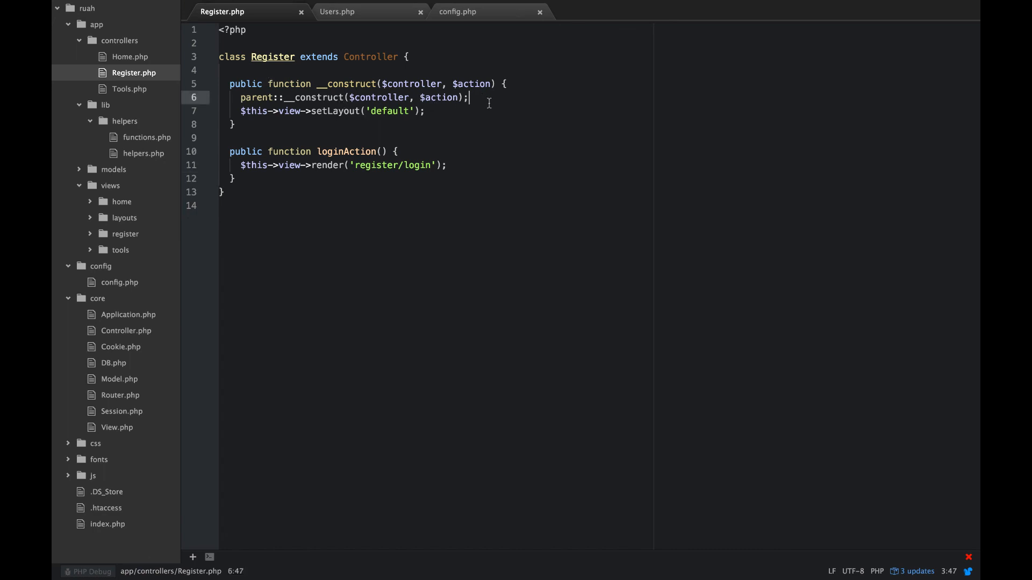
Step: Add $this->load_model('Users'); to the Register constructor, glancing back at Users.php
text($this)
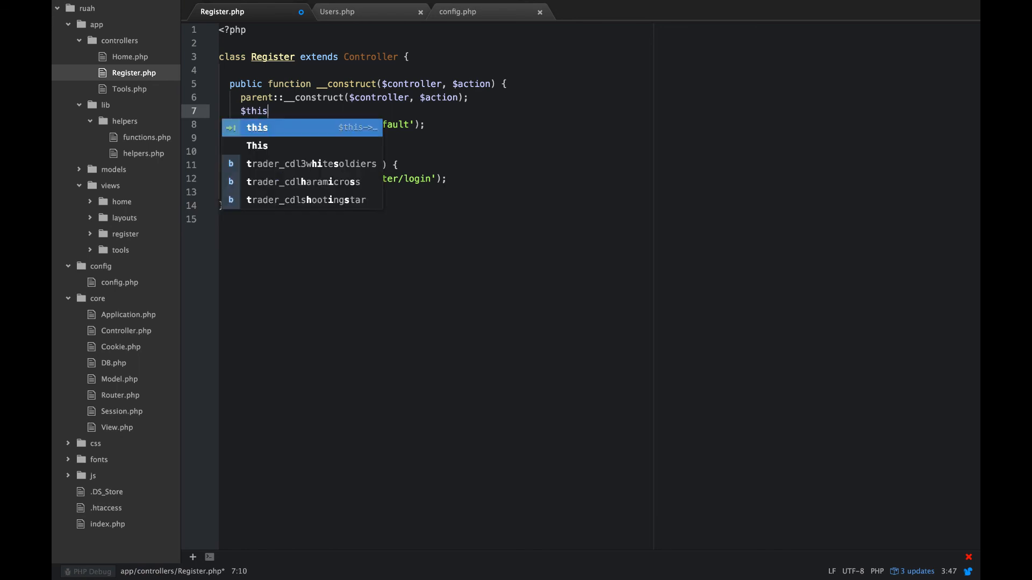
text(->loa)
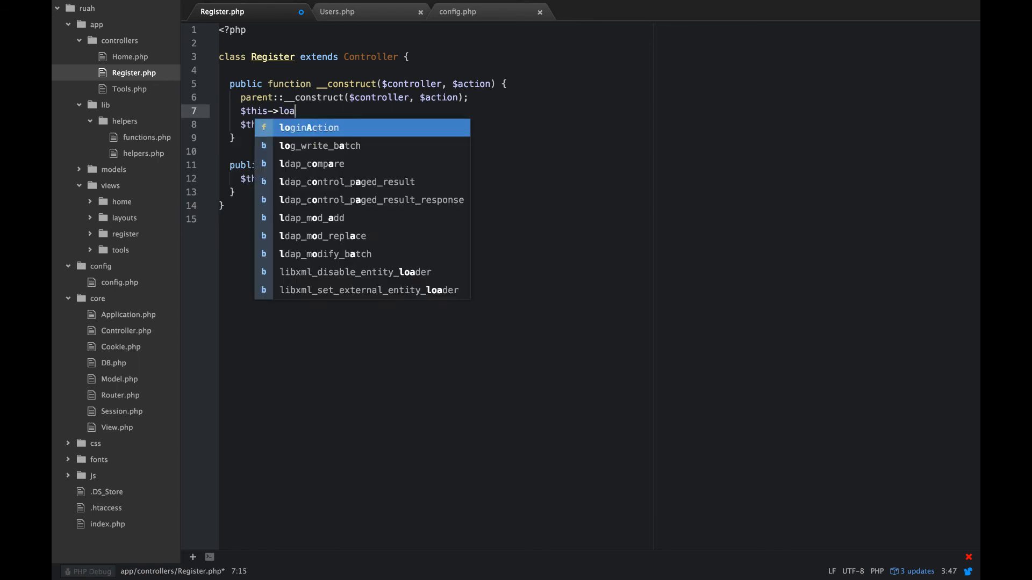
text(d_model)
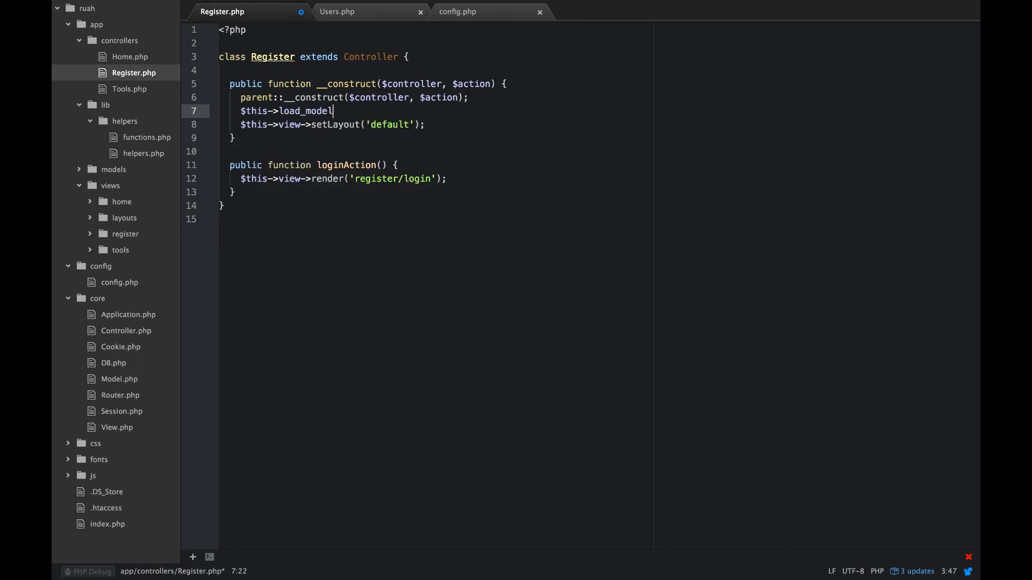
text(('Us')
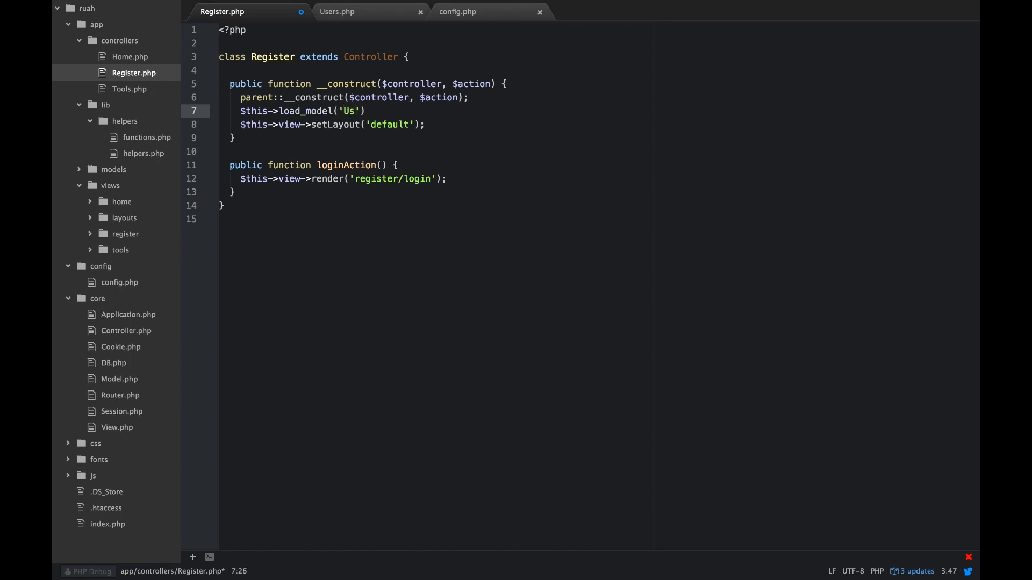
text(ers)
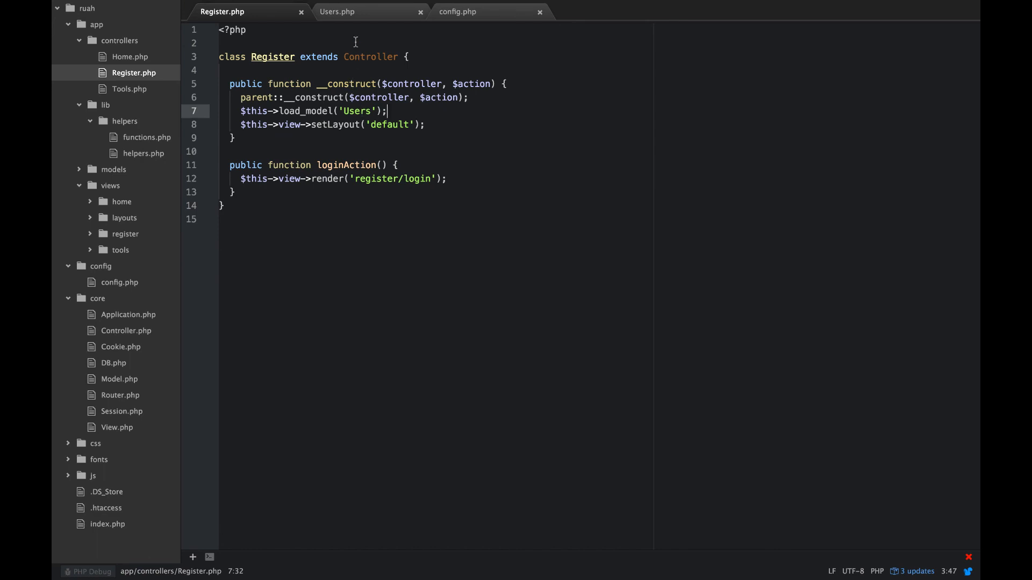
click(336, 11)
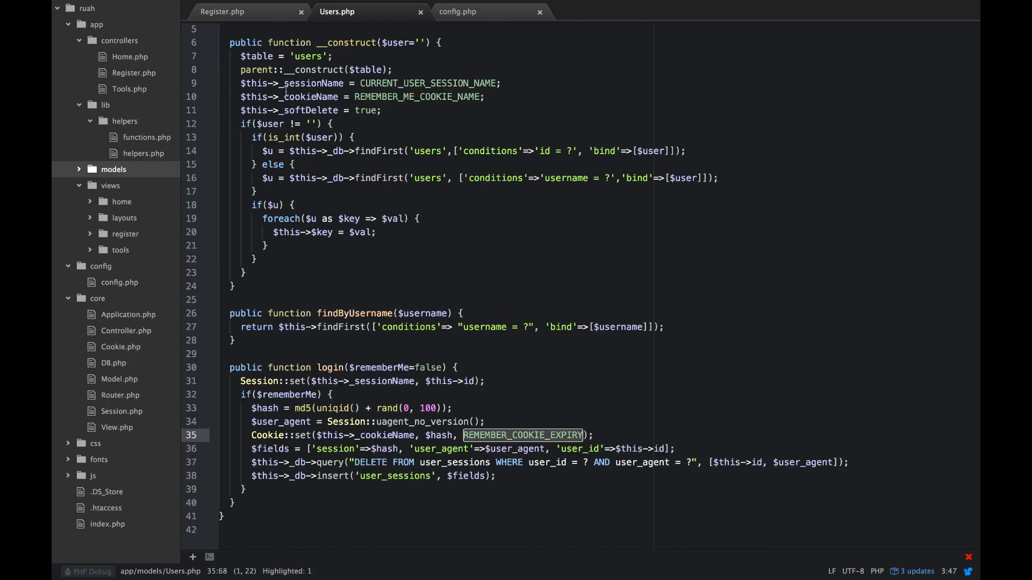
click(246, 11)
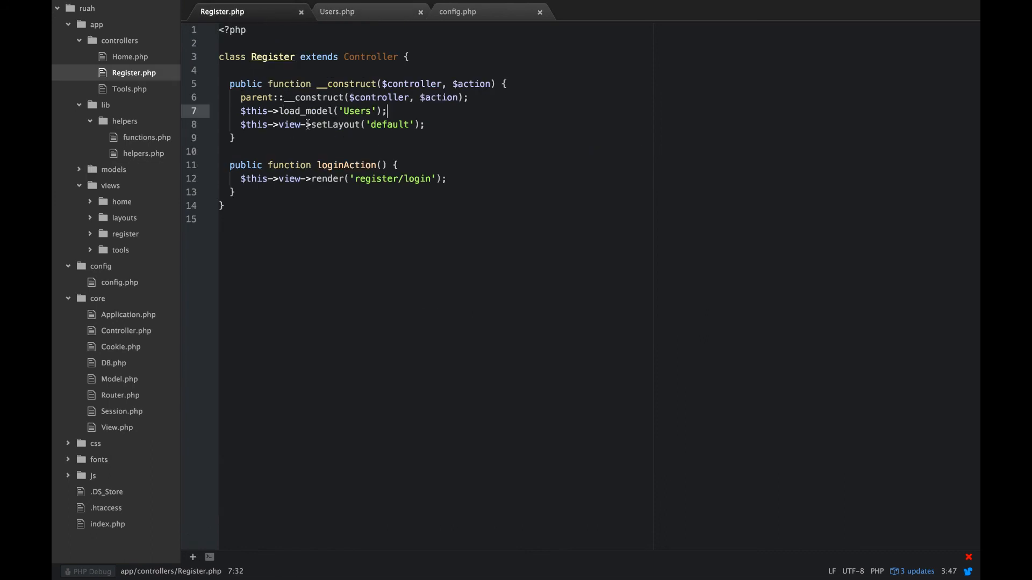